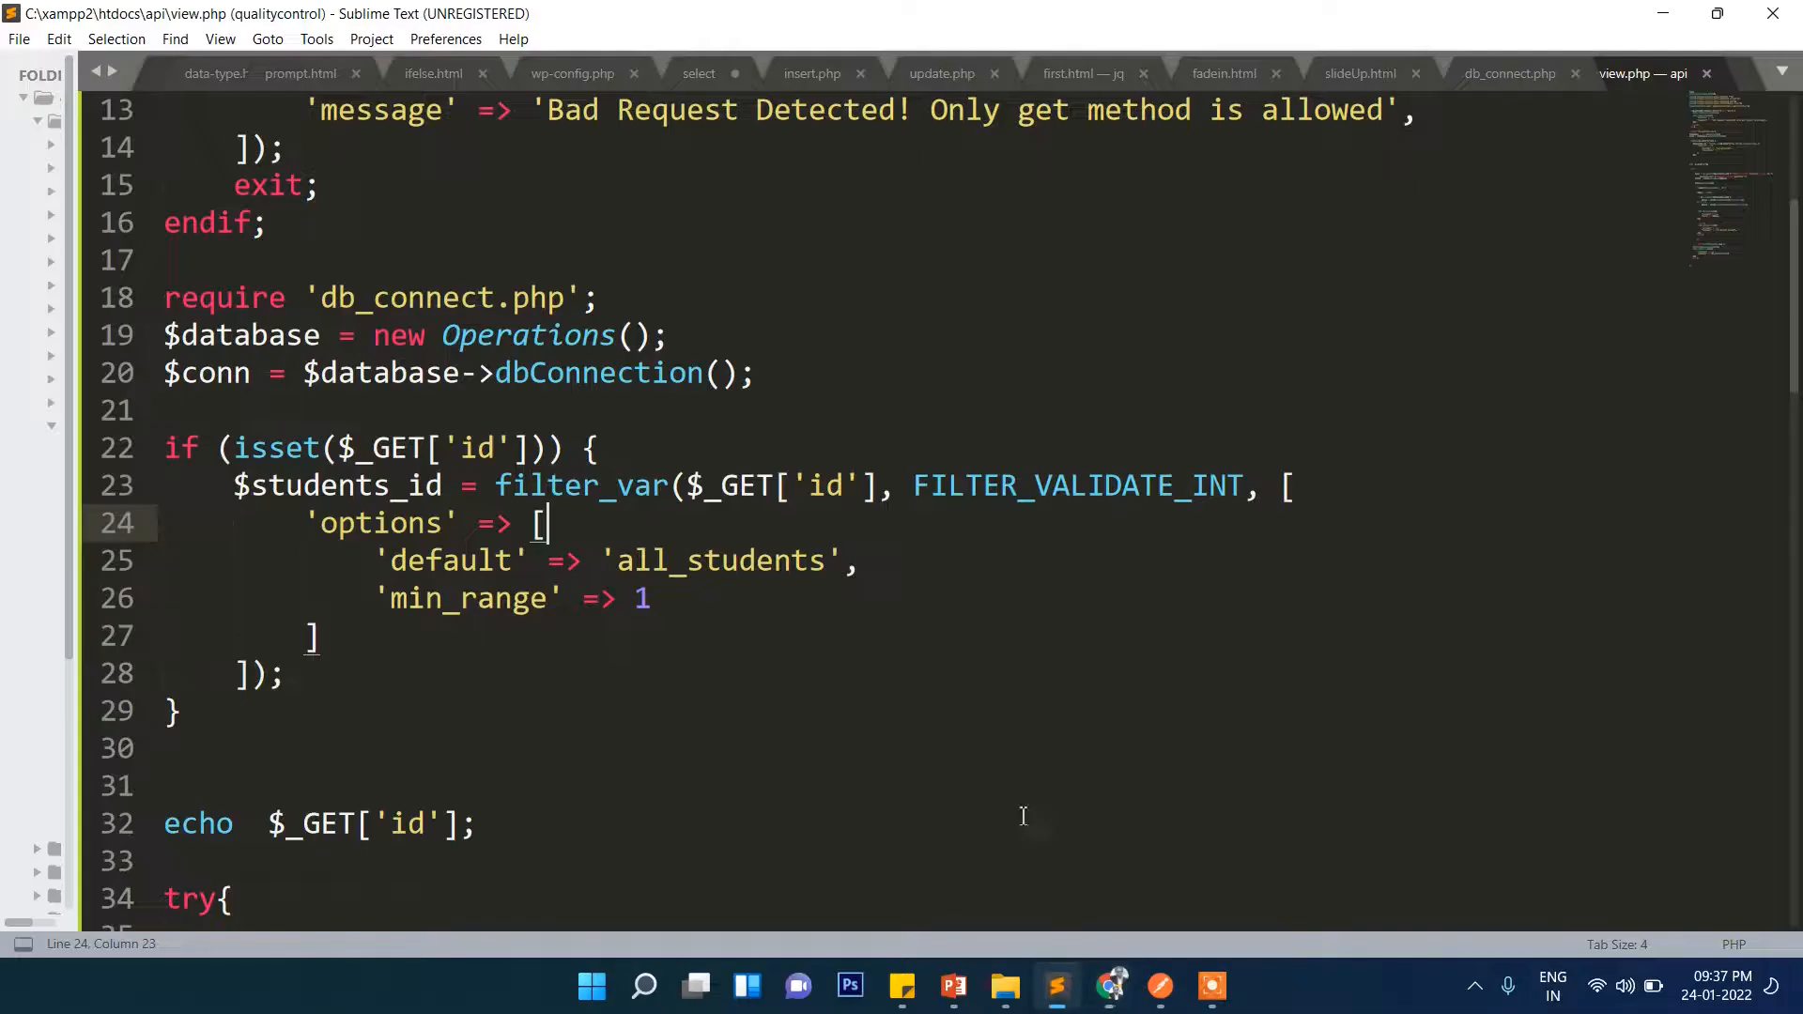
# Create insert.php in the api folder containing only an empty <?php ?> block
pyautogui.scroll(3)
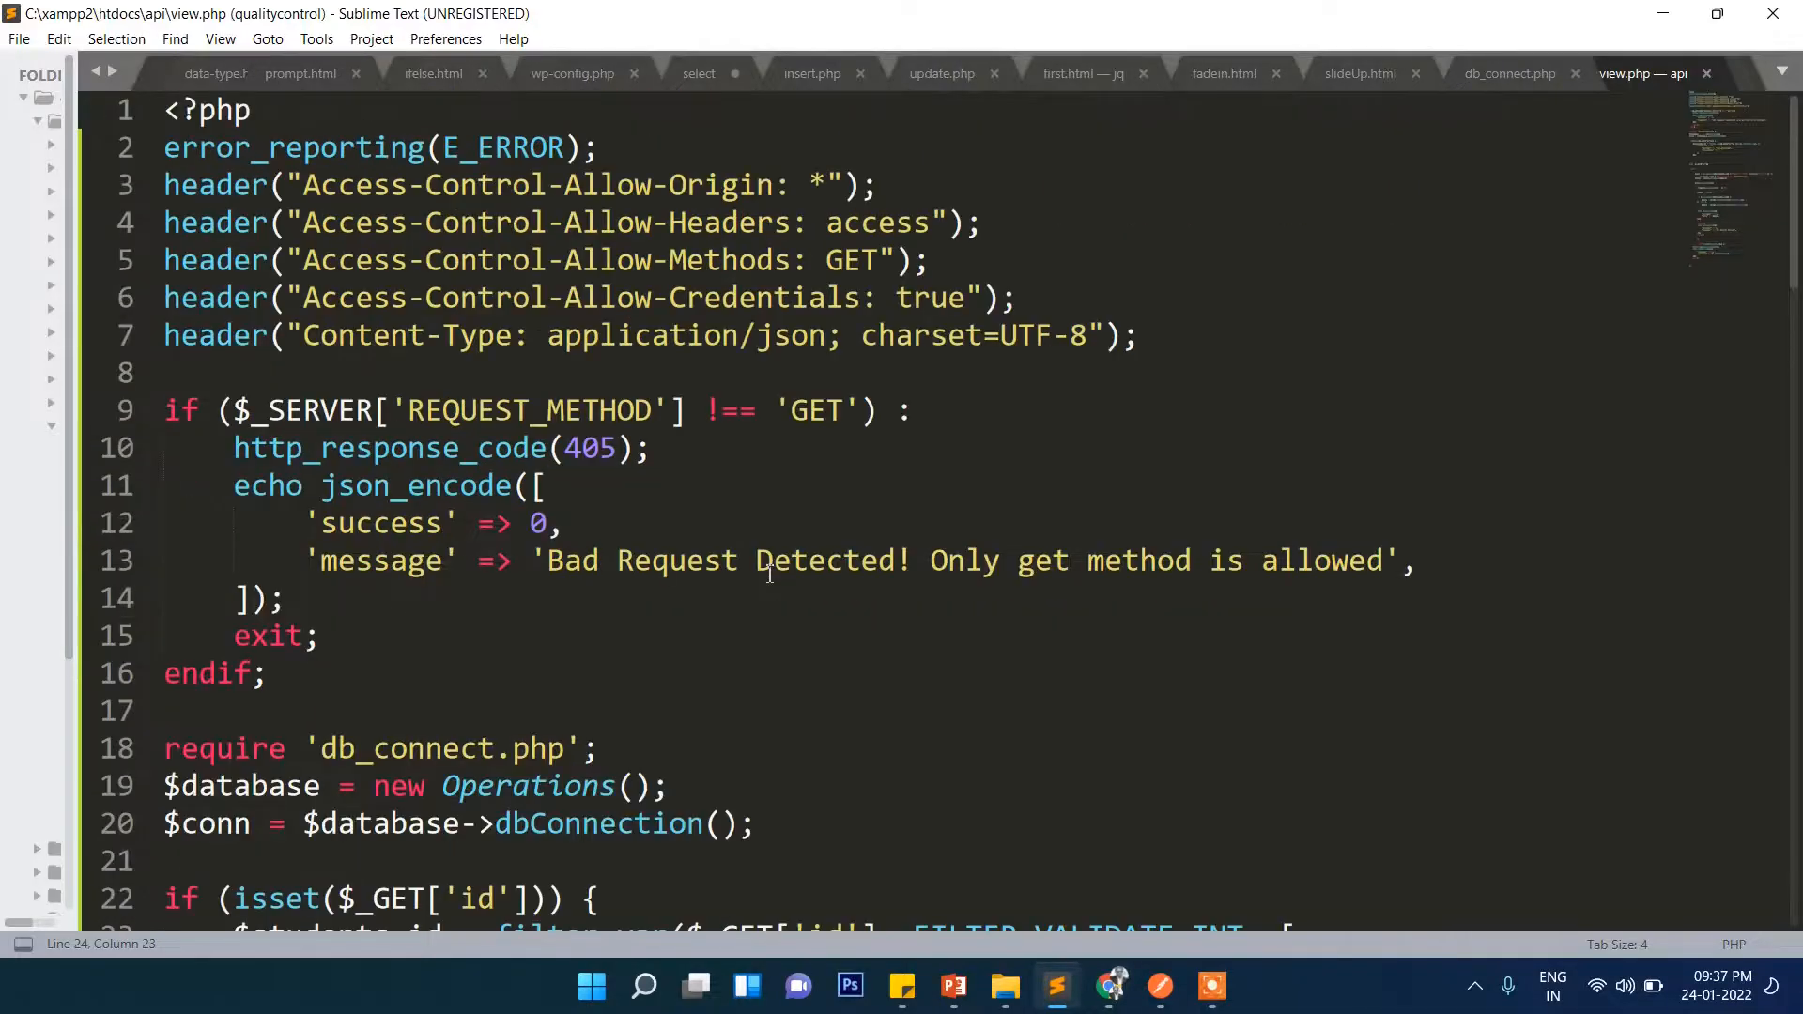
pyautogui.press('ctrl+n')
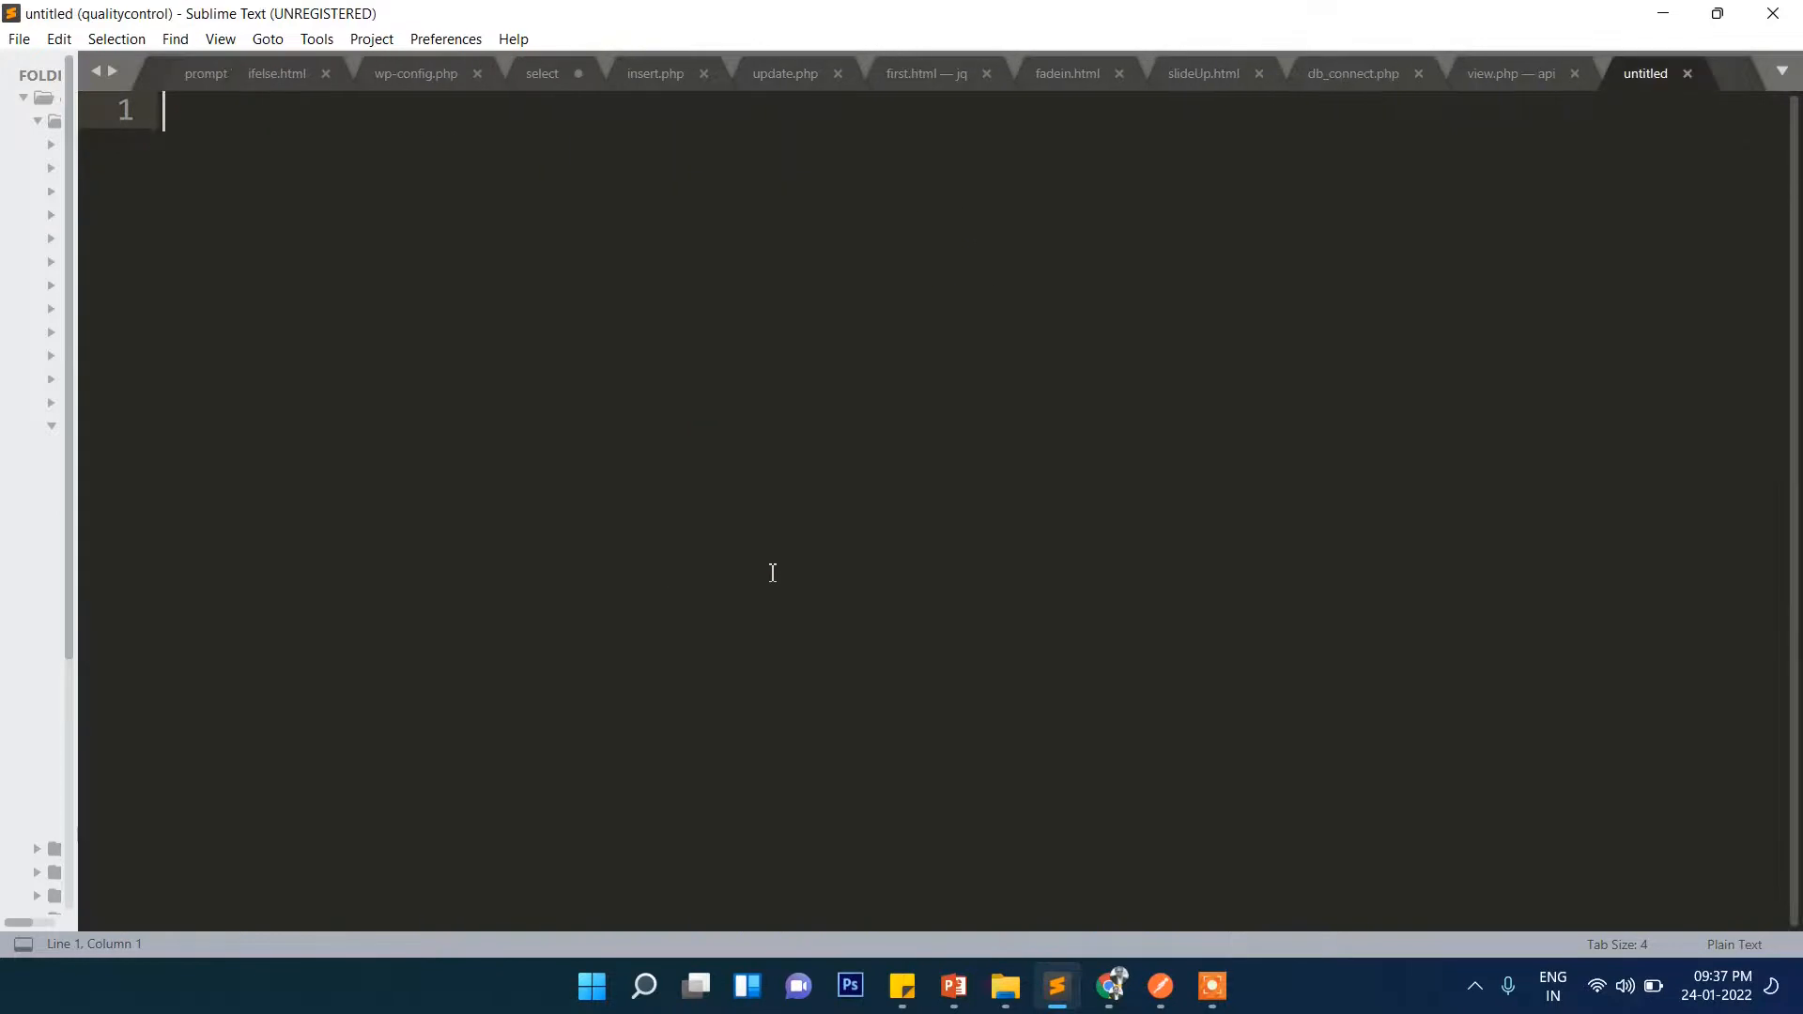
pyautogui.write('<?php')
pyautogui.write('insert')
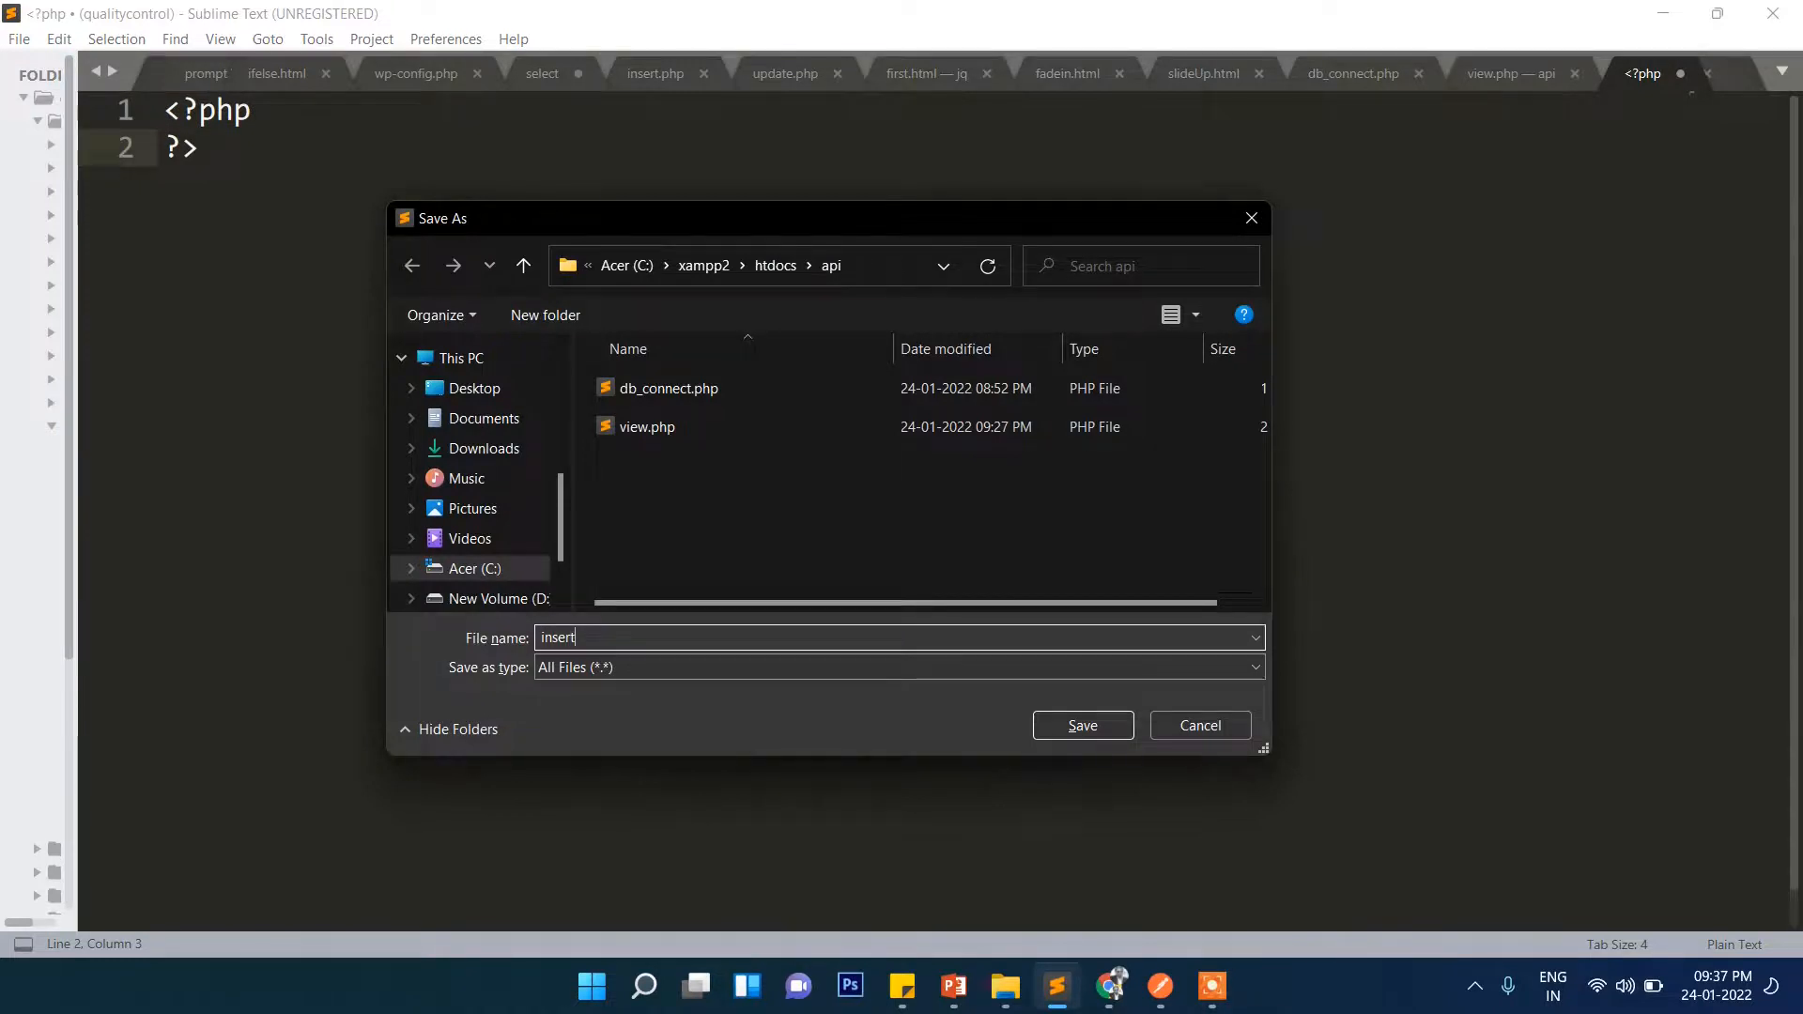
pyautogui.click(1080, 724)
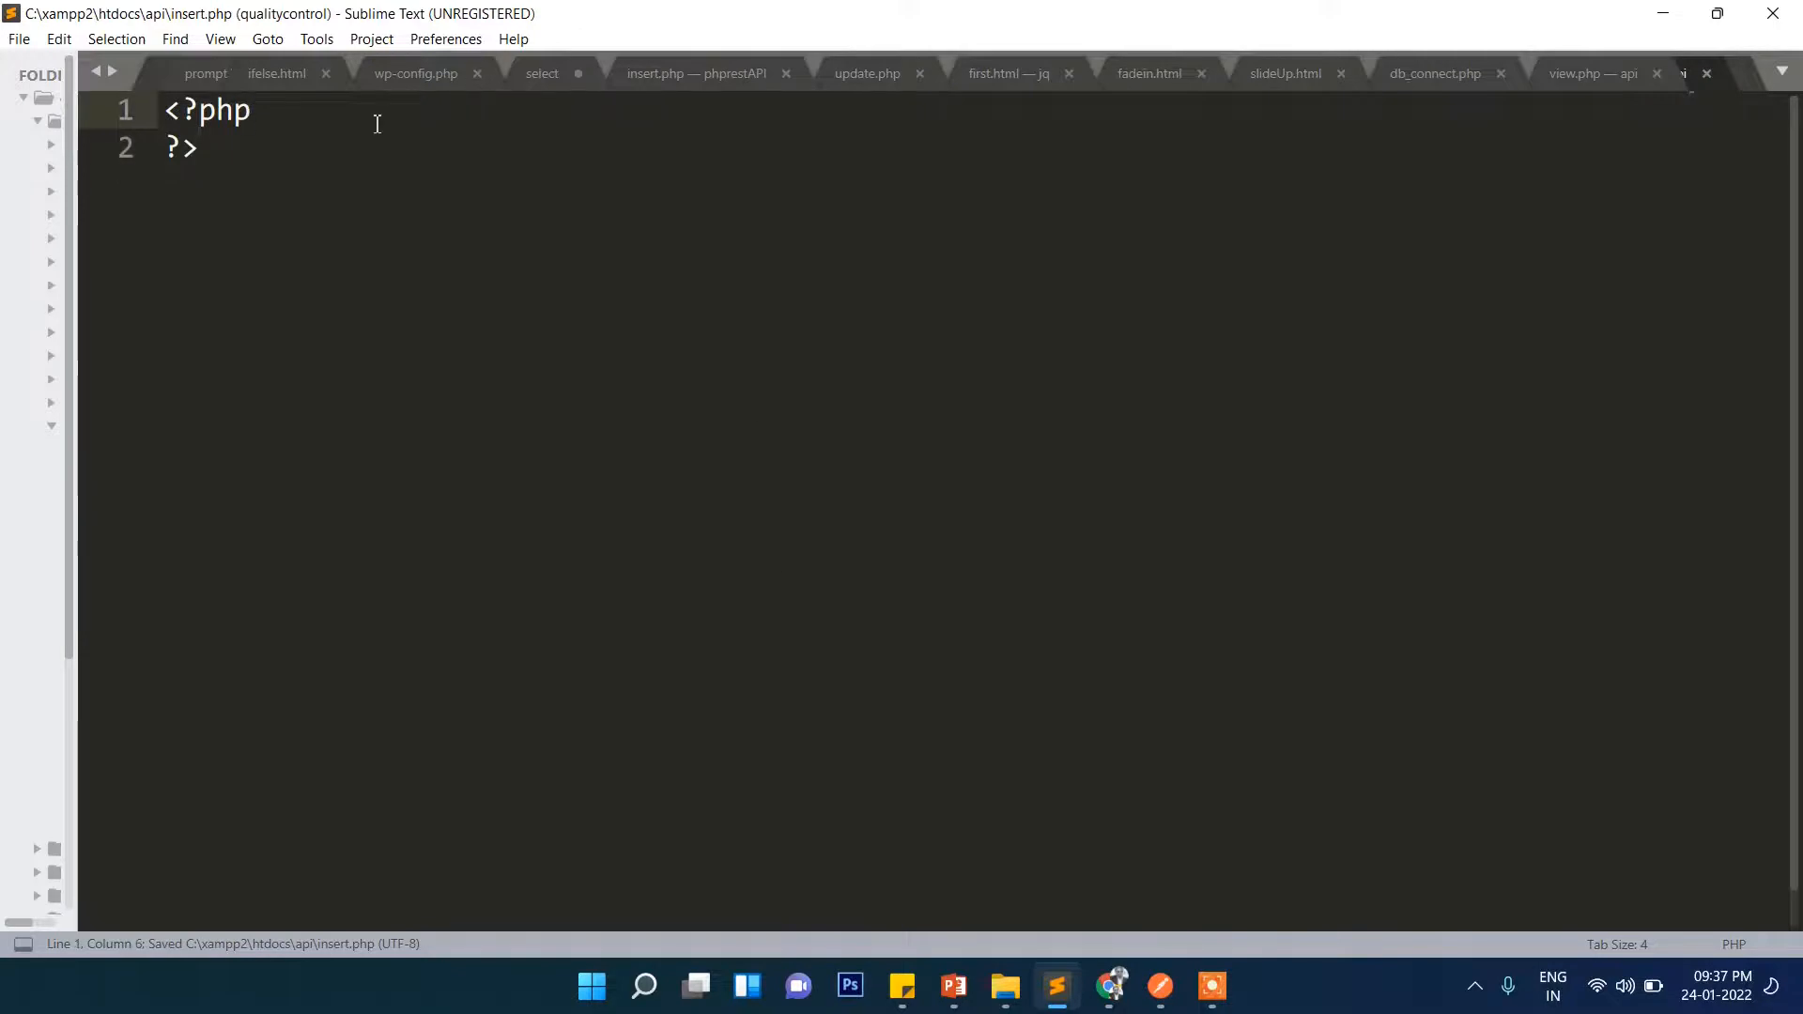
# Copy view.php's error-reporting, CORS and JSON content-type header lines into insert.php
pyautogui.press('enter')
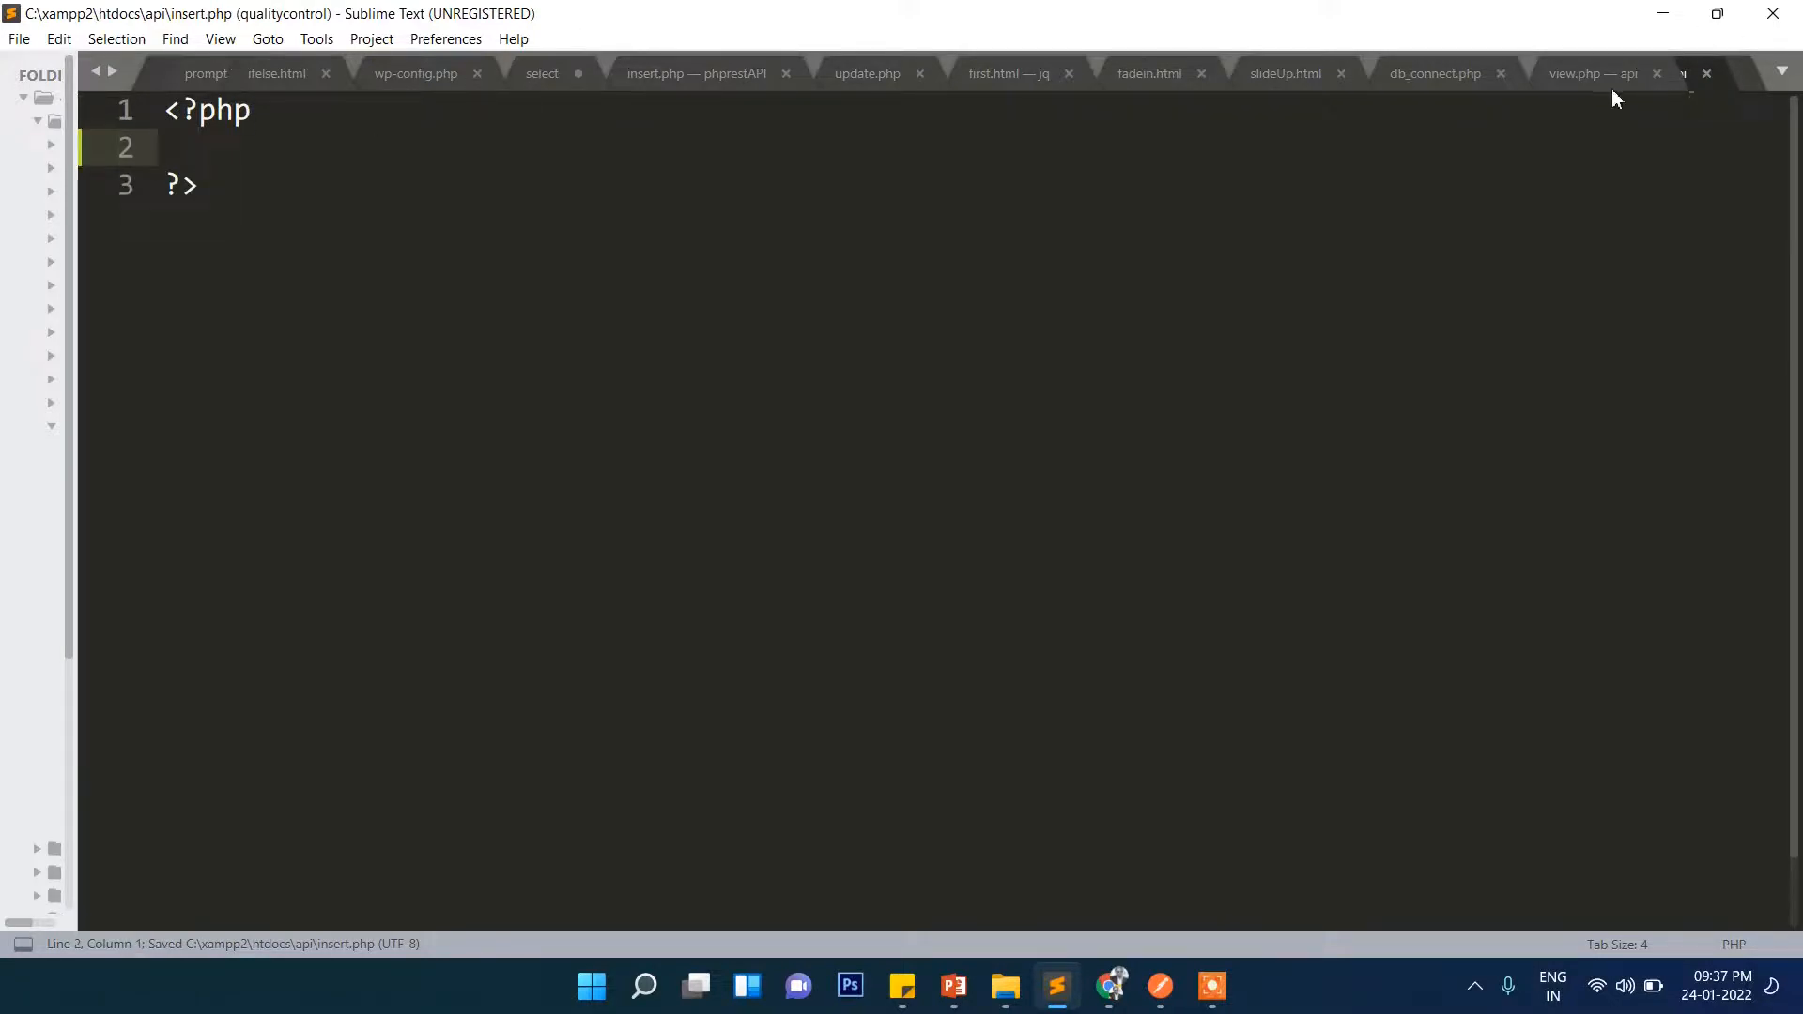
pyautogui.click(1593, 73)
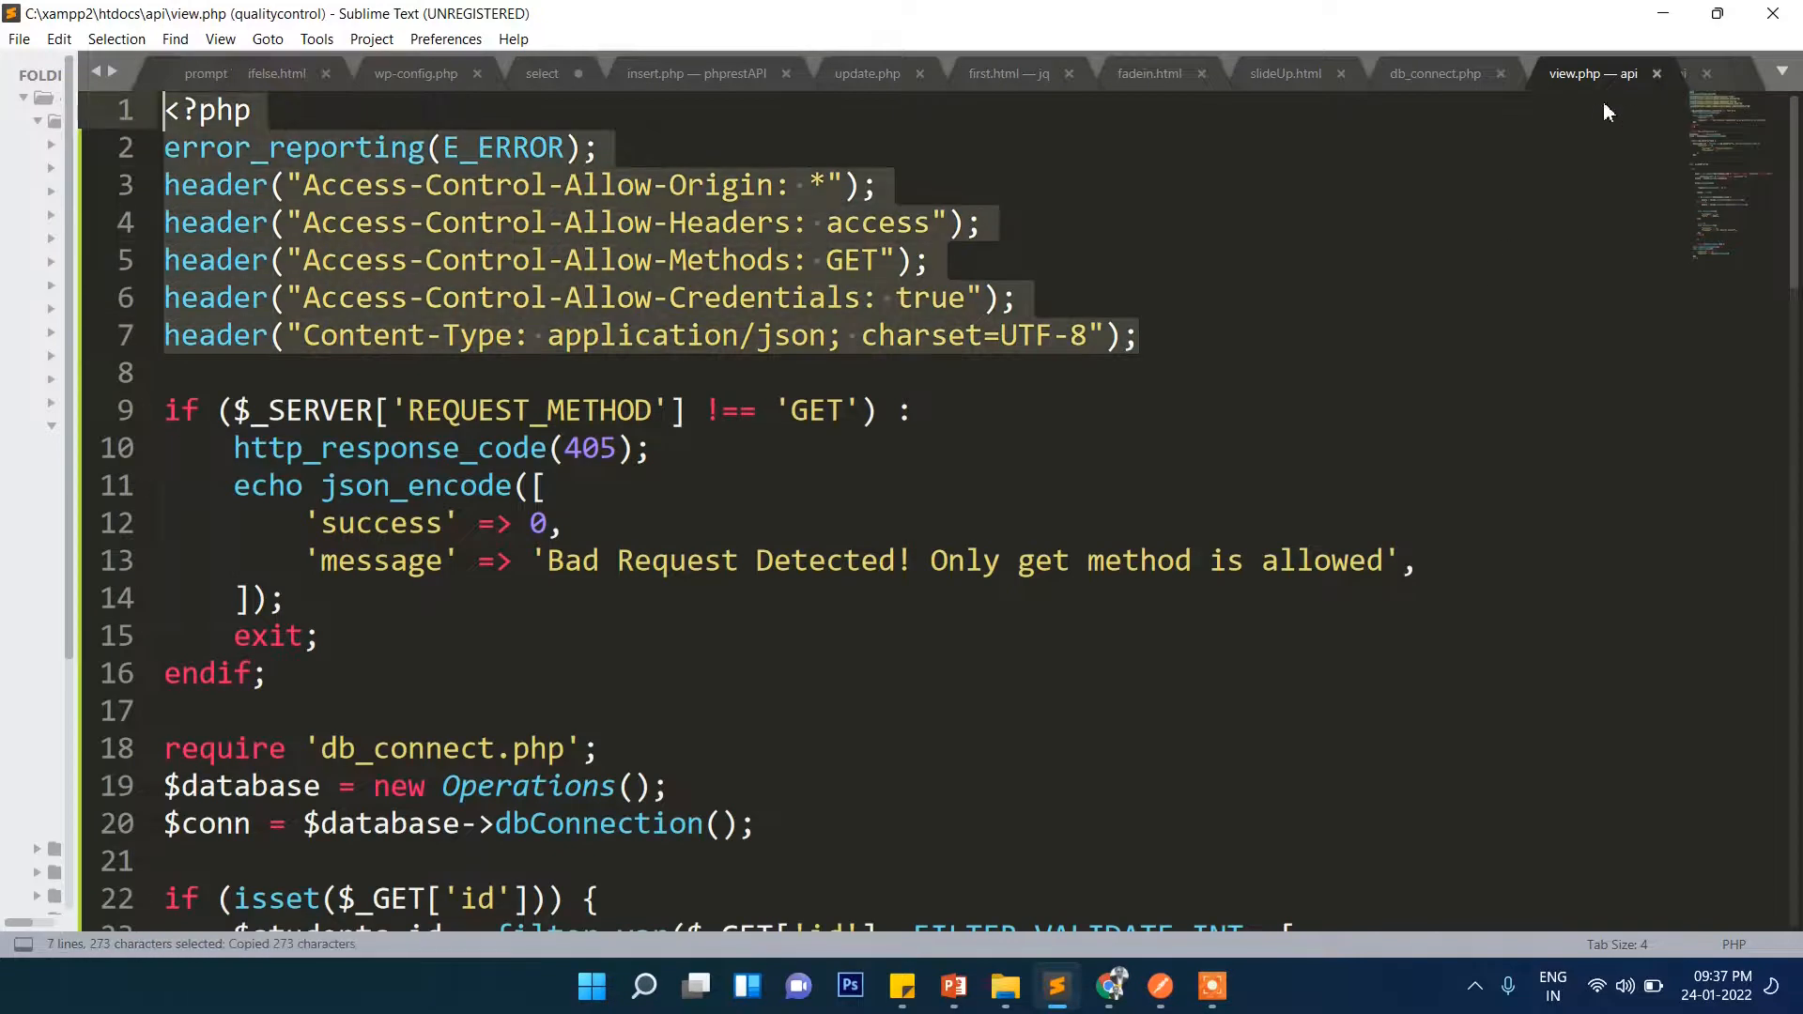
pyautogui.click(1434, 72)
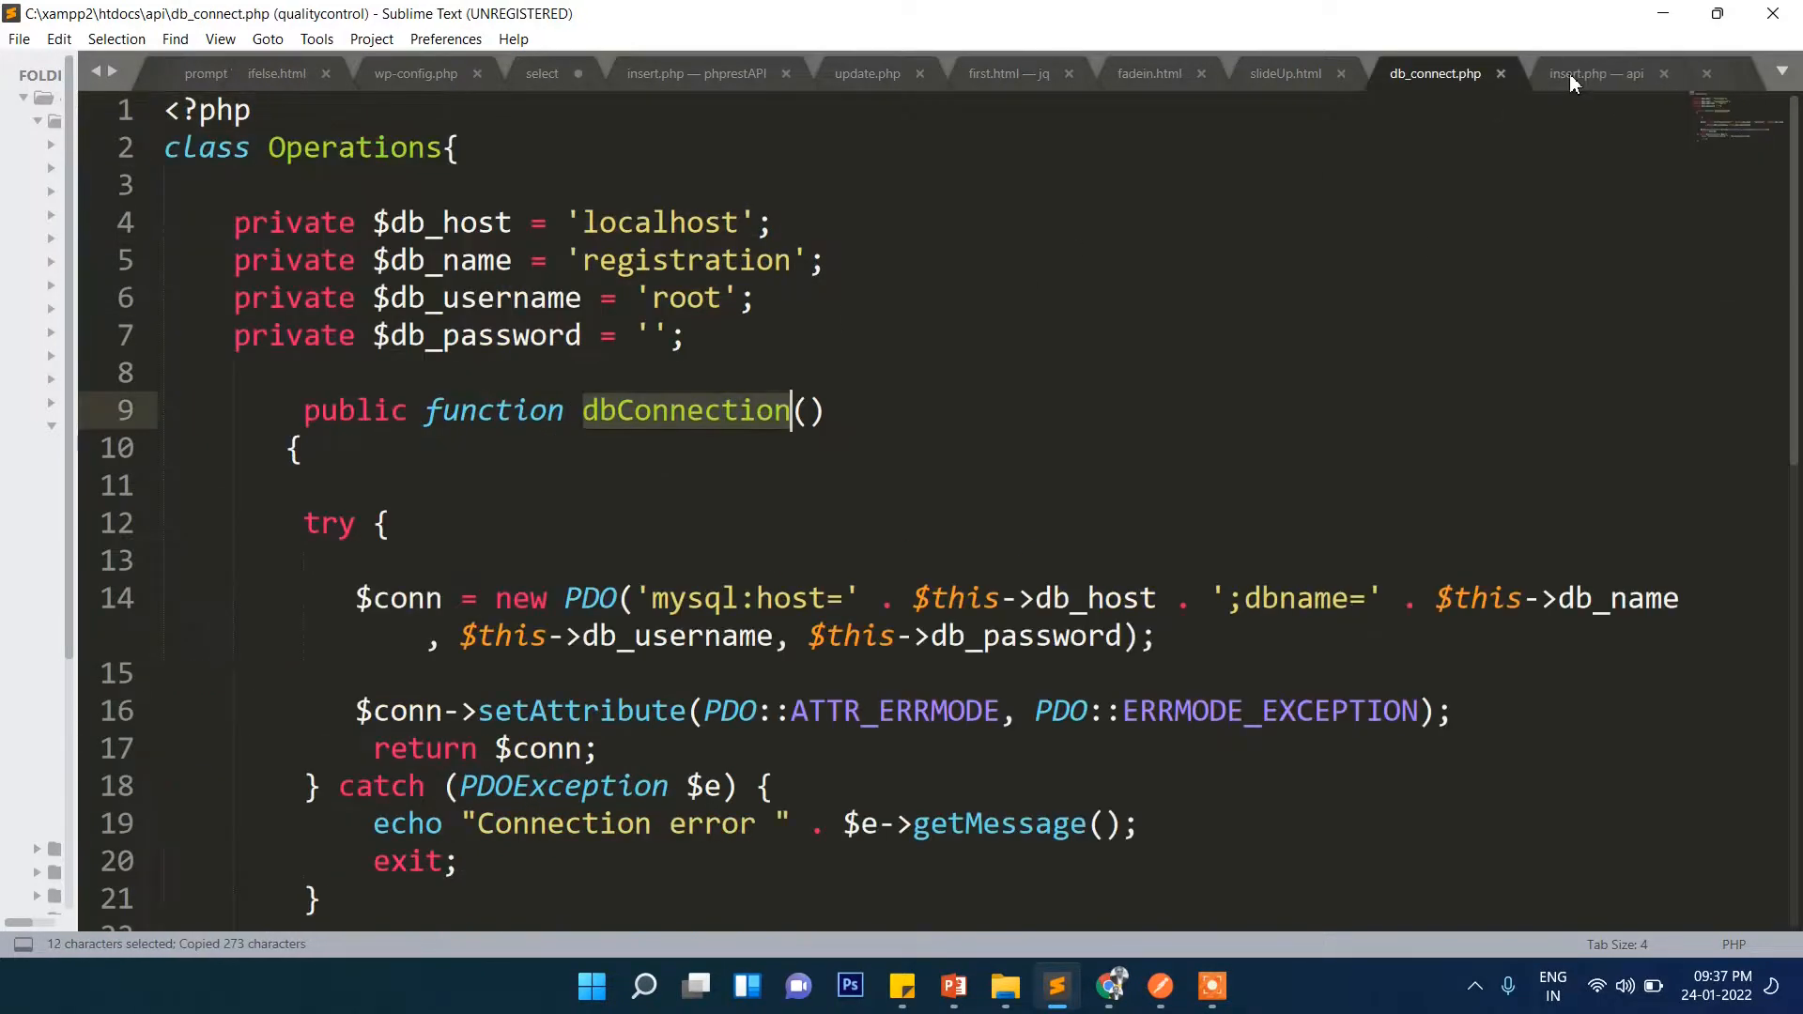
pyautogui.click(1597, 73)
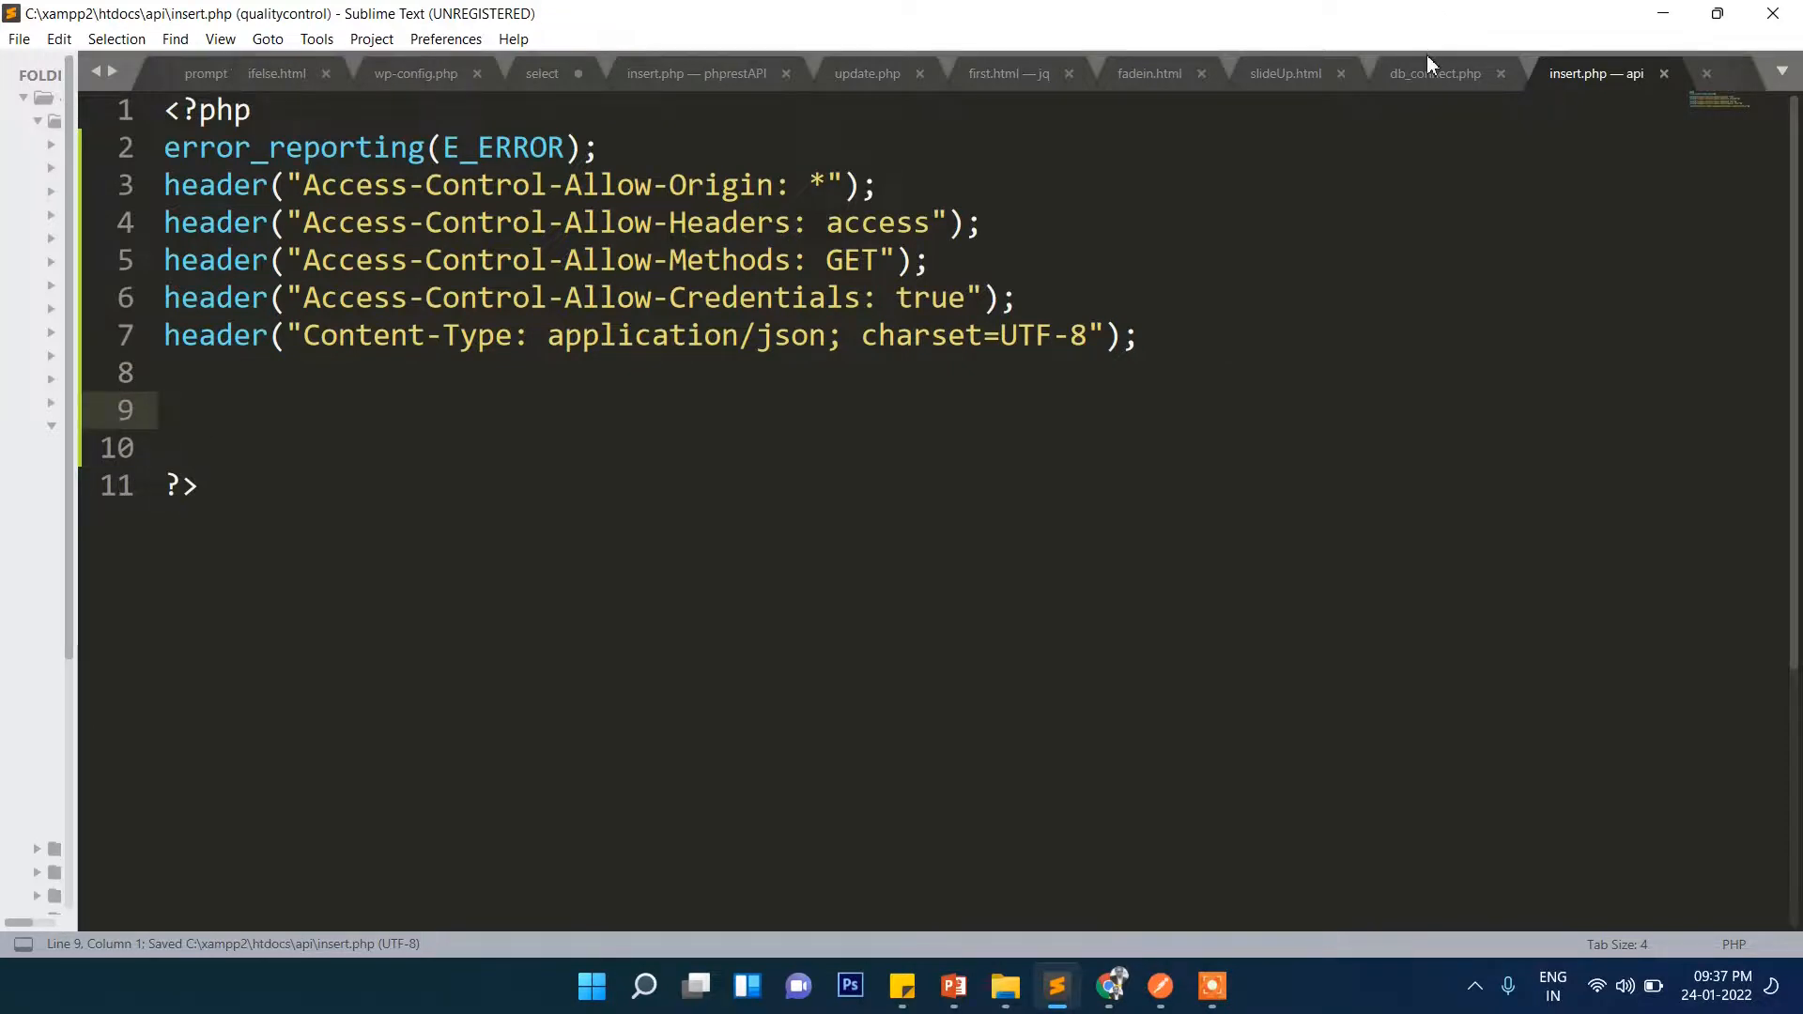
pyautogui.moveTo(1425, 81)
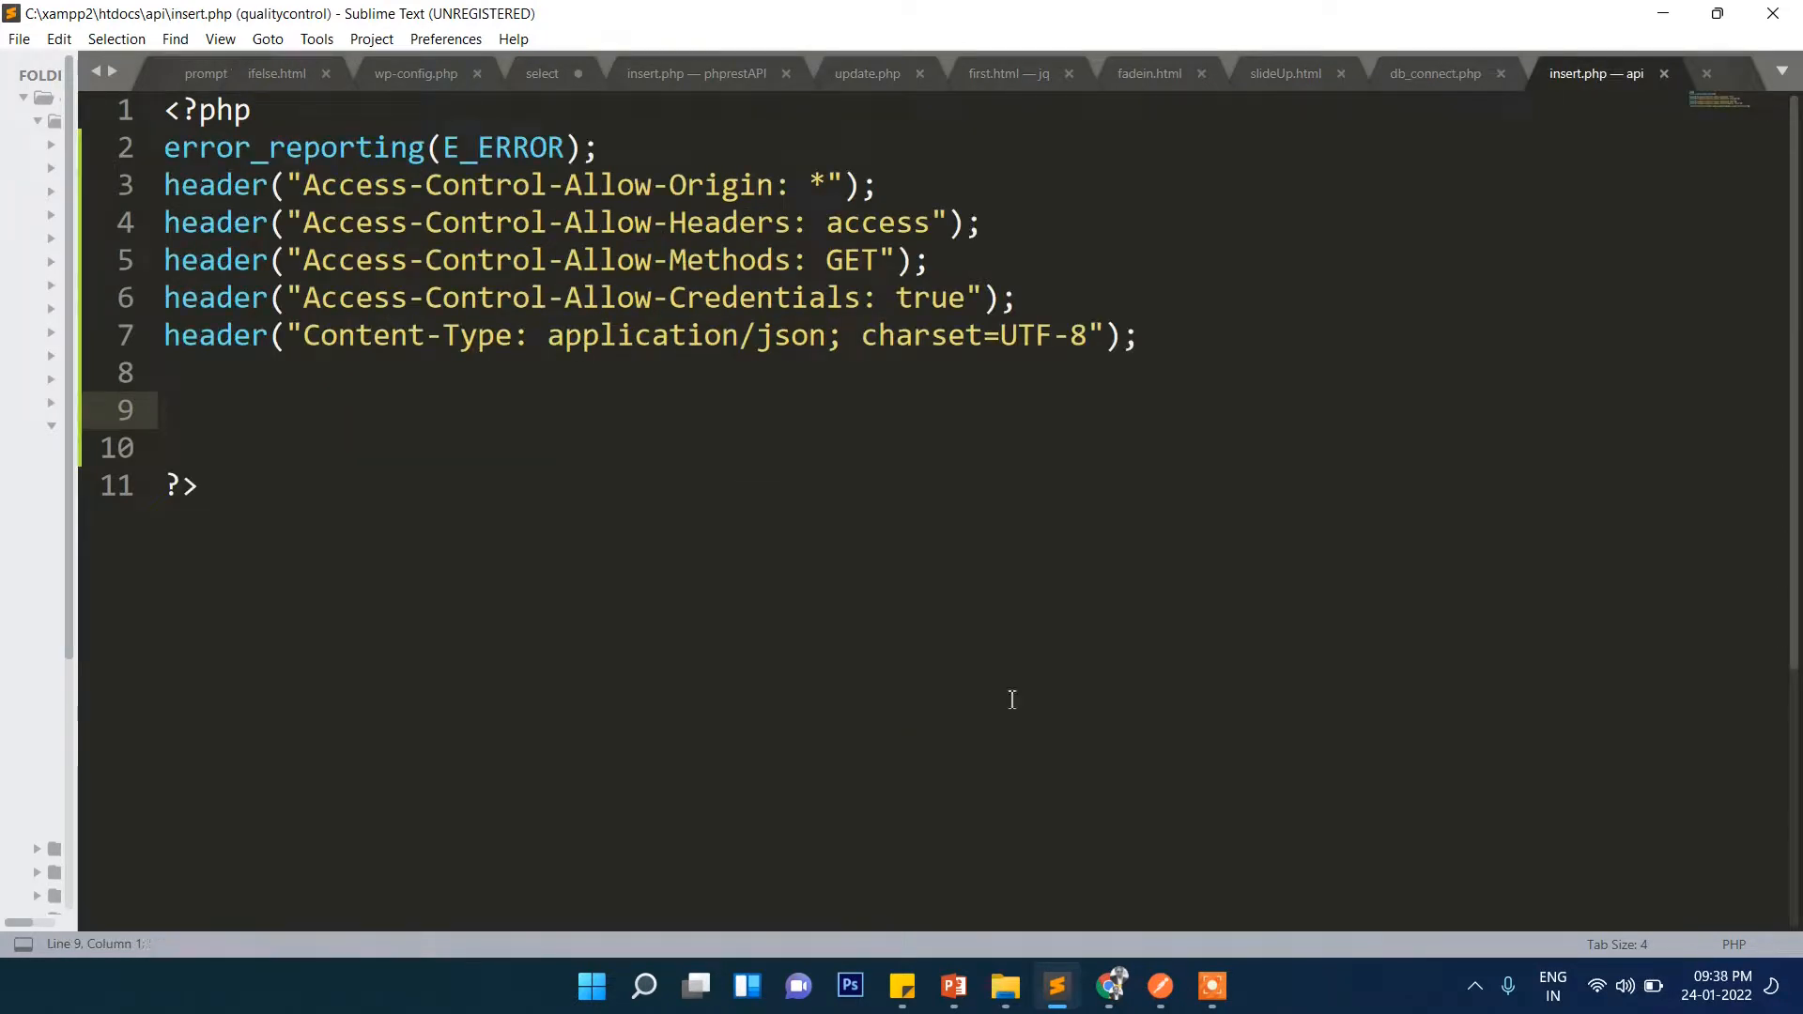
# Add a REQUEST_METHOD !== 'POST' check returning a 405 JSON error, then require db_connect.php for $conn
pyautogui.click(168, 409)
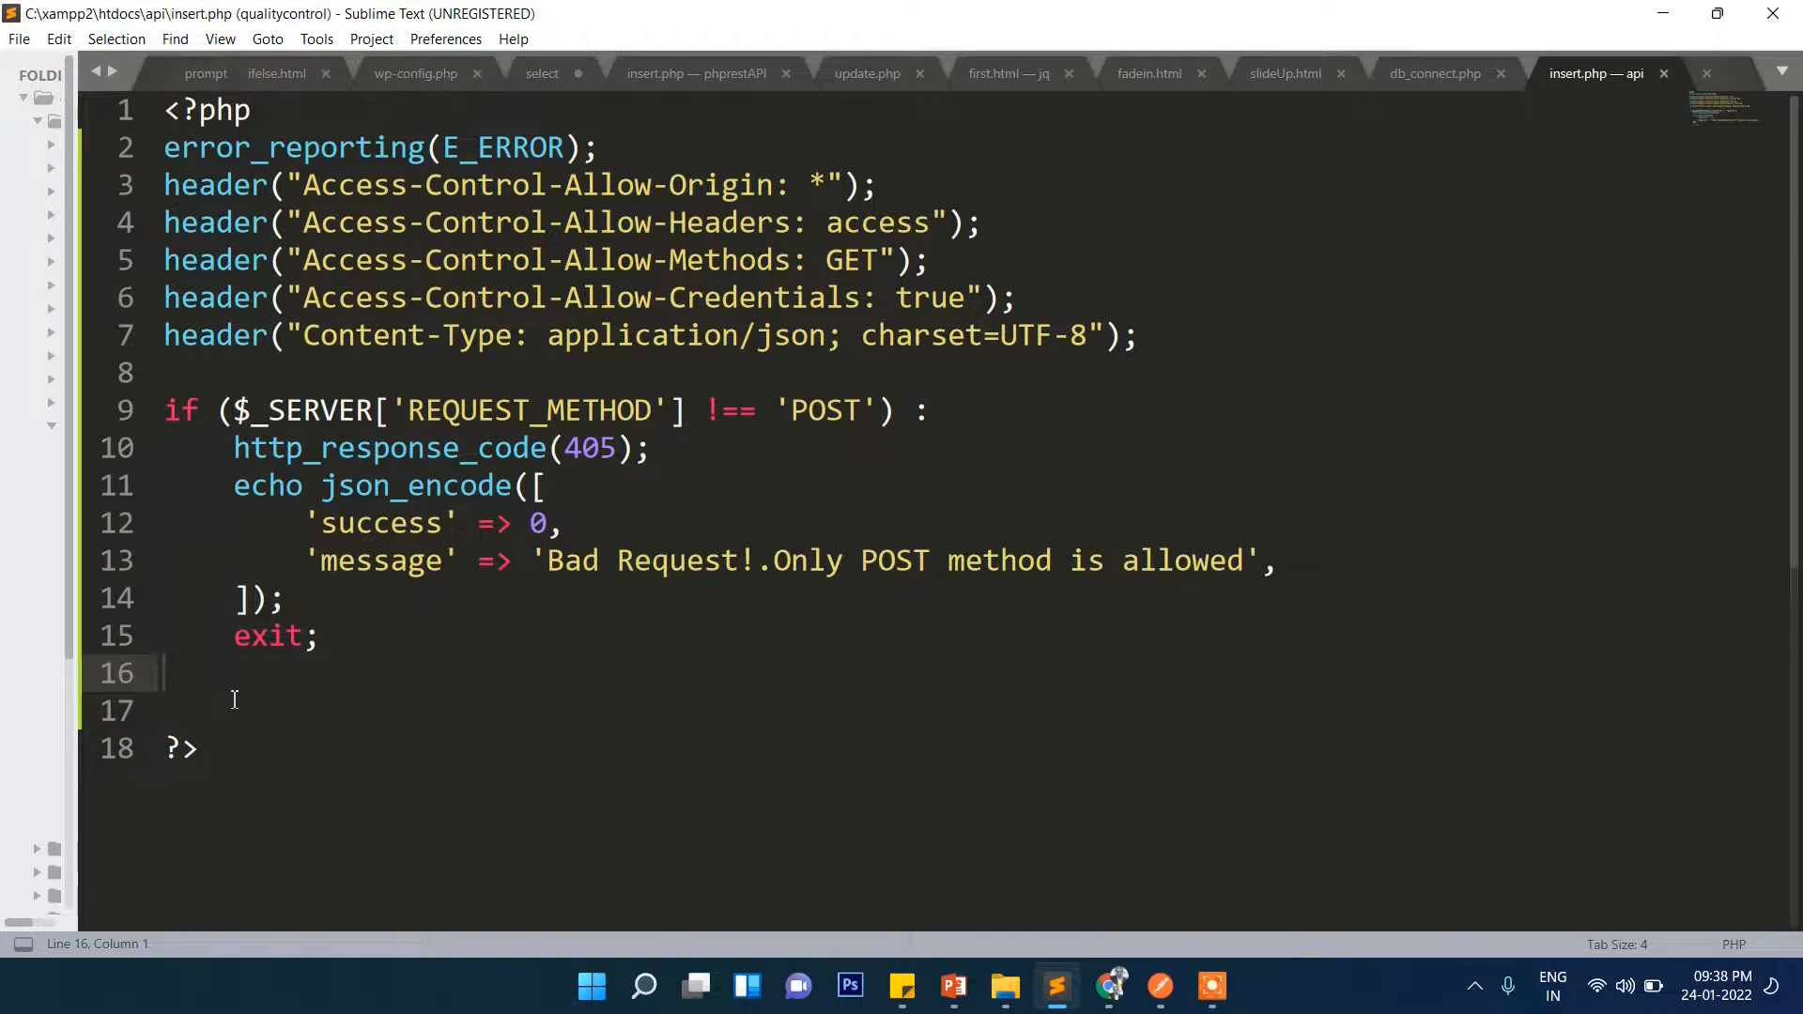
pyautogui.press('enter')
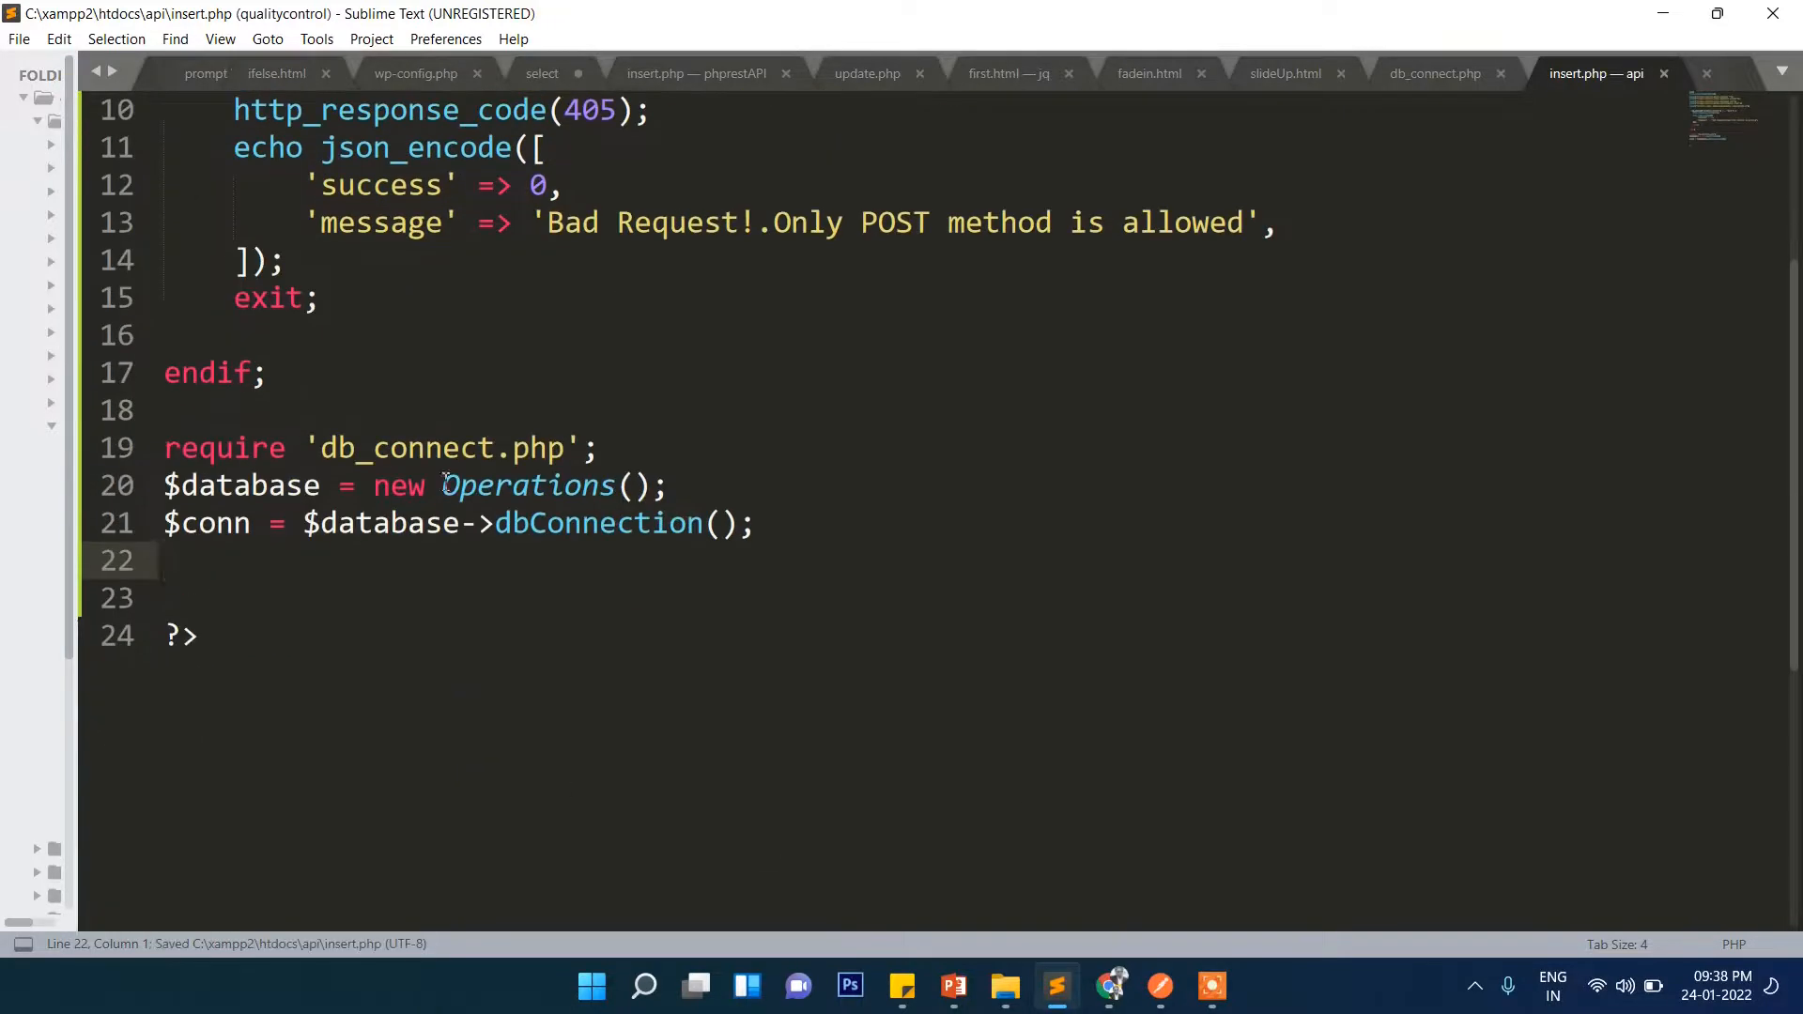
pyautogui.click(445, 447)
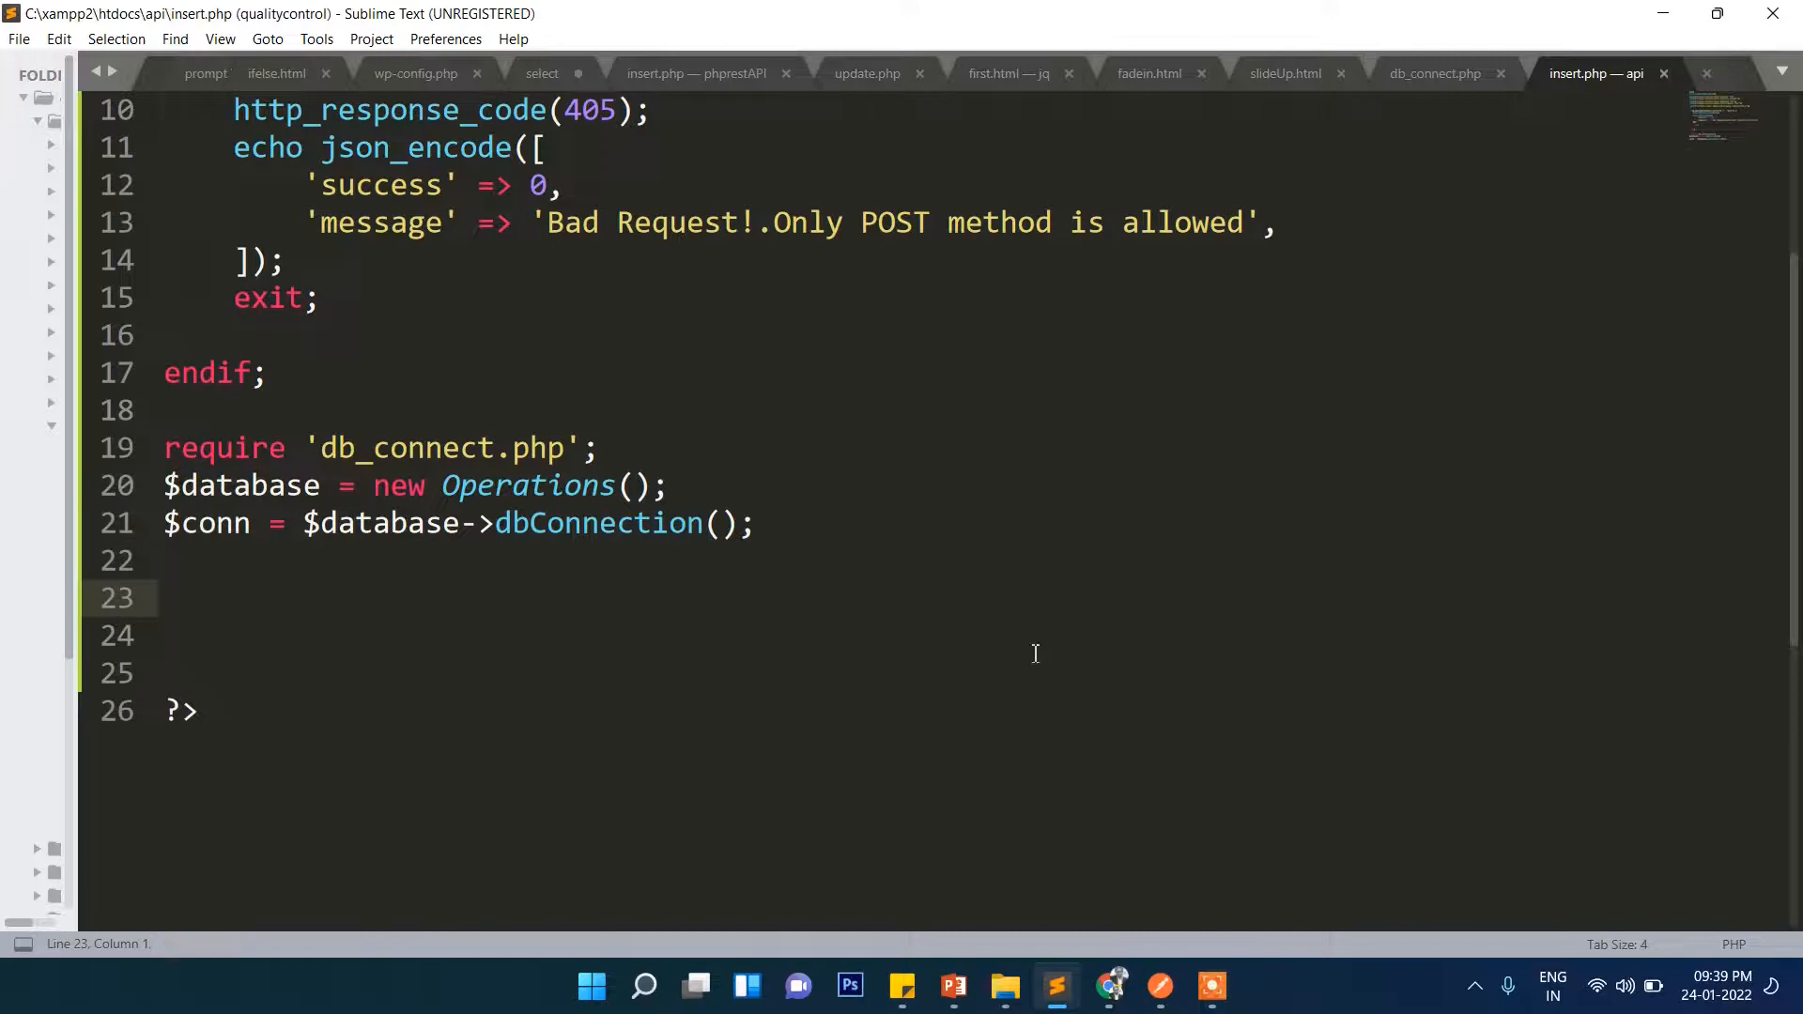
# Write $data = json_decode(file_get_contents("php://input")) and highlight its parts while explaining
pyautogui.write('$data = json_decode(file_get_contents("php://input"))')
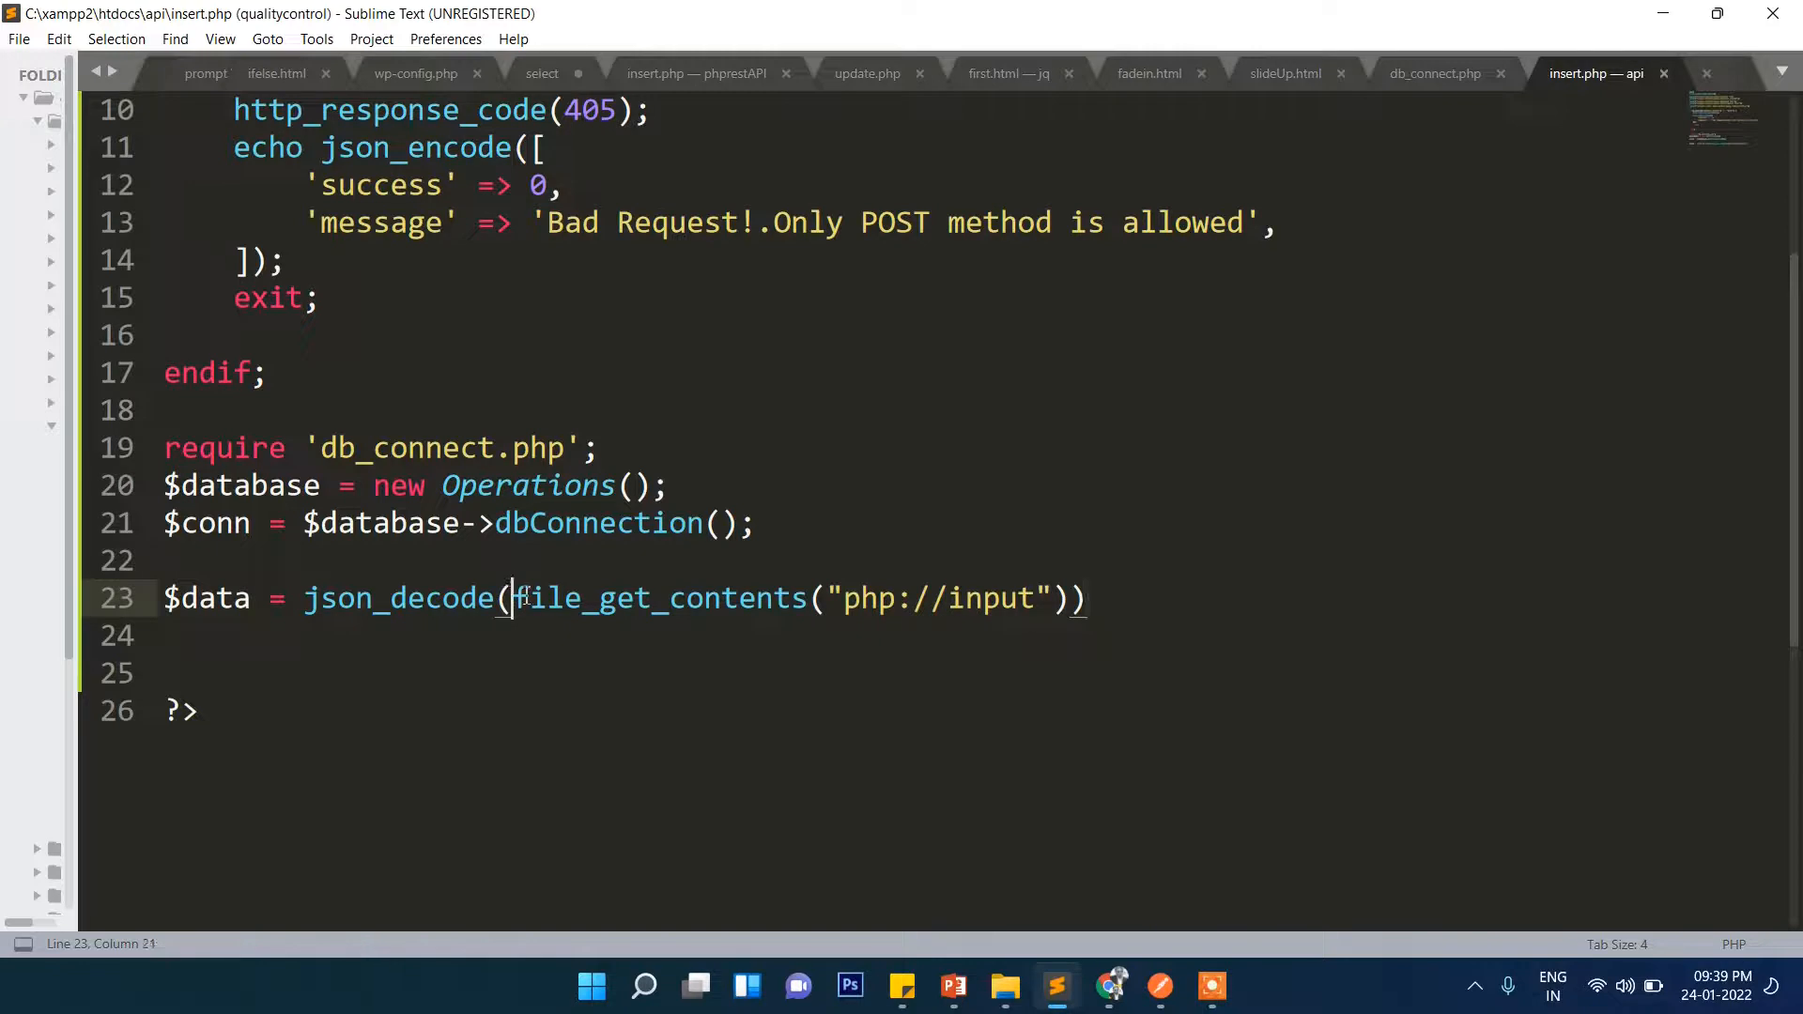
pyautogui.moveTo(516, 598); pyautogui.dragTo(1064, 598)
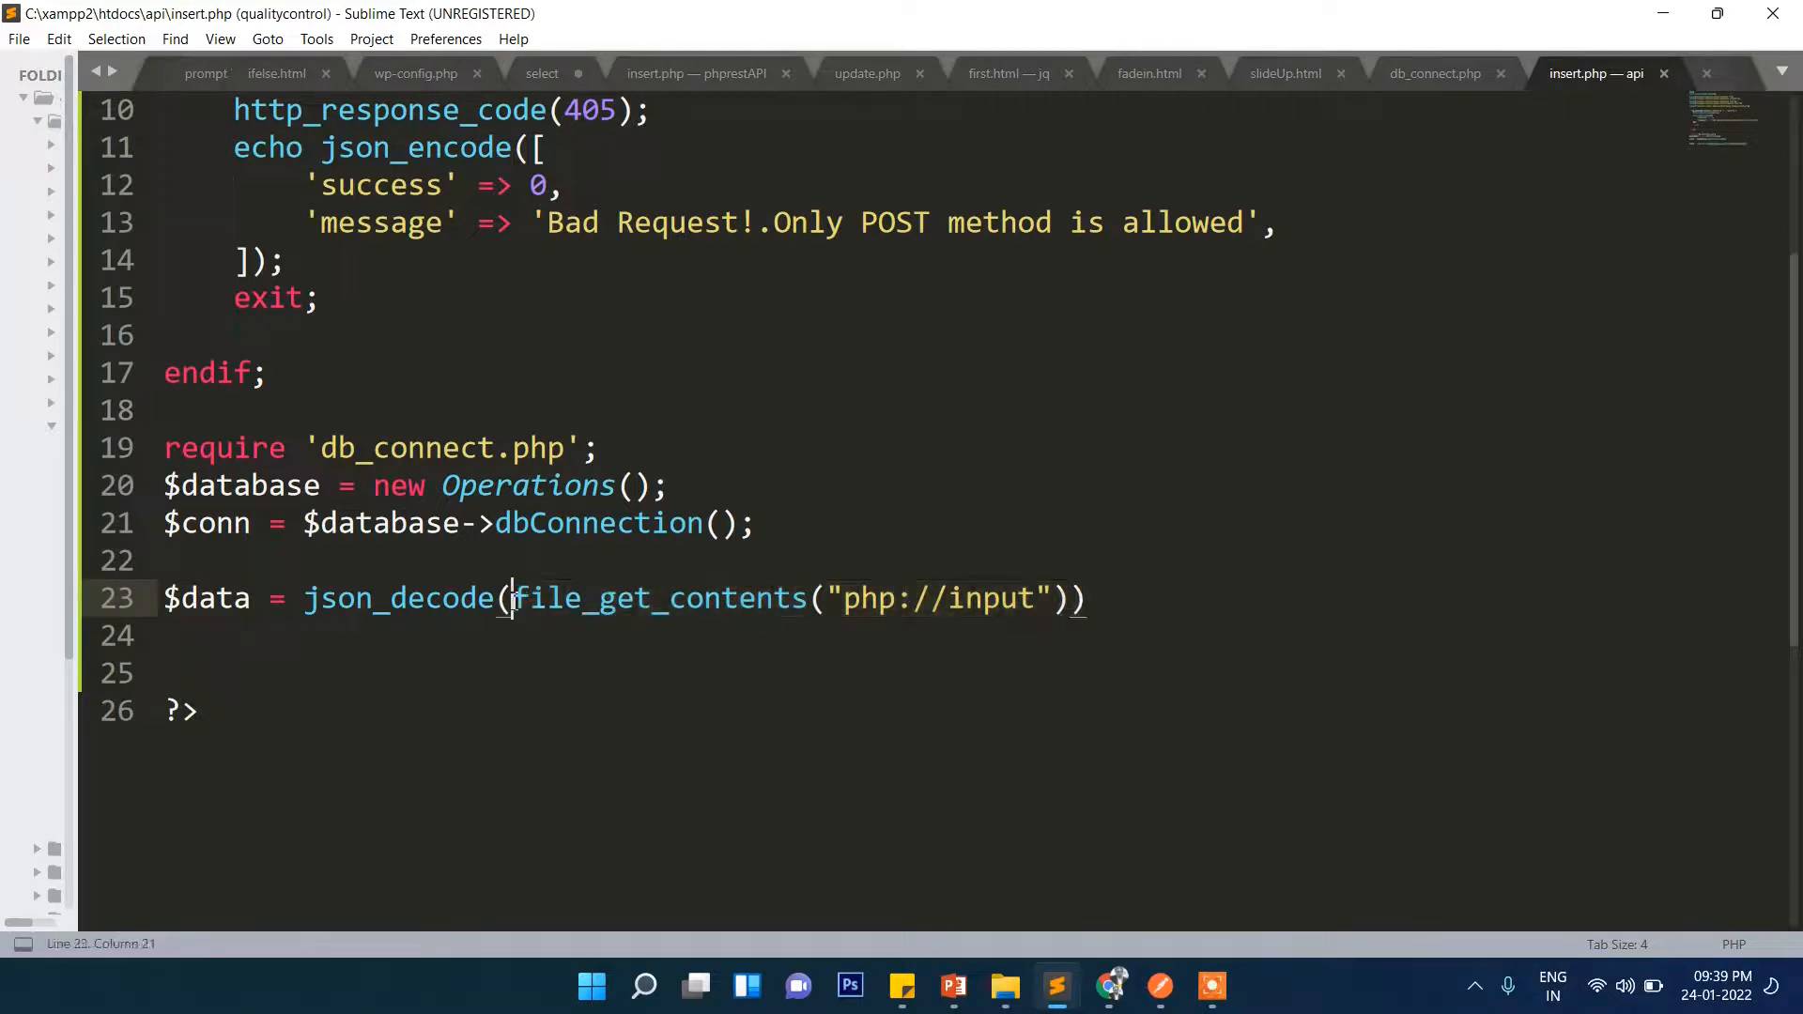
pyautogui.moveTo(512, 599); pyautogui.dragTo(1033, 598)
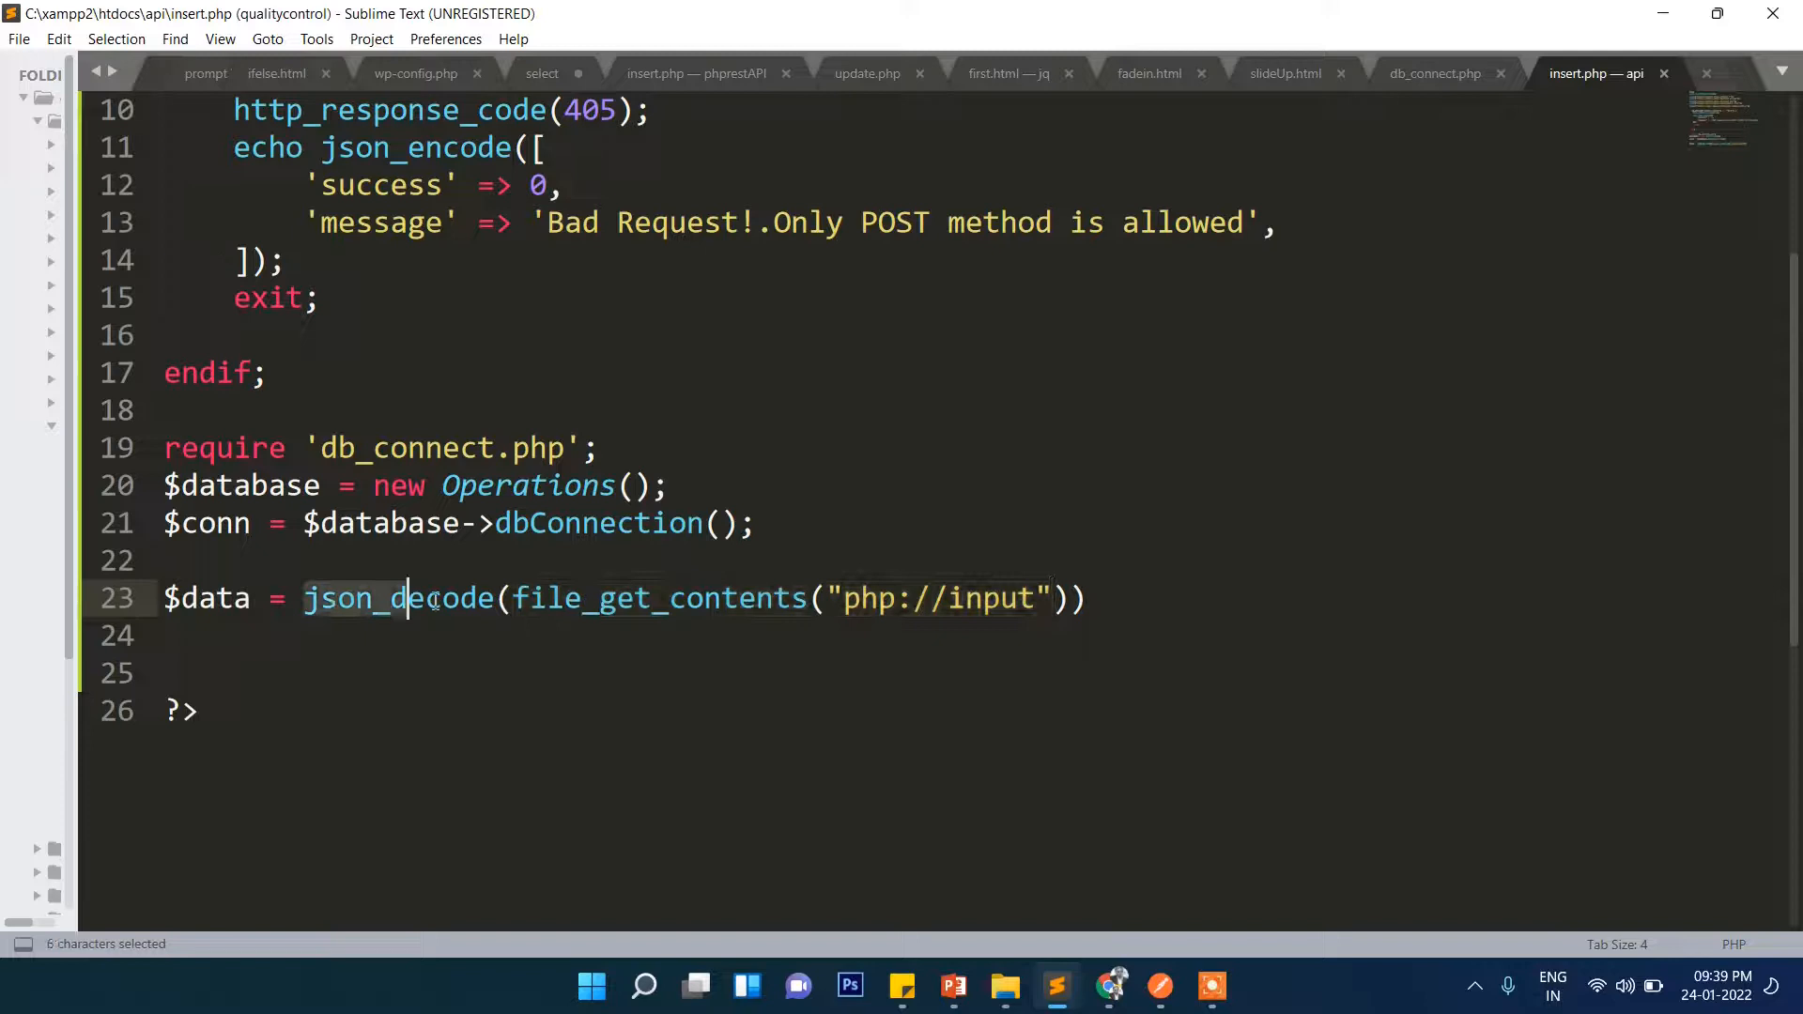
pyautogui.click(513, 598)
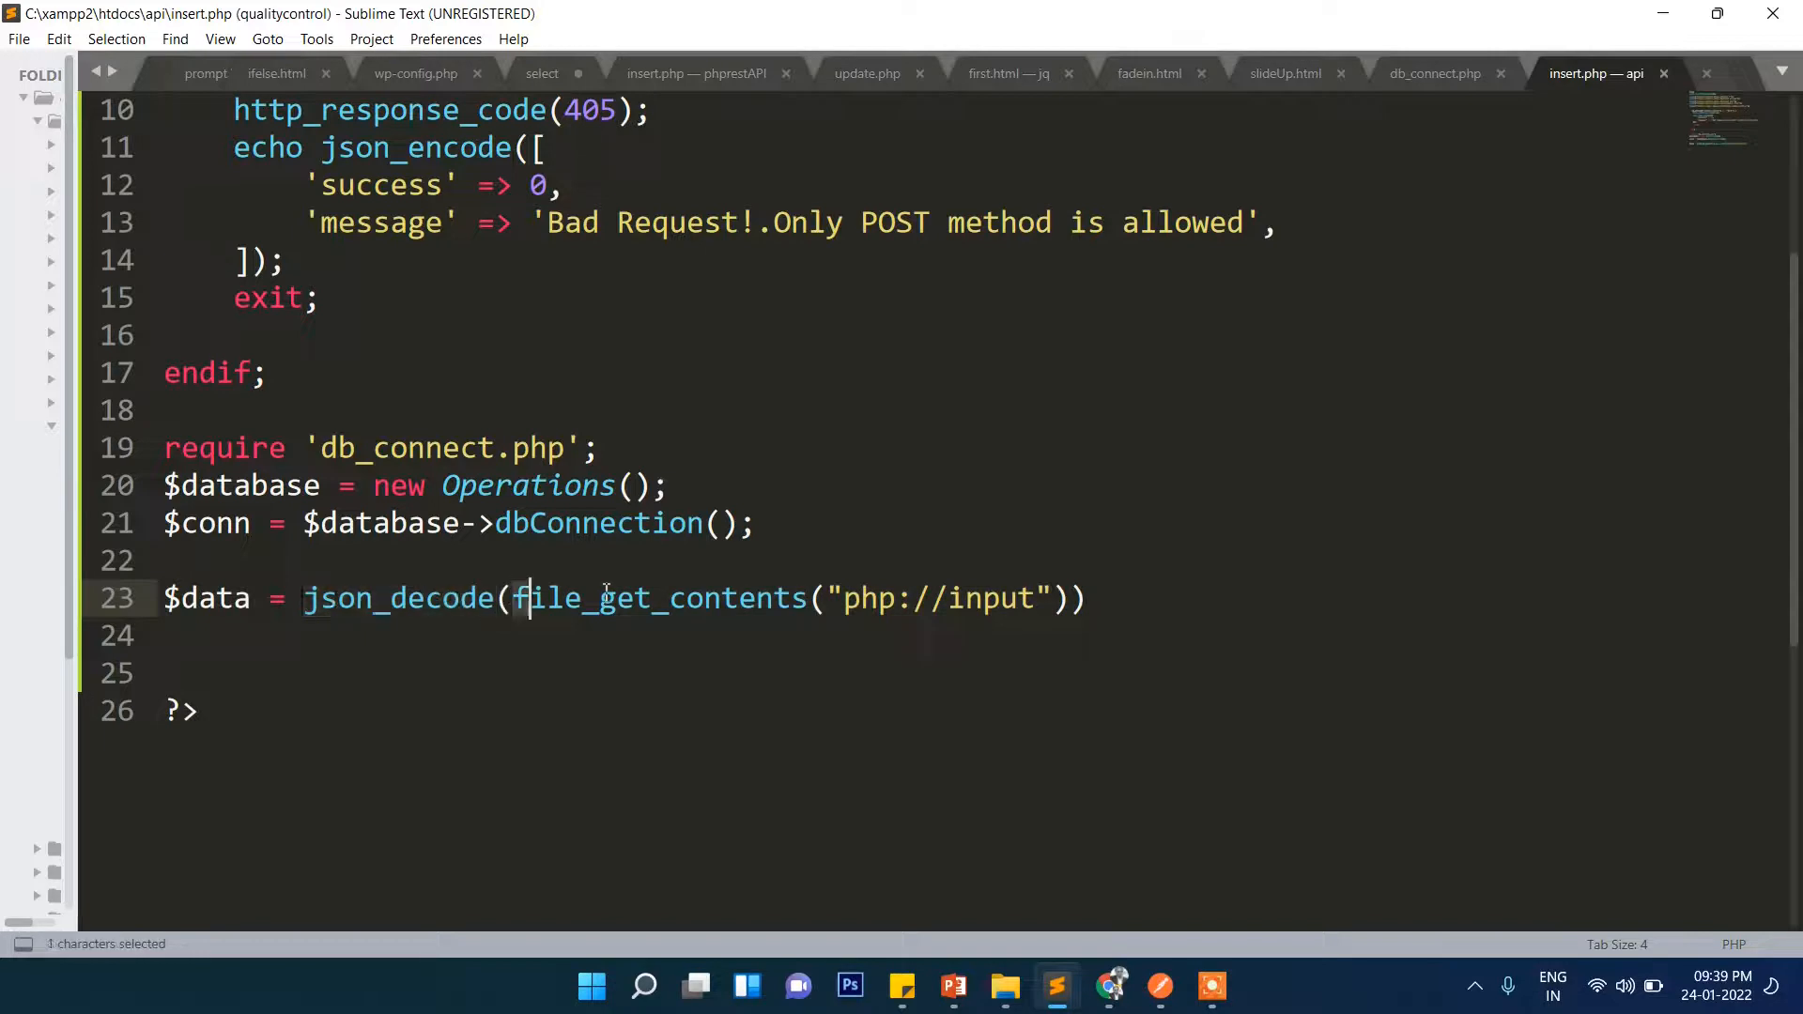
pyautogui.moveTo(528, 598); pyautogui.dragTo(1067, 598)
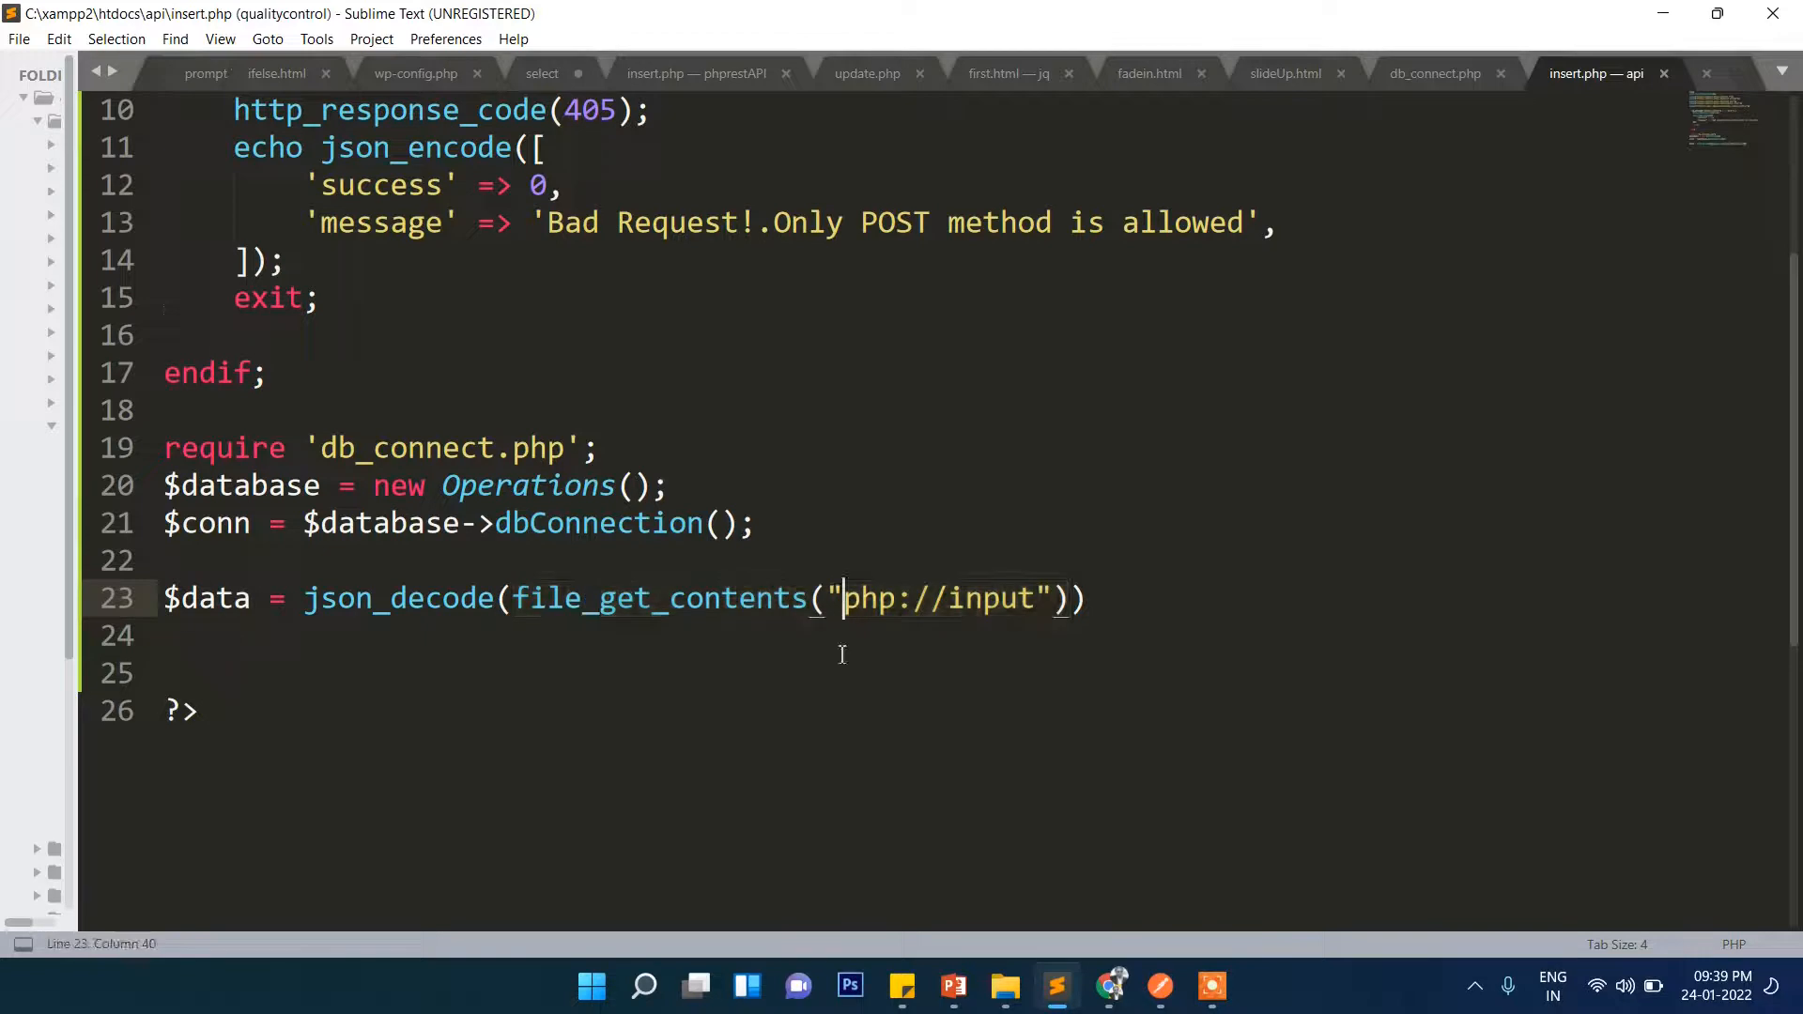
pyautogui.moveTo(870, 711)
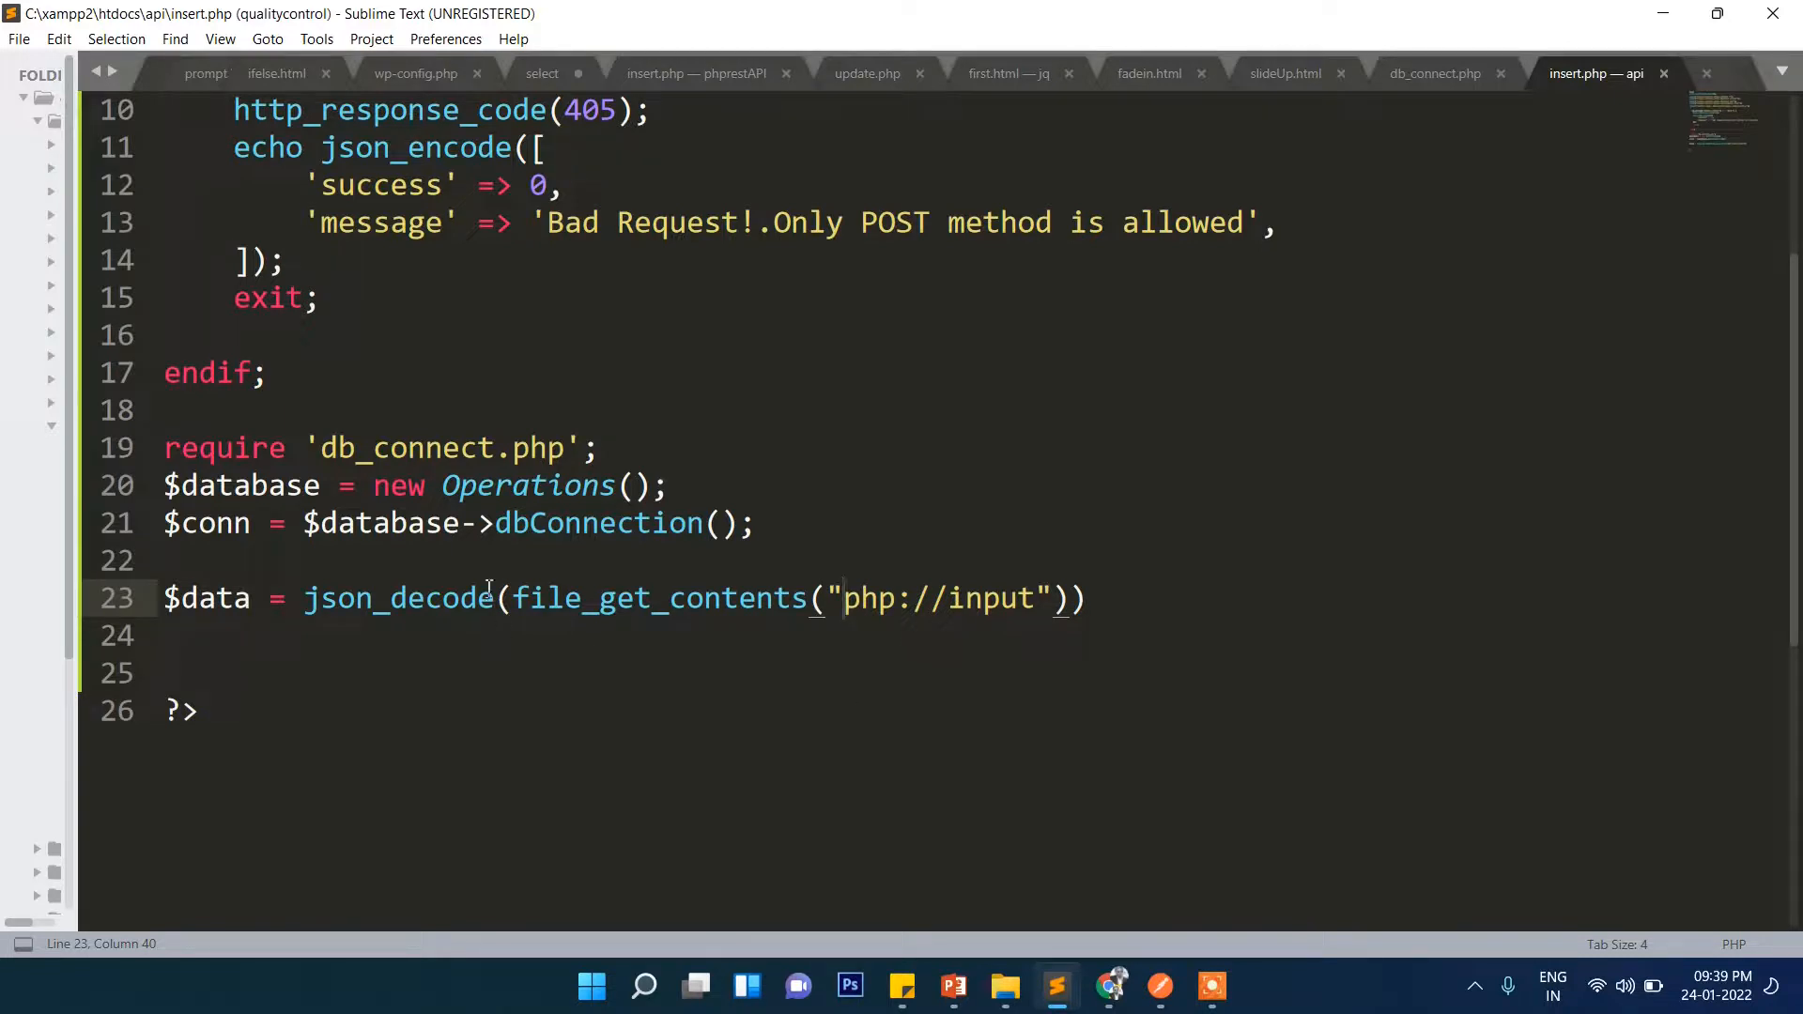
pyautogui.doubleClick(399, 598)
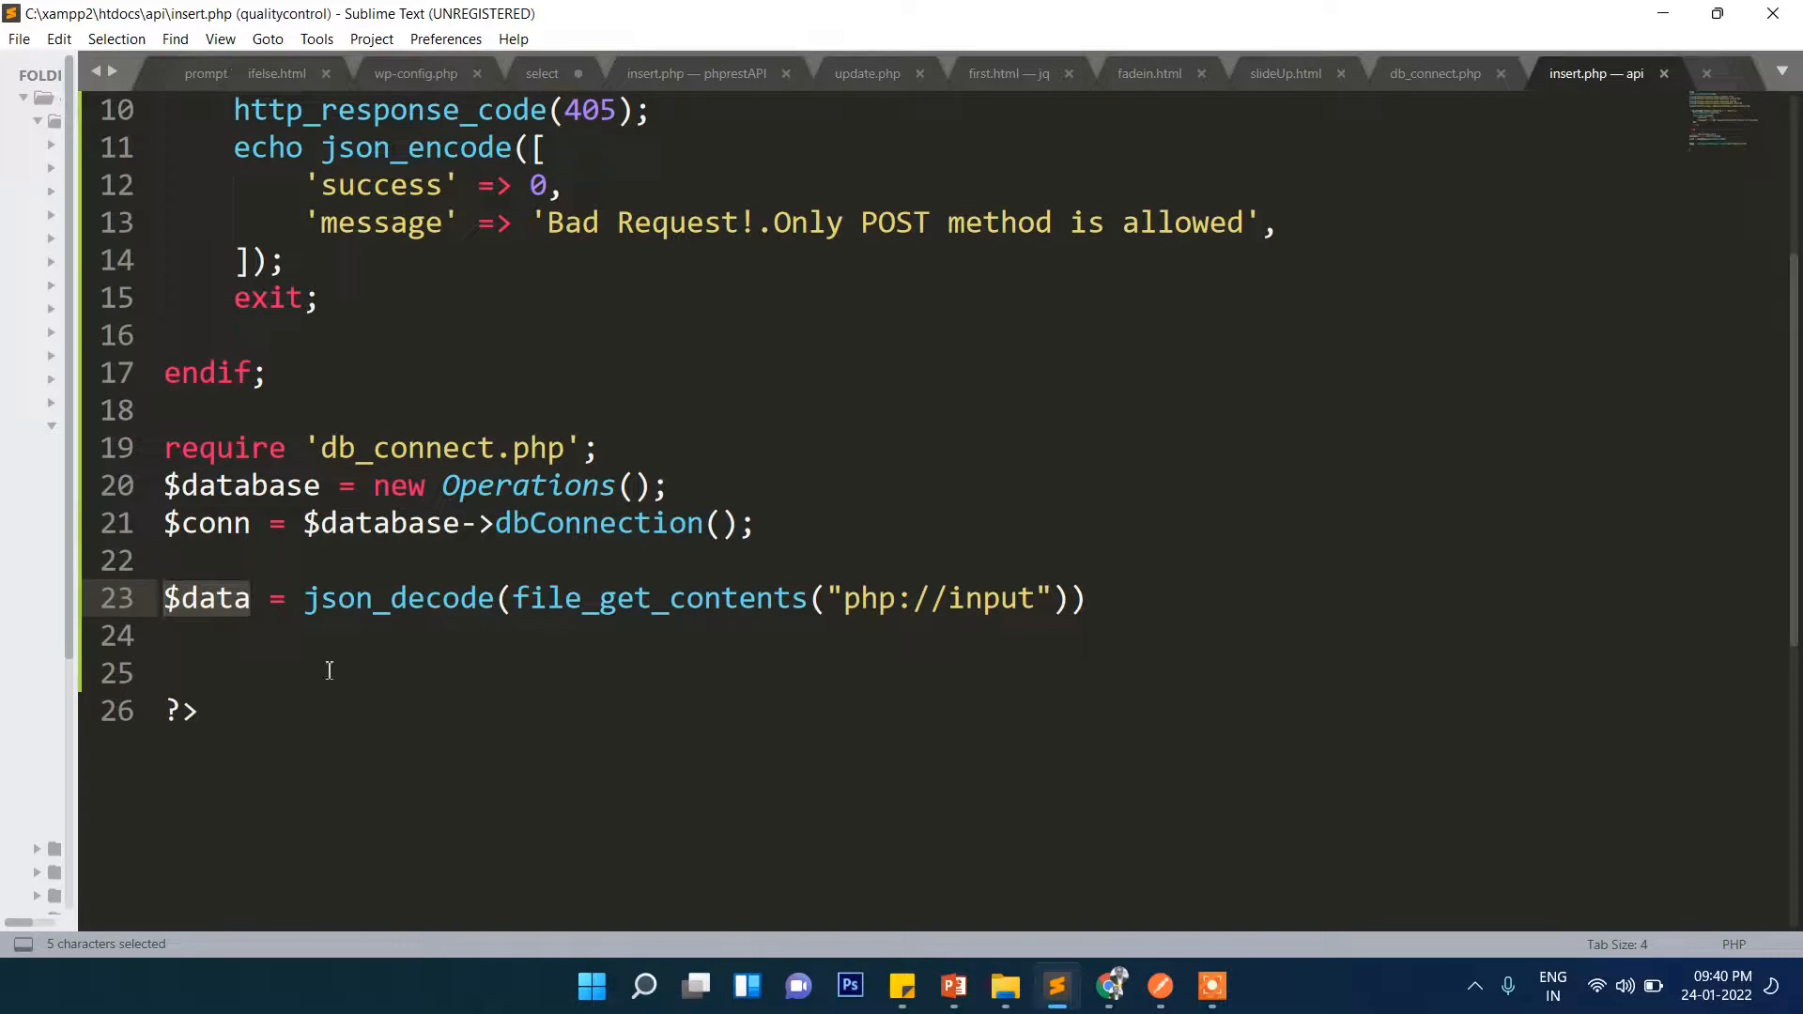
# Add an isset check on first_name, last_name and email that echoes success 0 with the compulsory-fields message
pyautogui.press('enter')
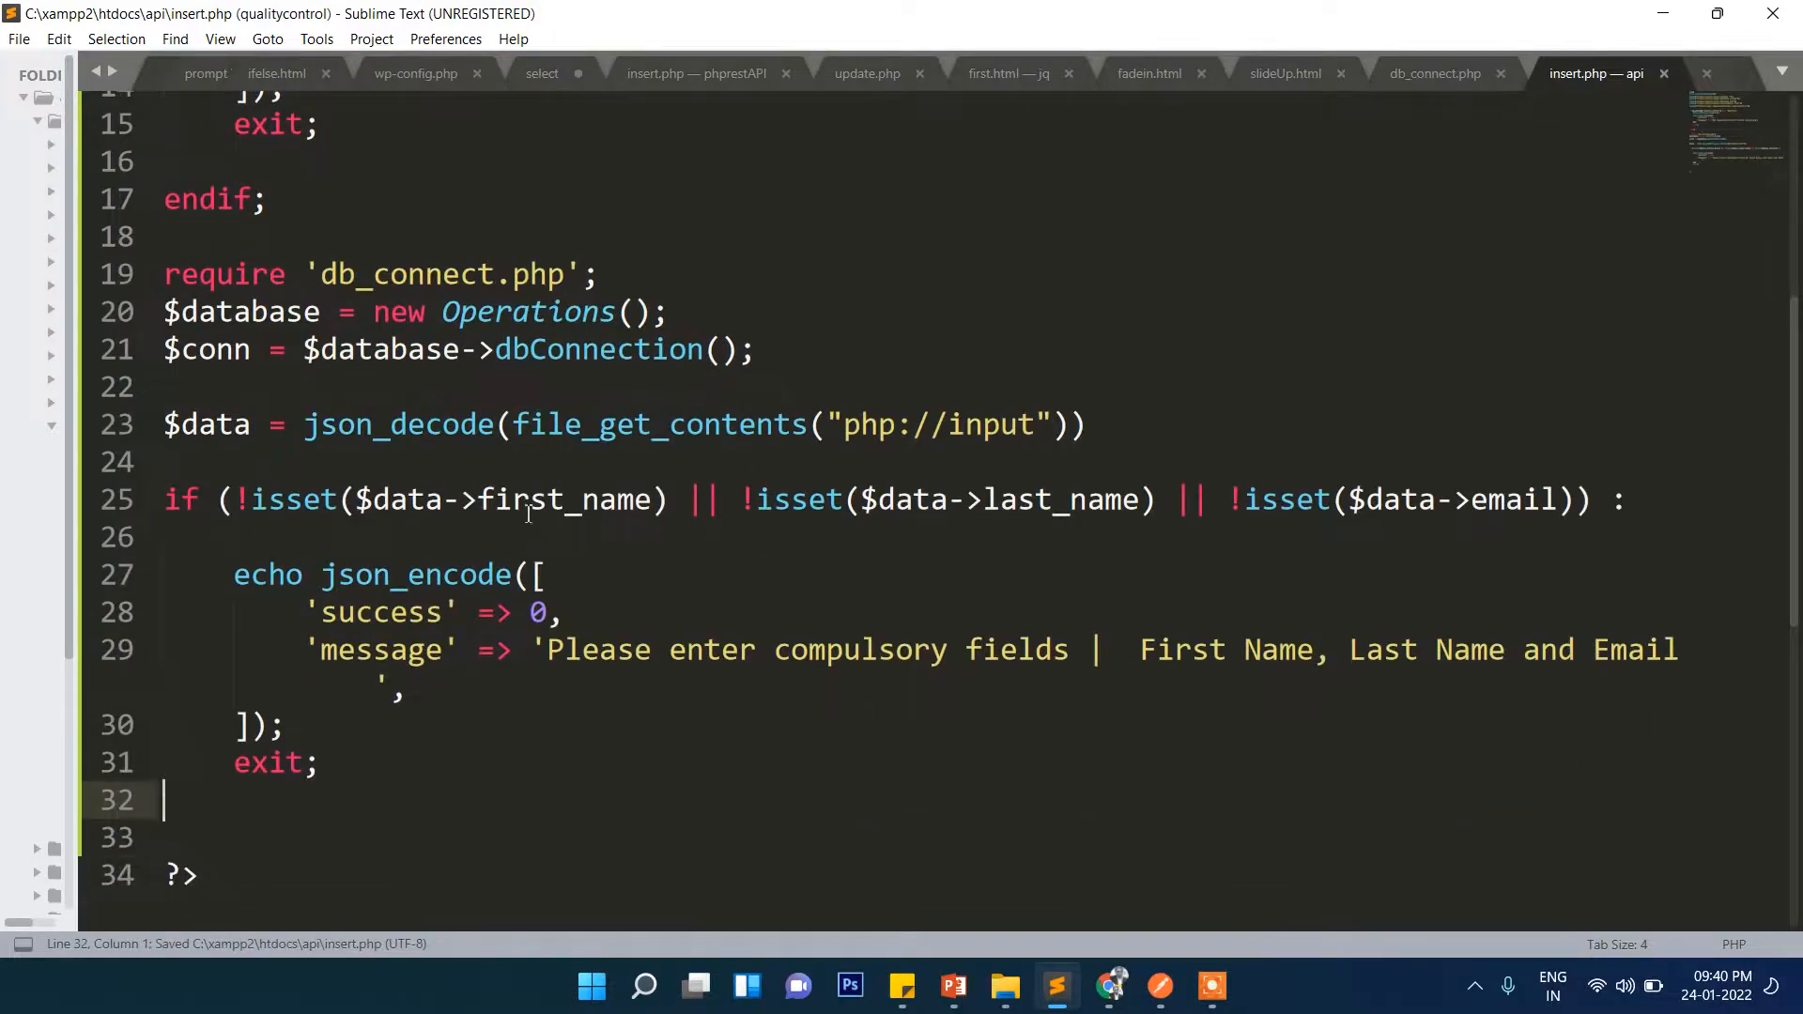
pyautogui.doubleClick(563, 499)
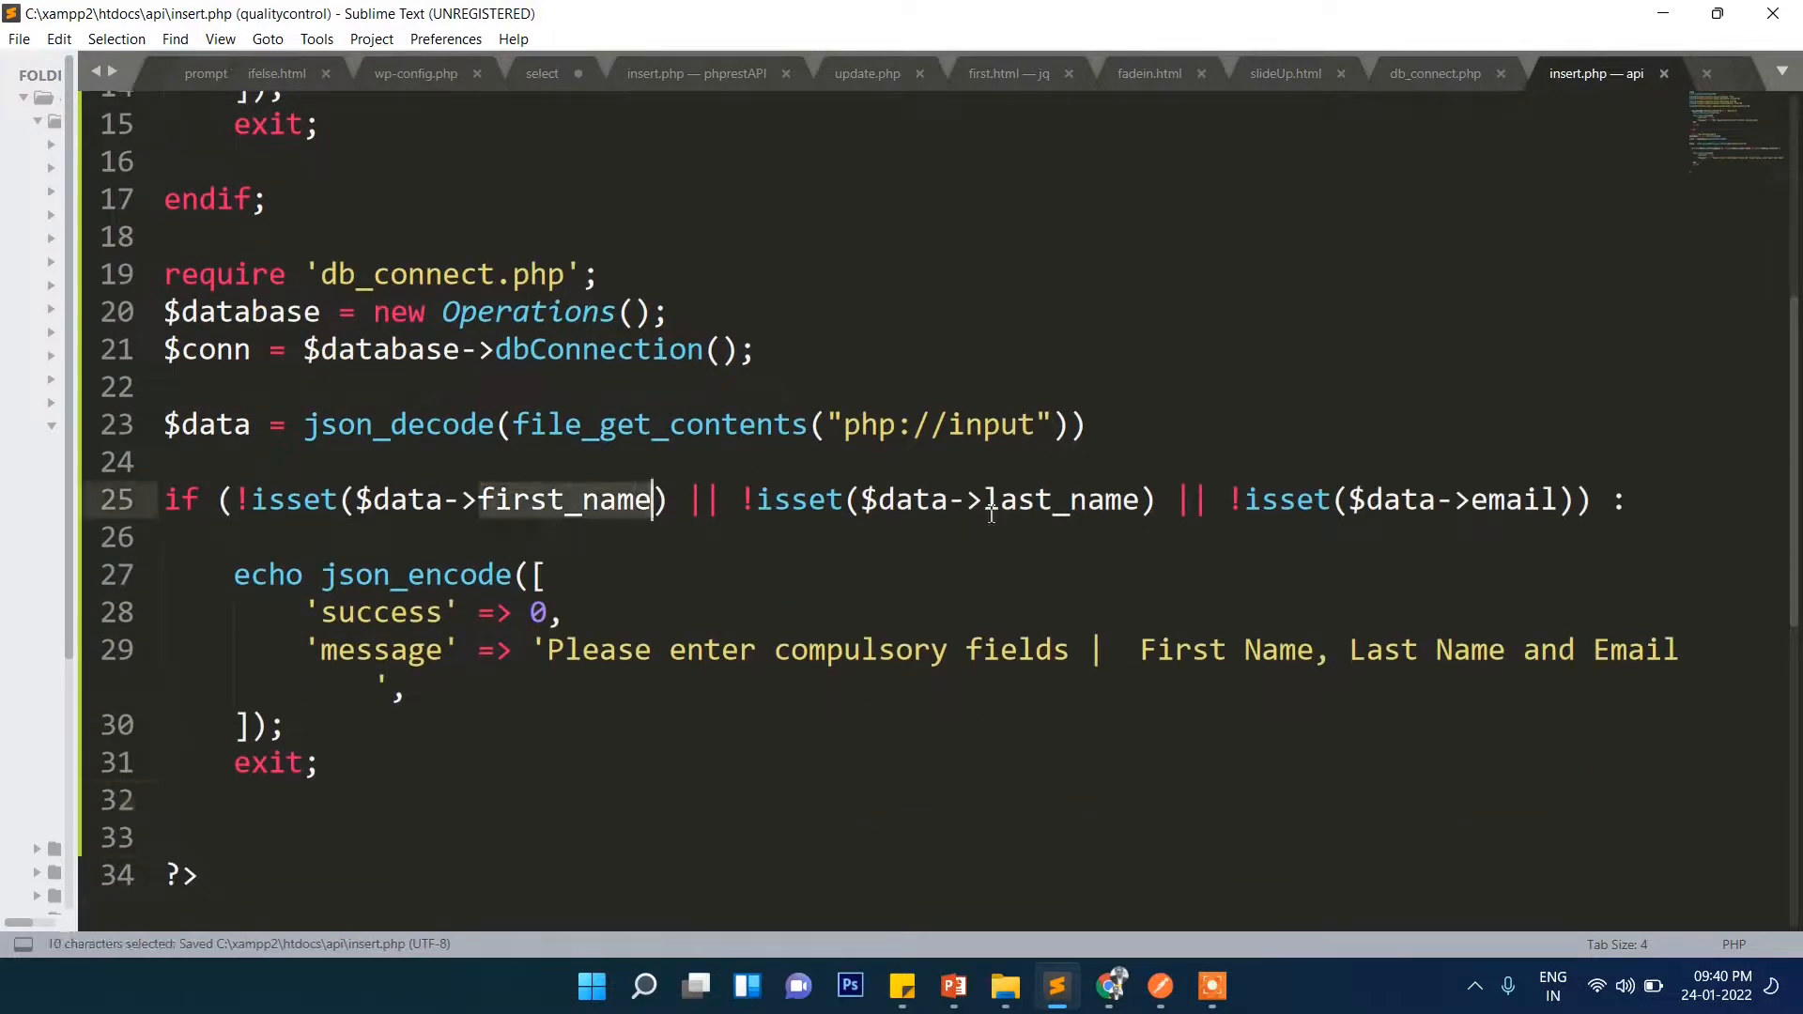
pyautogui.doubleClick(1061, 499)
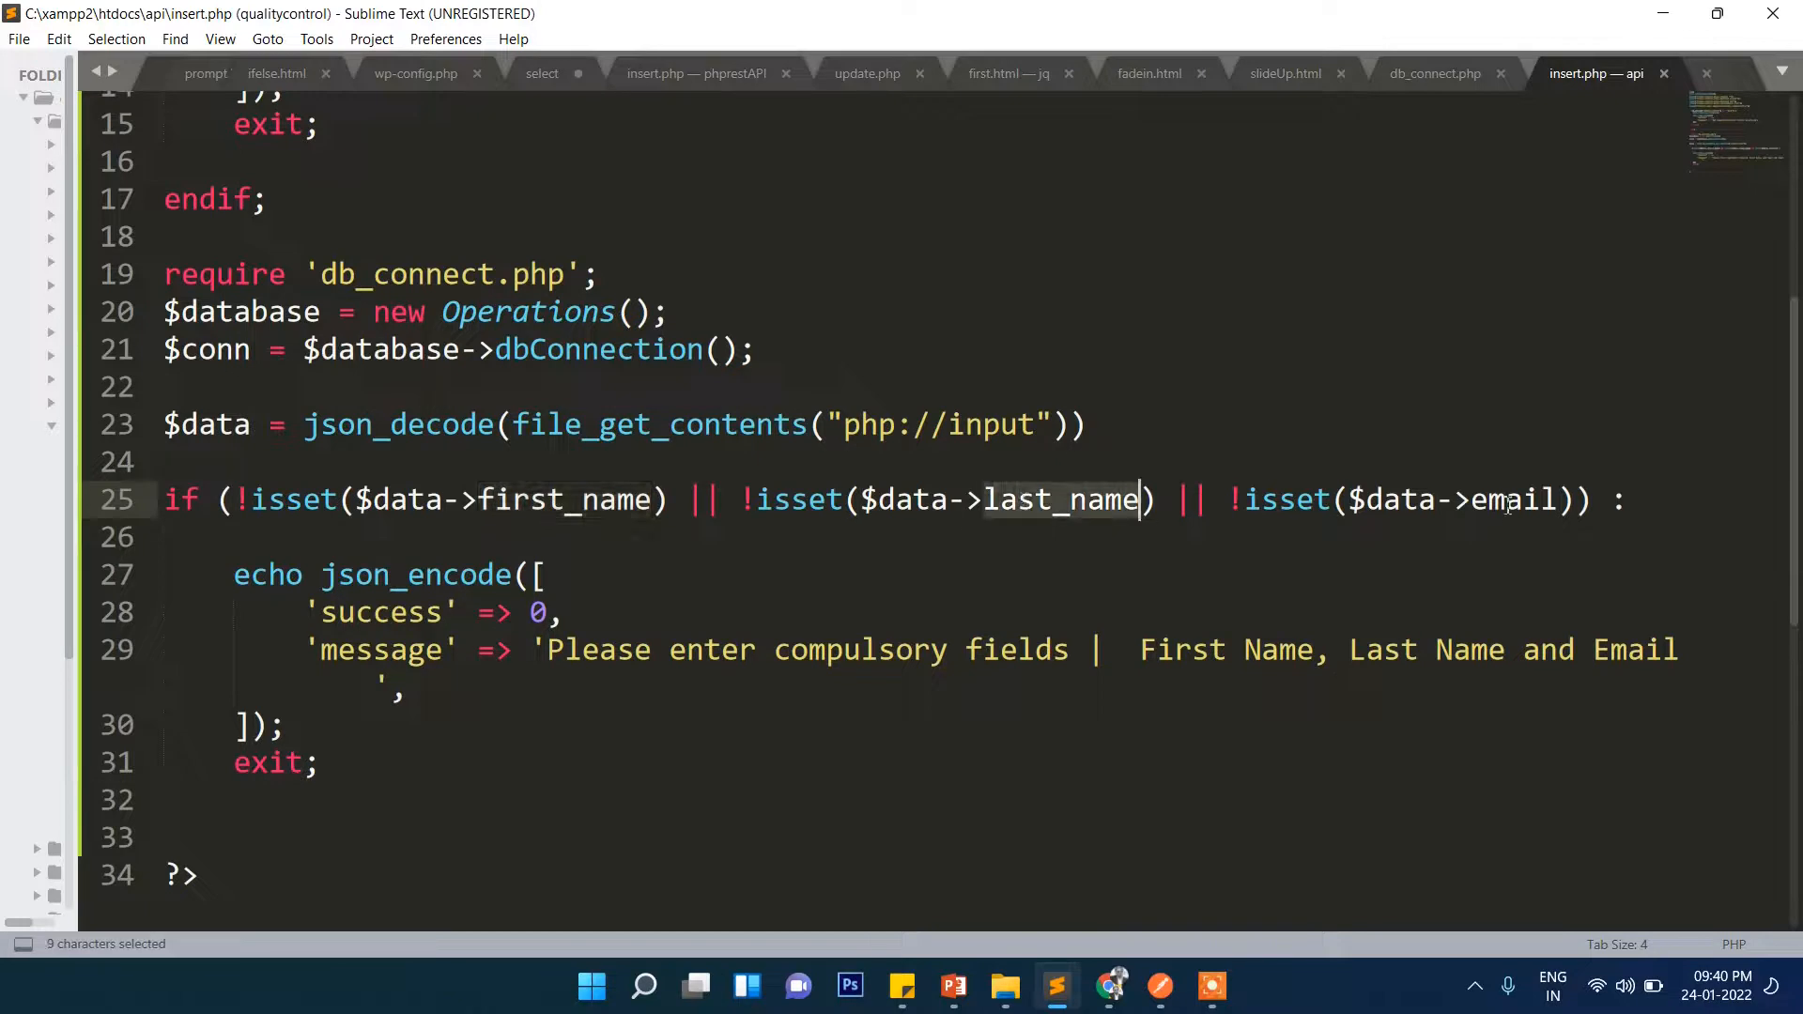
pyautogui.doubleClick(1512, 499)
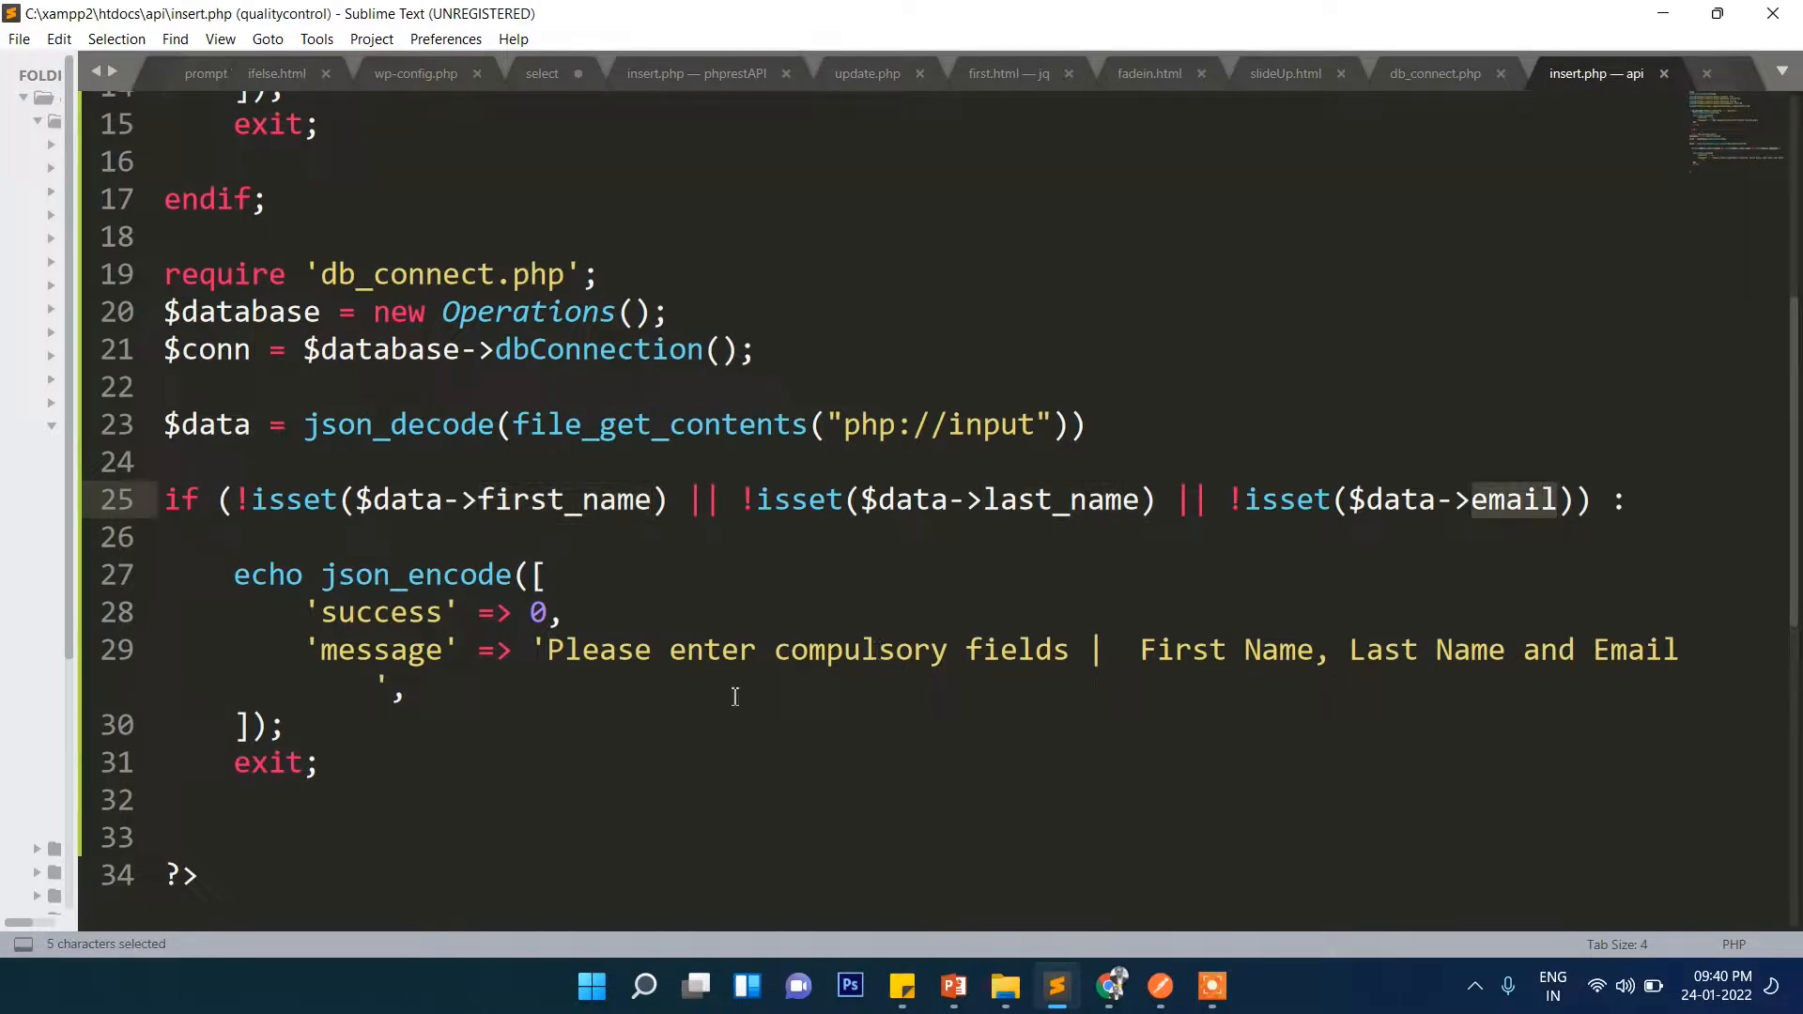
pyautogui.click(713, 650)
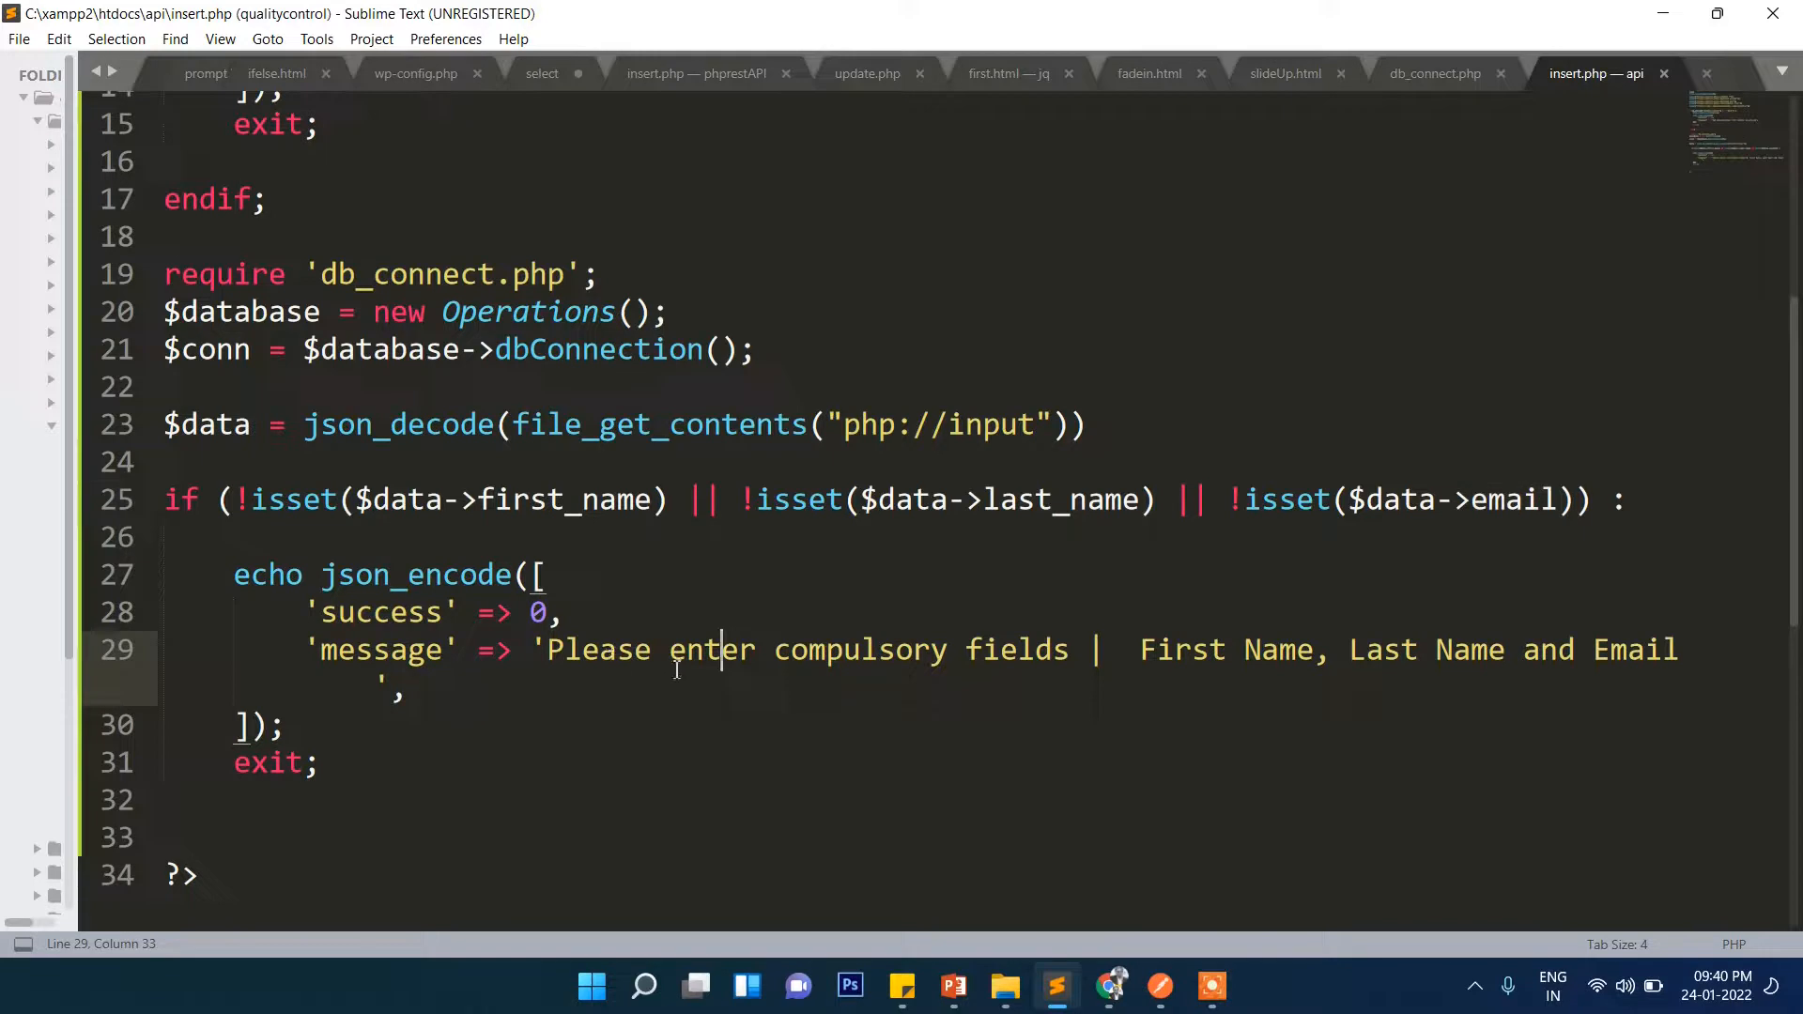
pyautogui.moveTo(1234, 737)
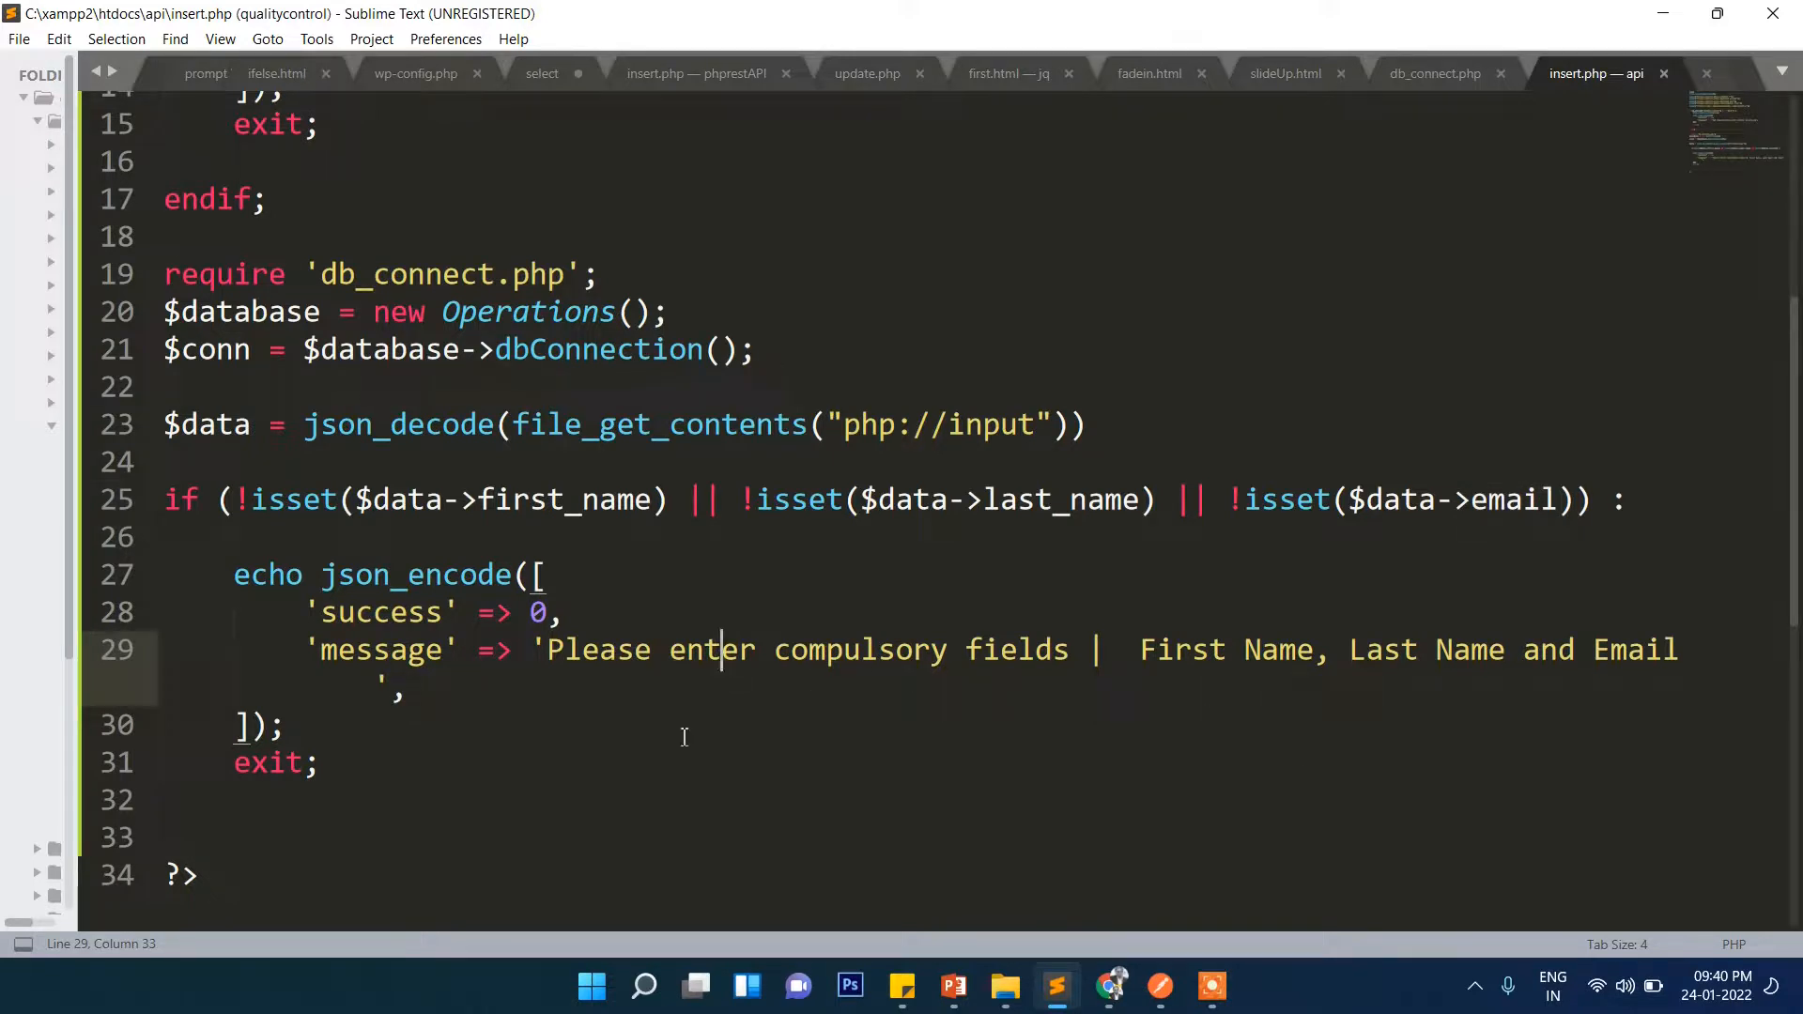
pyautogui.click(214, 799)
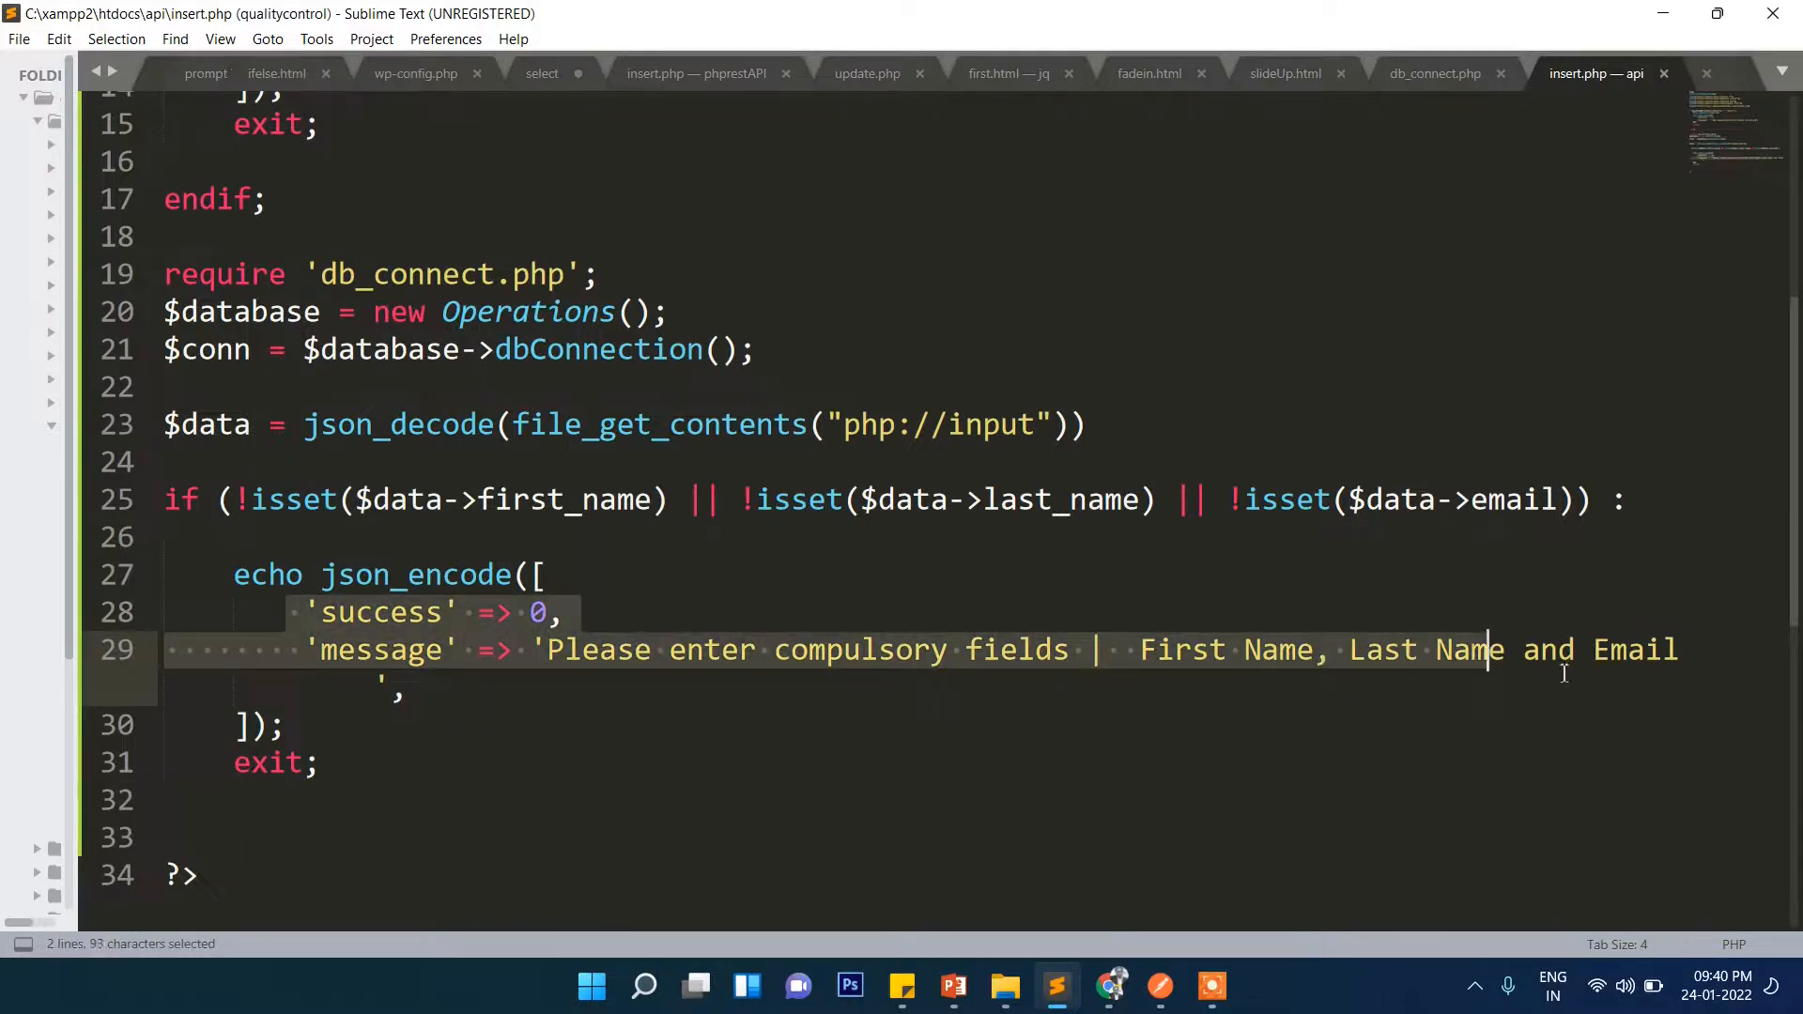
pyautogui.click(564, 542)
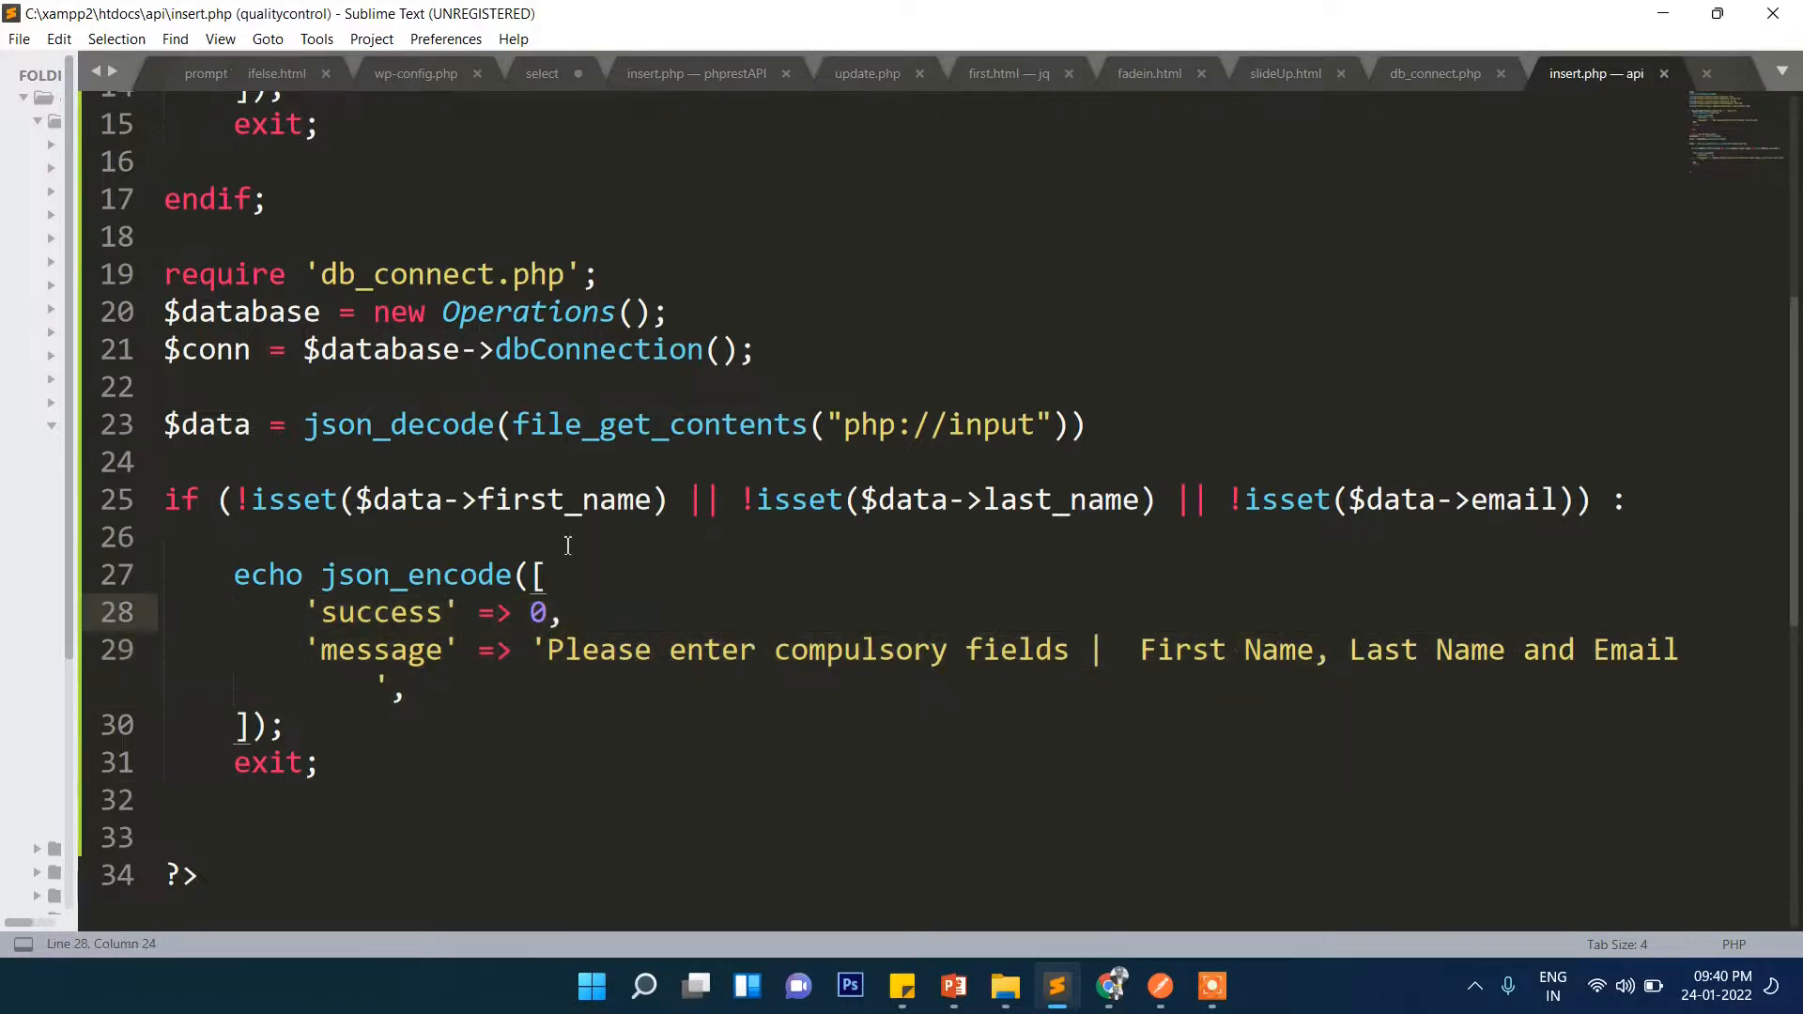
# Add an elseif using empty(trim()) per field that returns 'Fields cannot be empty', and save
pyautogui.doubleClick(1046, 499)
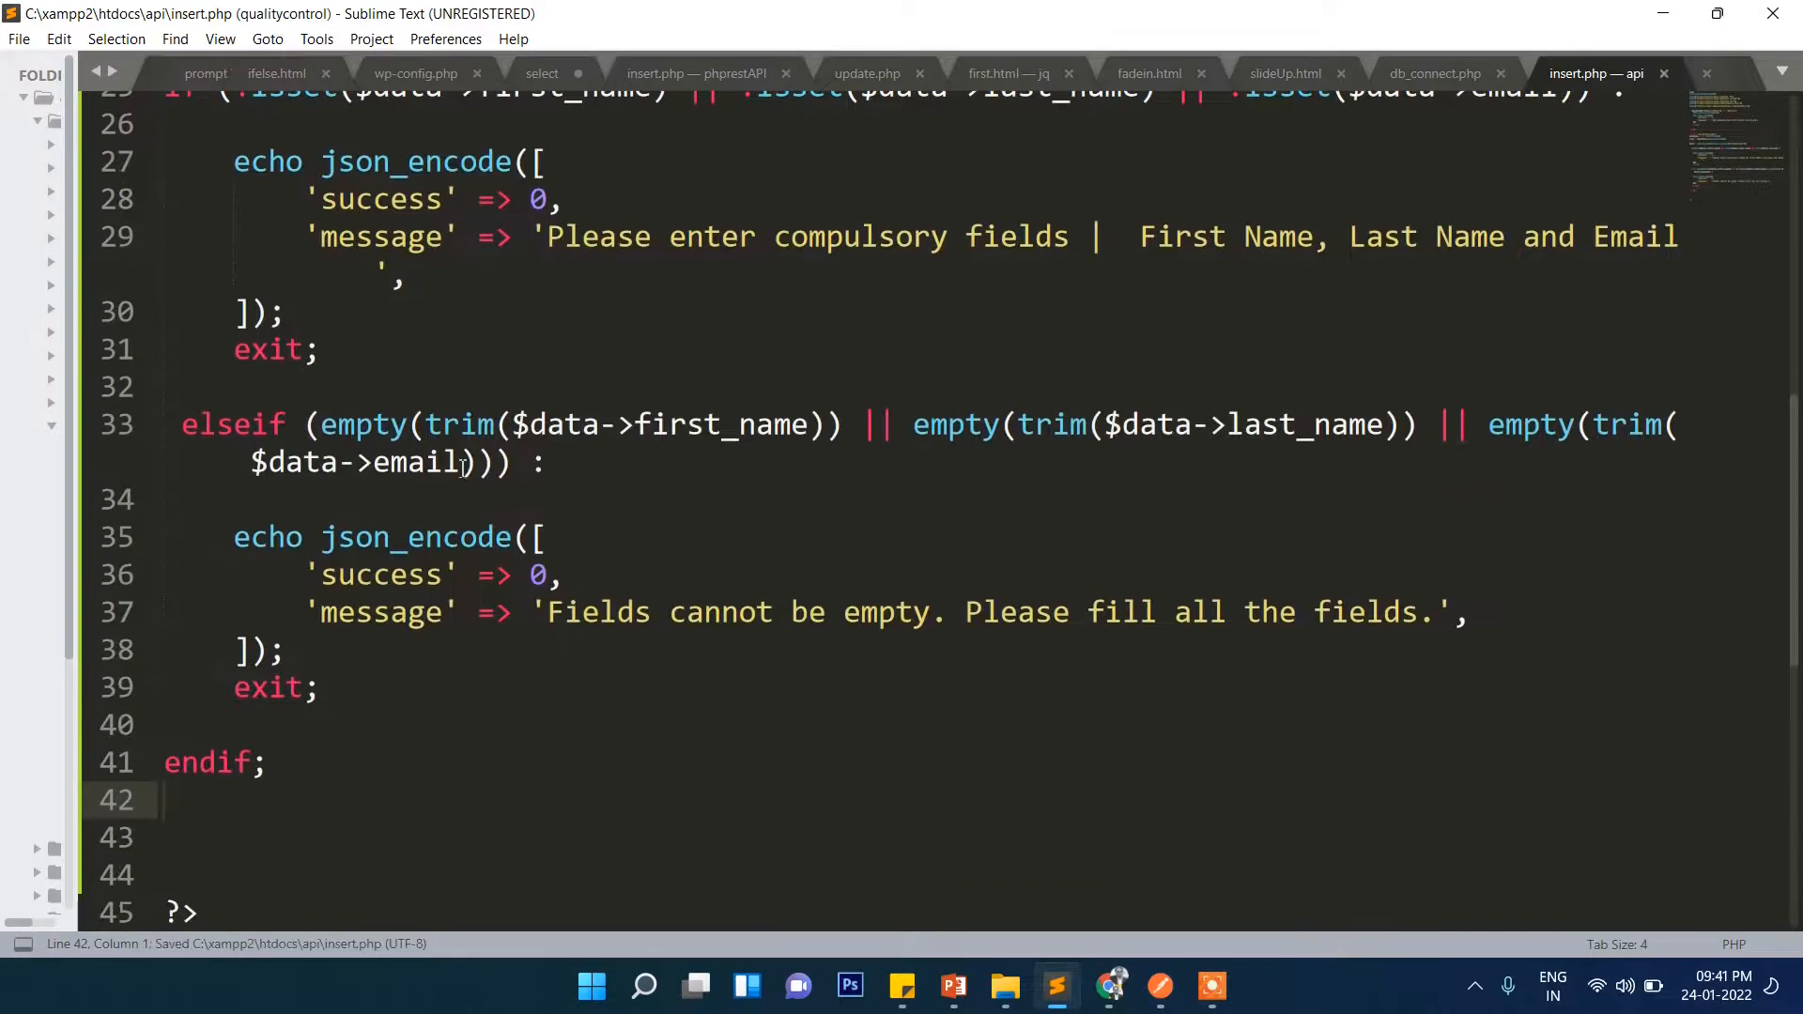
pyautogui.doubleClick(721, 425)
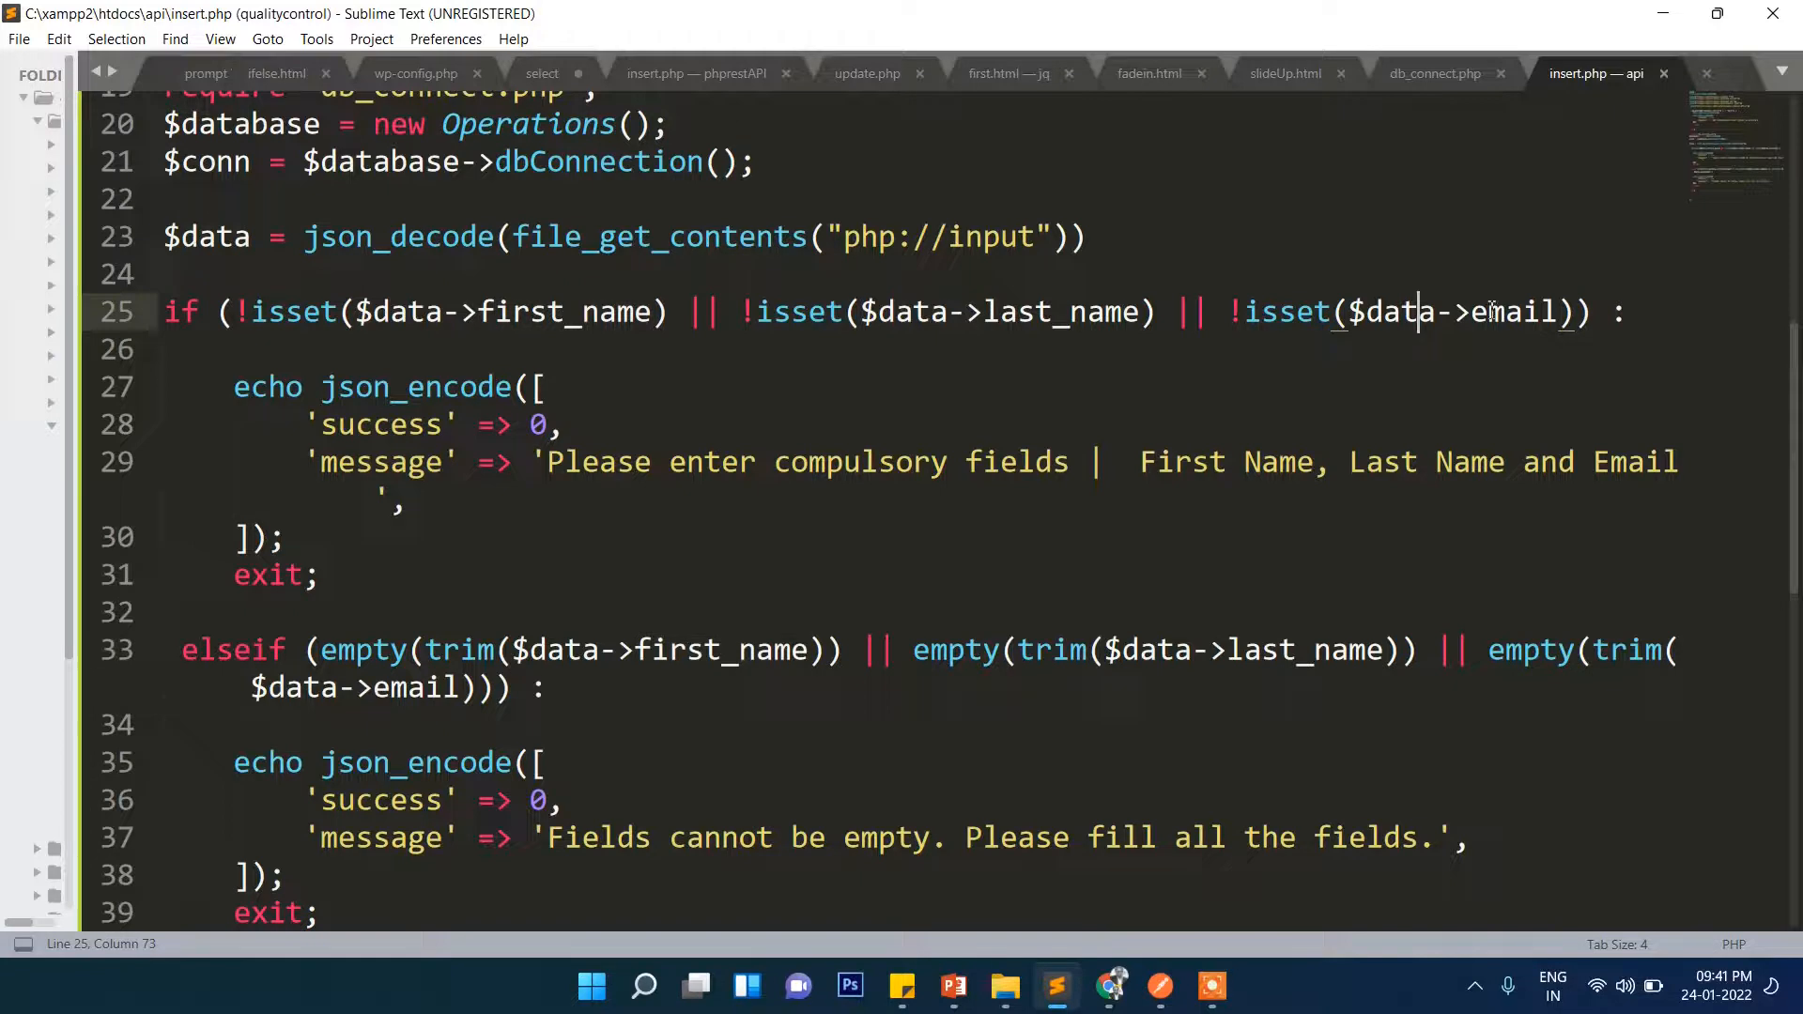
pyautogui.doubleClick(1503, 312)
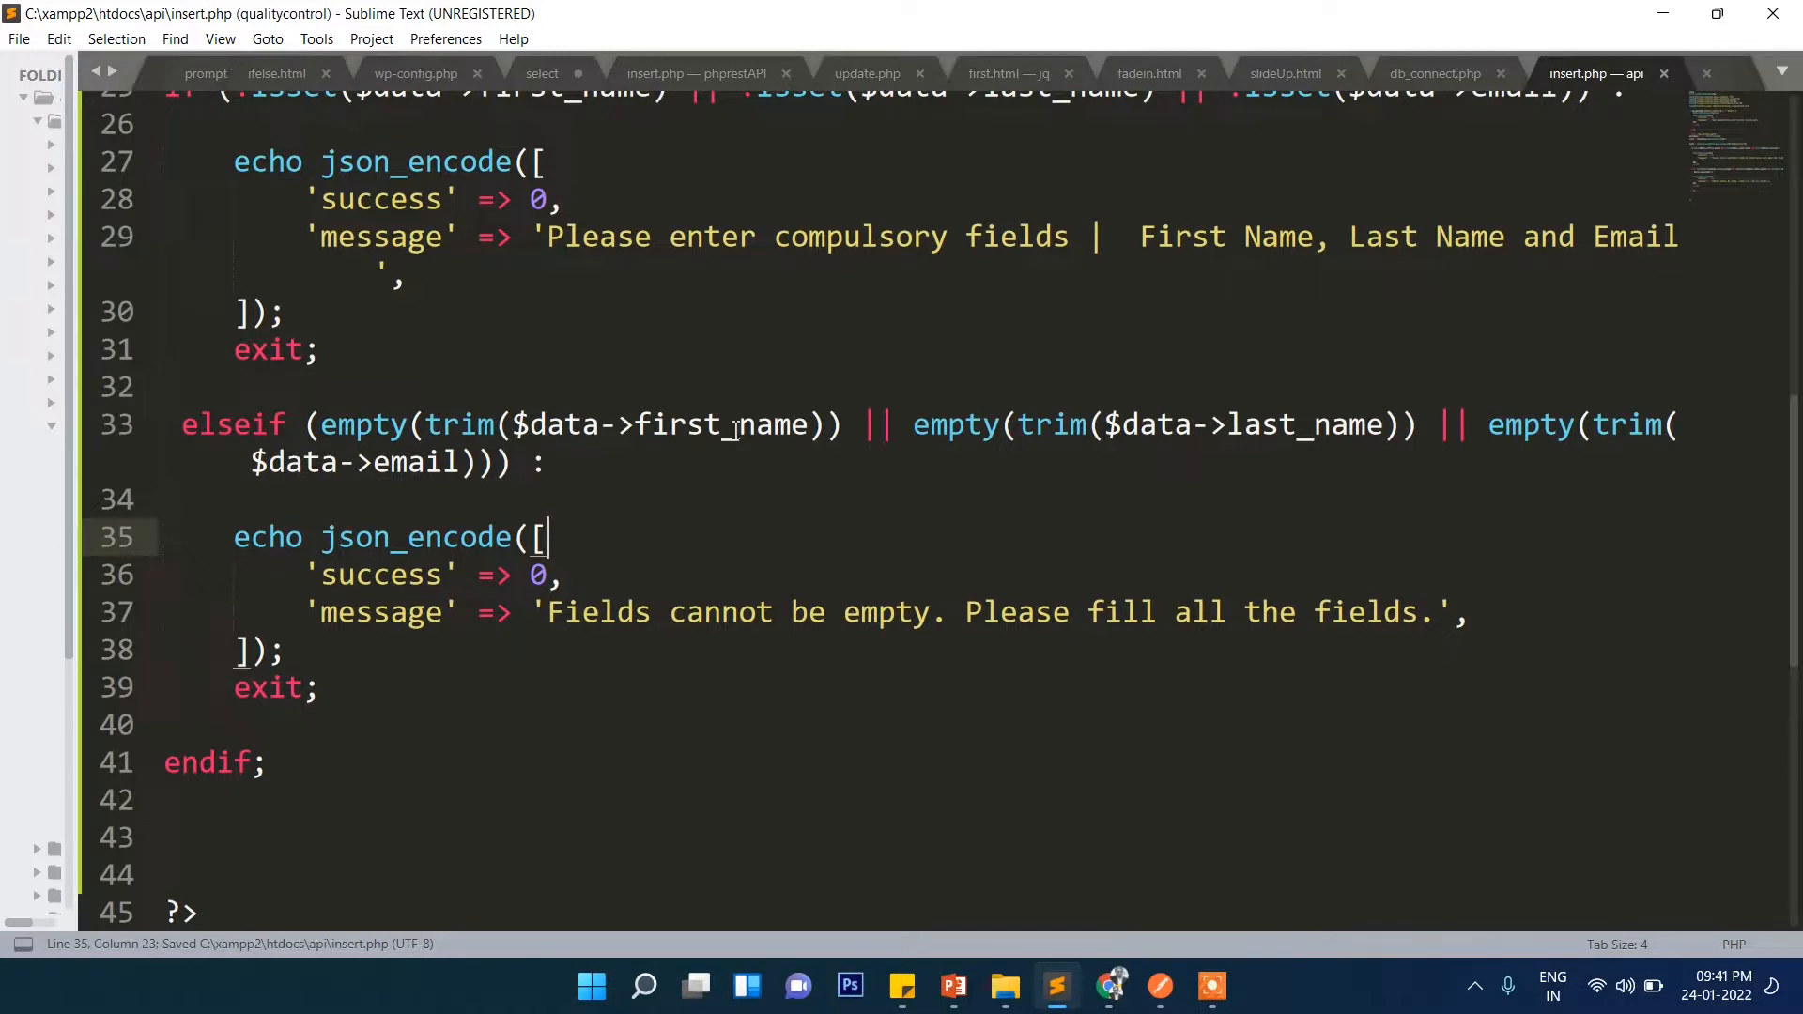
pyautogui.doubleClick(719, 424)
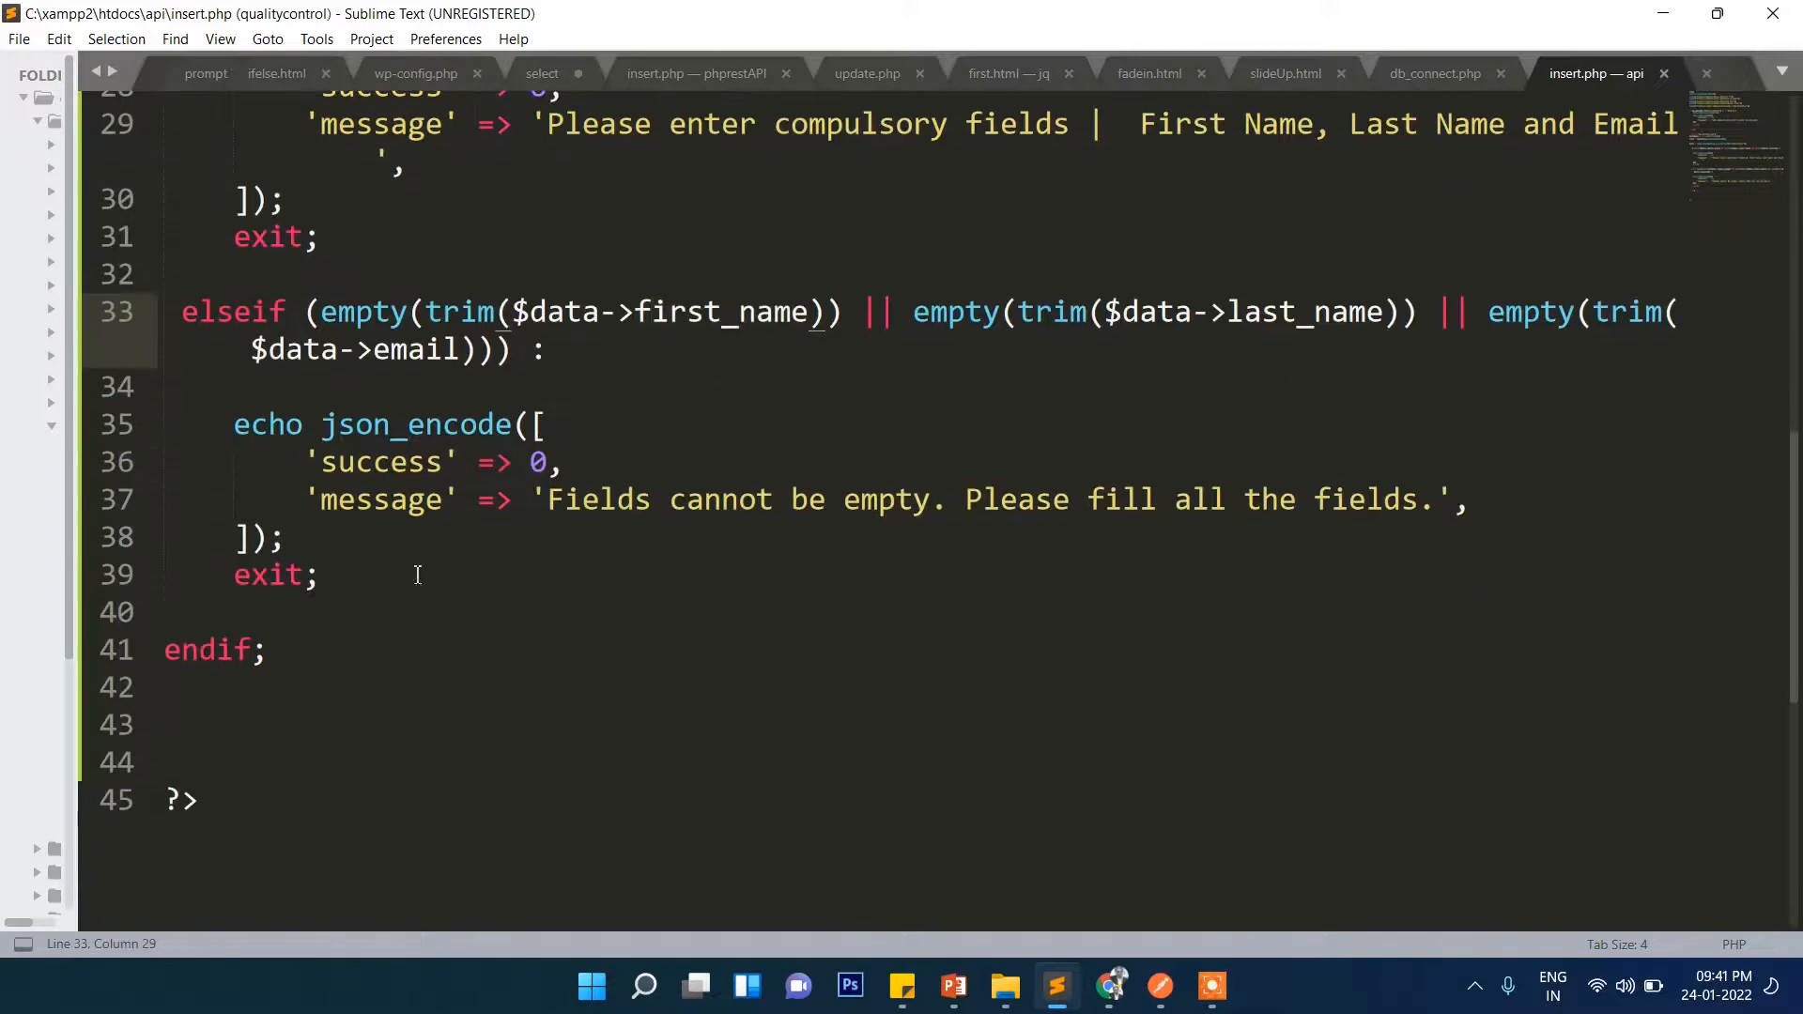
pyautogui.moveTo(334, 462); pyautogui.dragTo(1451, 499)
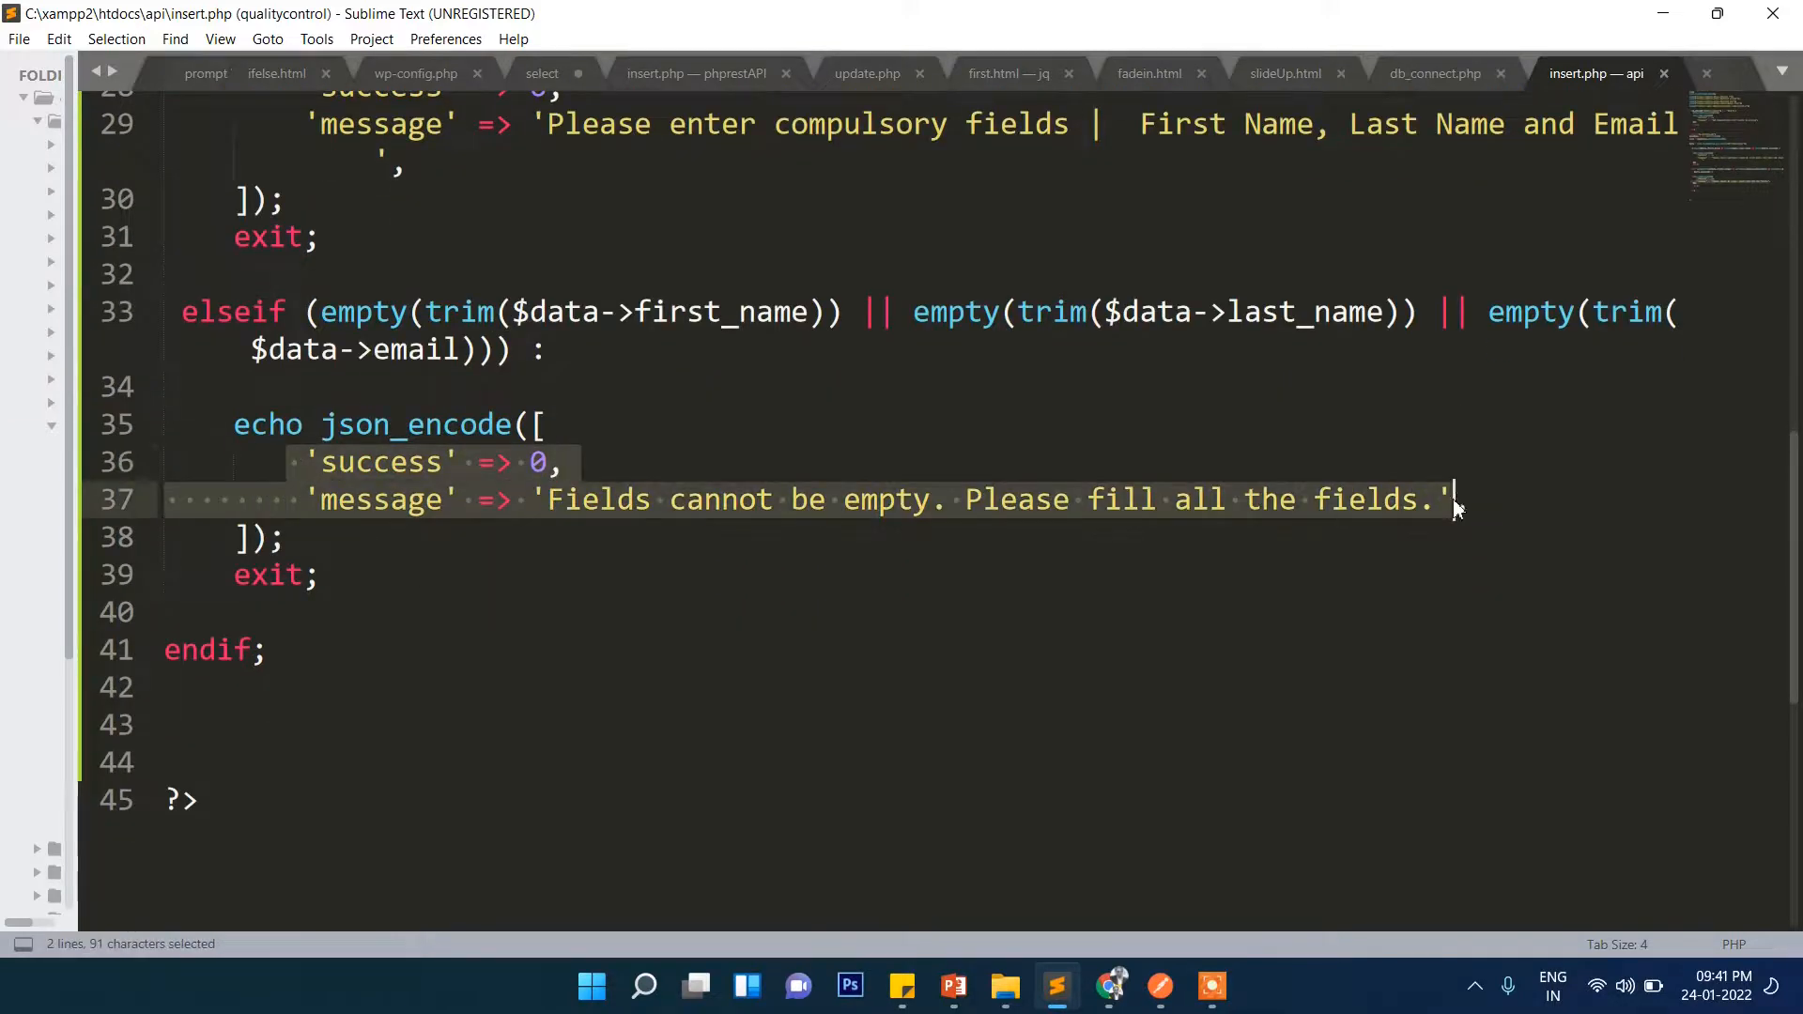
pyautogui.press('ctrl+s')
pyautogui.write(',')
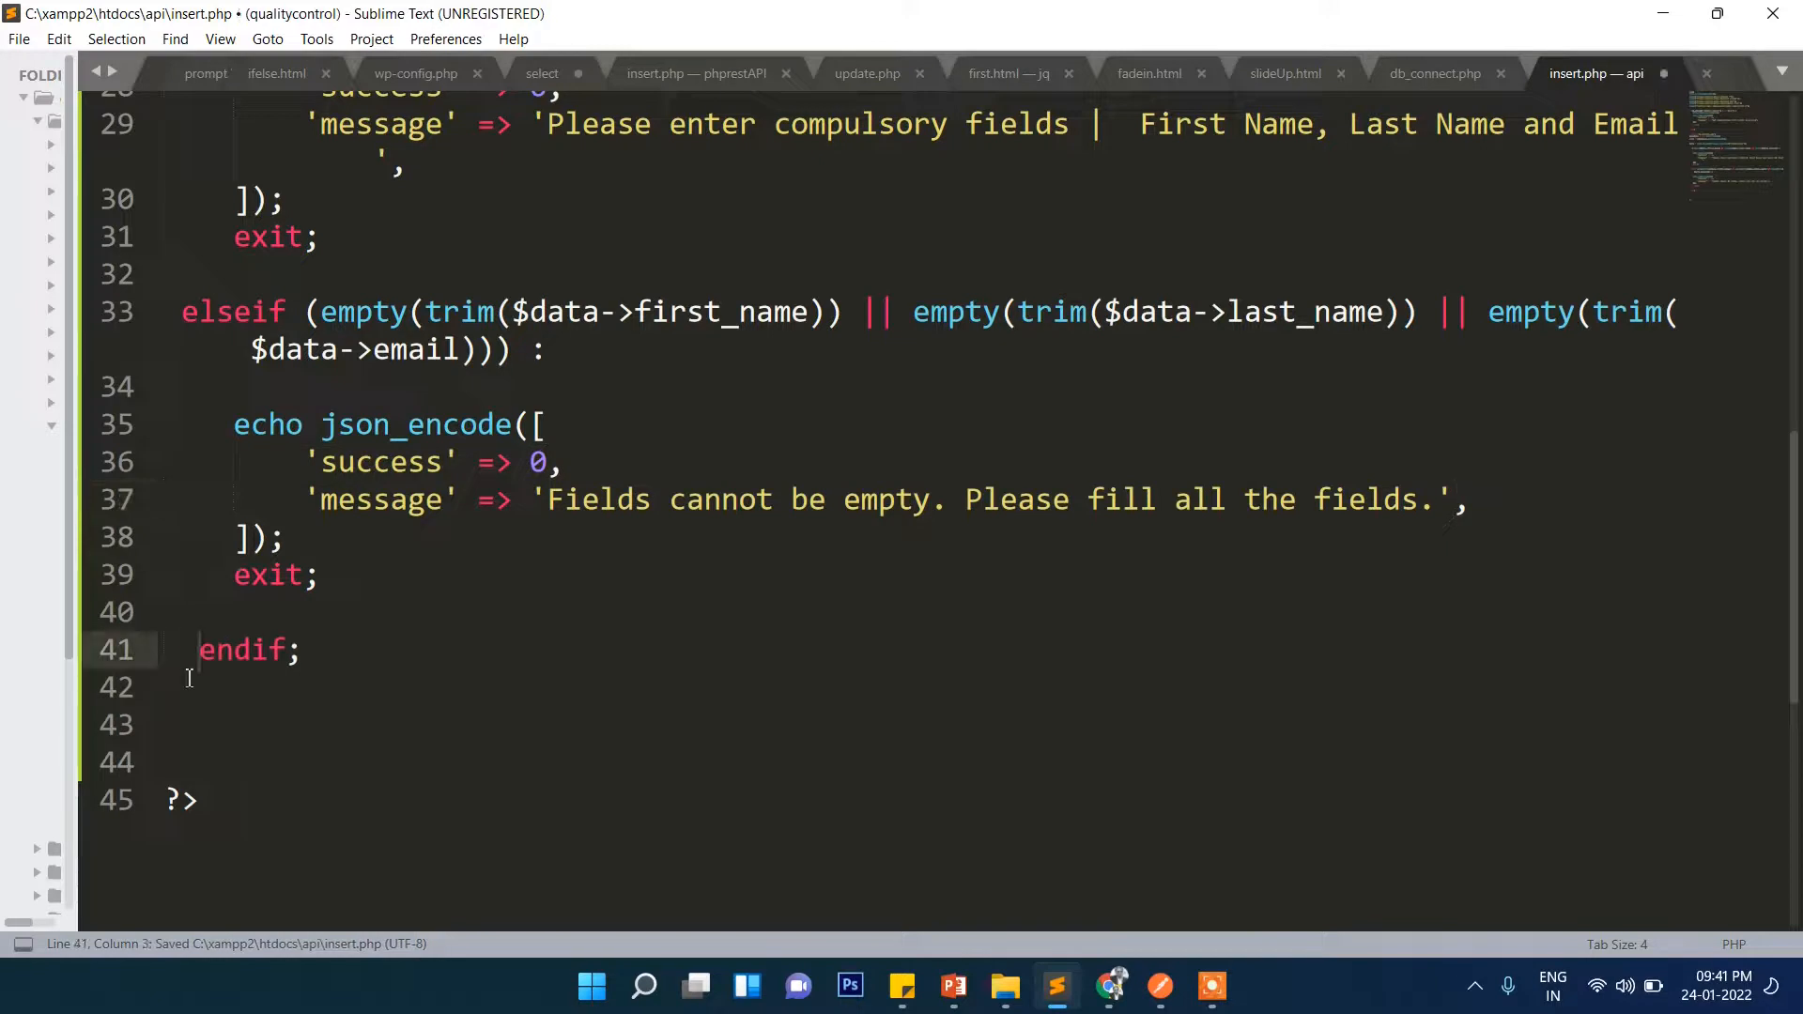
pyautogui.click(201, 650)
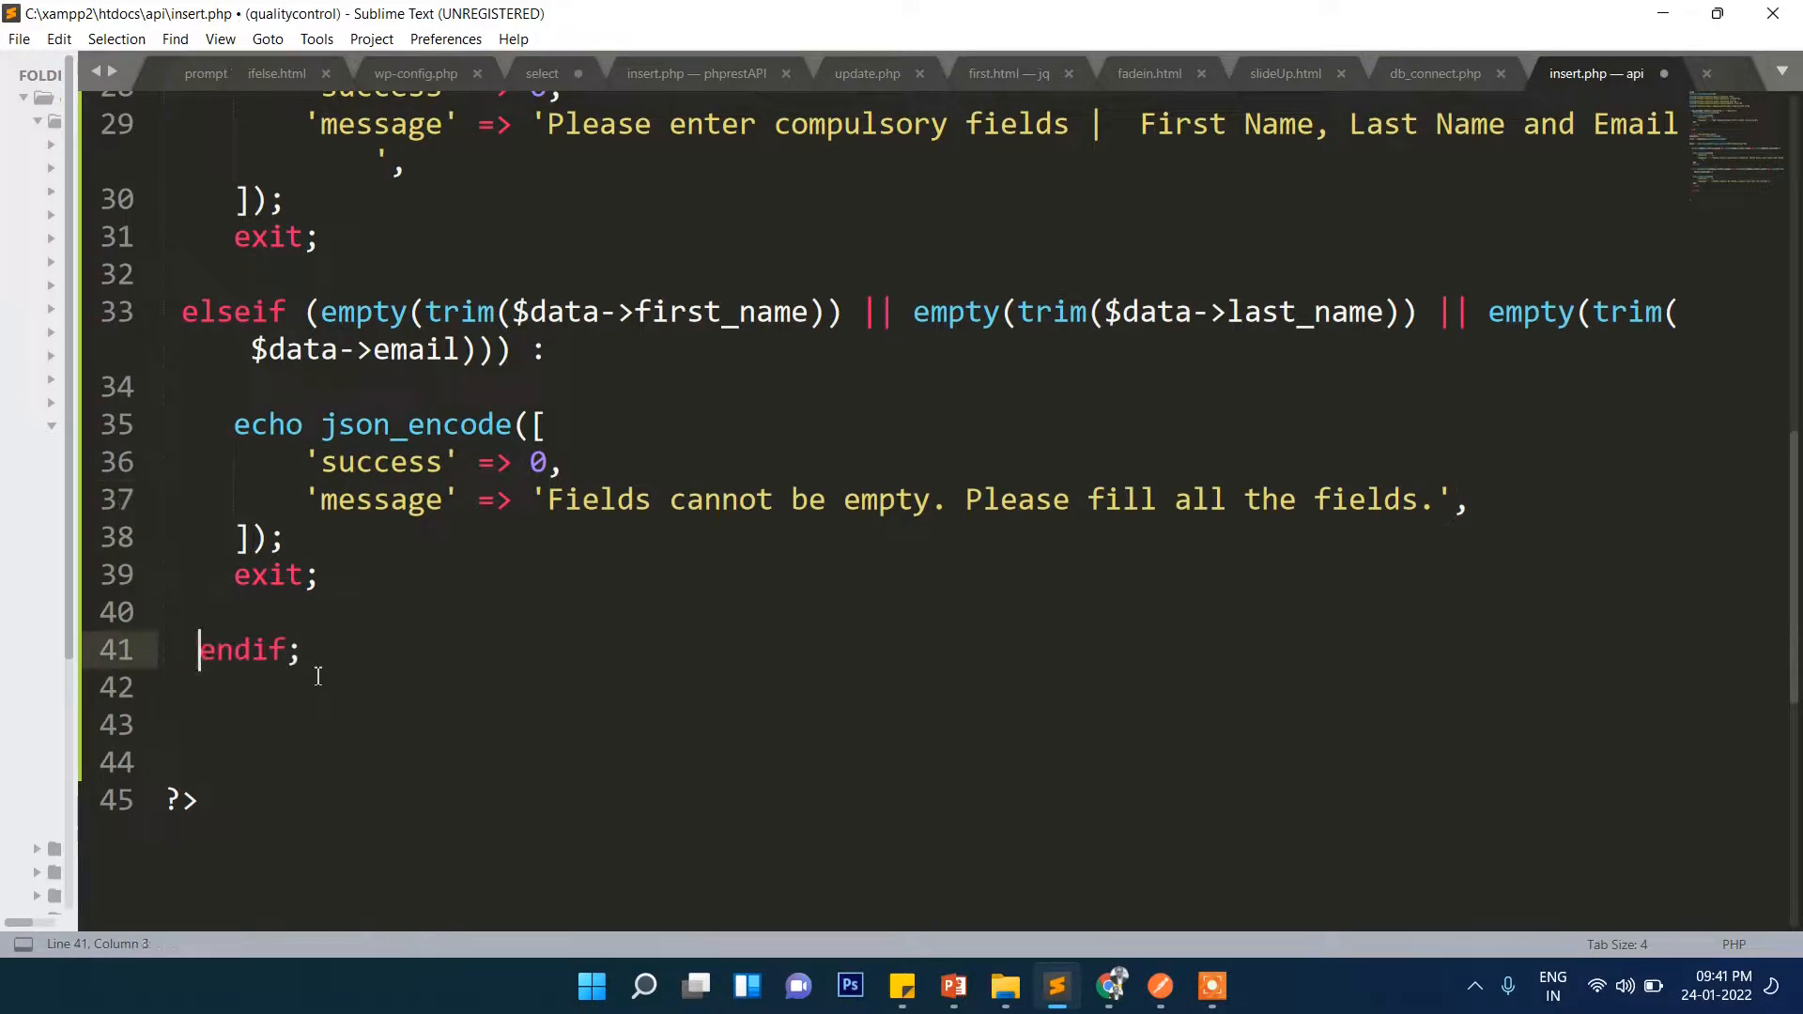
# Sanitize each field with htmlspecialchars(trim()) and add the INSERT INTO students query with named placeholders
pyautogui.press('ctrl+s')
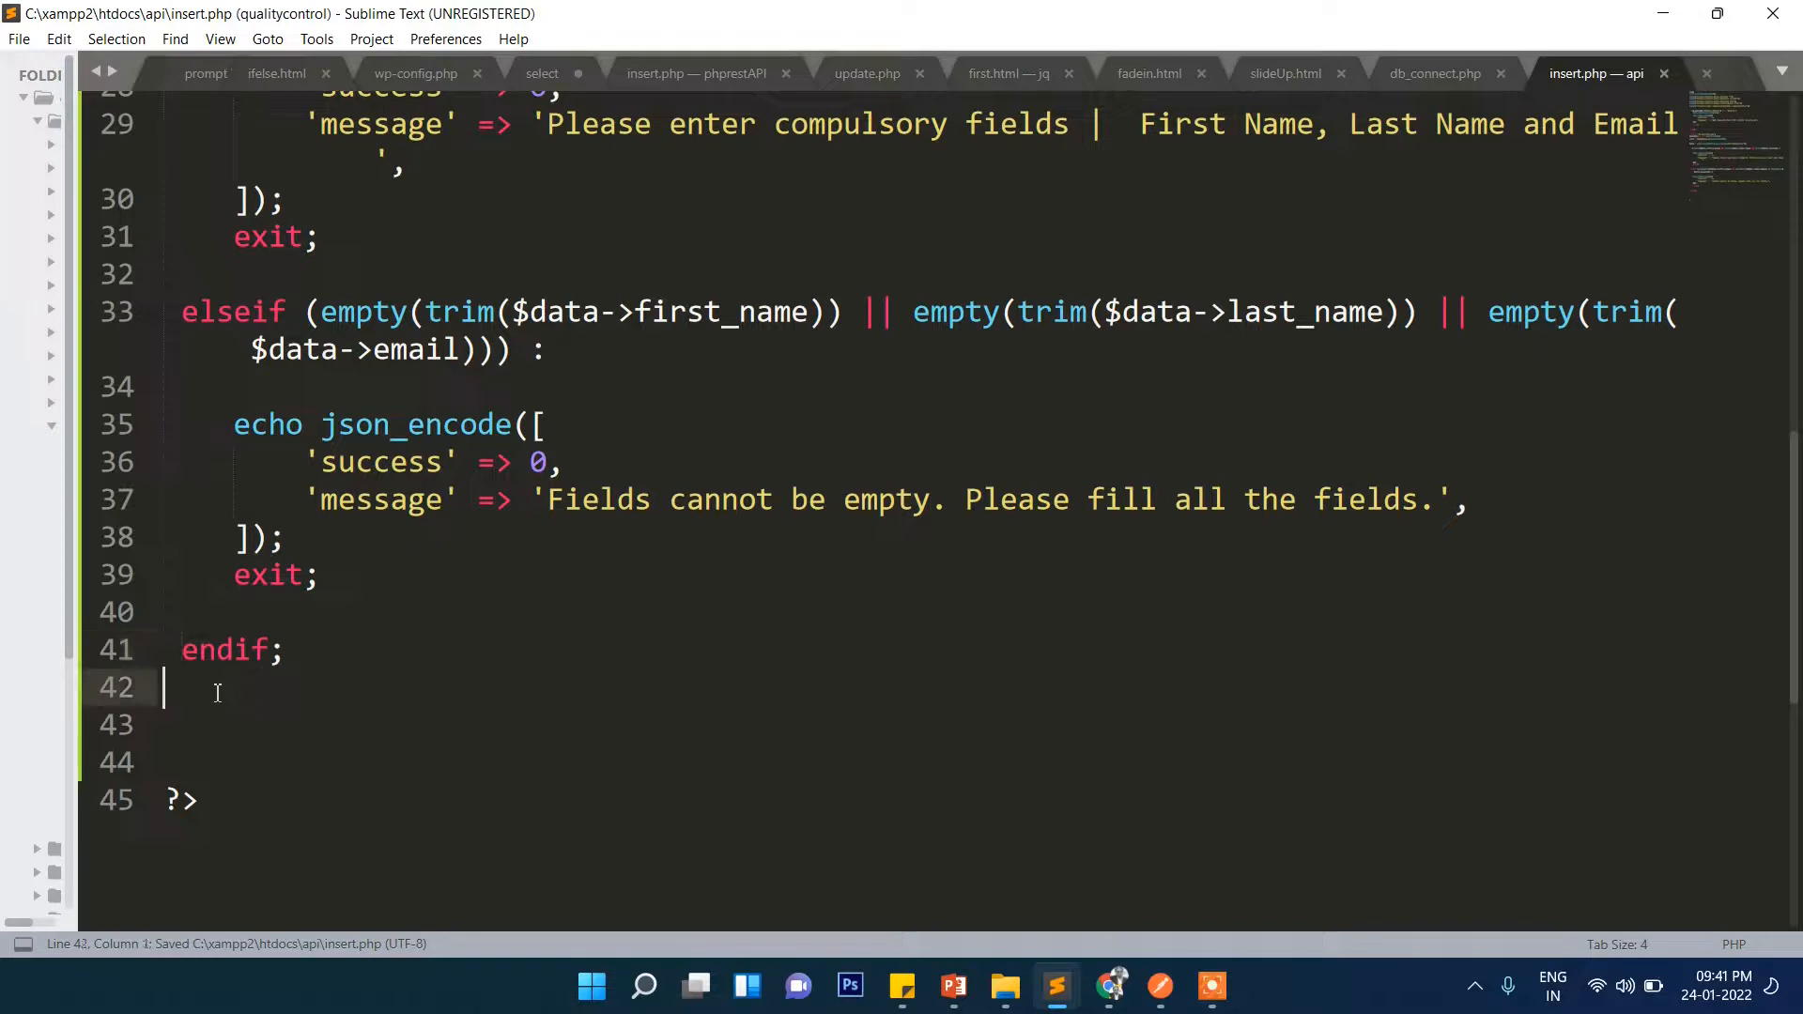
pyautogui.press('enter')
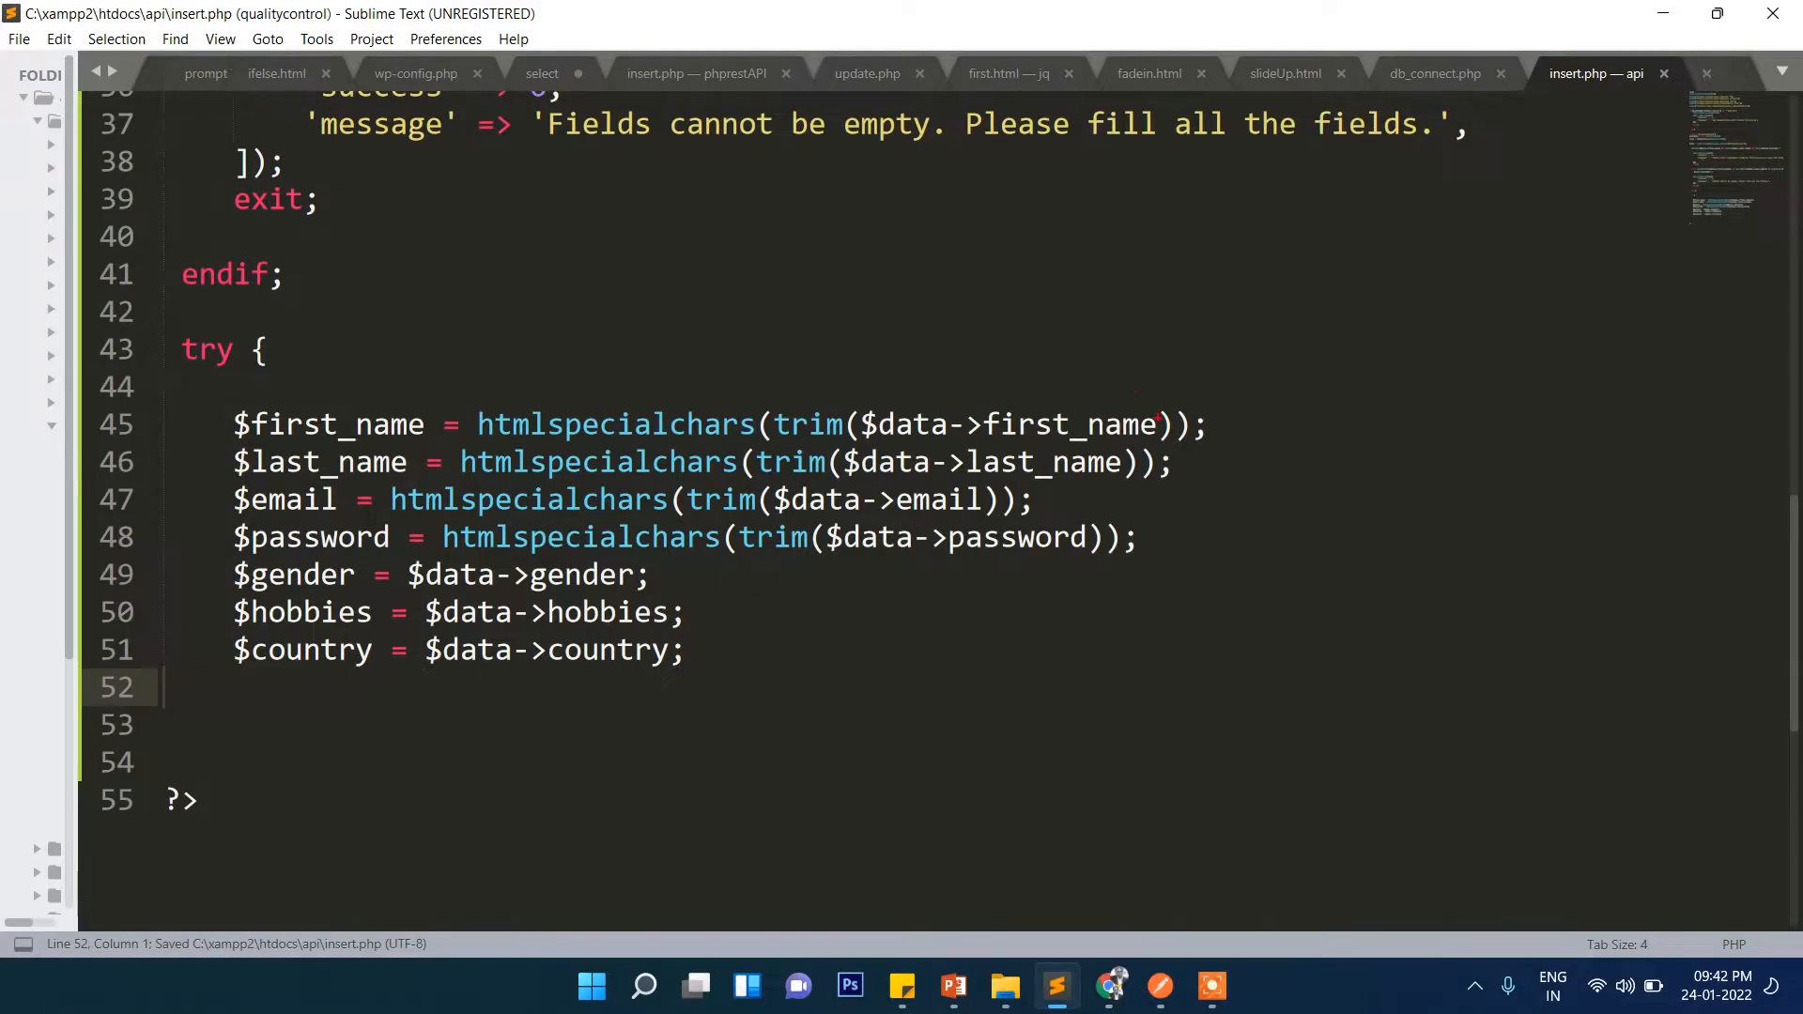
pyautogui.moveTo(506, 350); pyautogui.dragTo(1162, 390)
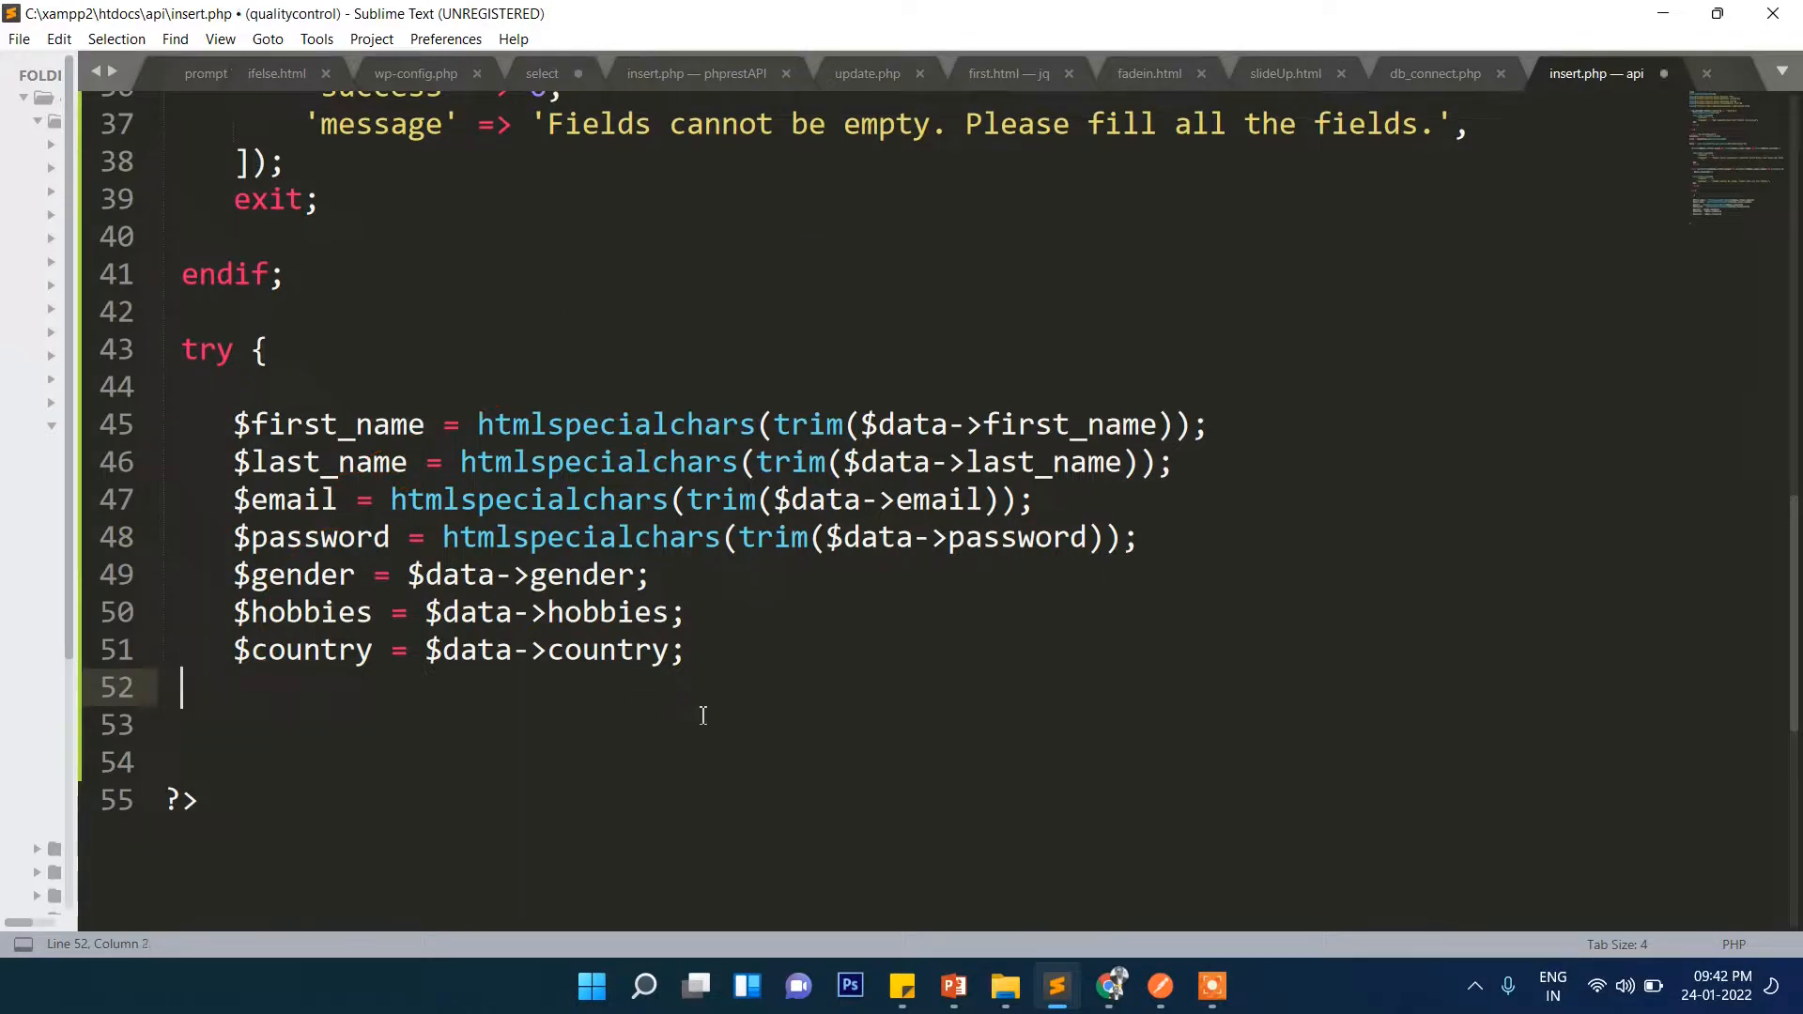
pyautogui.press('ctrl+s')
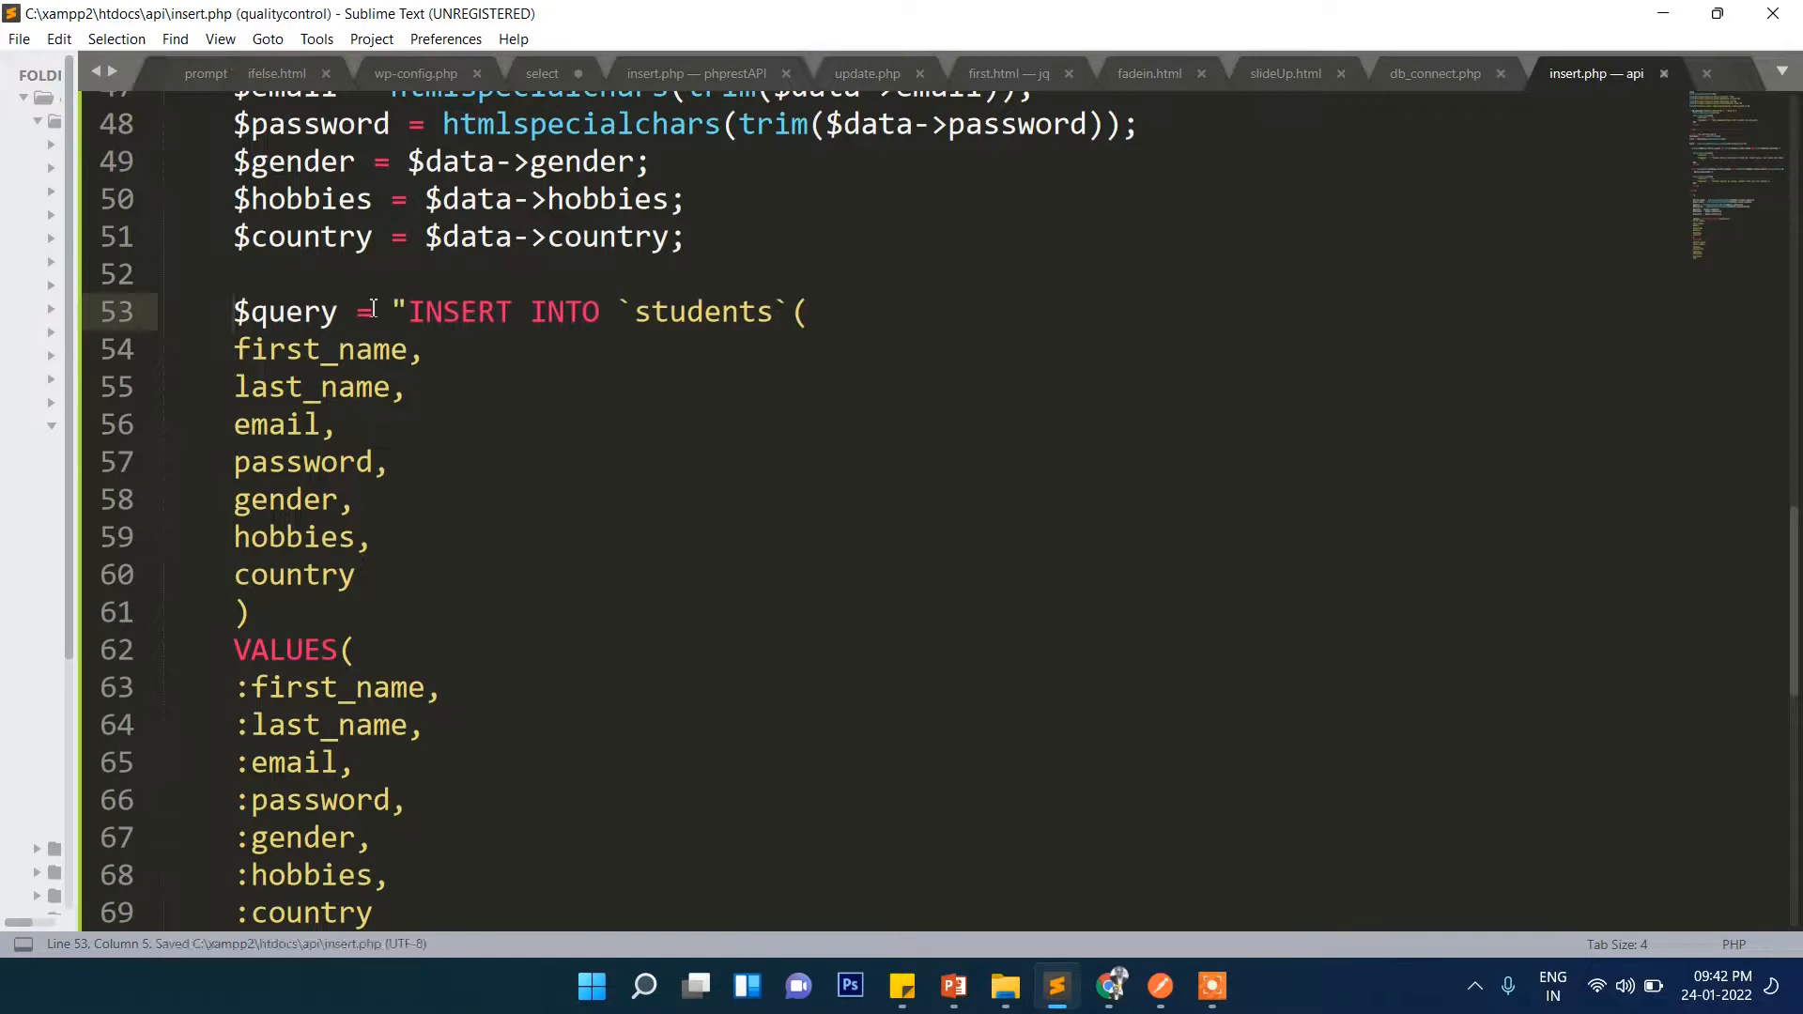
# Review insert.php from the validation checks down to the query's seven VALUES placeholders
pyautogui.doubleClick(701, 312)
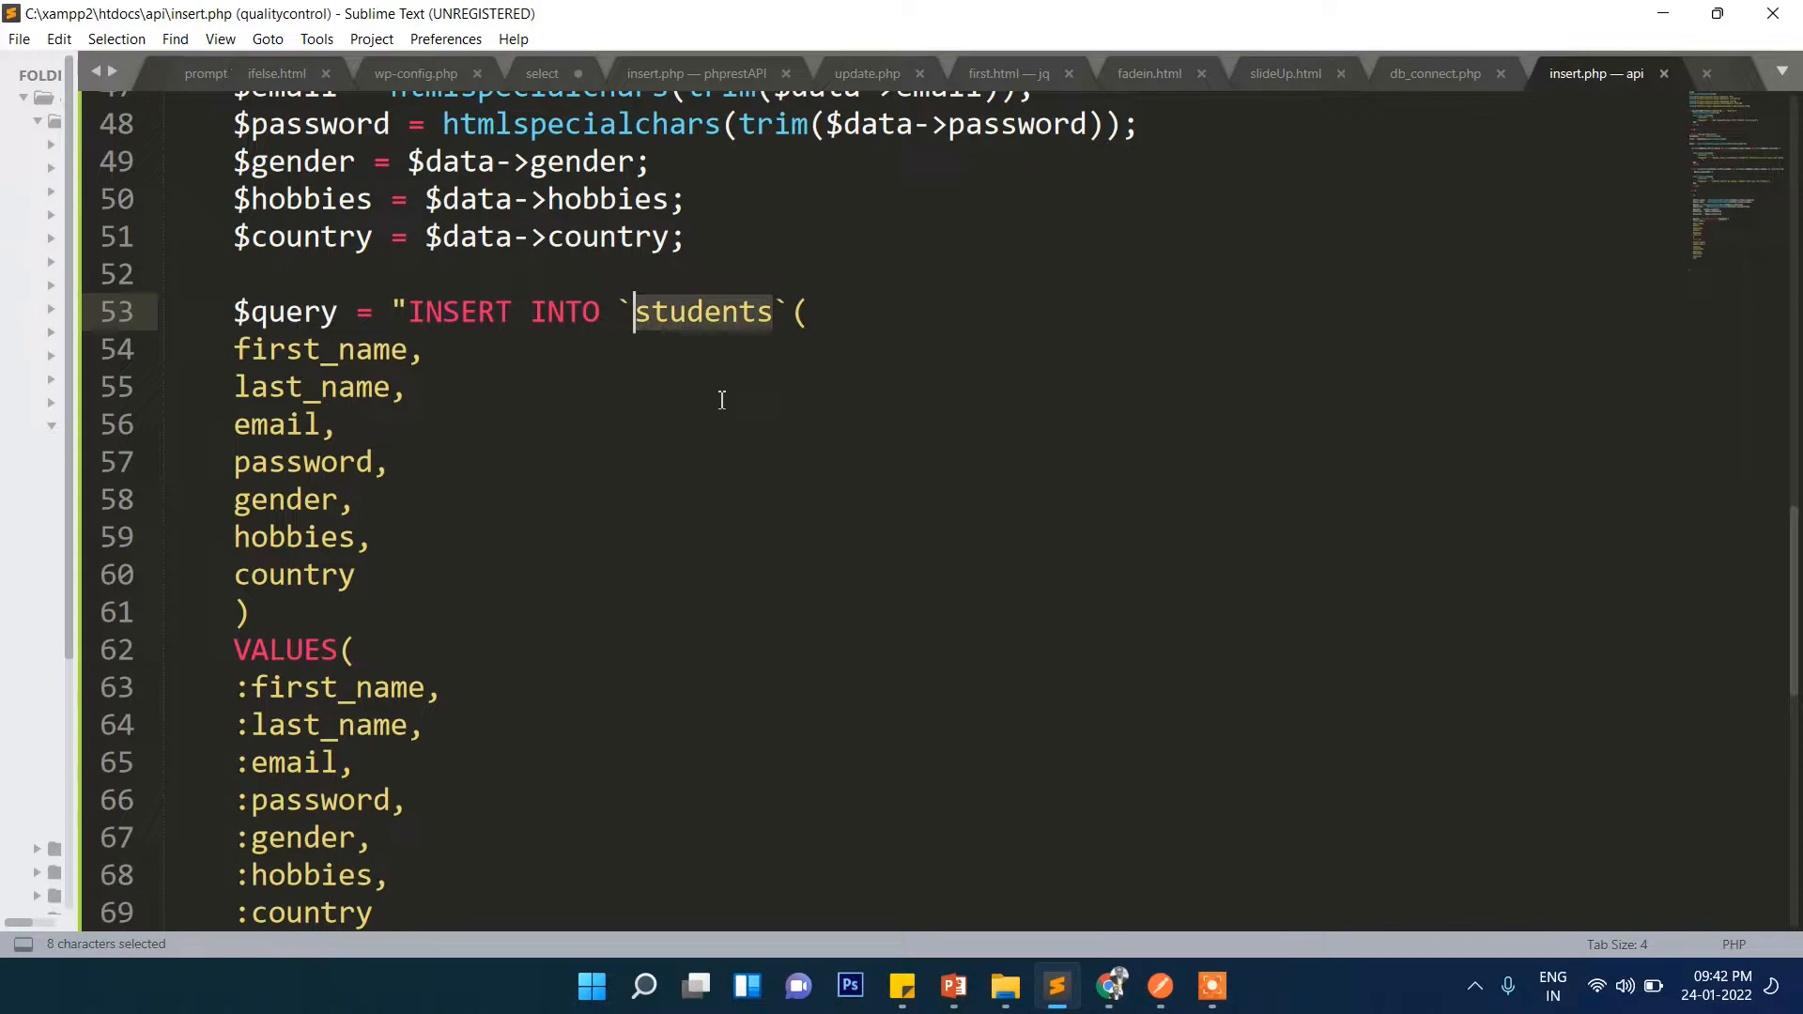
pyautogui.moveTo(488, 471)
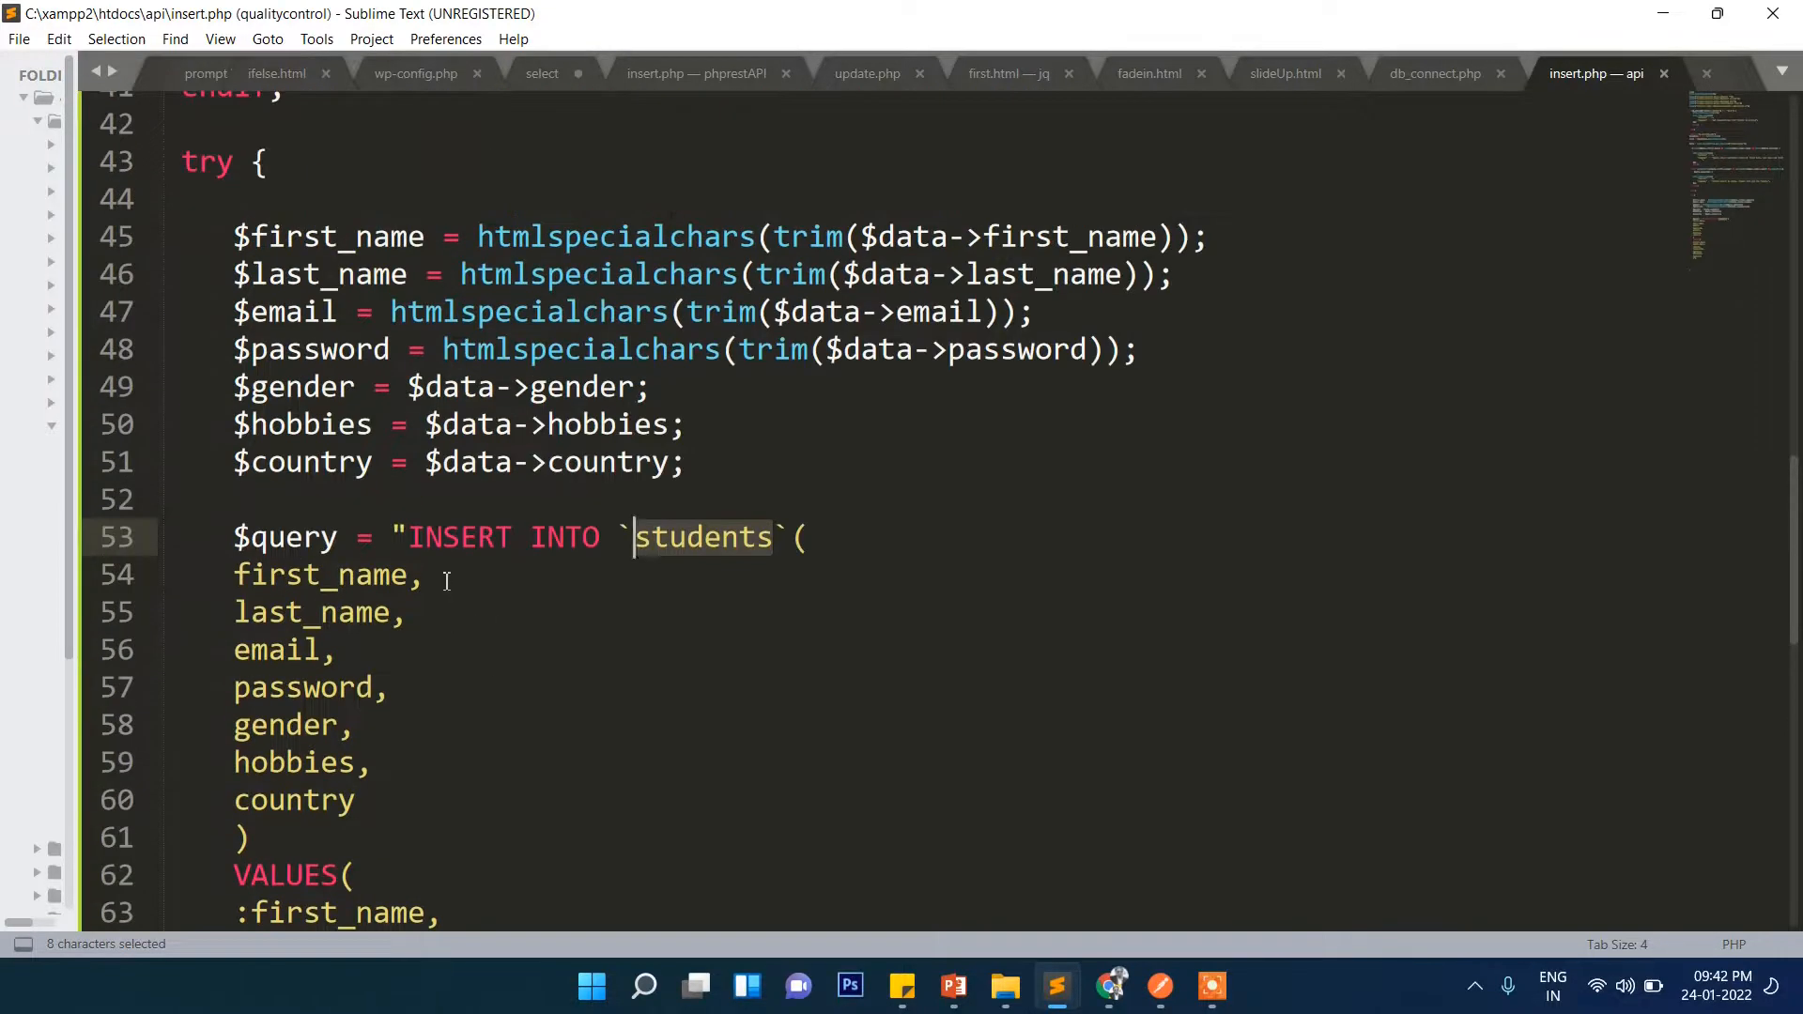
pyautogui.scroll(-3)
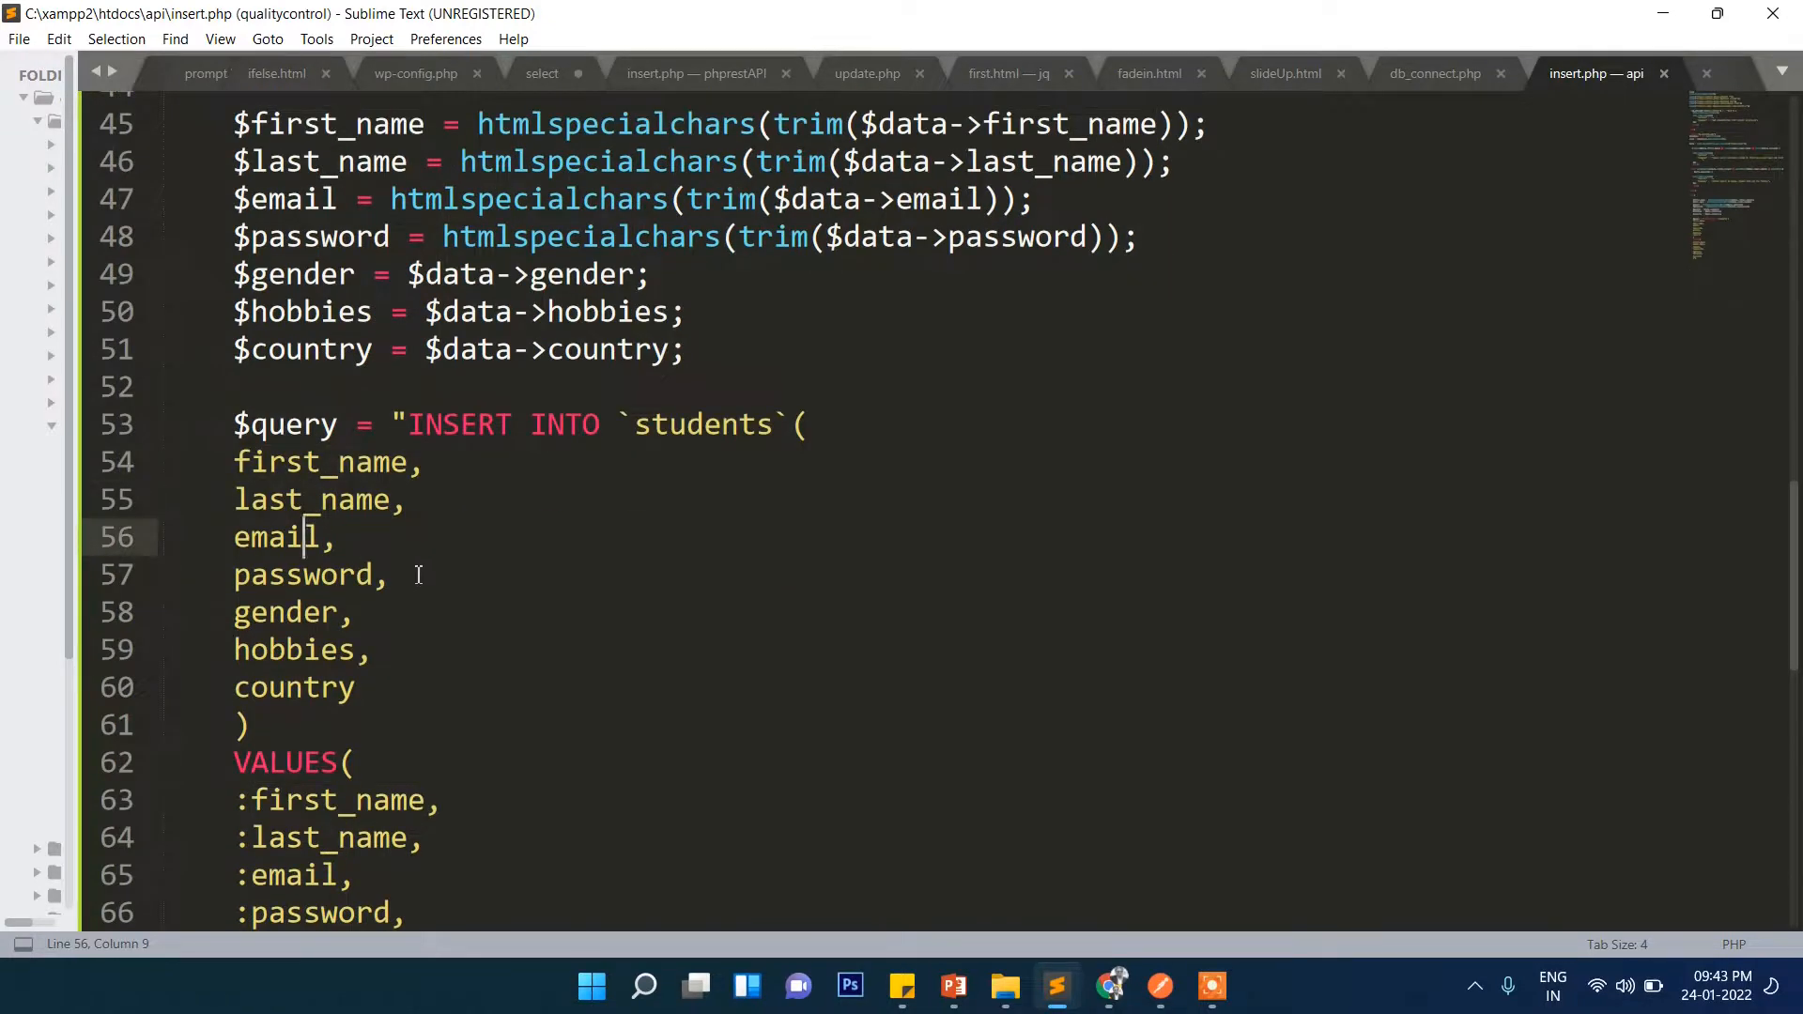
pyautogui.scroll(-3)
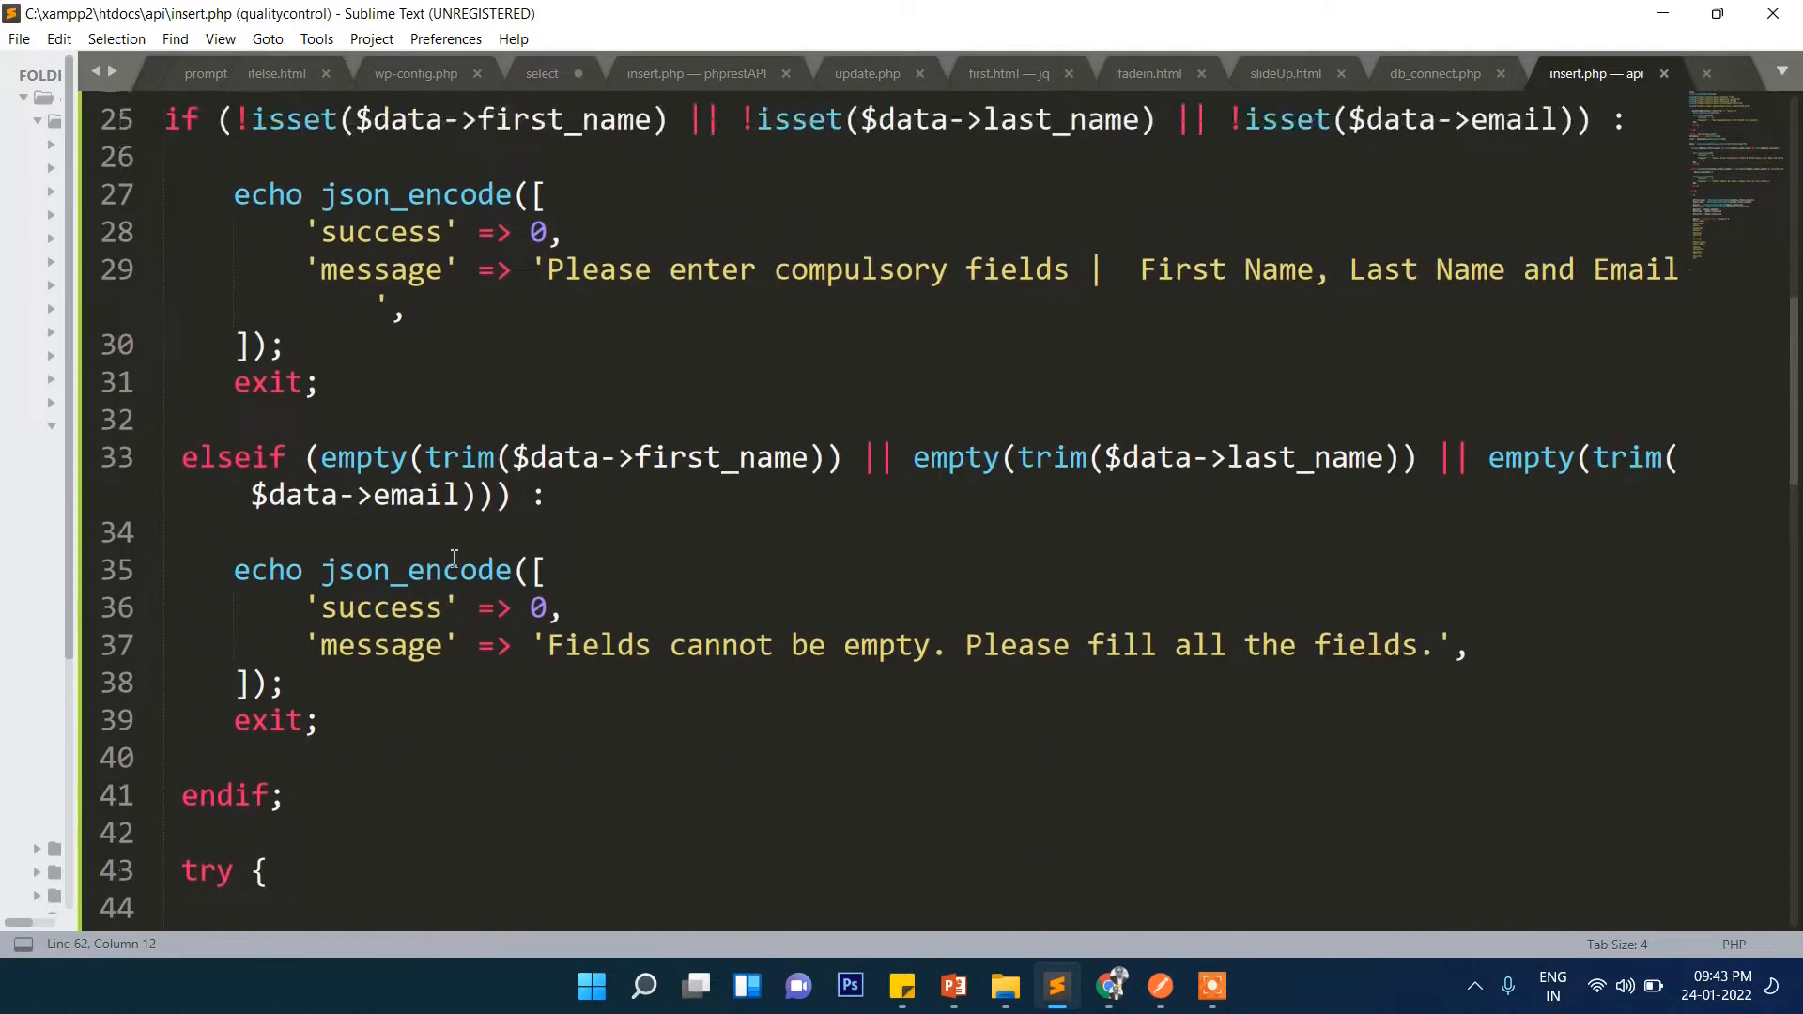
pyautogui.scroll(3)
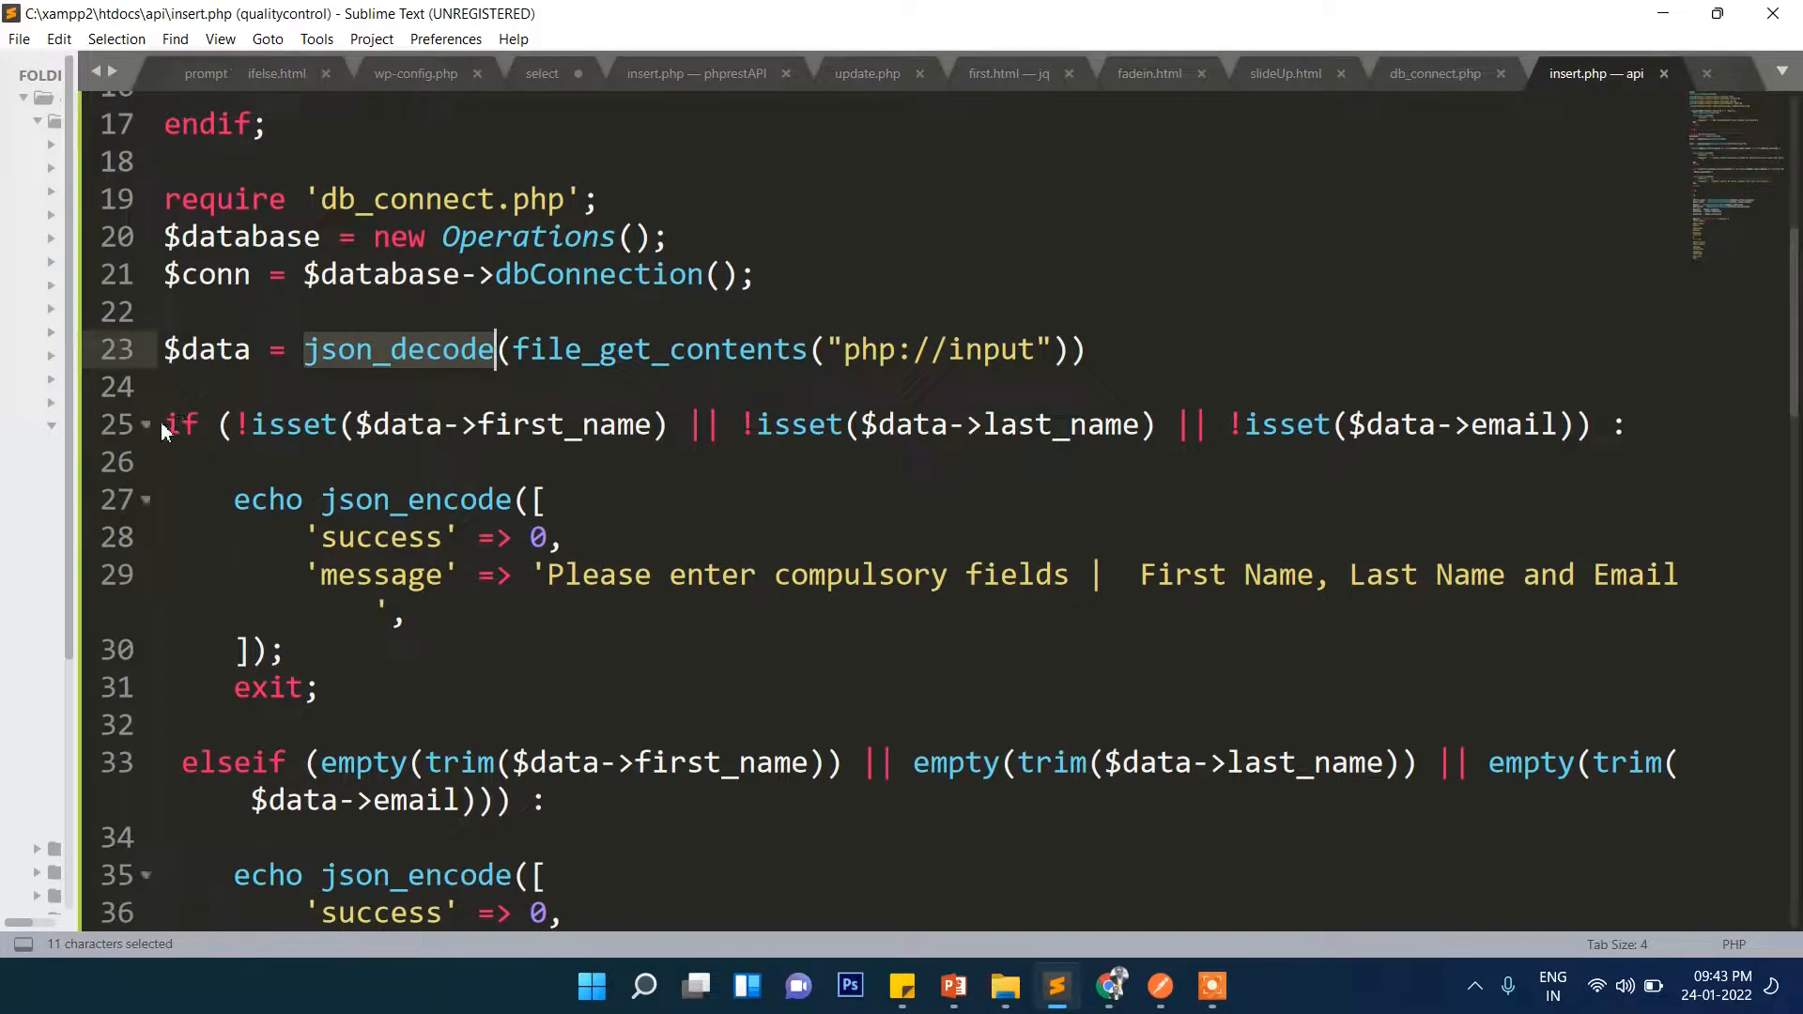
pyautogui.click(184, 461)
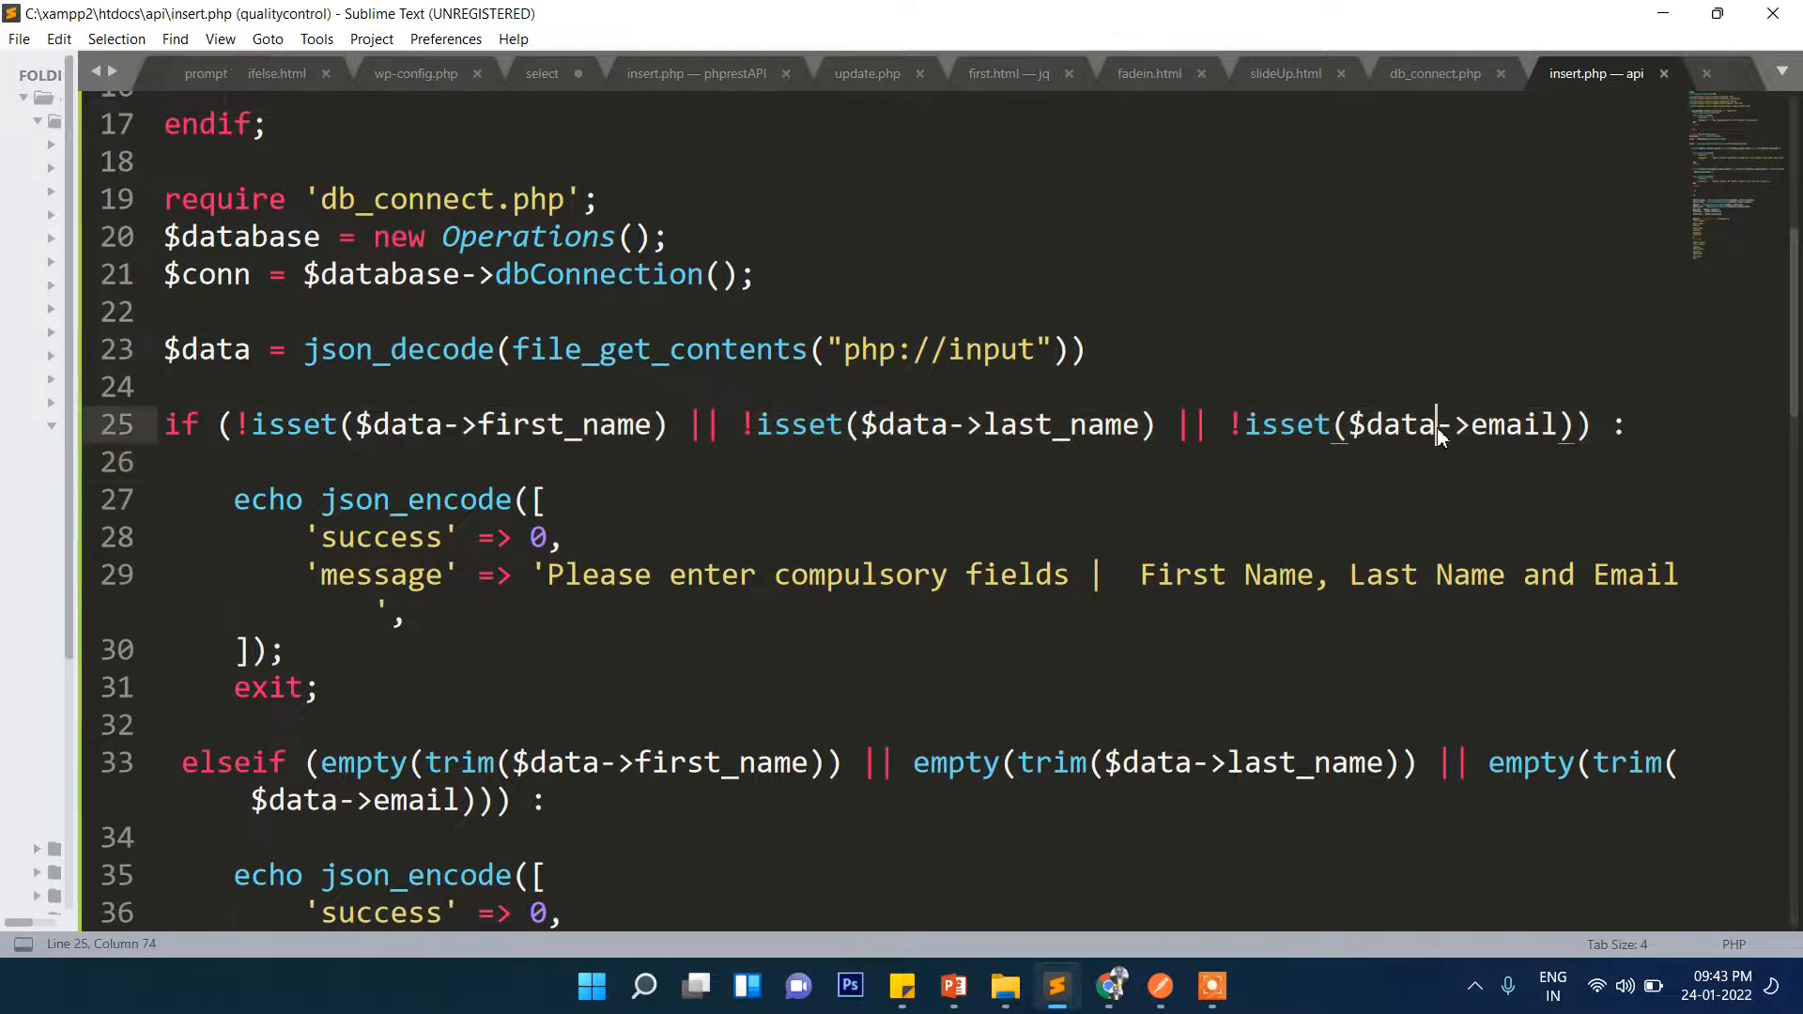
pyautogui.scroll(-3)
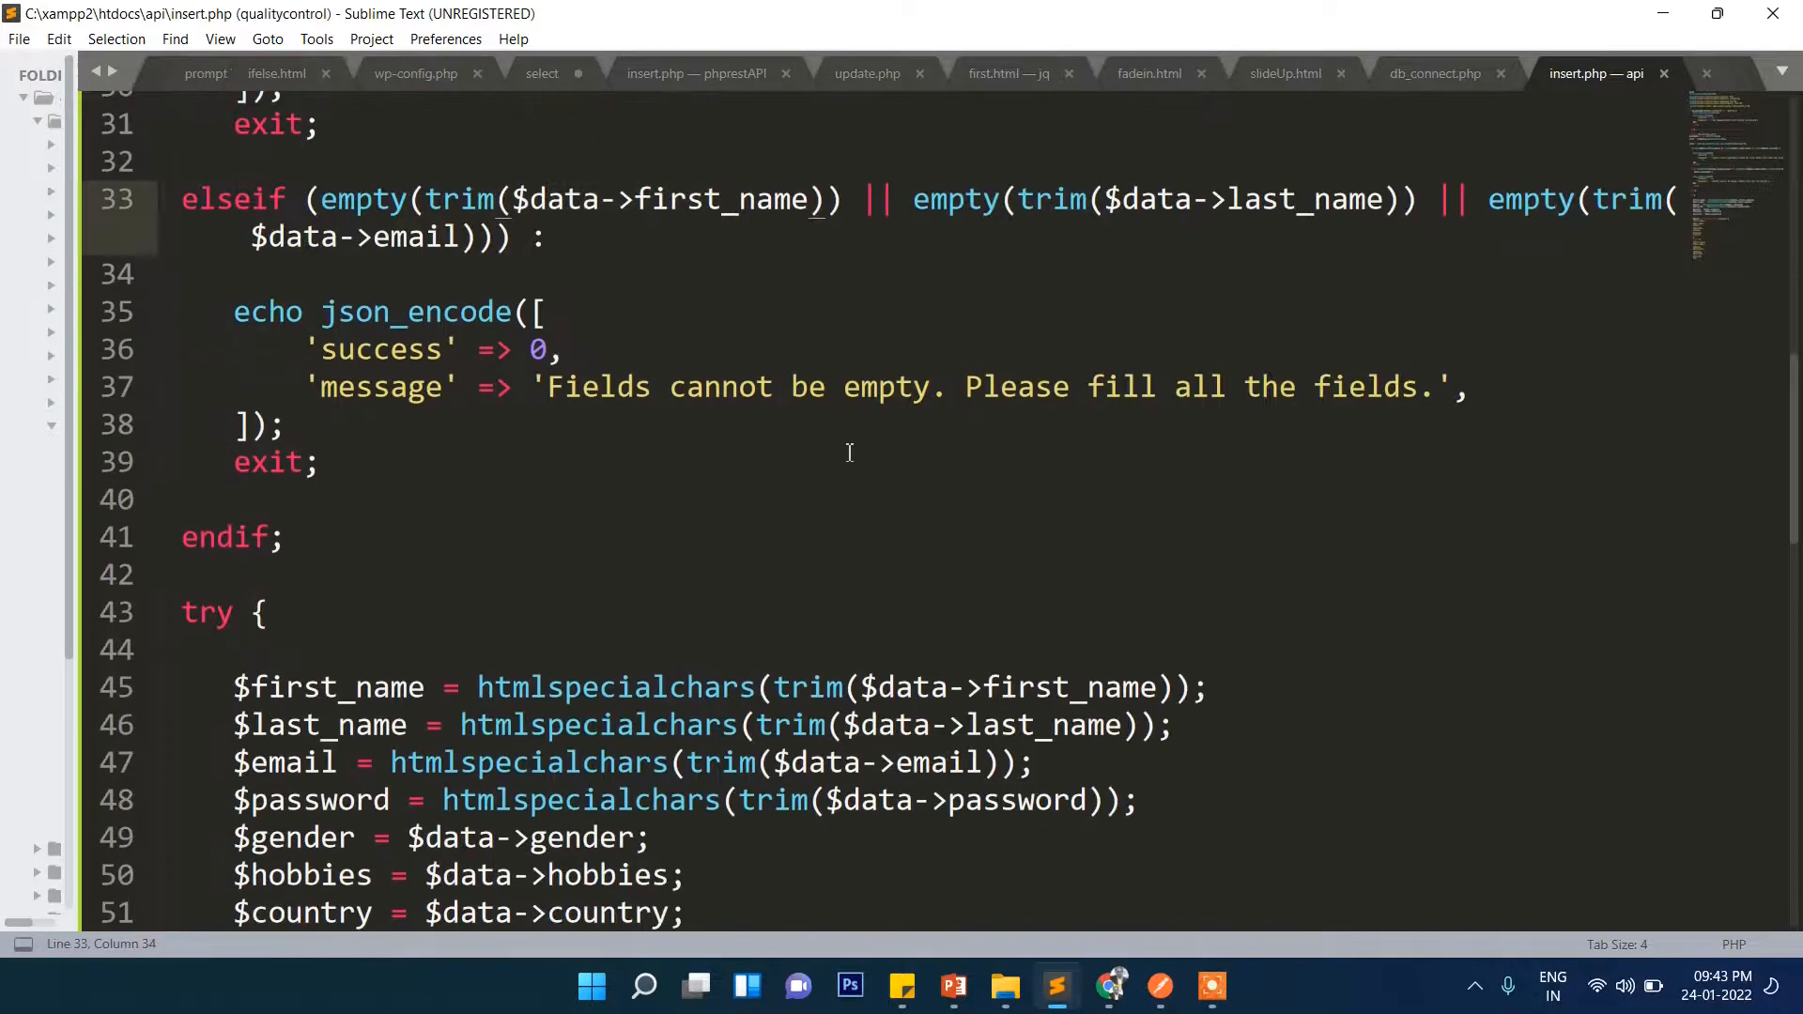
pyautogui.scroll(-3)
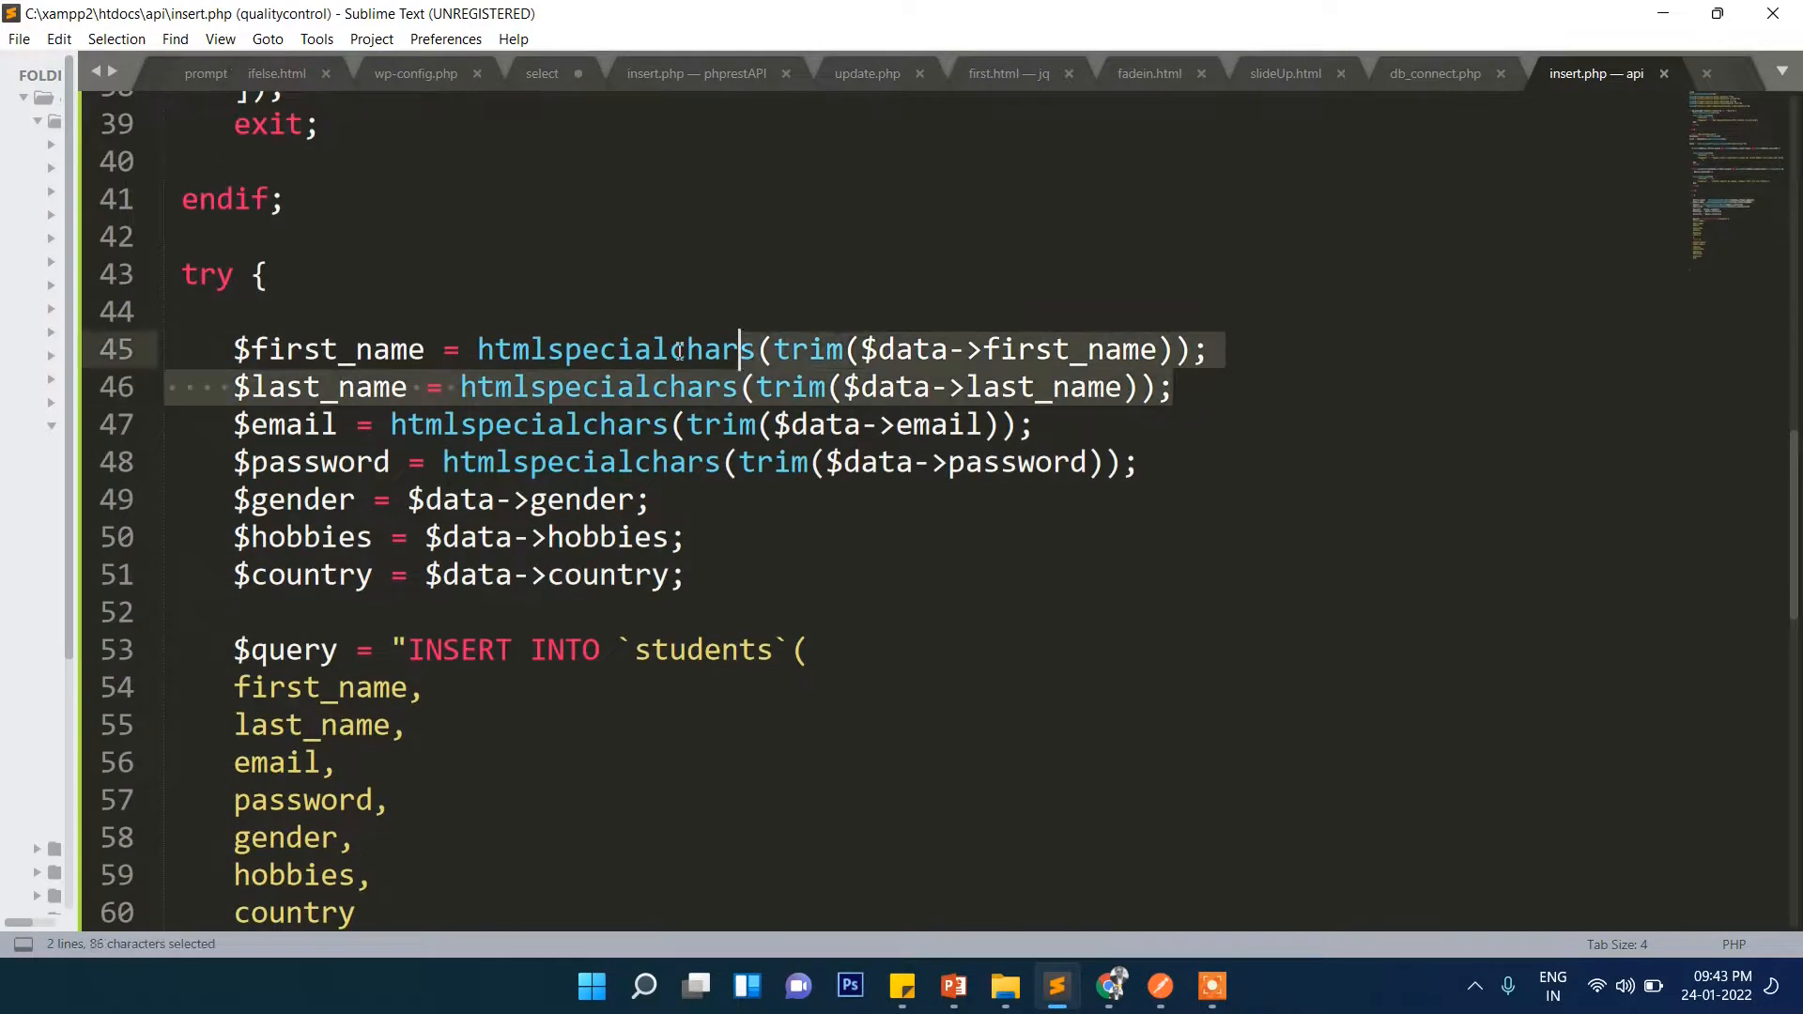
pyautogui.click(601, 349)
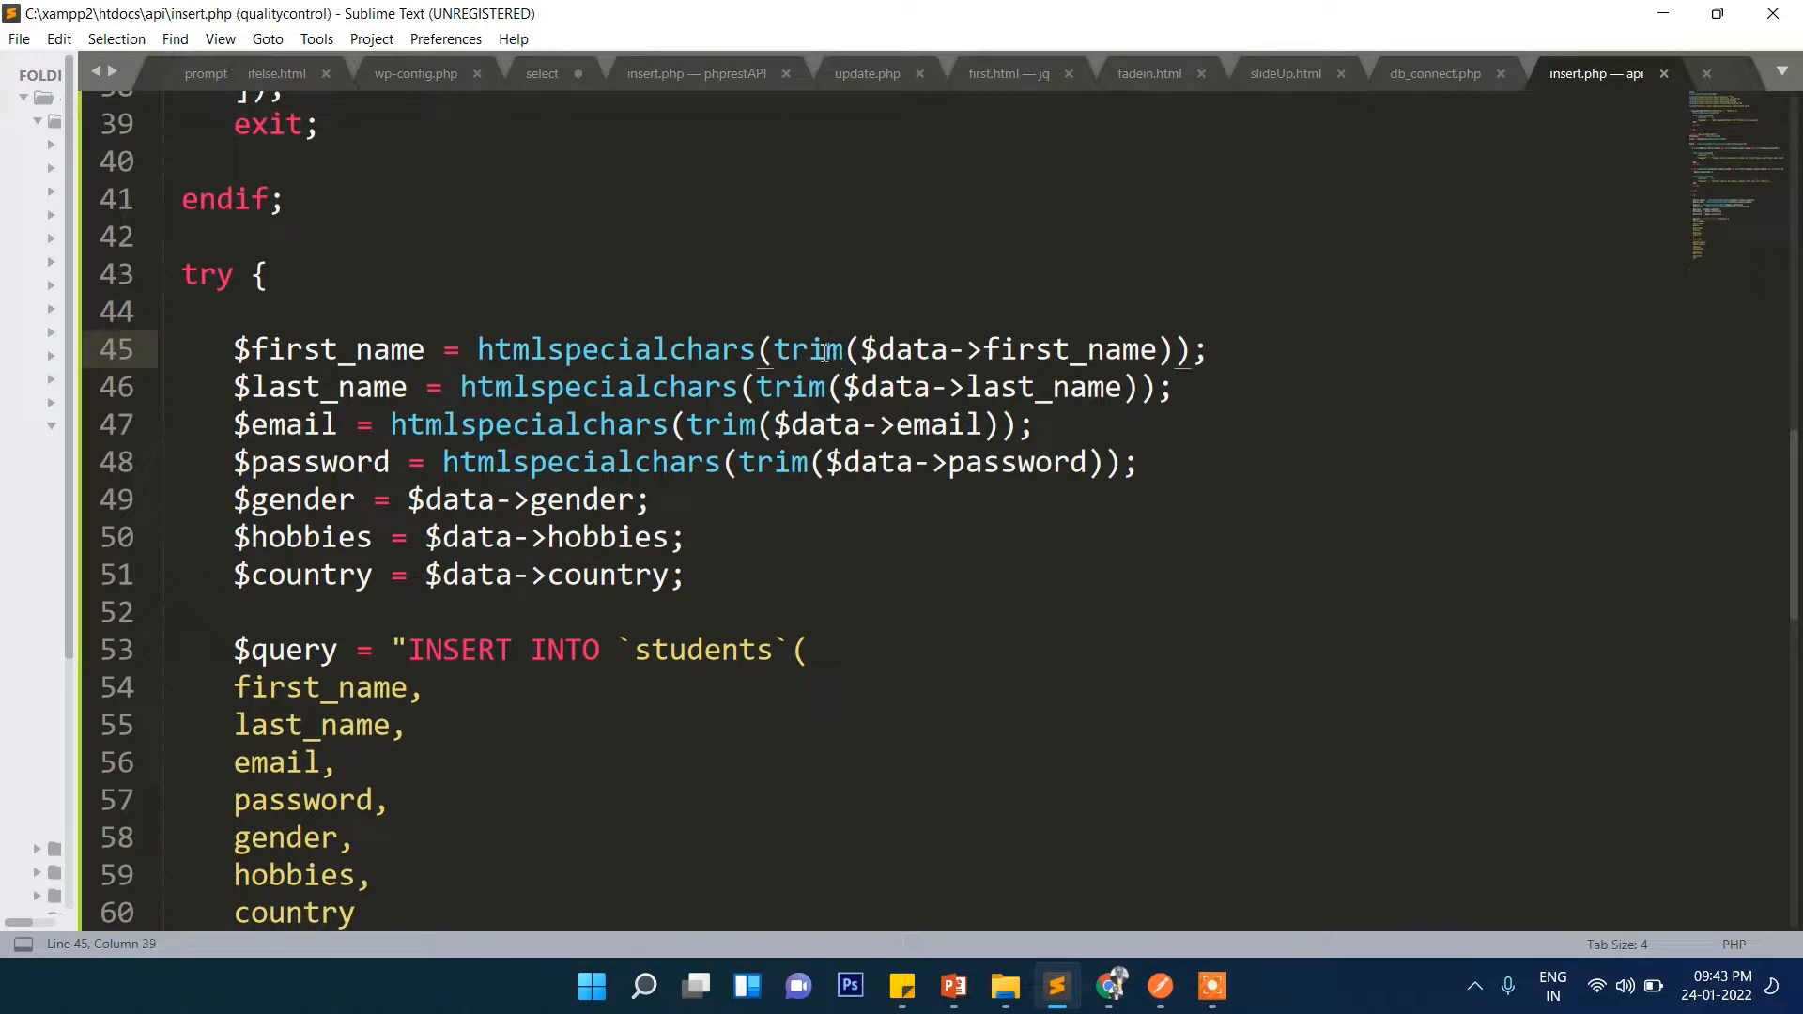
pyautogui.click(288, 349)
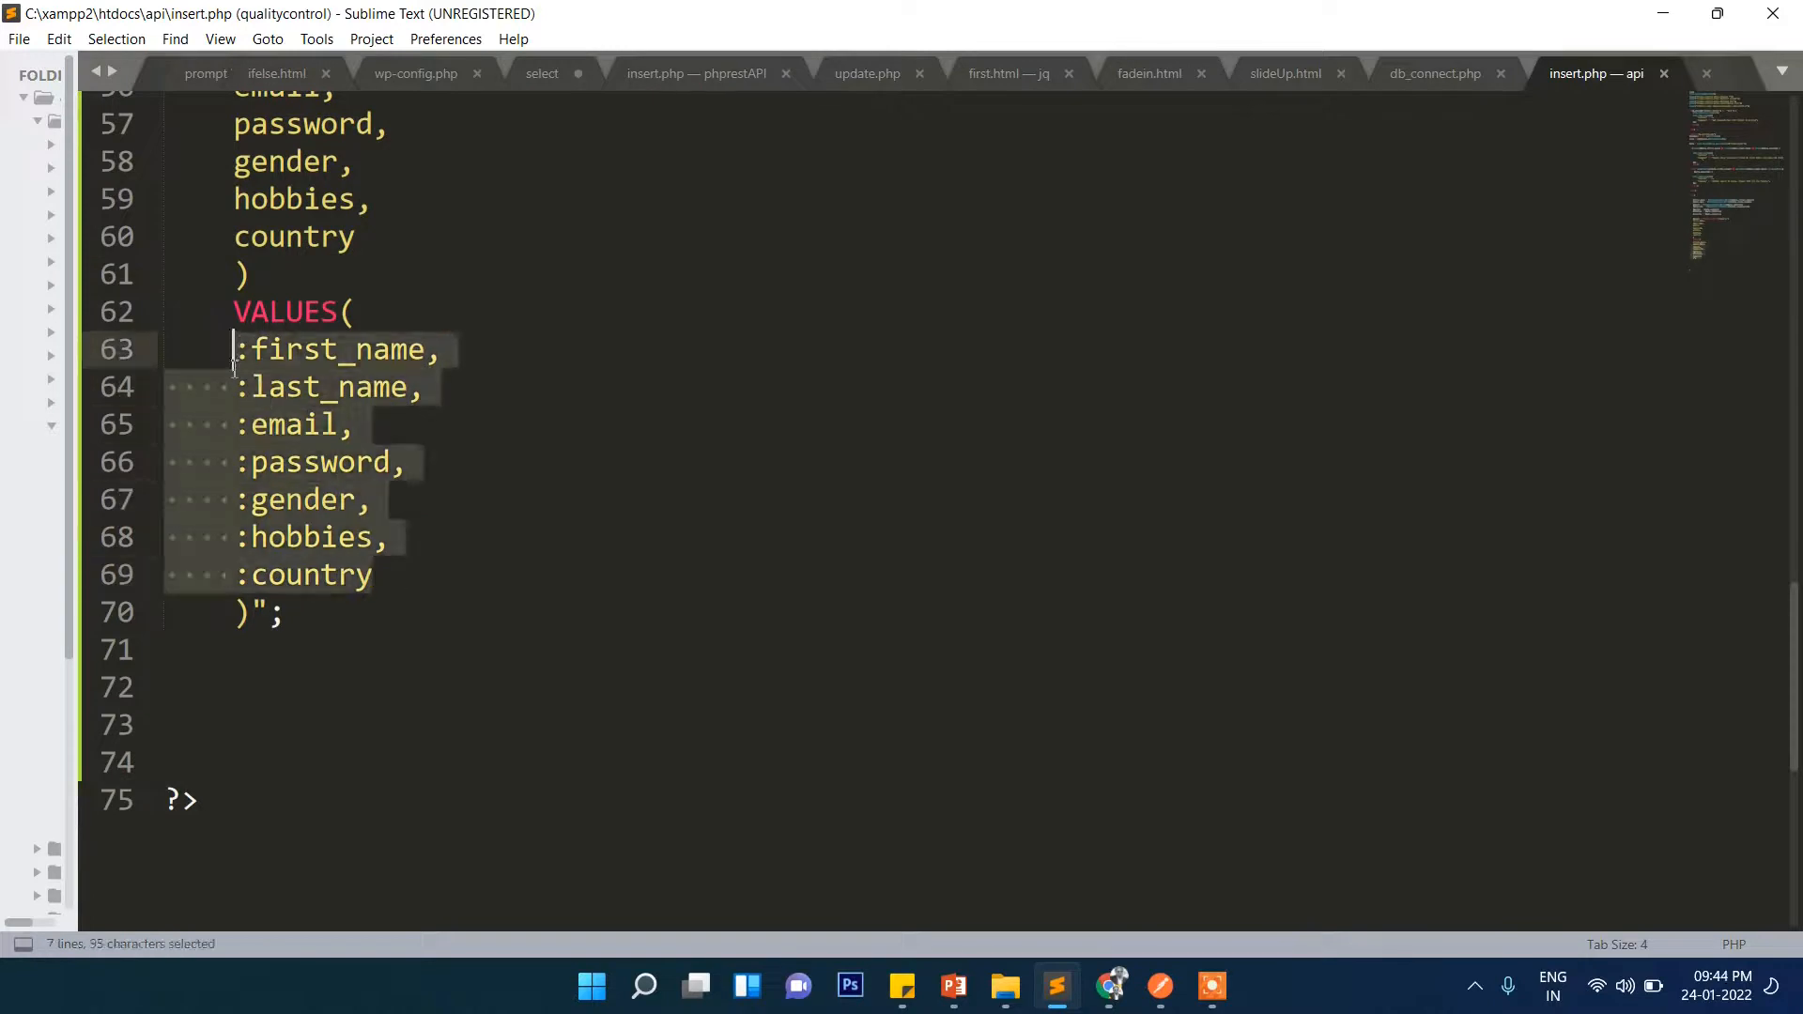
pyautogui.click(374, 575)
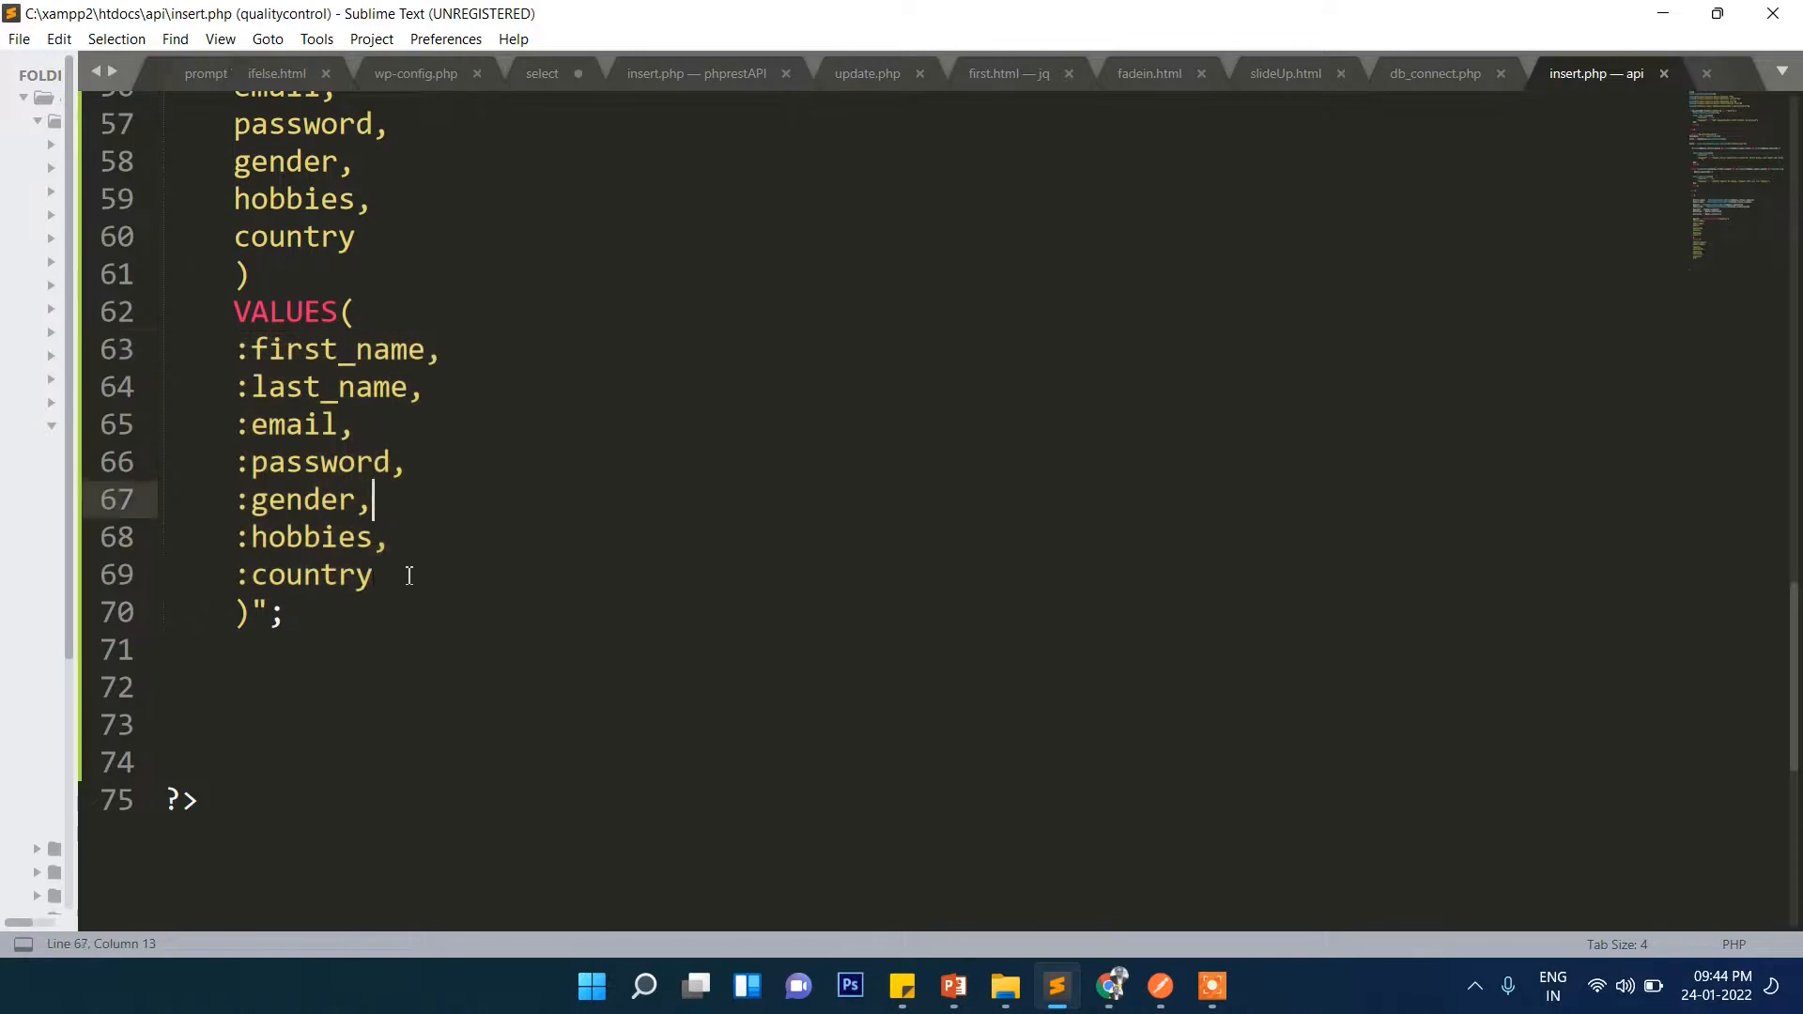
pyautogui.moveTo(235, 349); pyautogui.dragTo(372, 575)
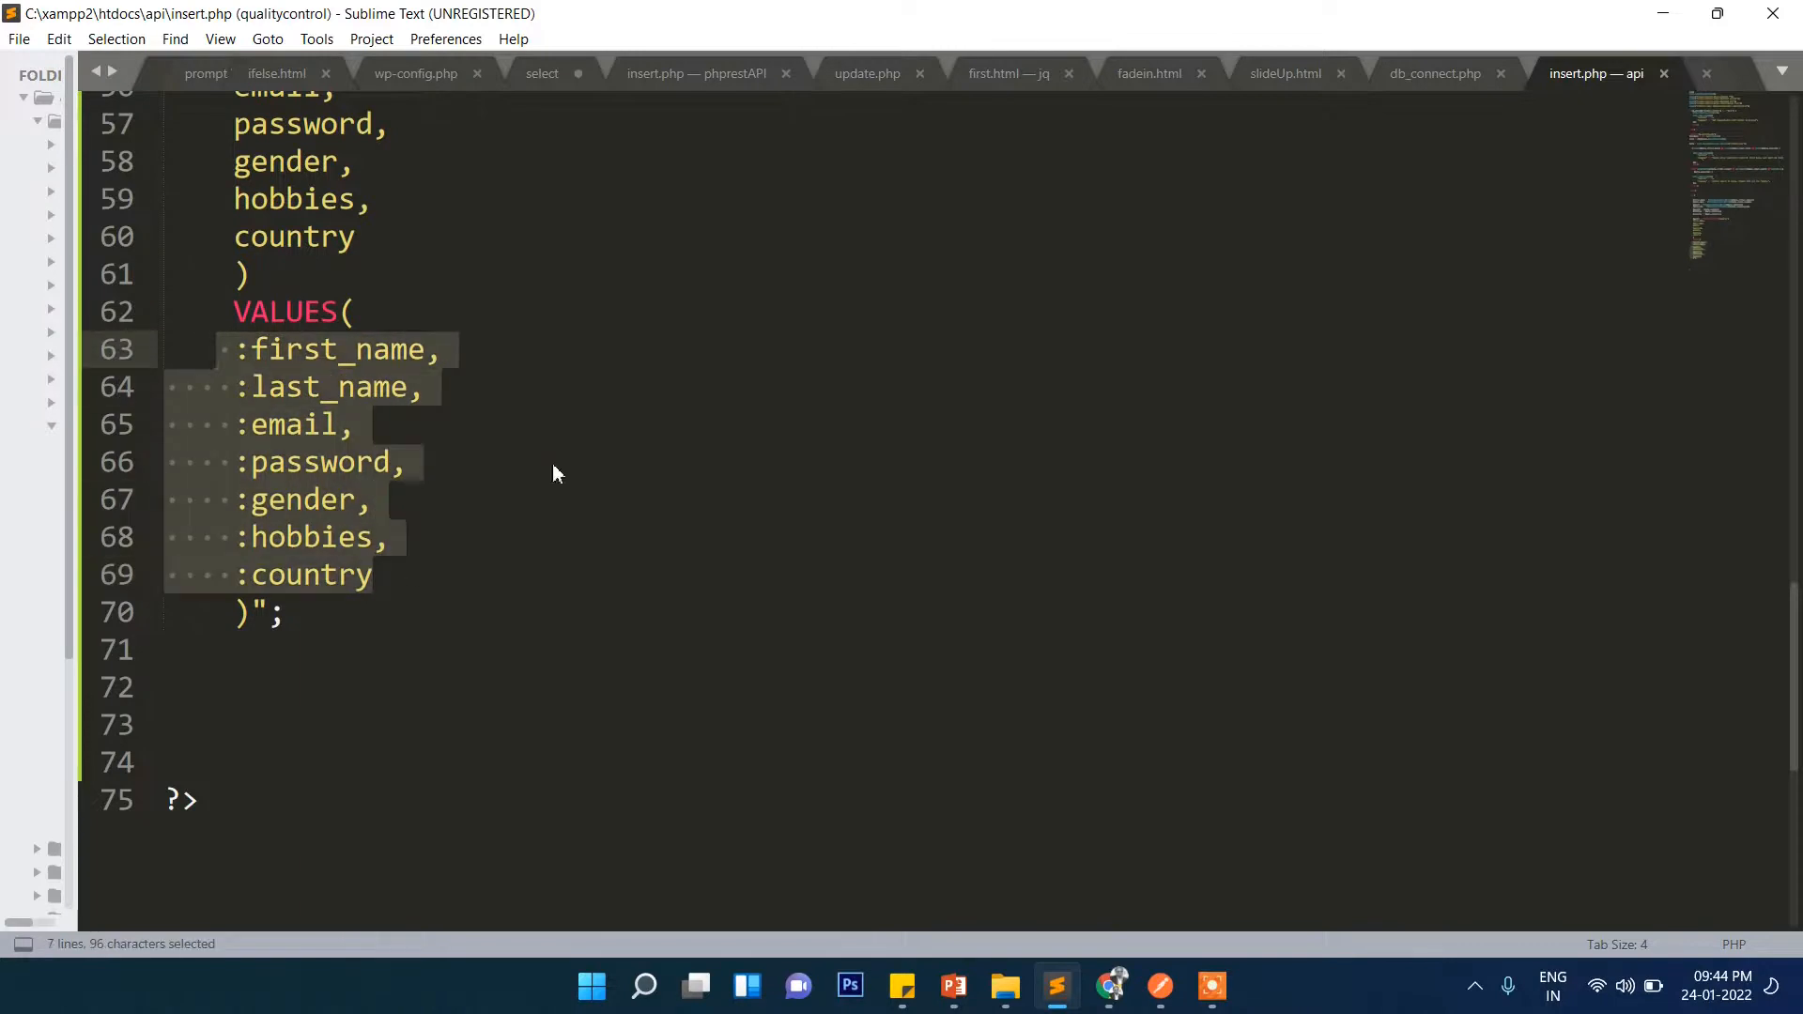
pyautogui.moveTo(298, 666)
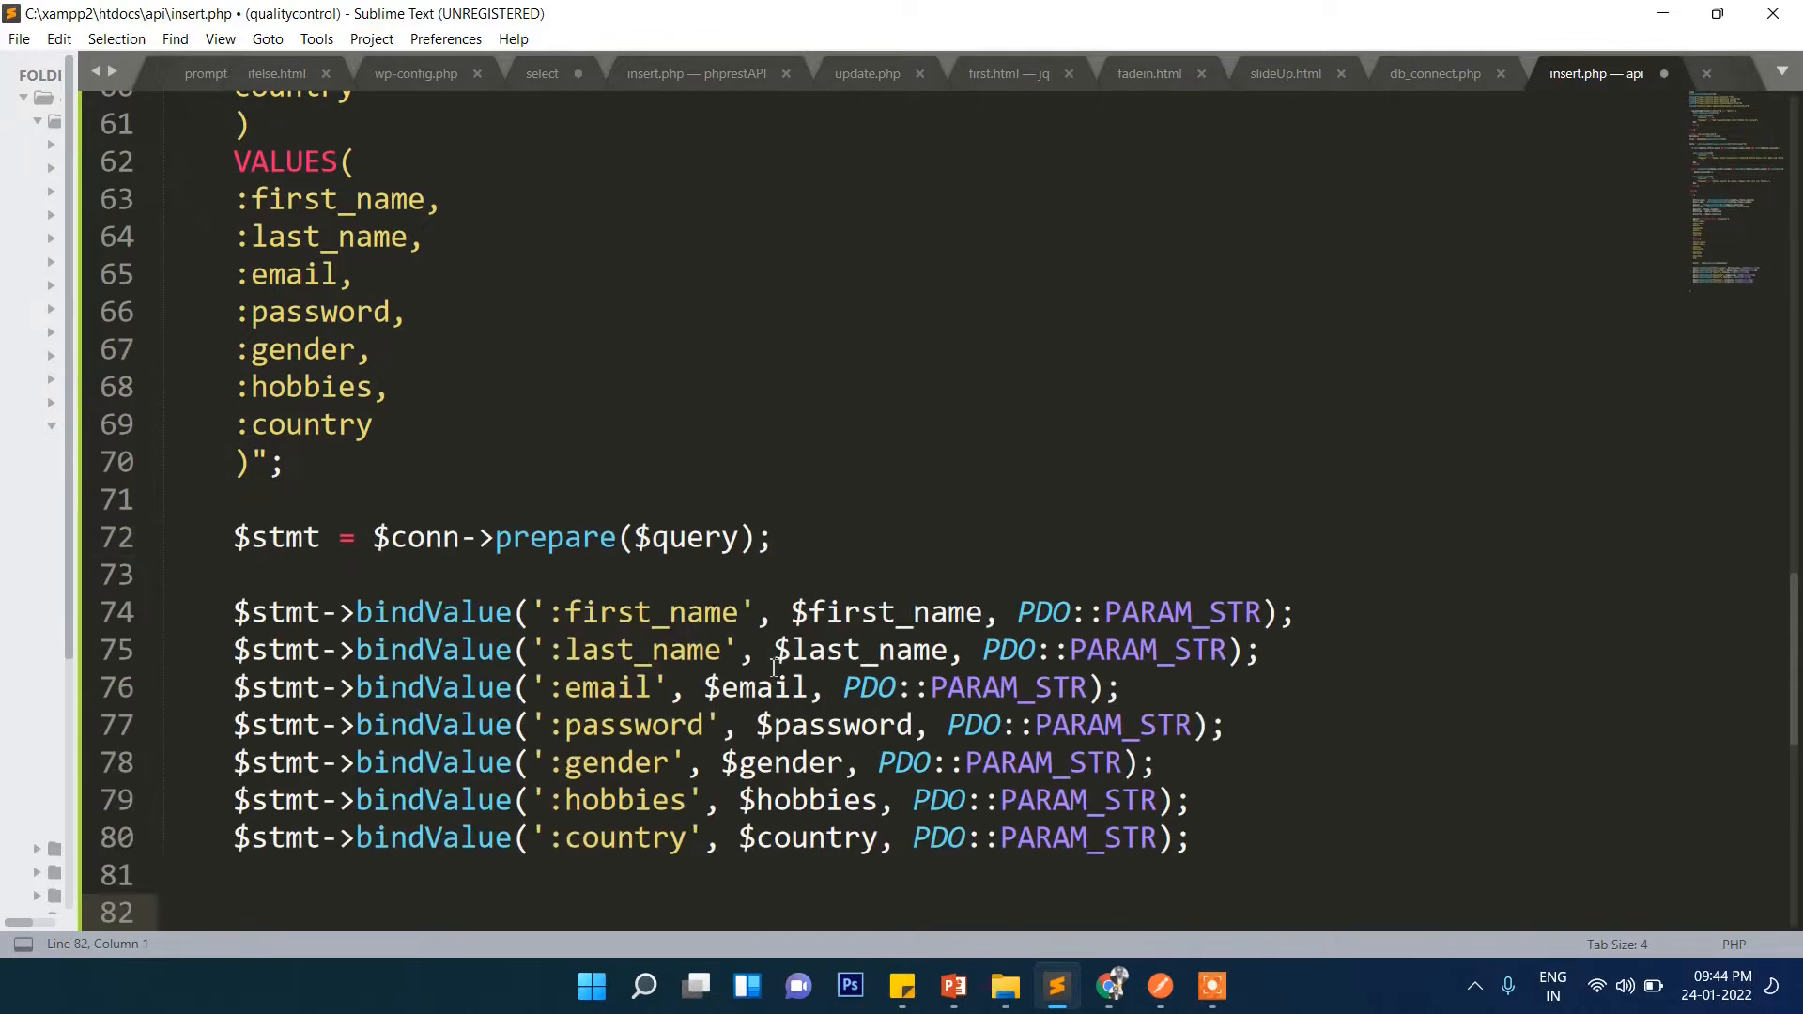
# Save the prepare, seven bindValue PDO::PARAM_STR lines and the 201 success/failure execute block
pyautogui.press('ctrl+s')
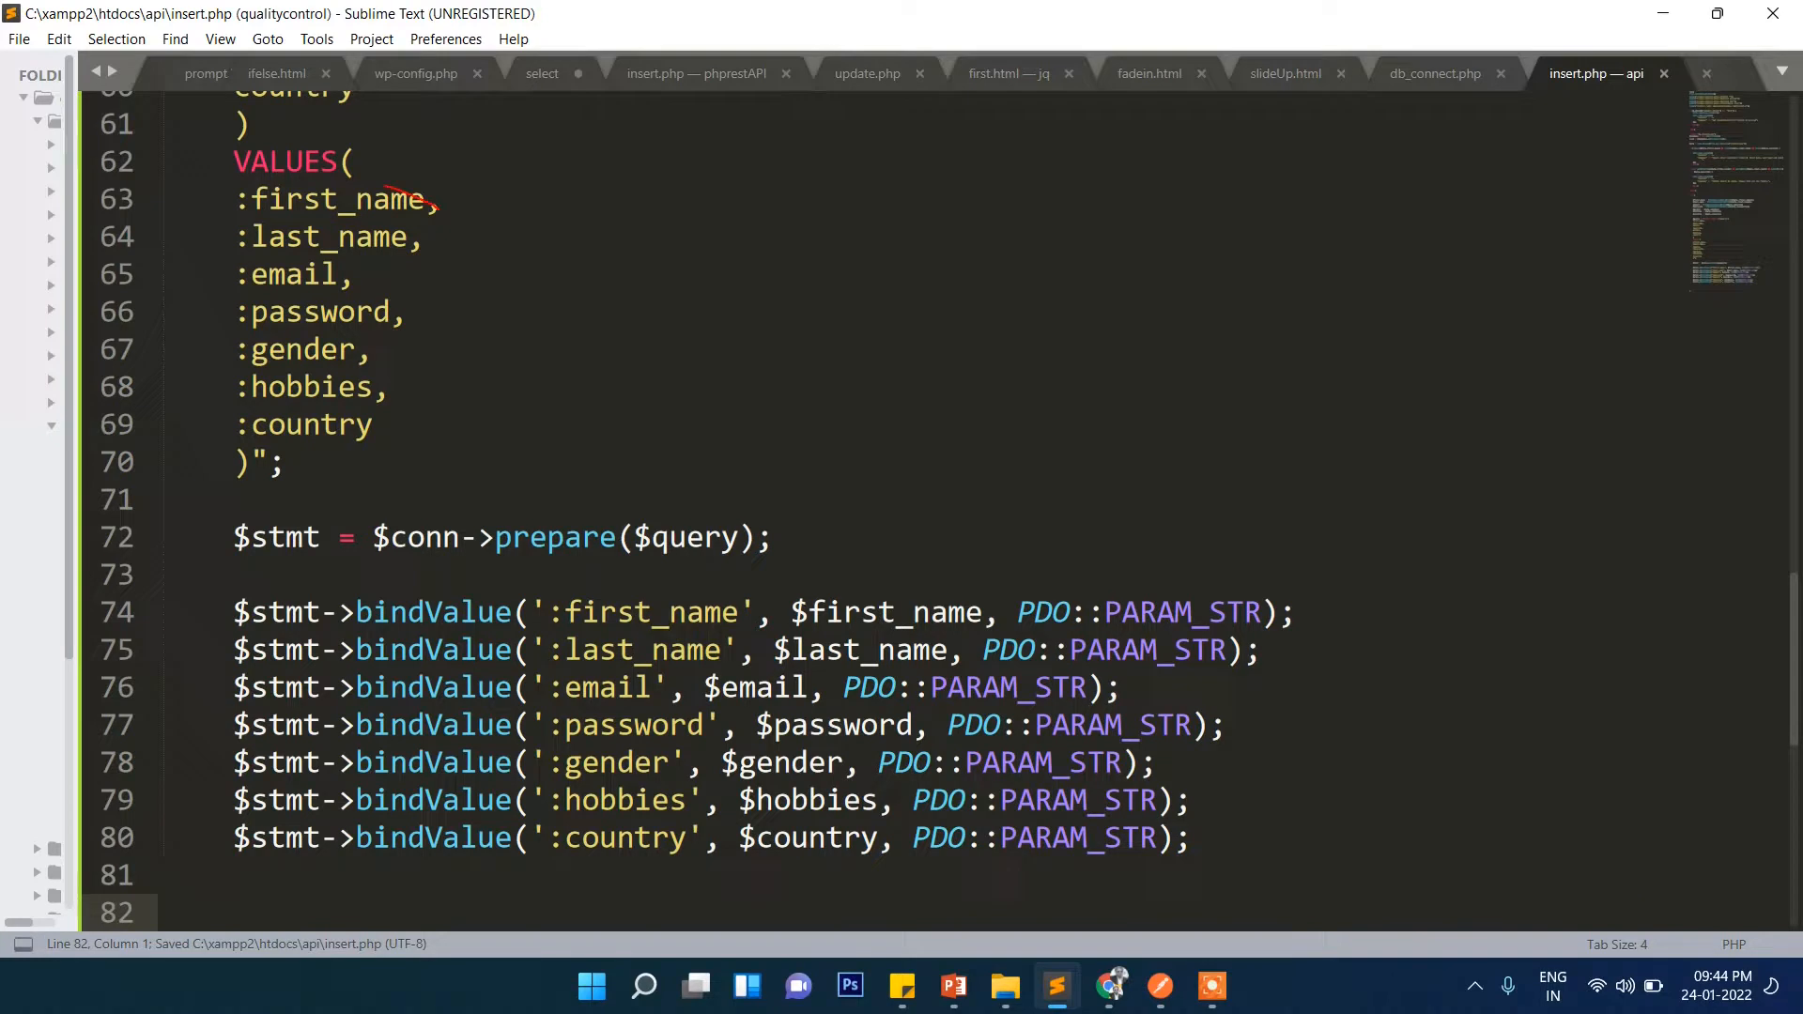
pyautogui.moveTo(397, 214); pyautogui.dragTo(541, 639)
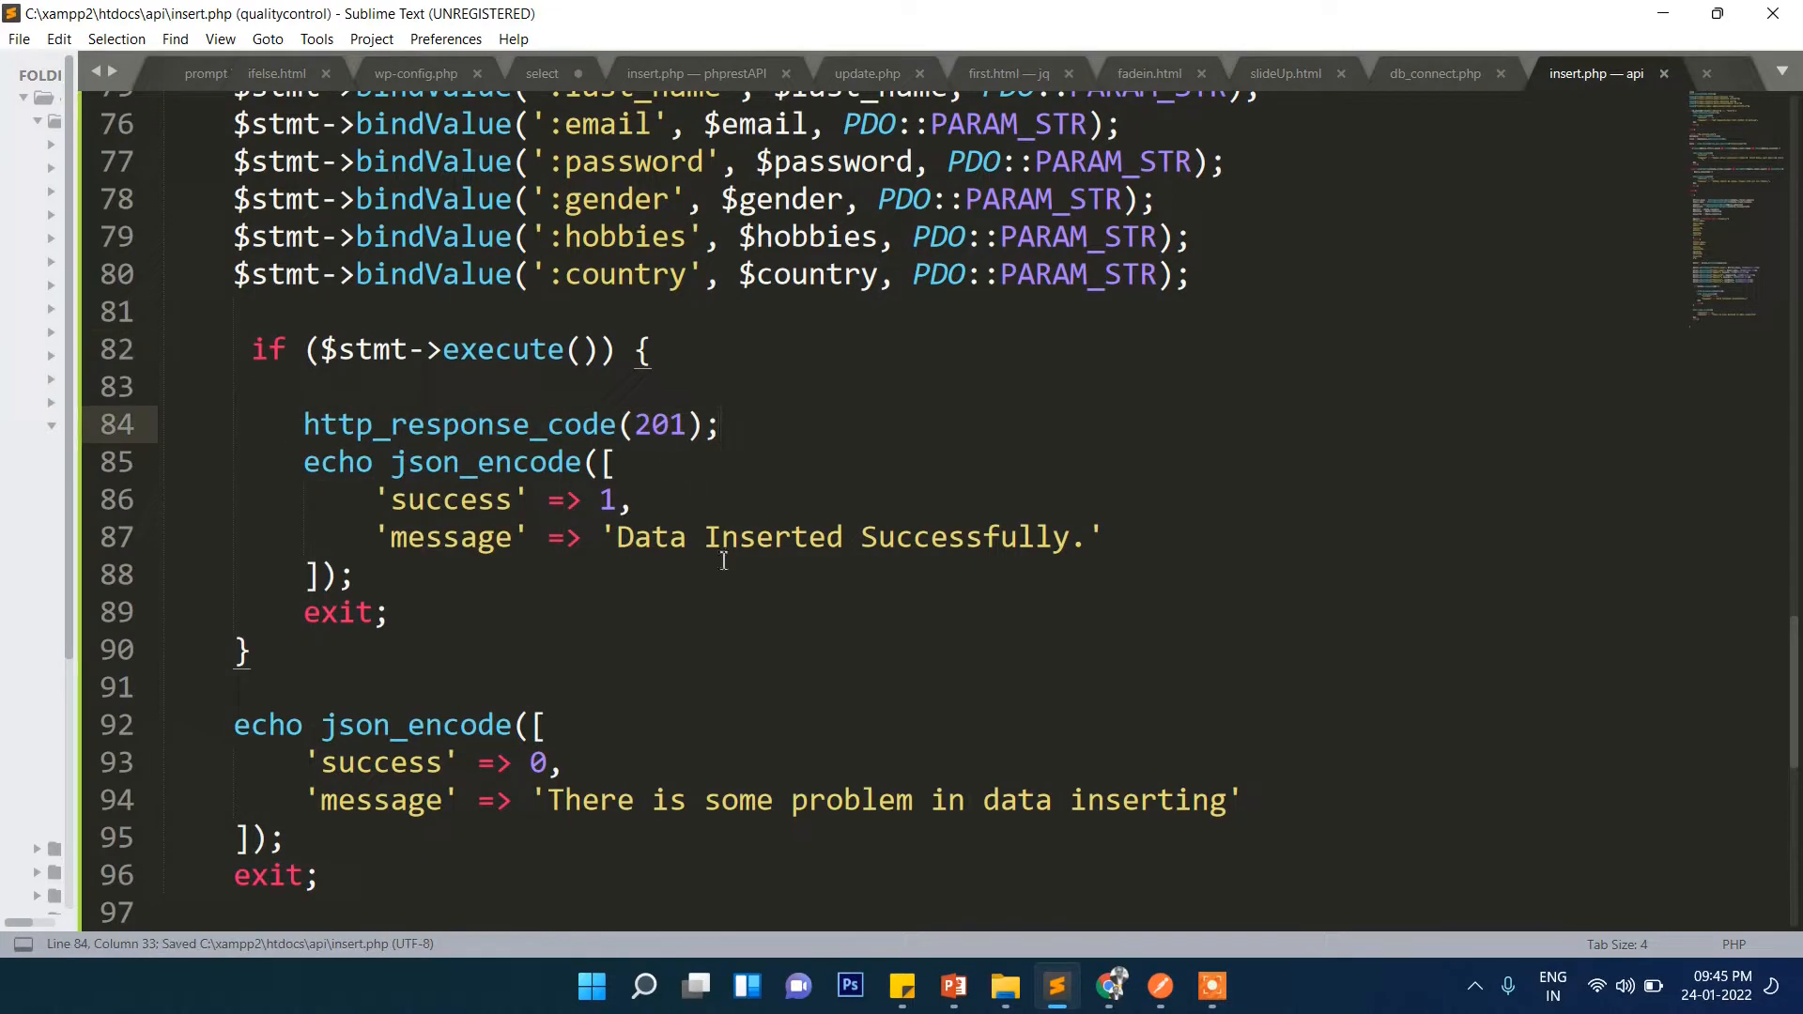
# Correct 'proble' to 'problem' in the failure message and save insert.php
pyautogui.moveTo(374, 537); pyautogui.dragTo(1104, 537)
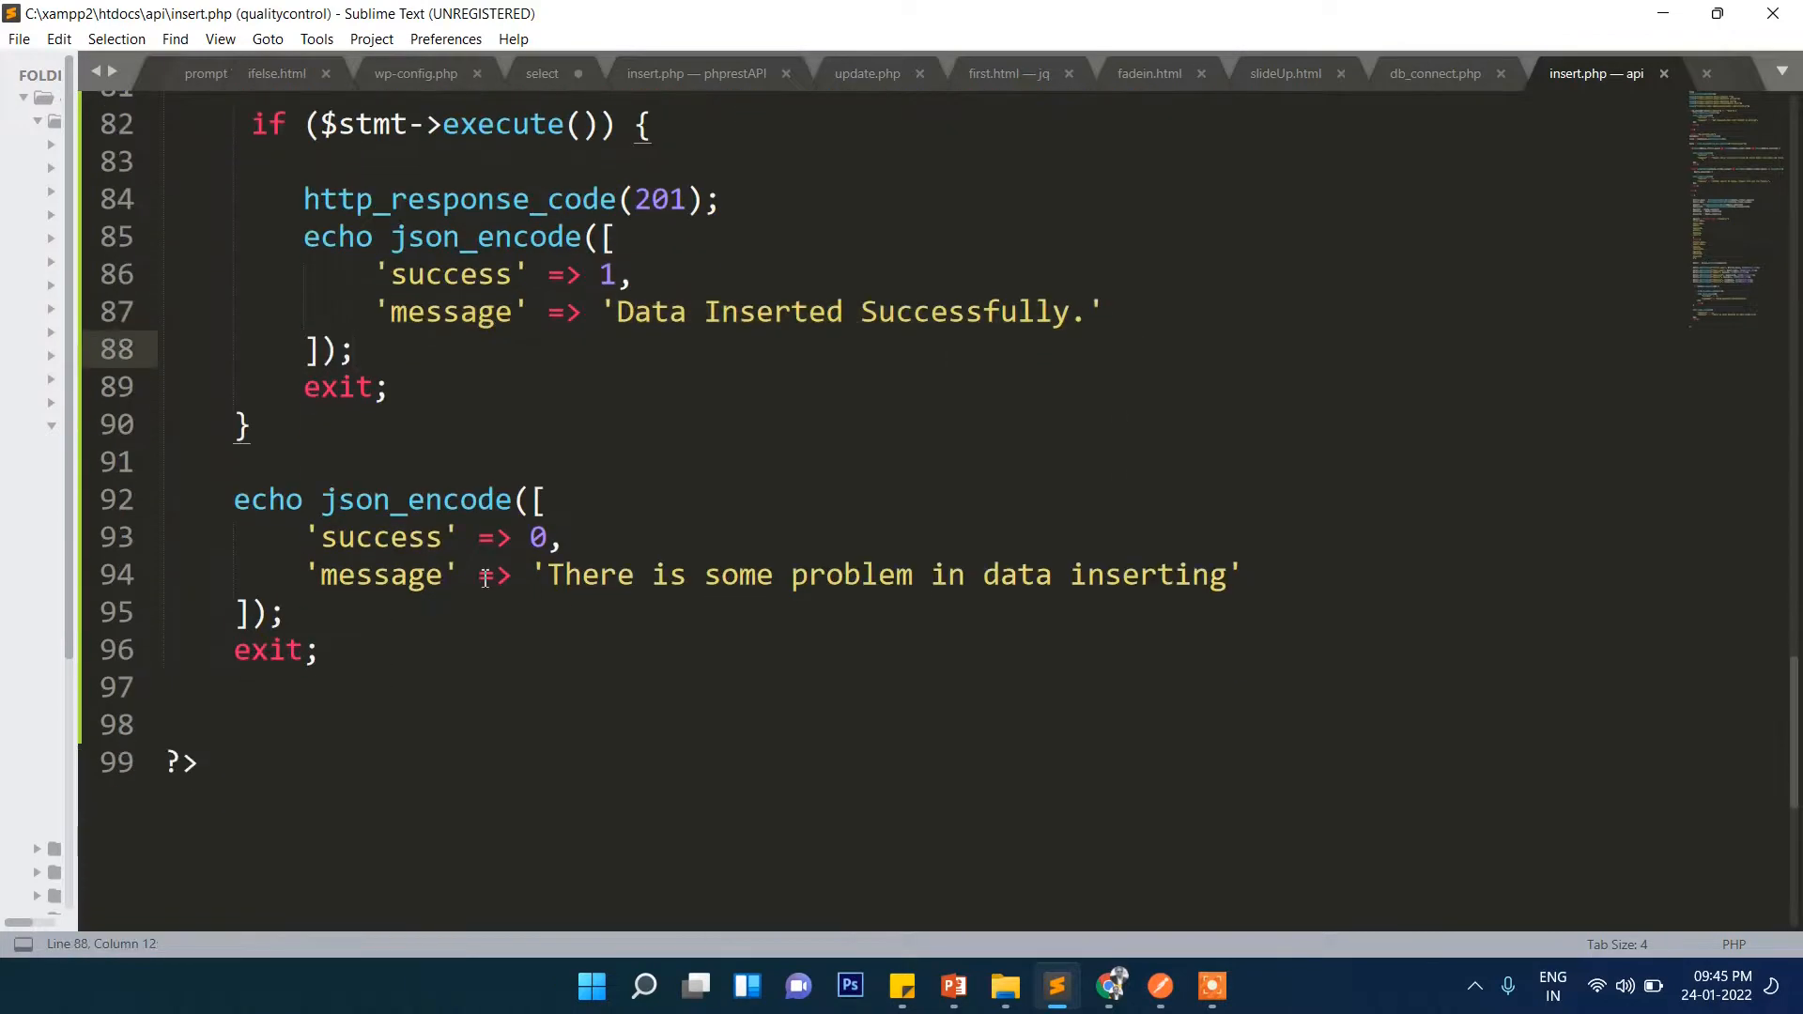
pyautogui.click(876, 575)
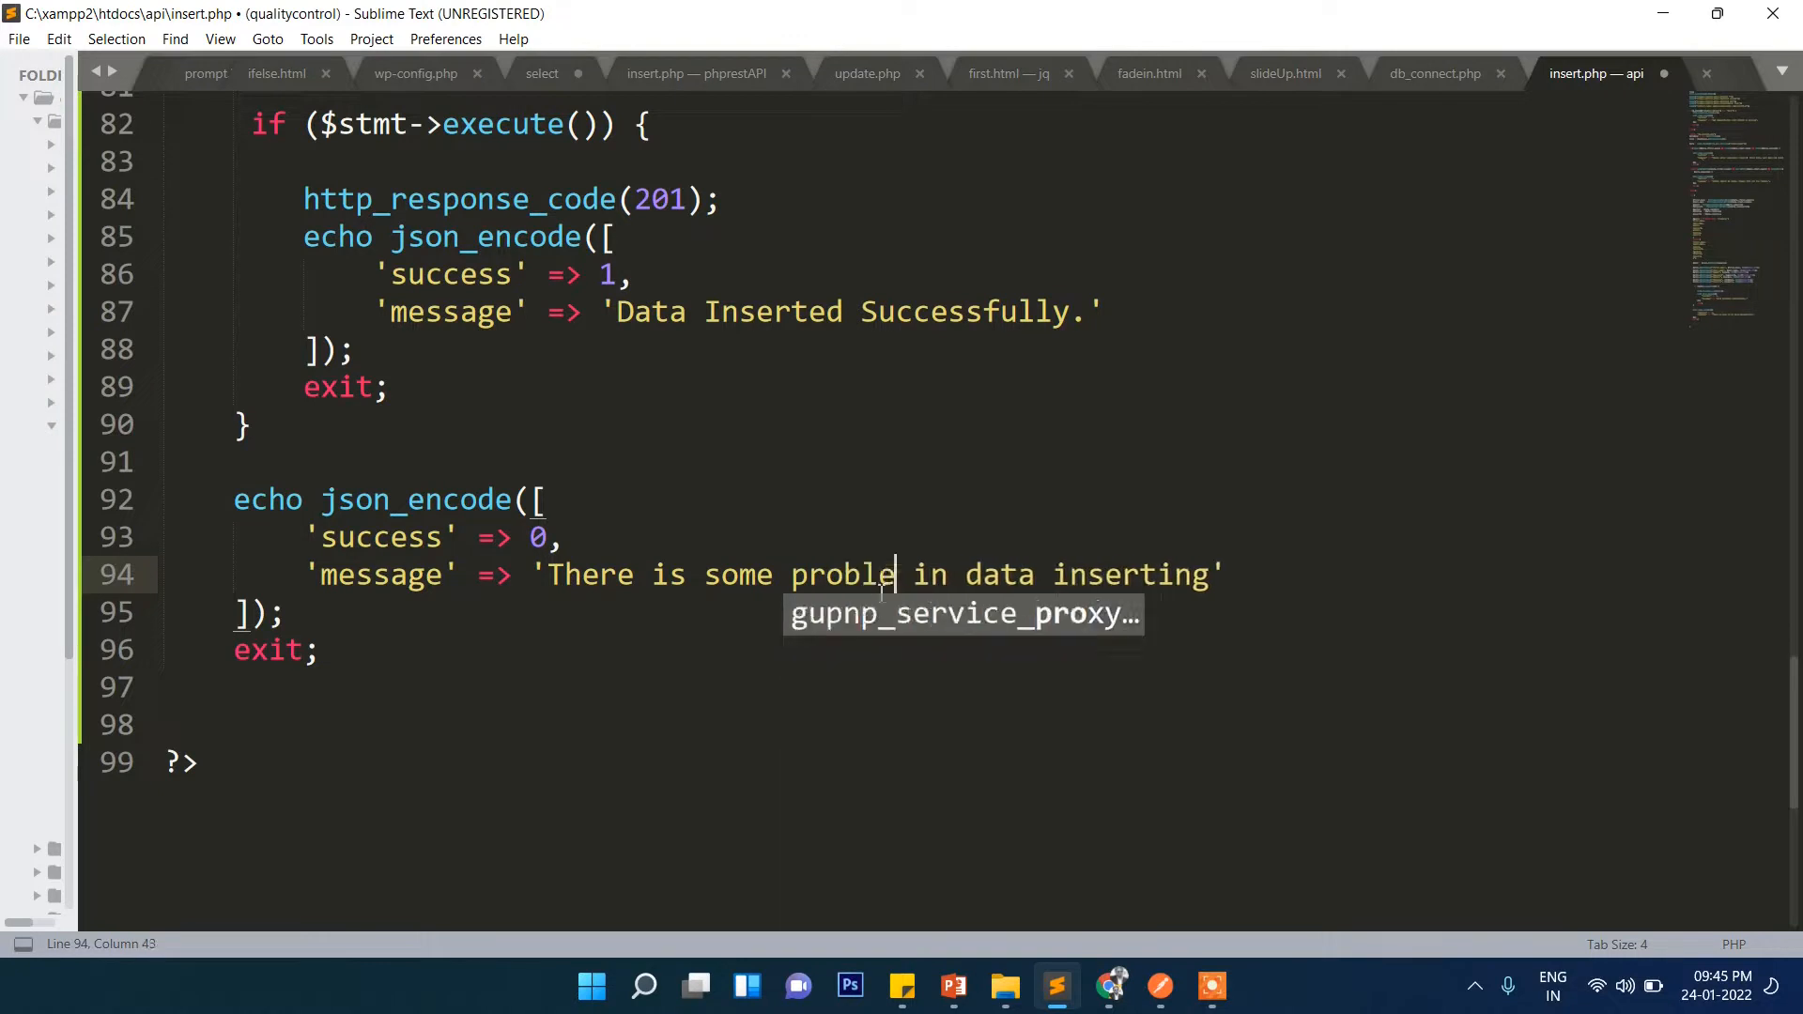
pyautogui.write('m')
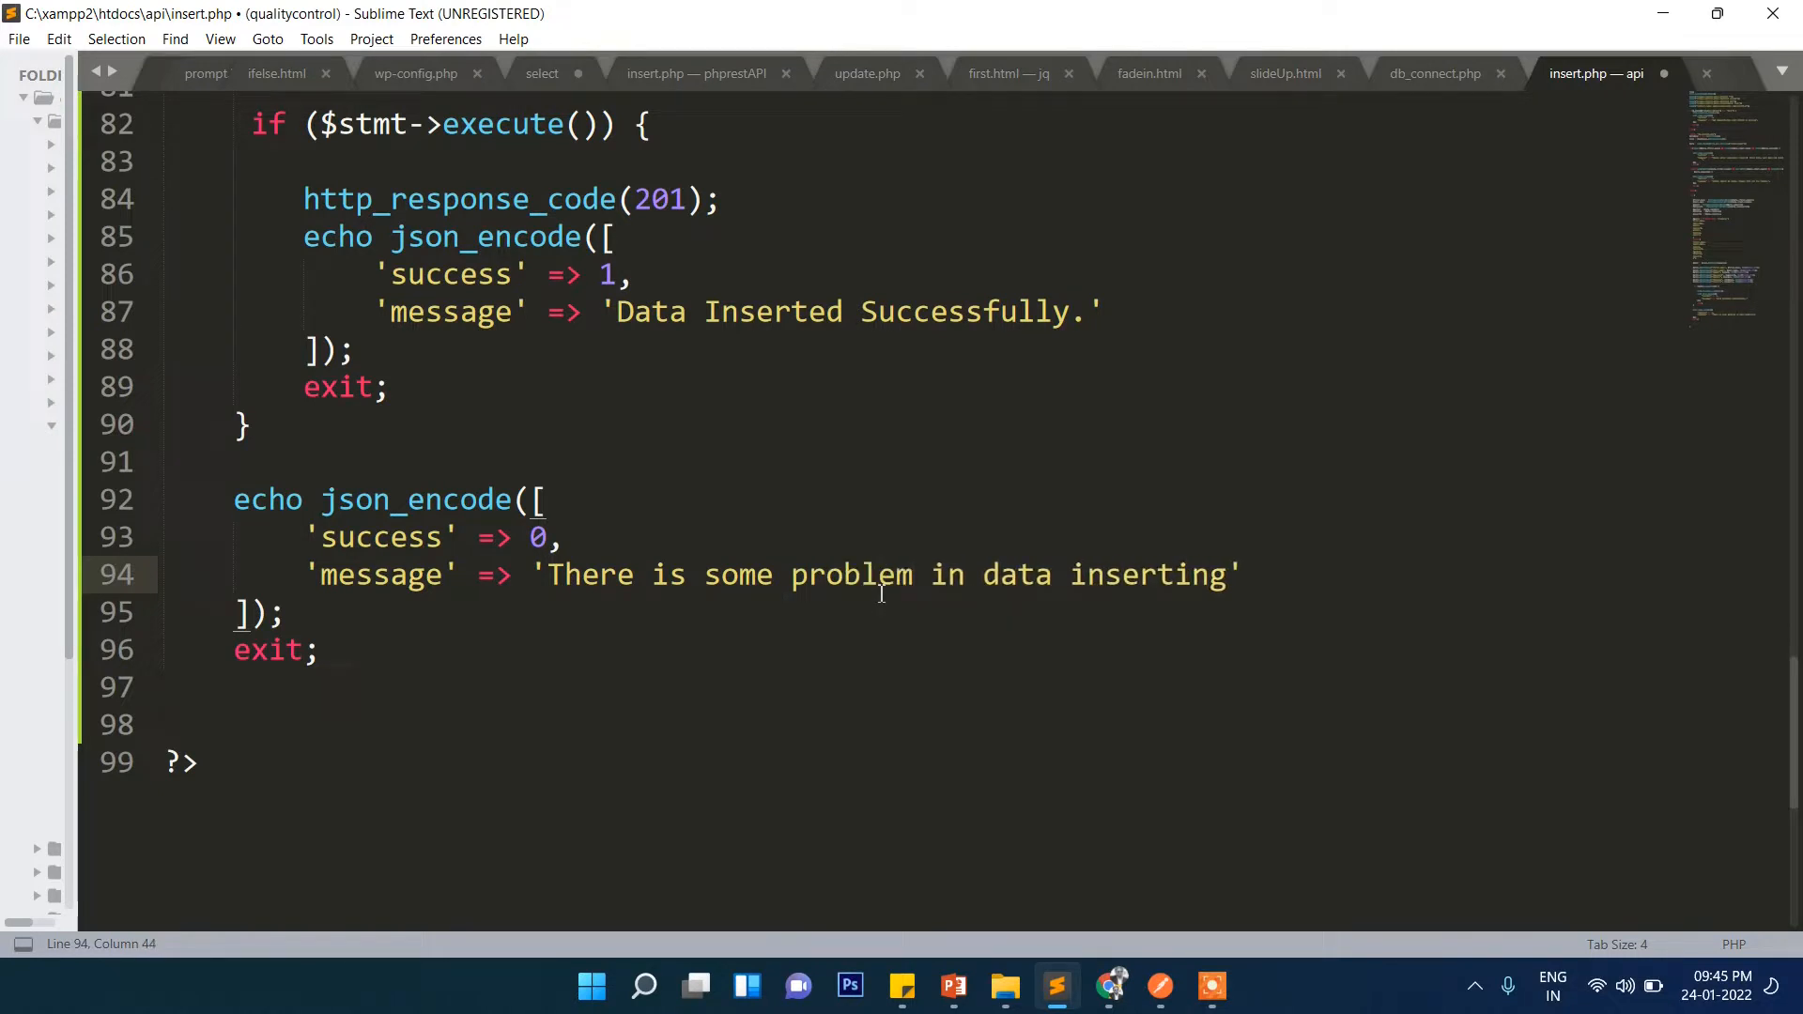
pyautogui.press('ctrl+s')
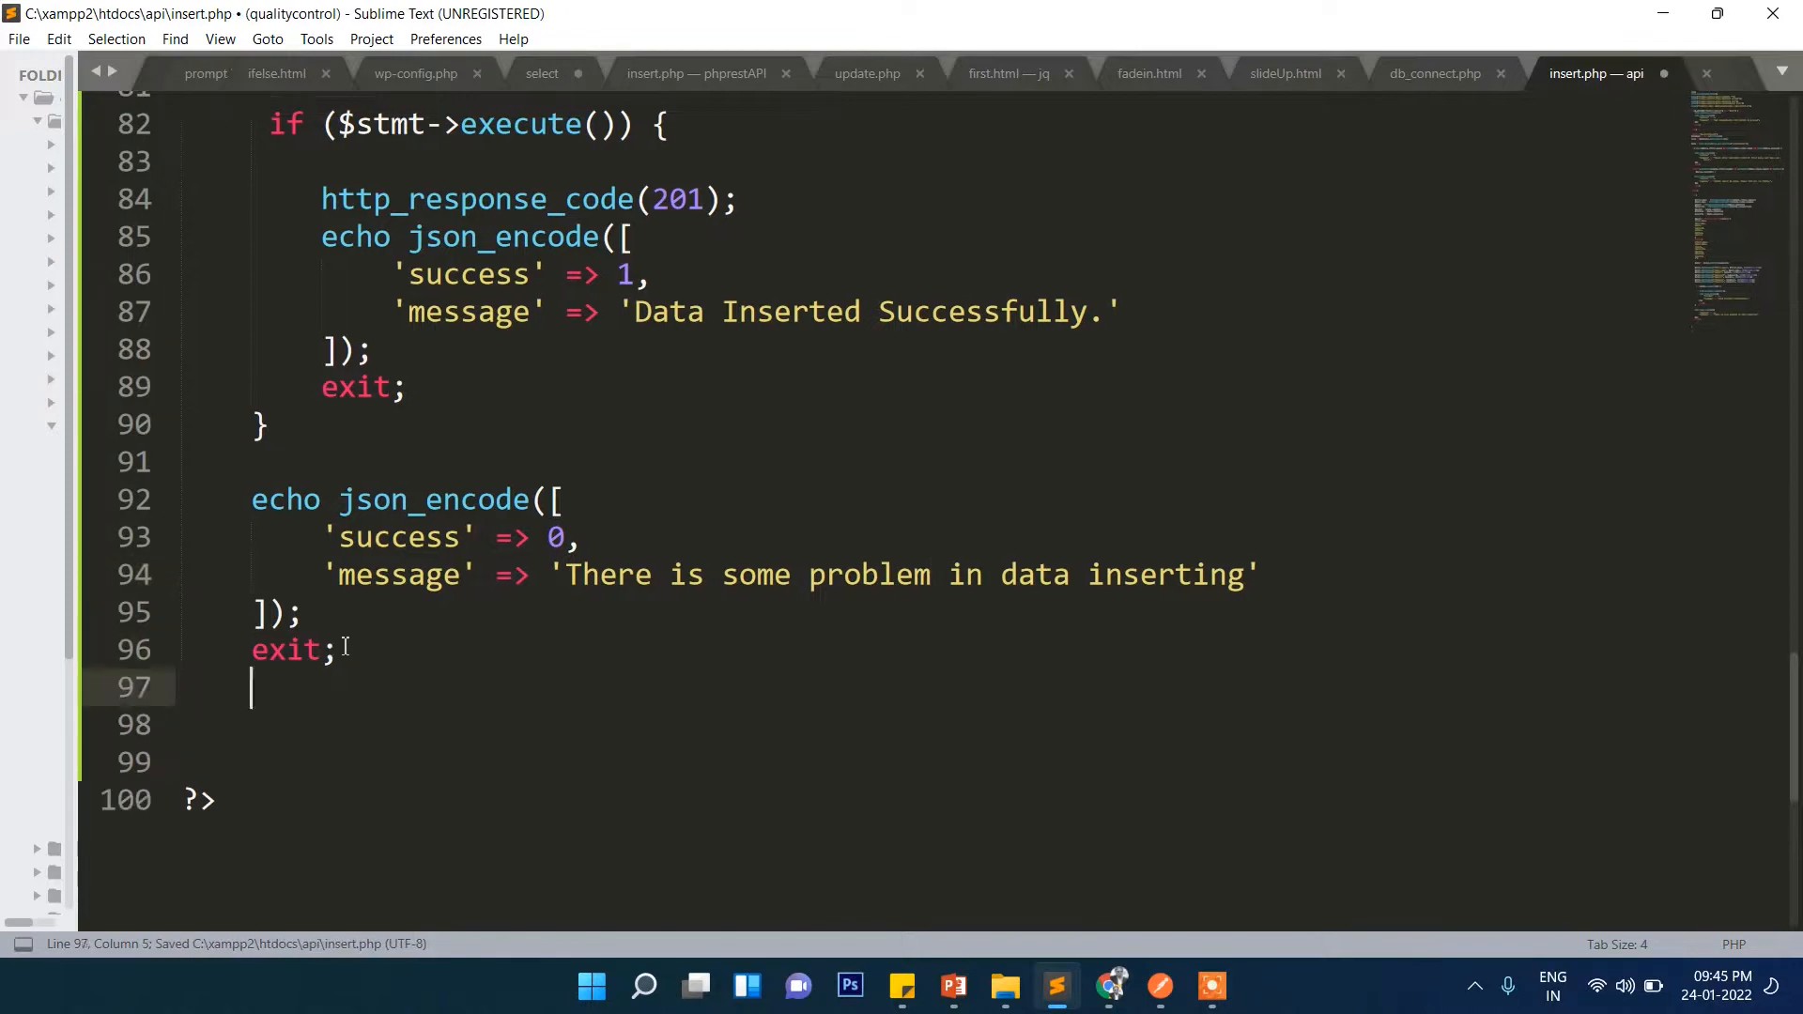
pyautogui.press('enter')
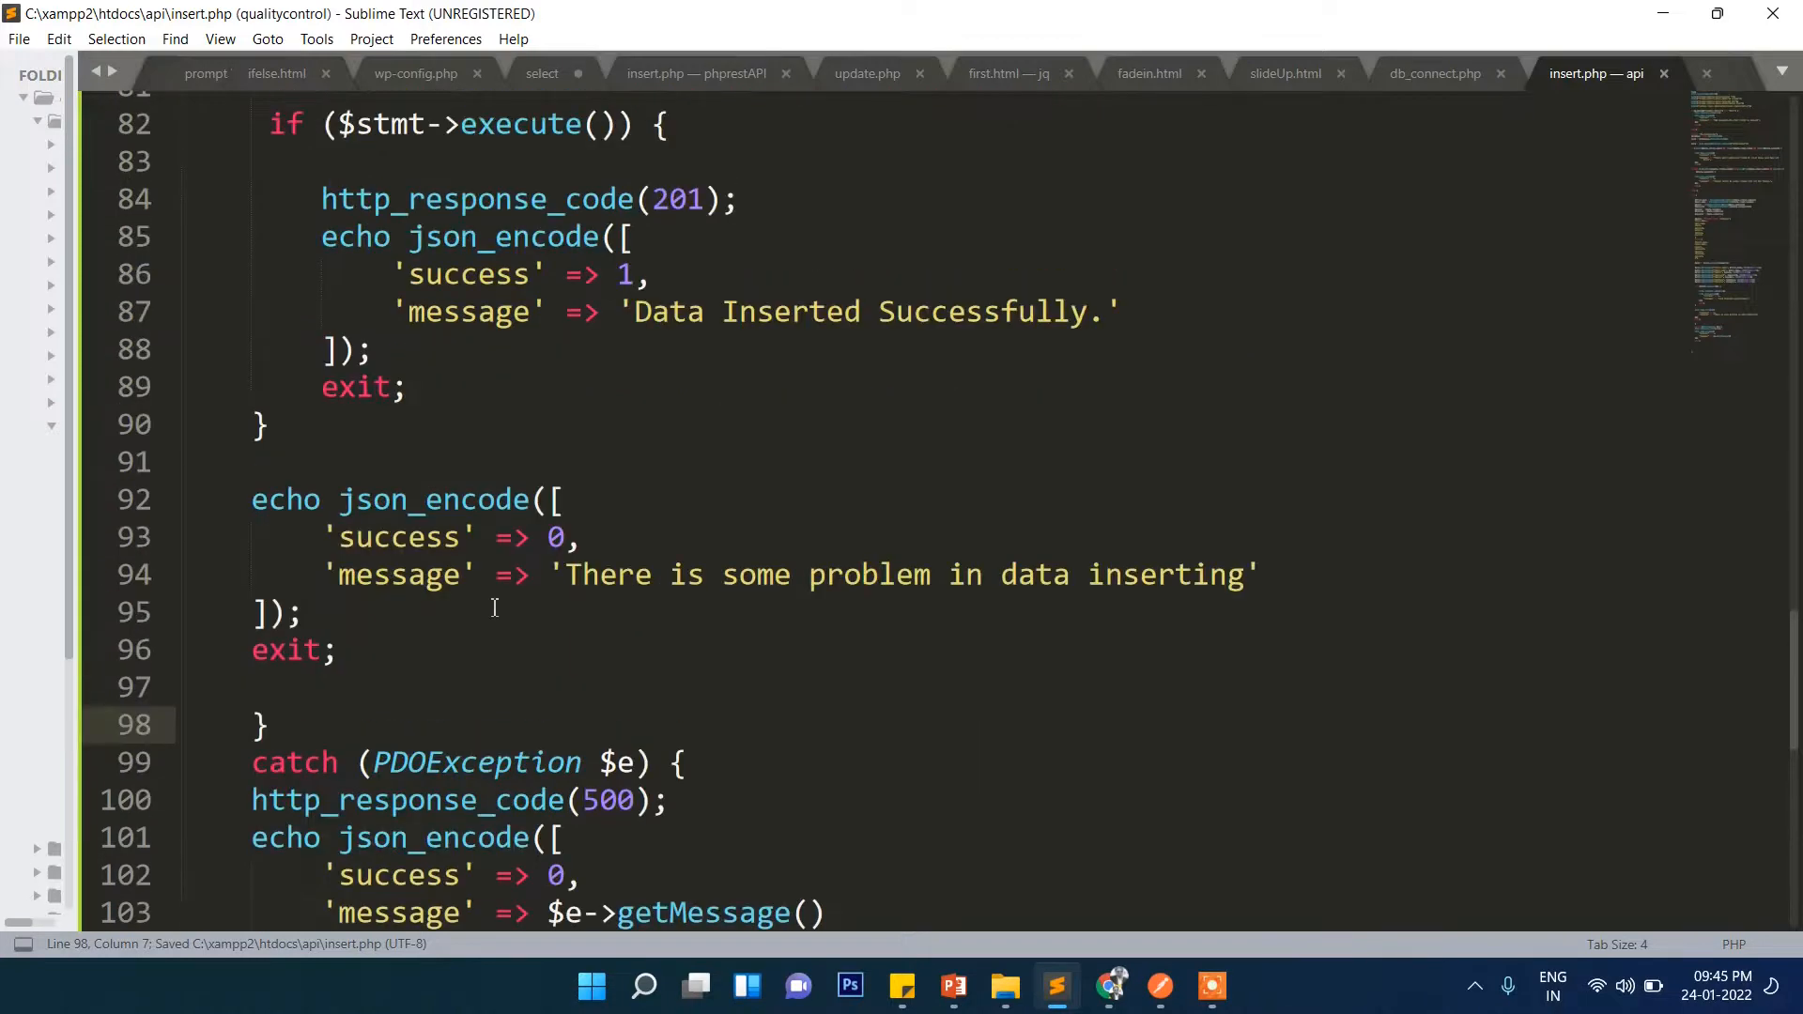
# Review insert.php past the country binding, delete the trailing blank lines, and save
pyautogui.scroll(3)
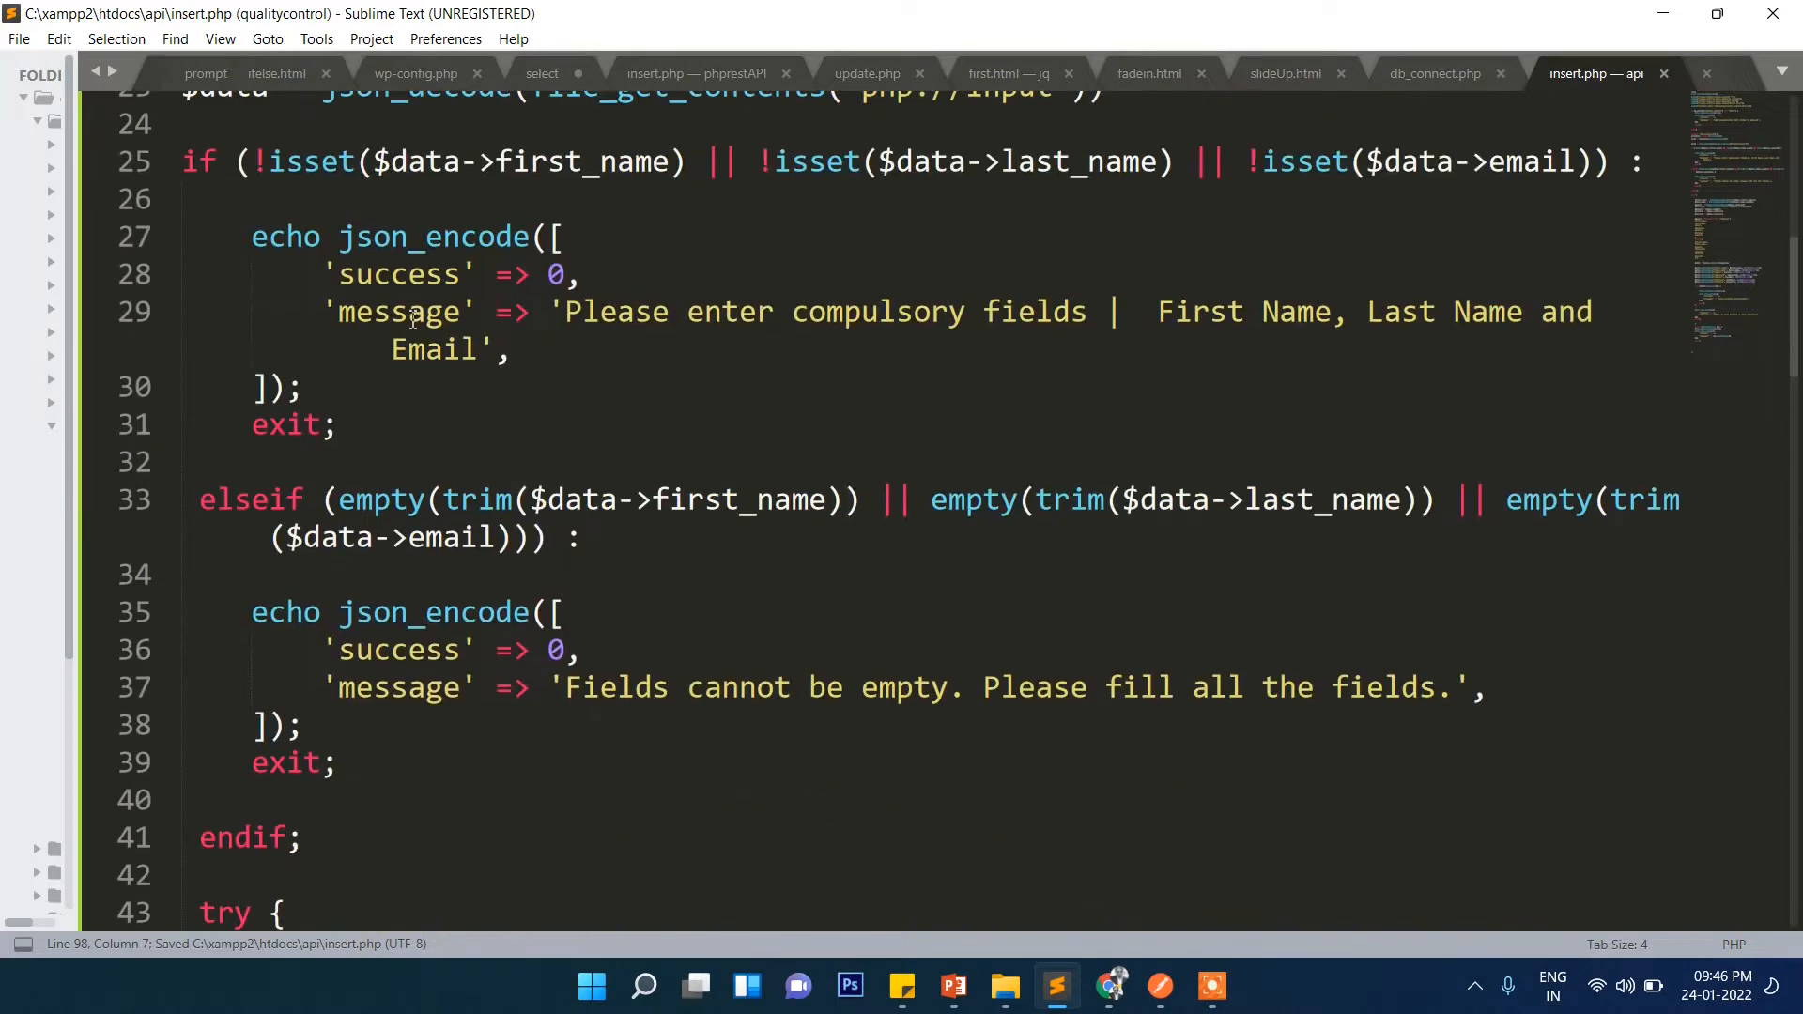
pyautogui.scroll(-3)
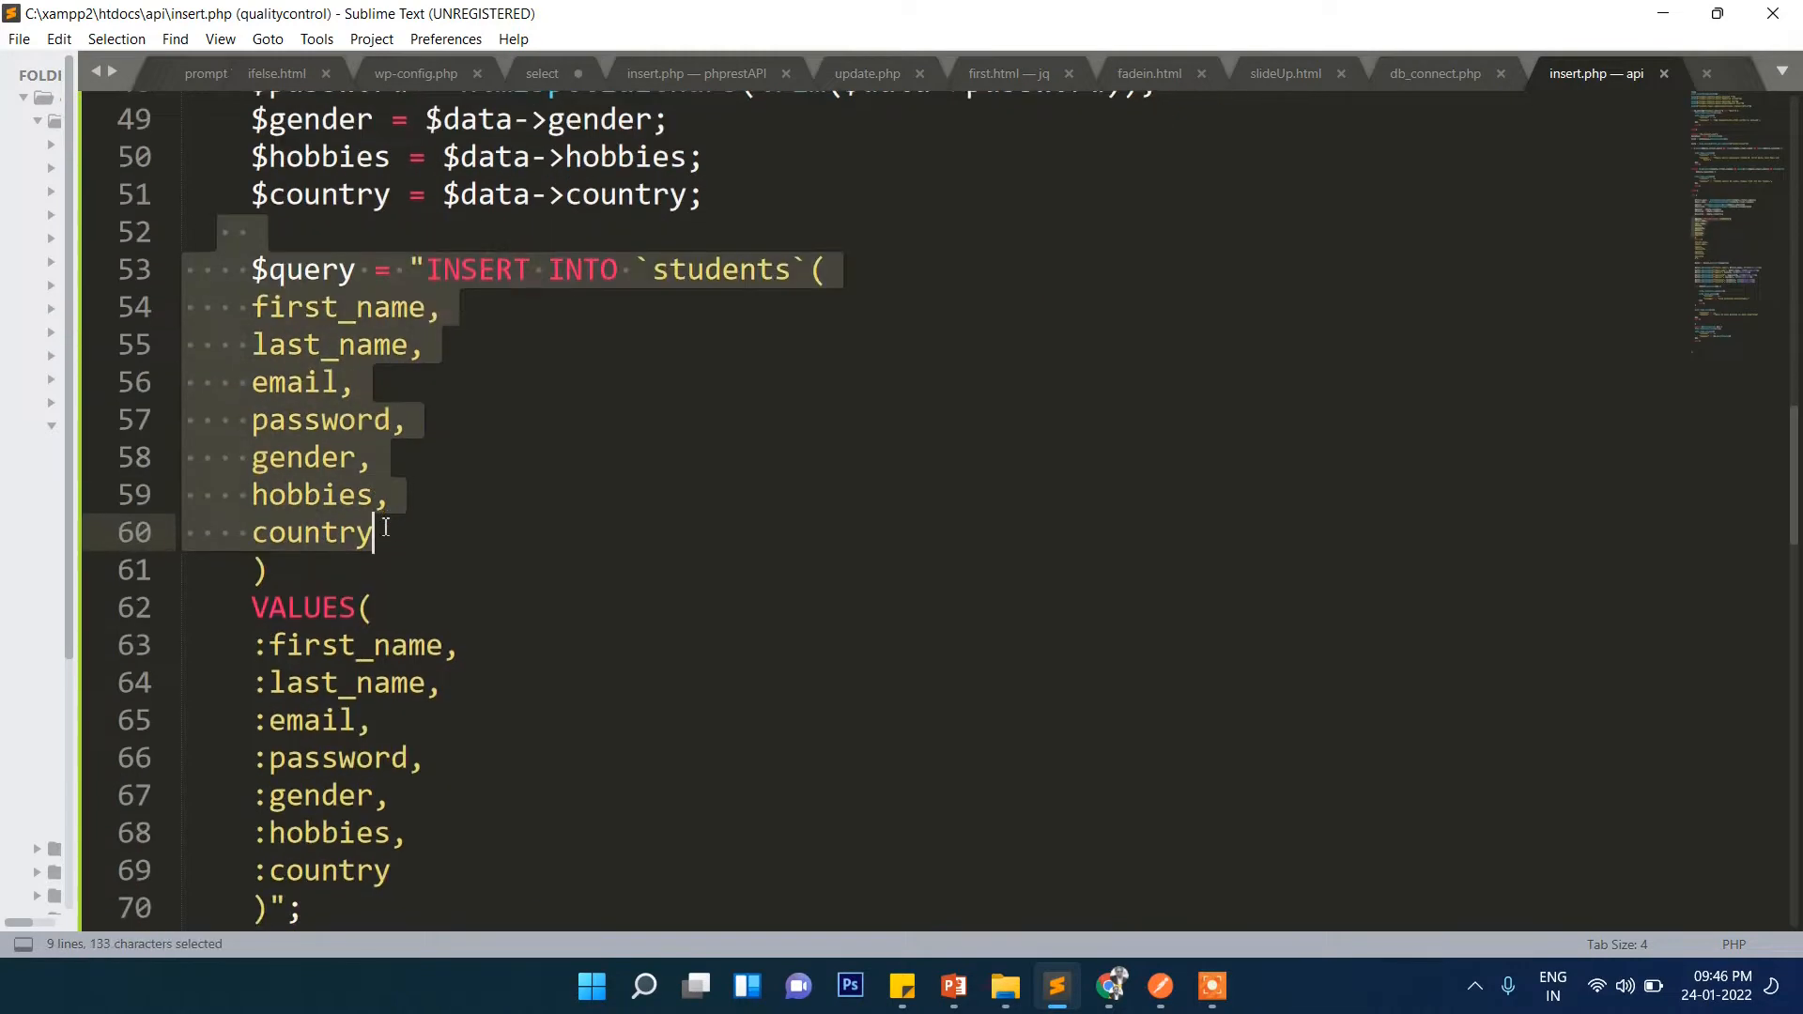
pyautogui.scroll(-3)
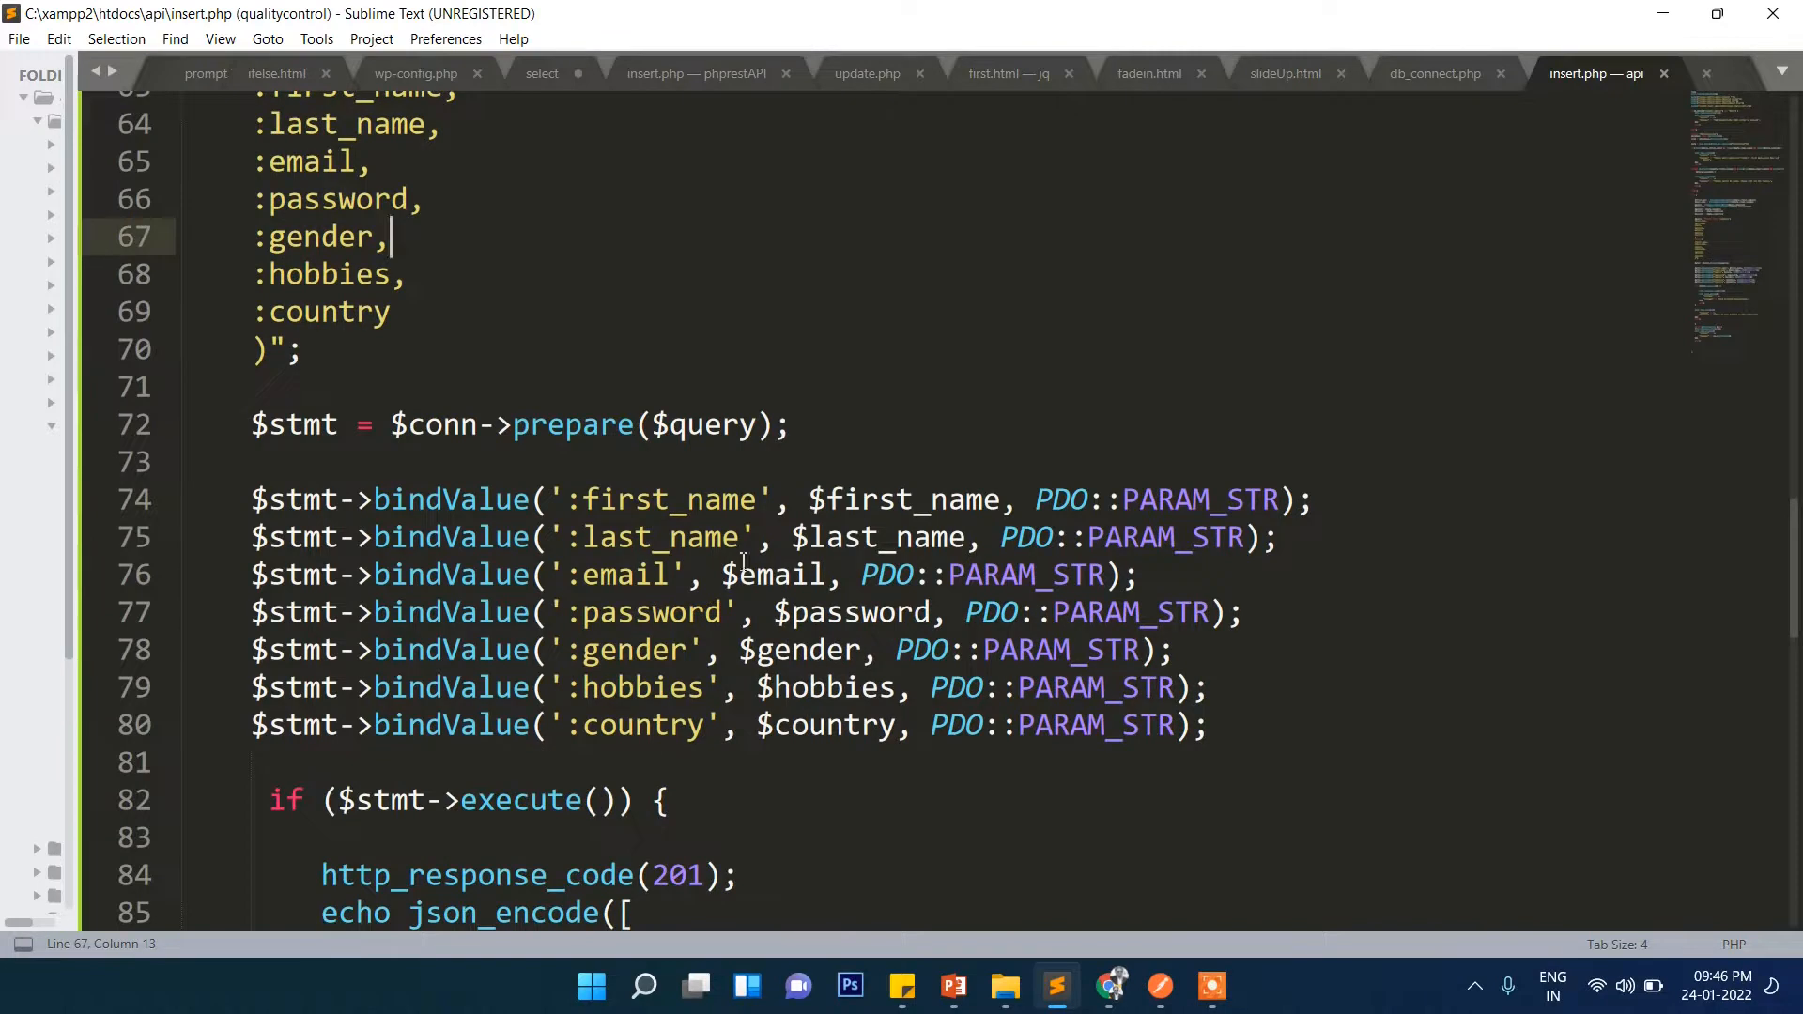
pyautogui.click(652, 726)
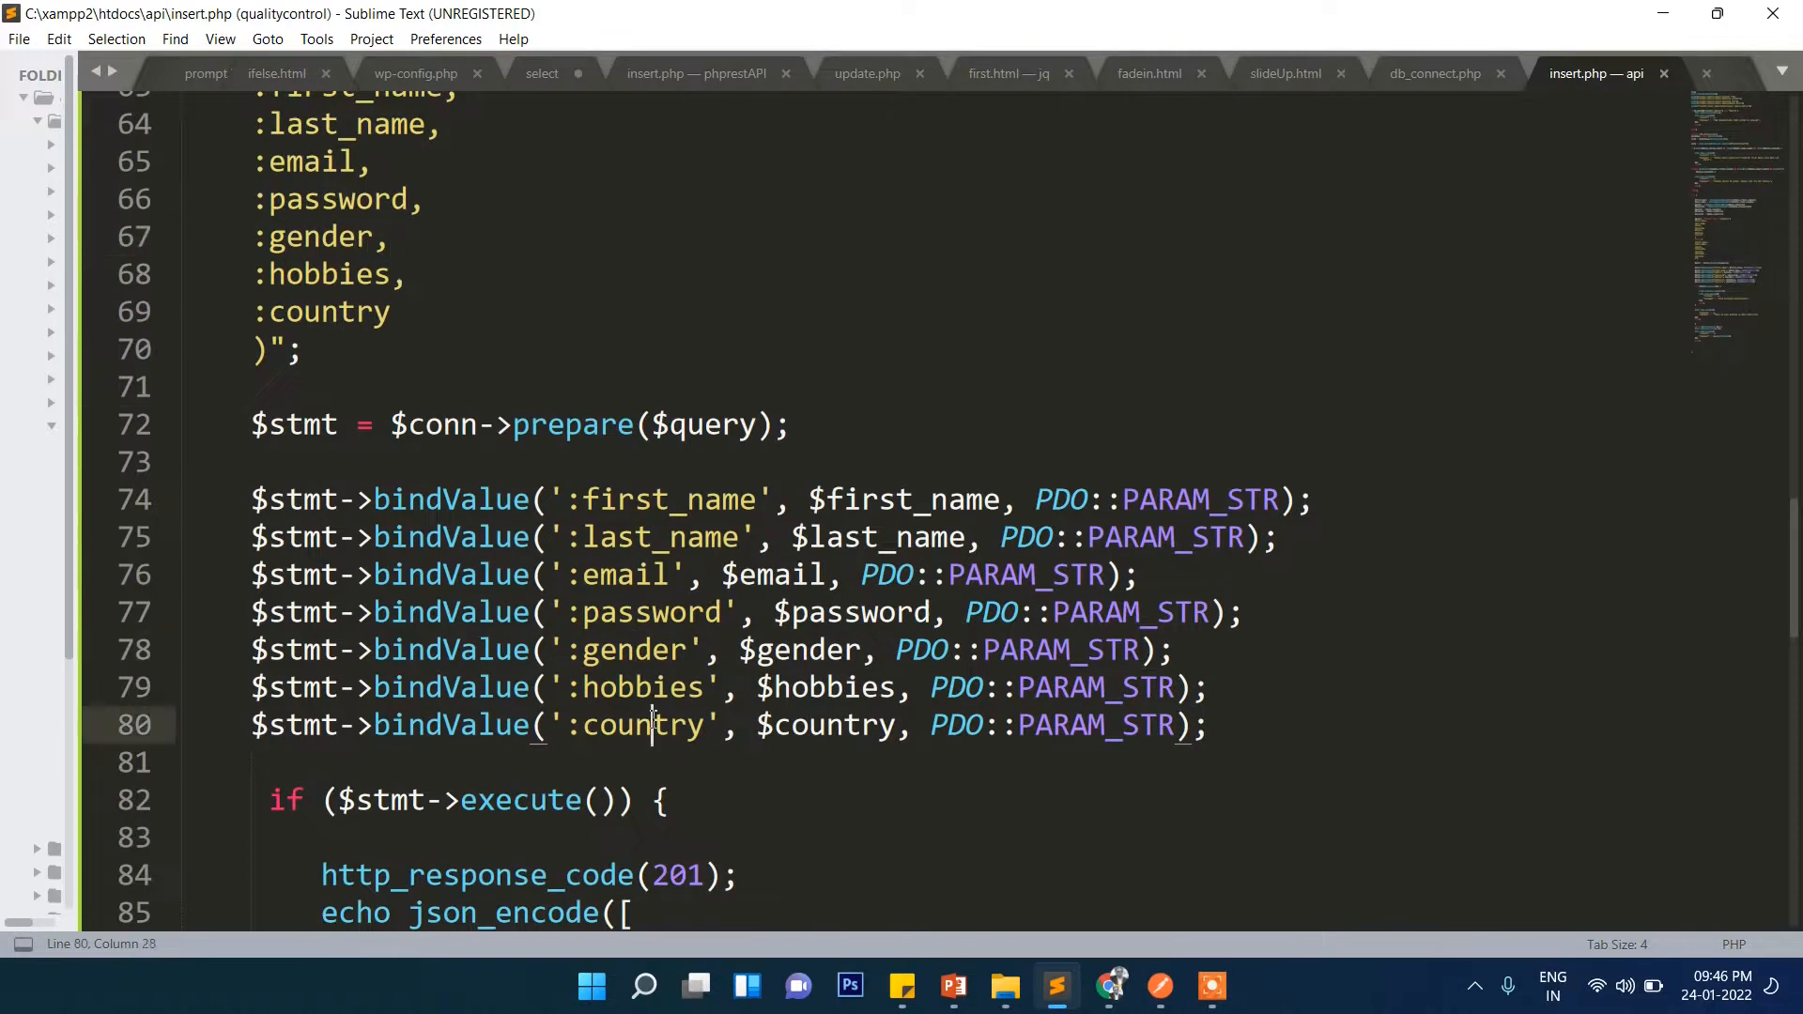
pyautogui.scroll(-3)
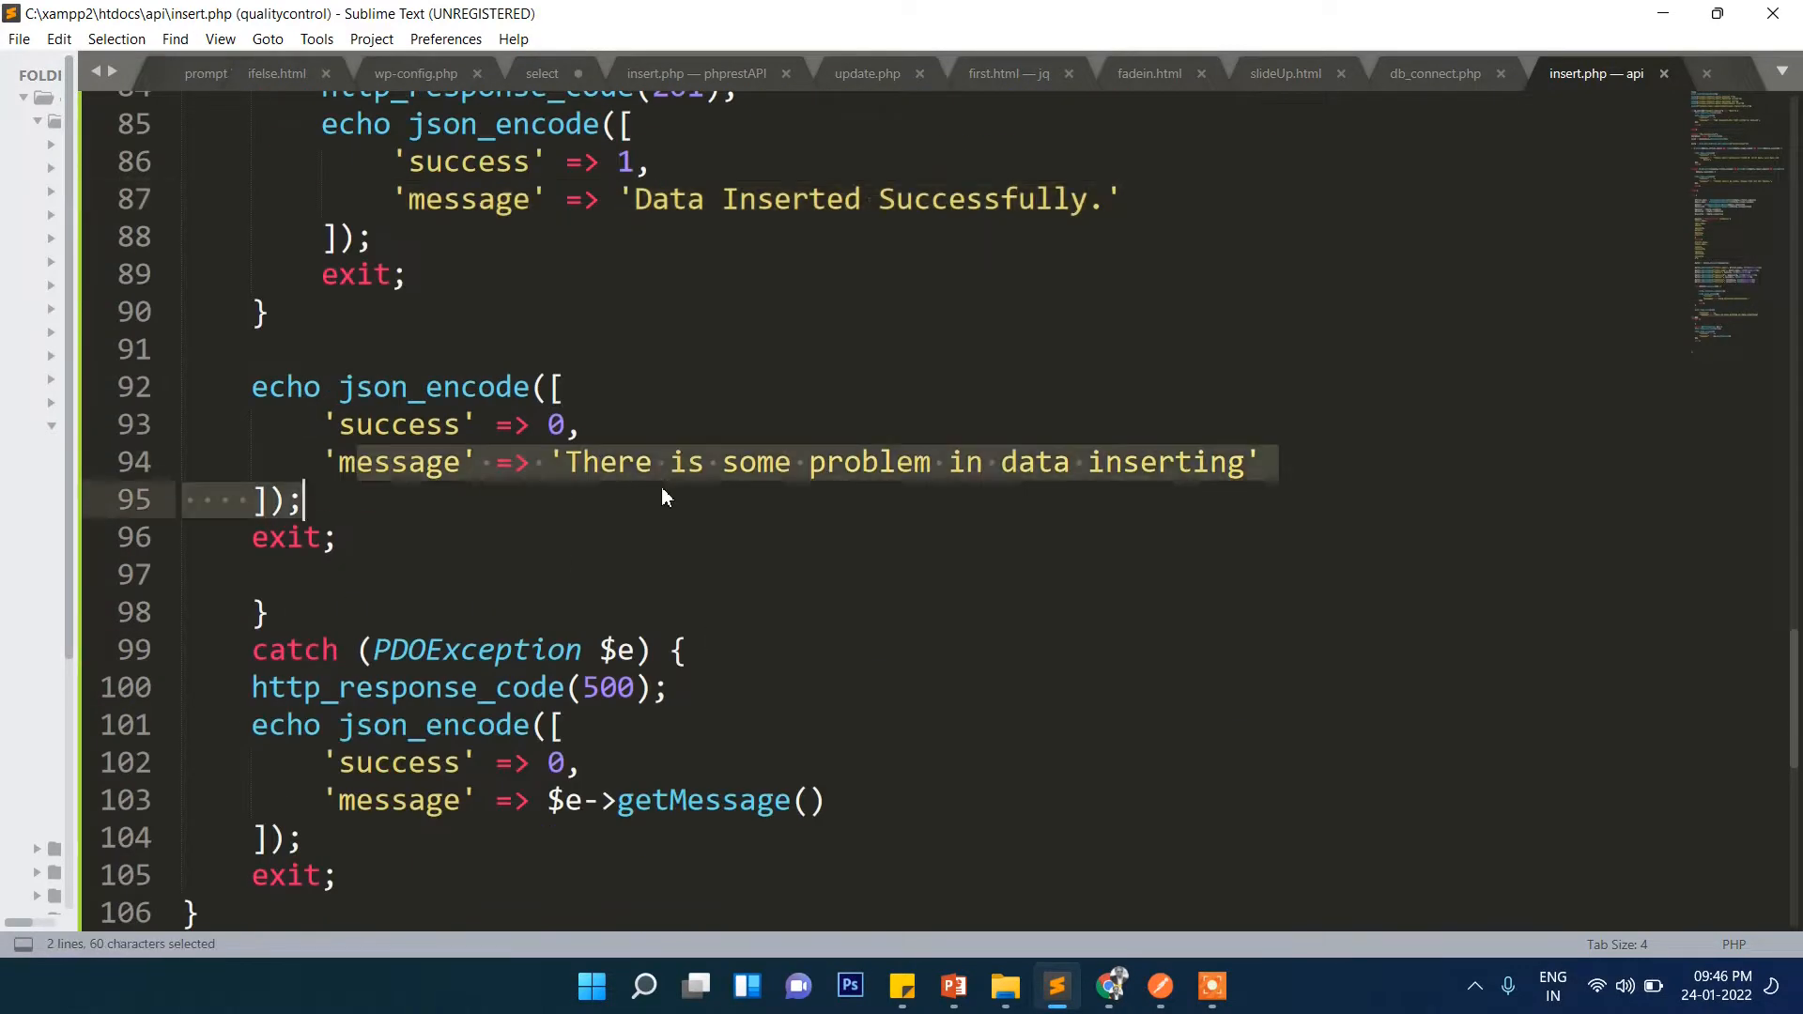
pyautogui.scroll(-3)
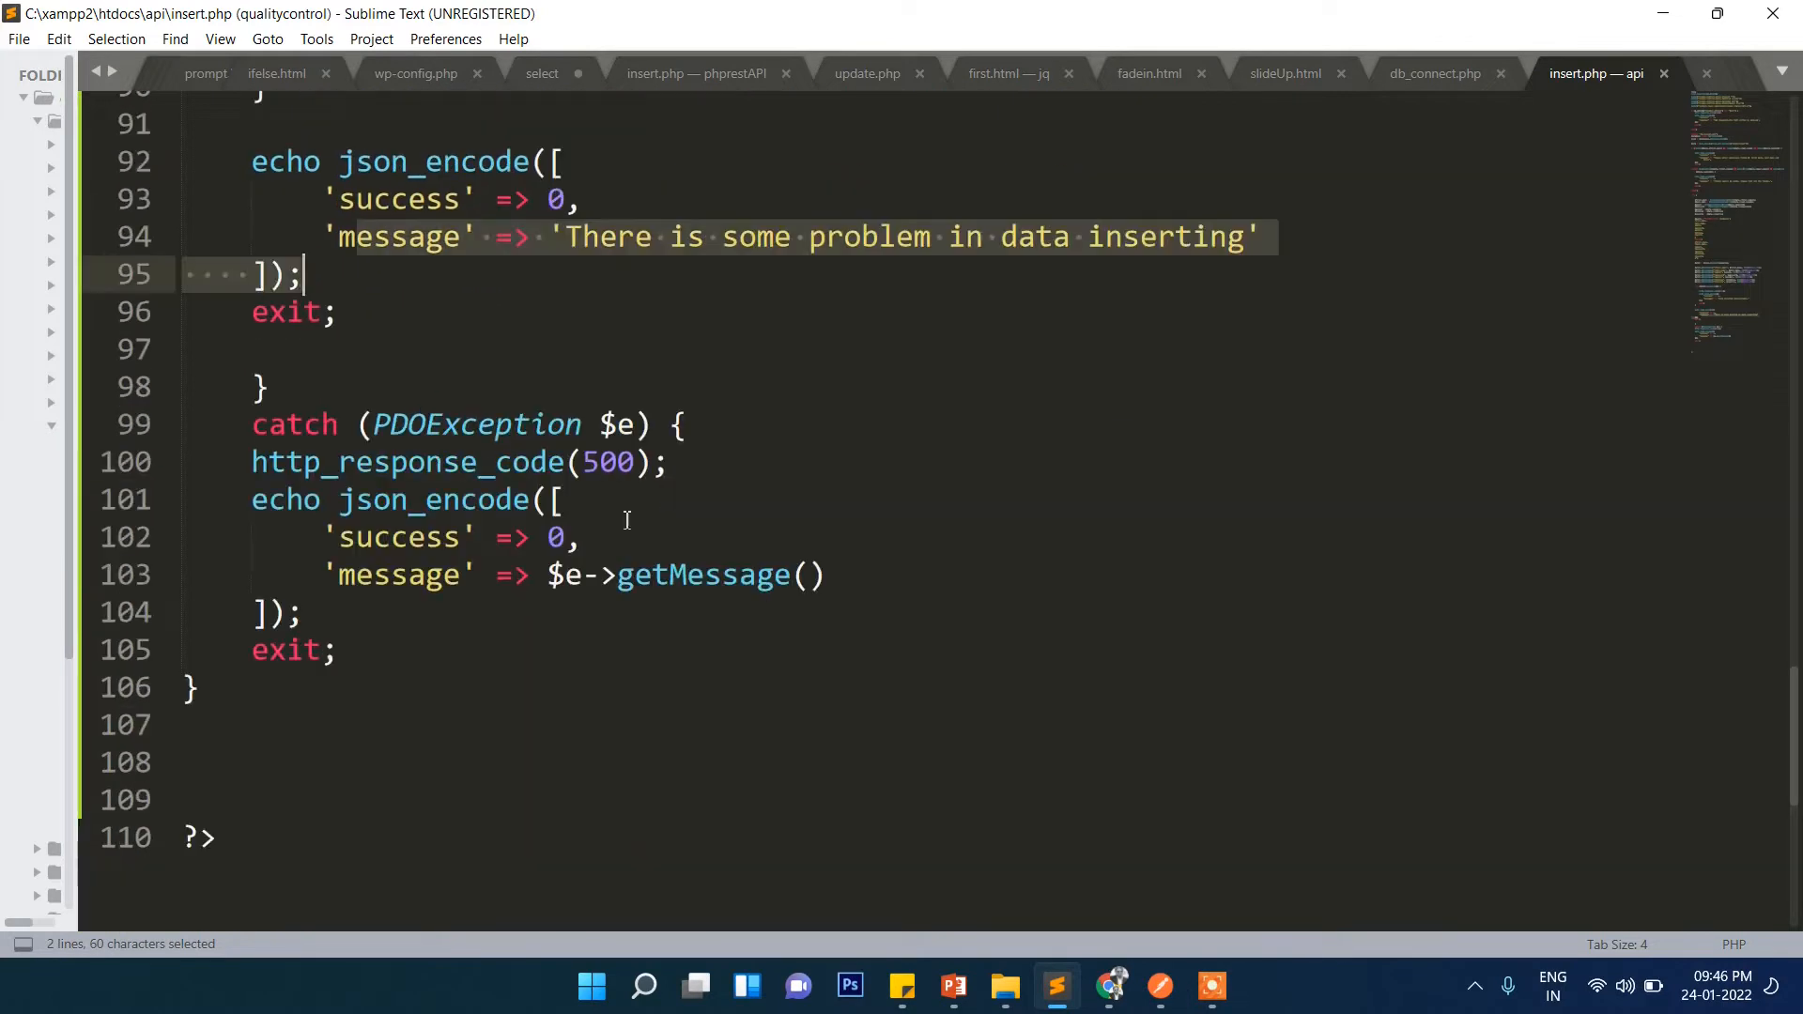
pyautogui.moveTo(250, 462); pyautogui.dragTo(428, 574)
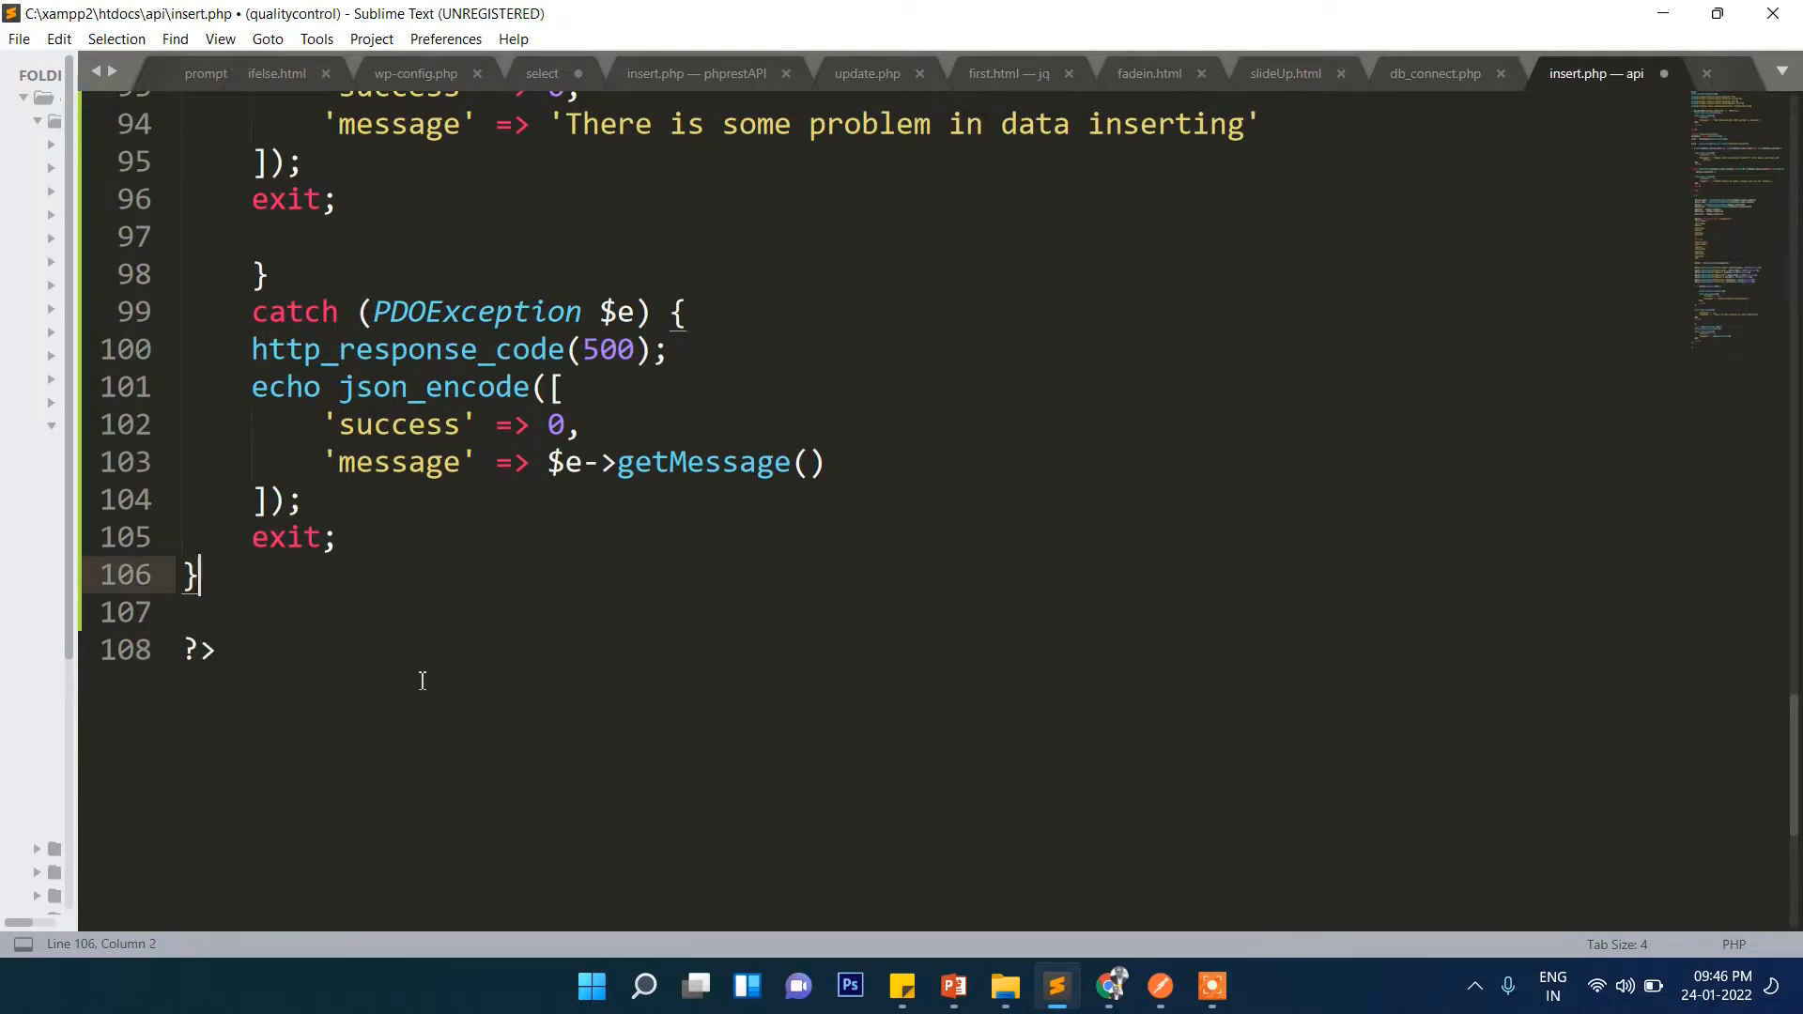
pyautogui.press('ctrl+s')
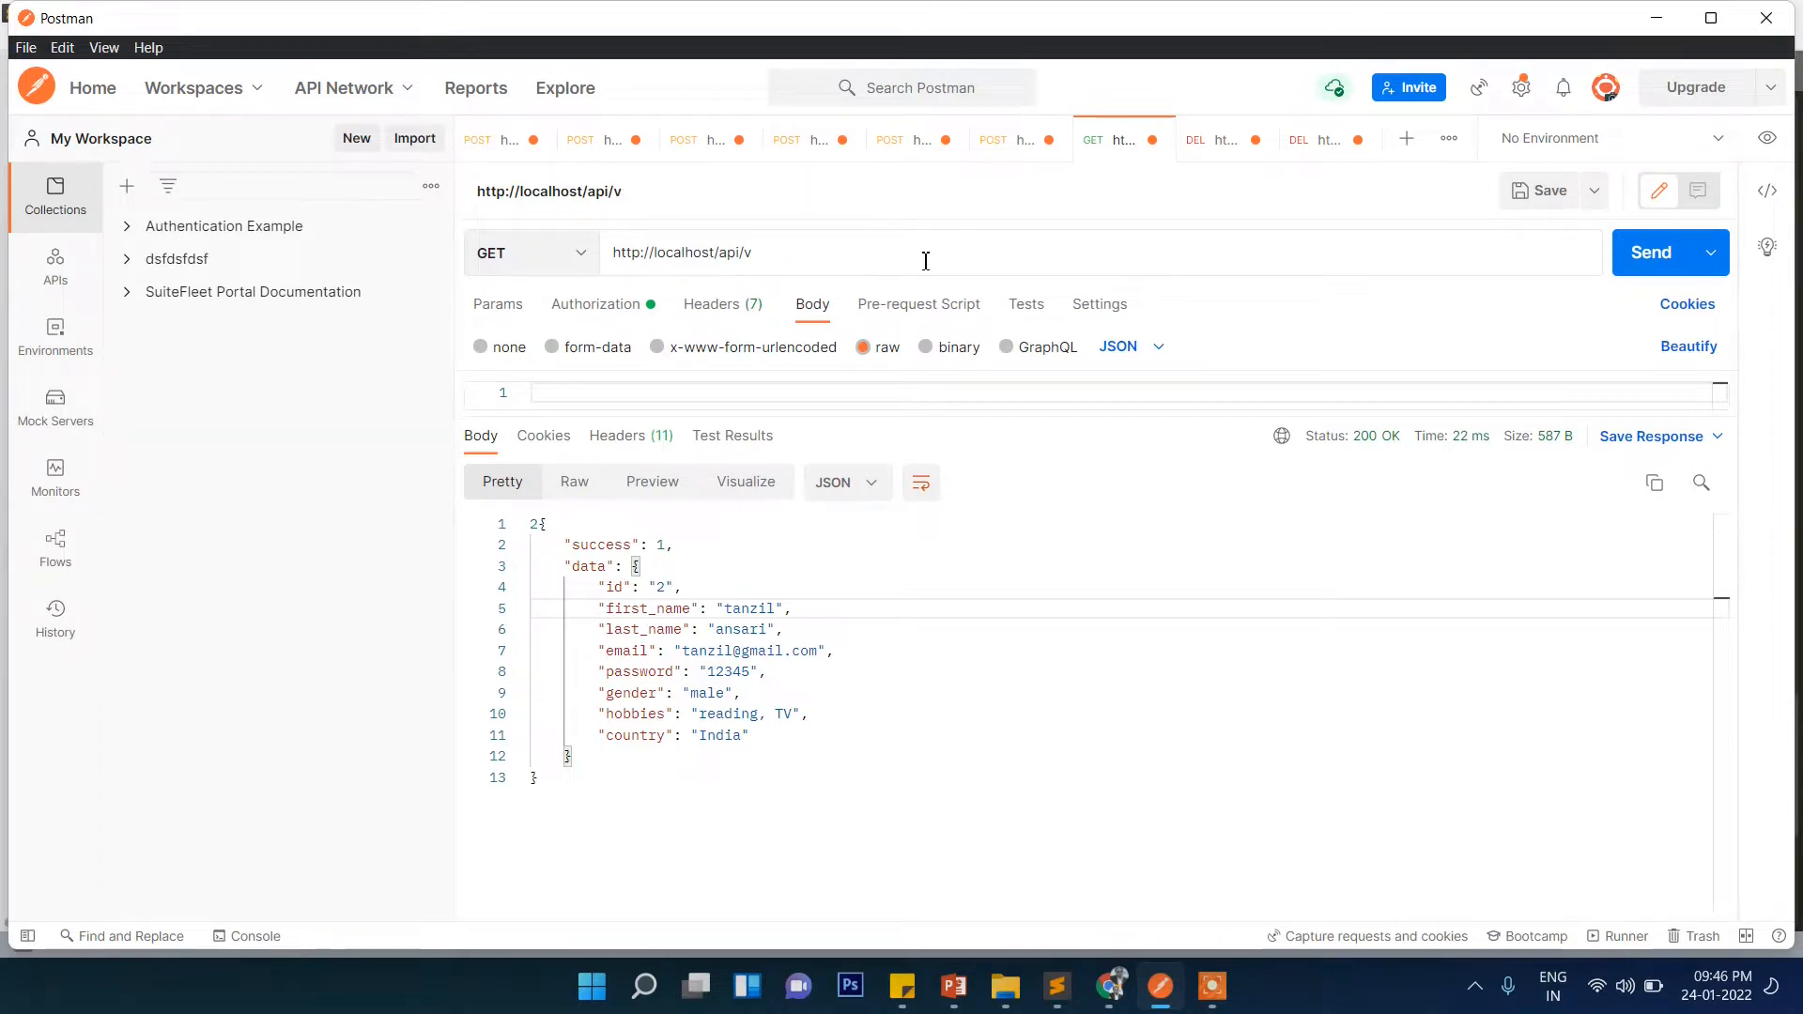
# Target localhost/api/inser.php with a raw JSON student body whose first_name is Karim
pyautogui.write('inser')
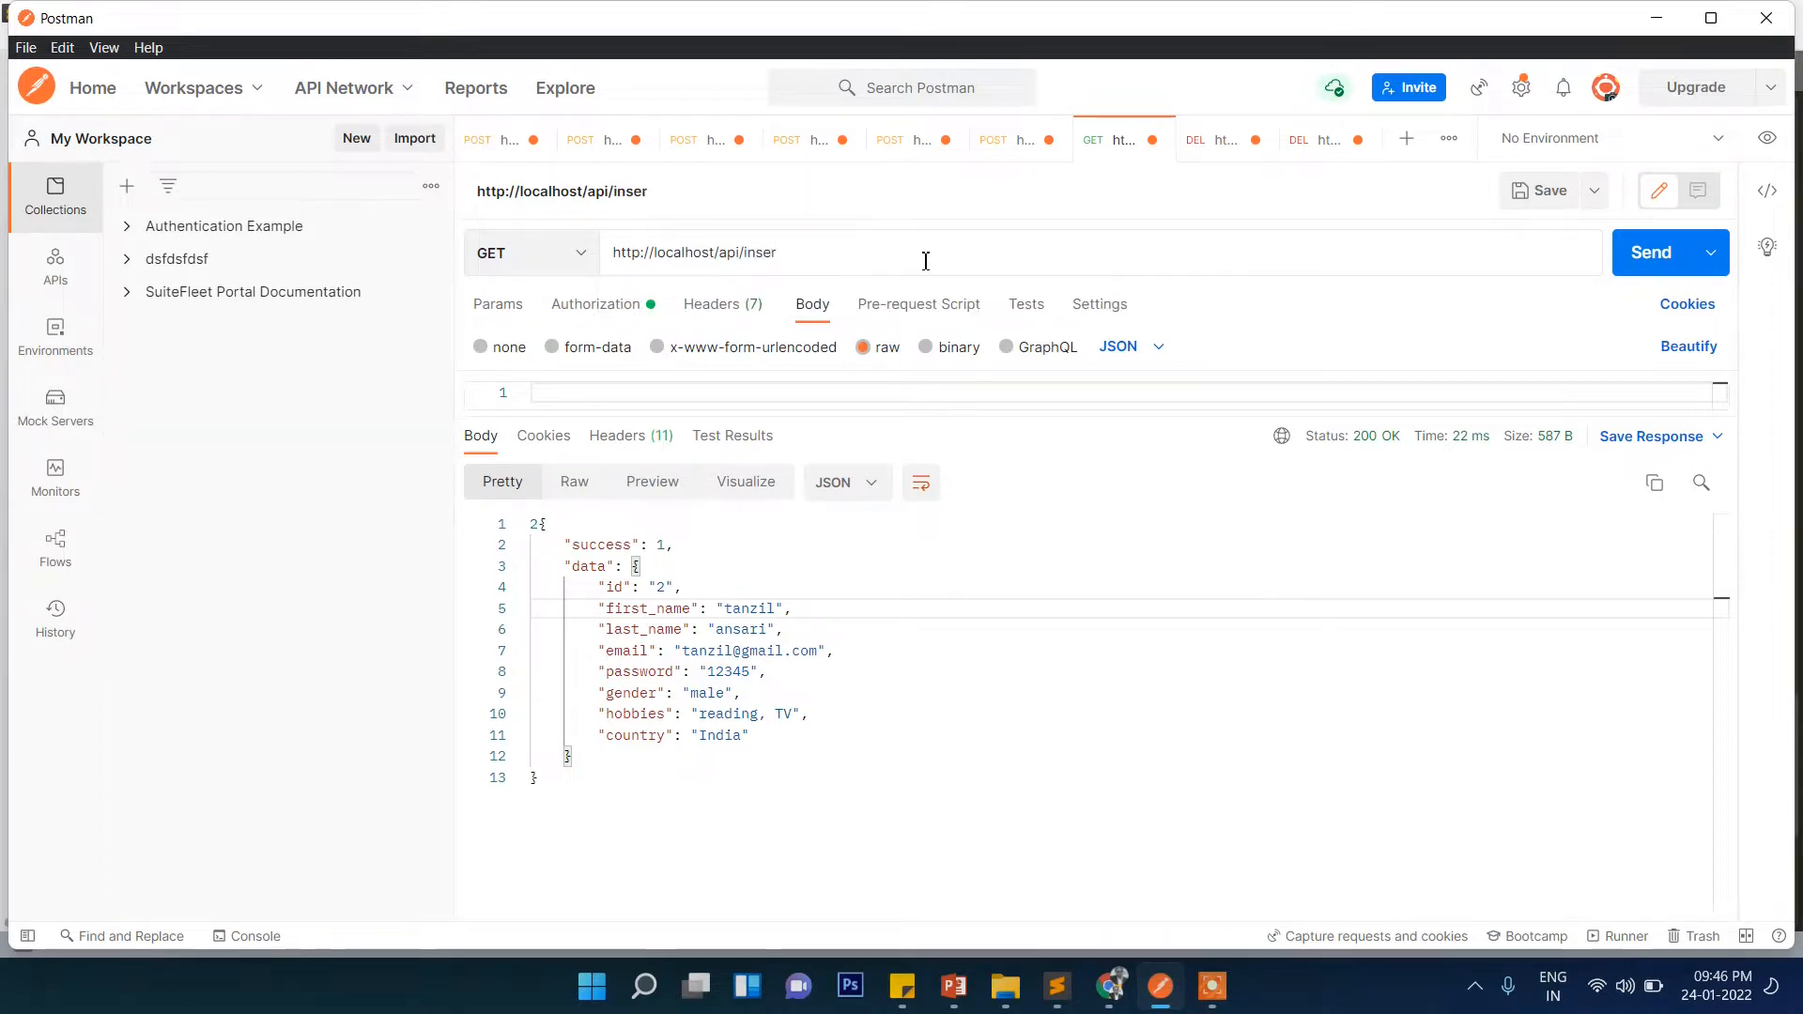
pyautogui.write('.php')
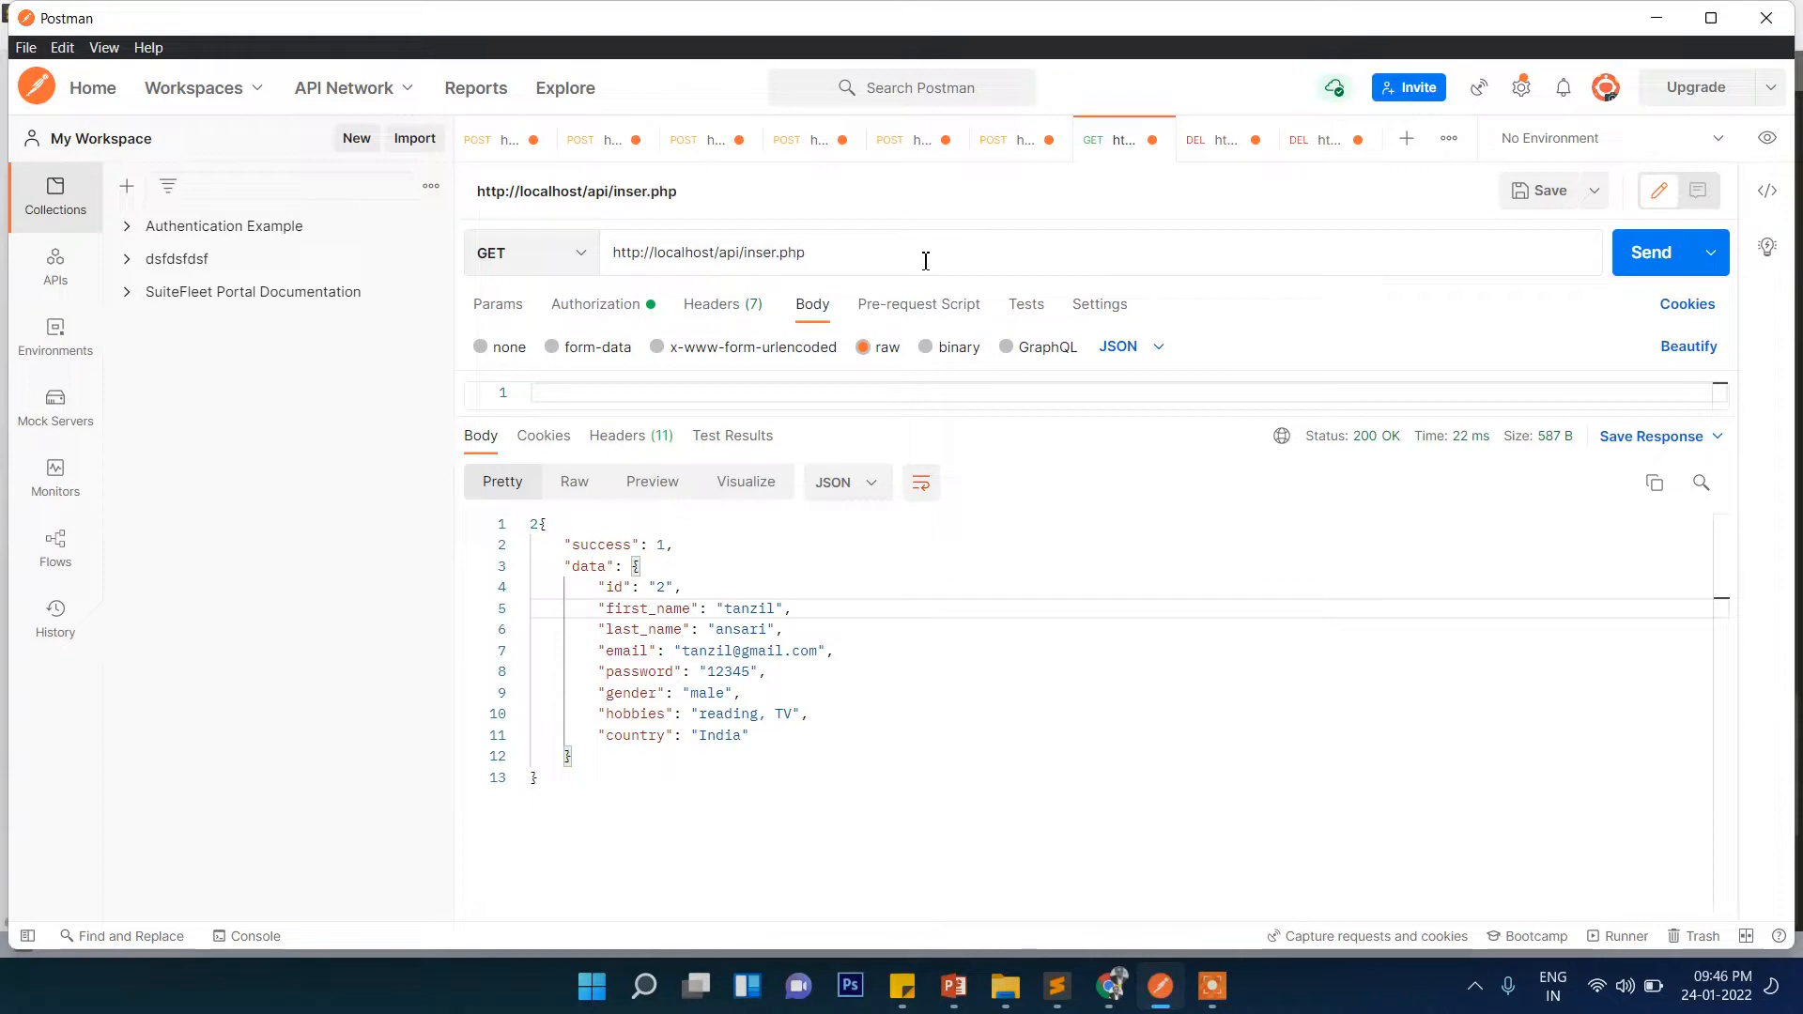
pyautogui.moveTo(592, 672); pyautogui.dragTo(569, 757)
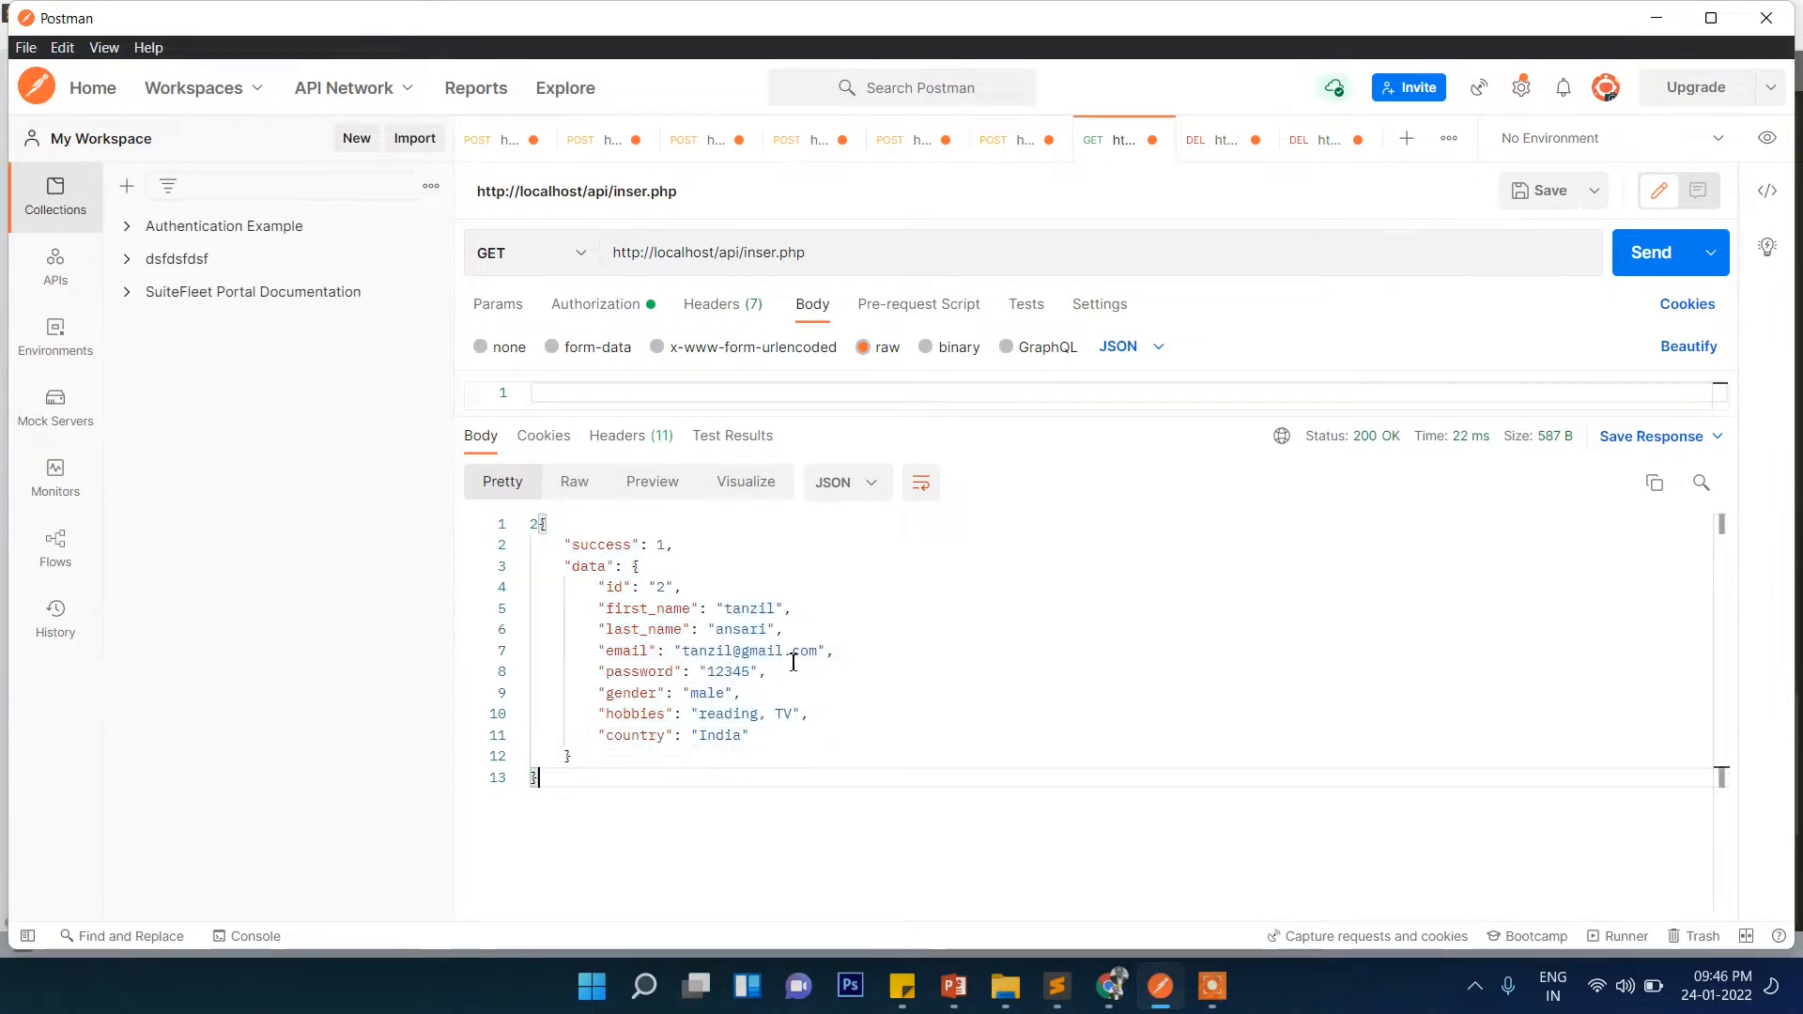
pyautogui.moveTo(590, 692); pyautogui.dragTo(572, 755)
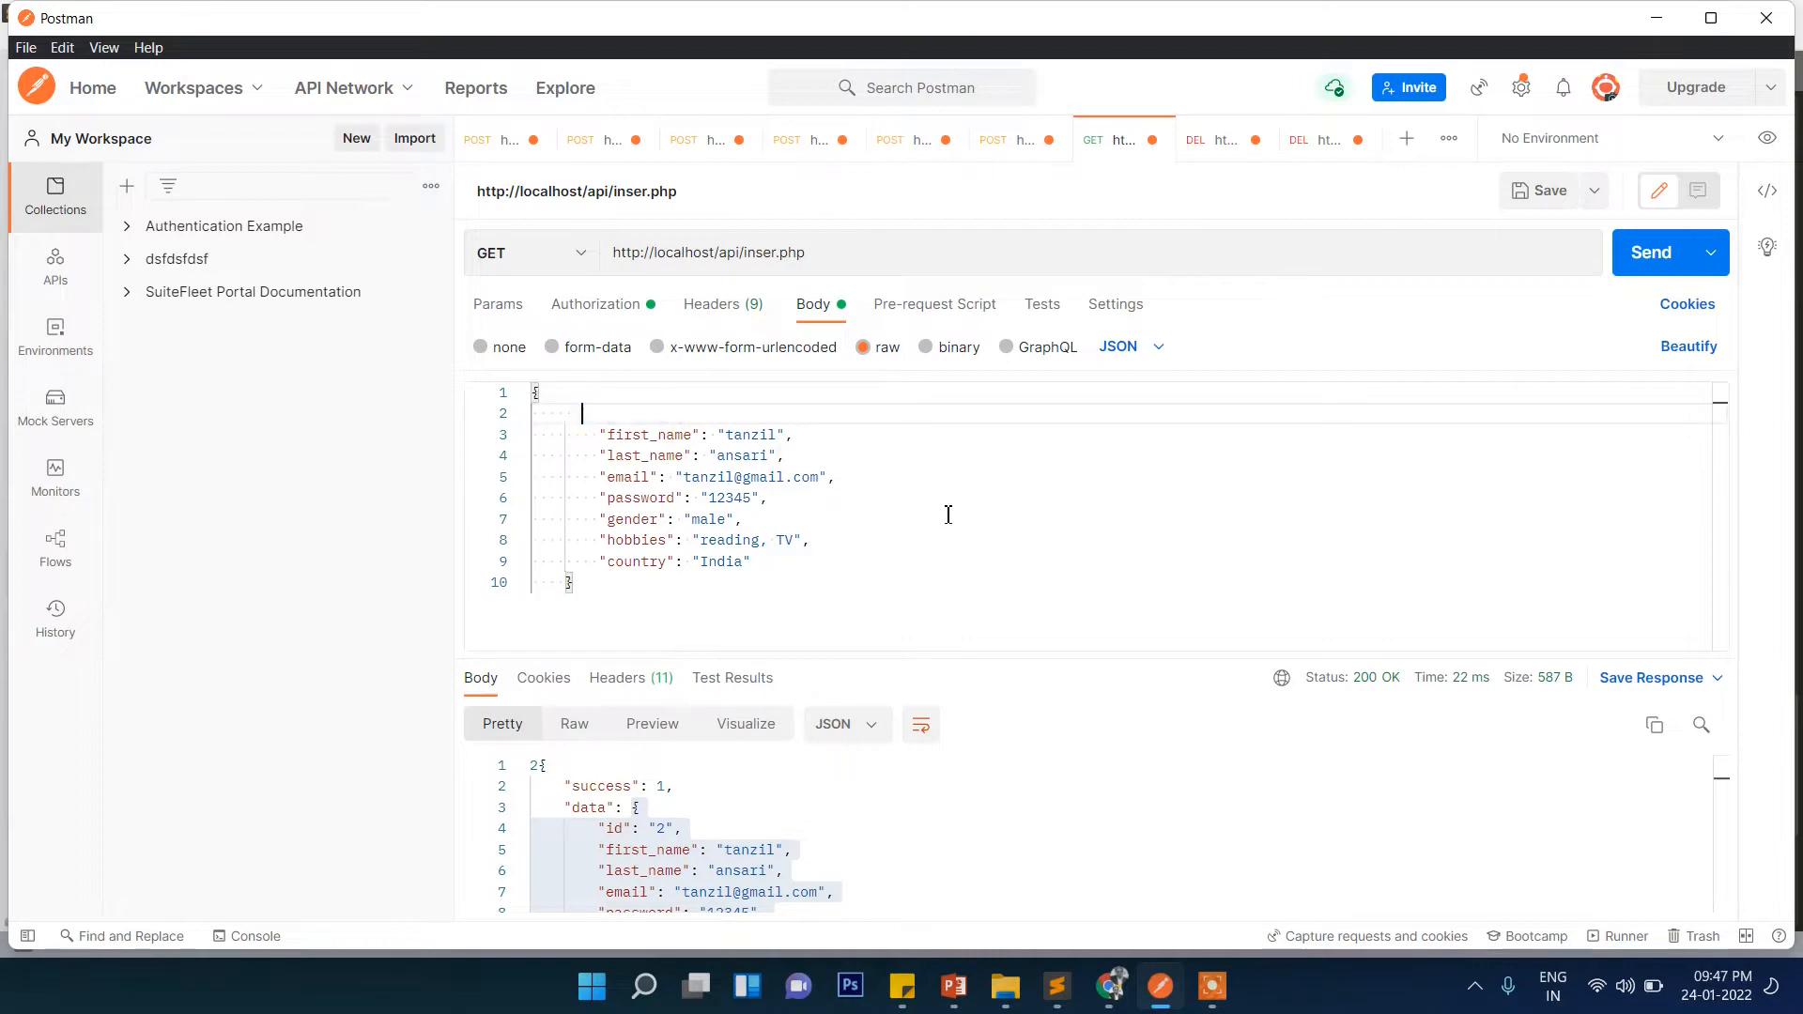
pyautogui.press('Backspace')
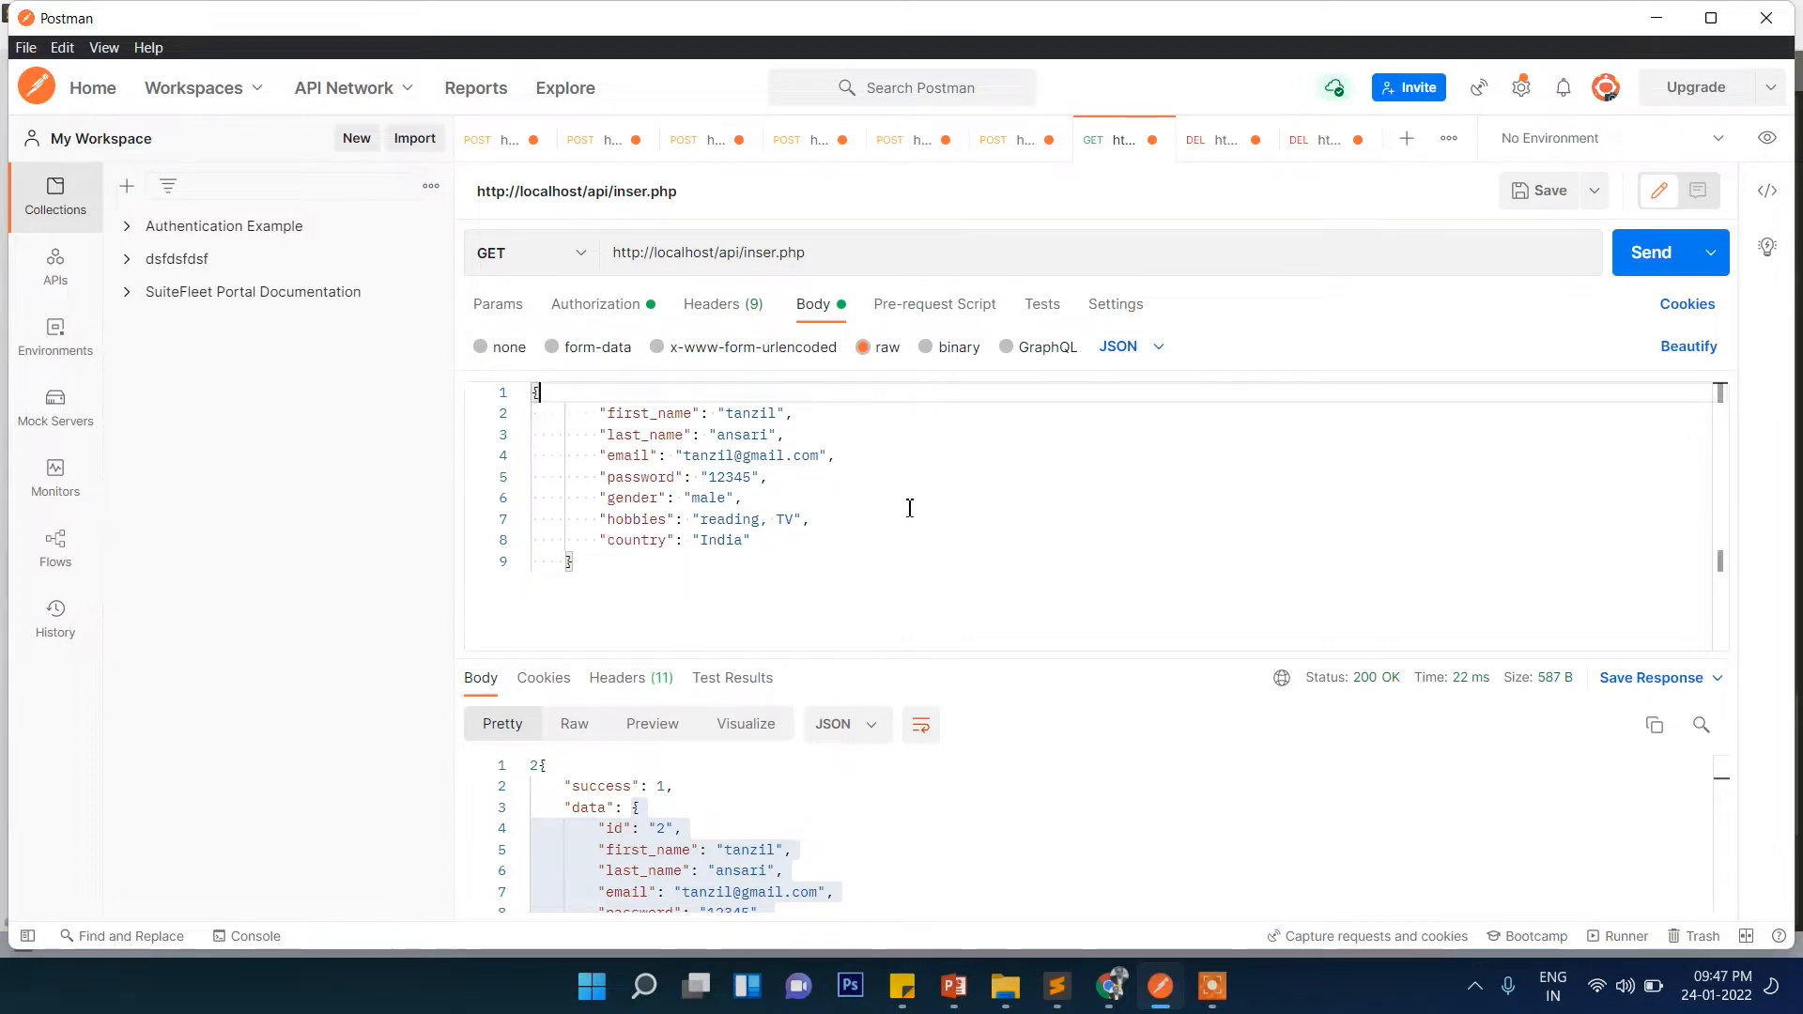
pyautogui.doubleClick(748, 413)
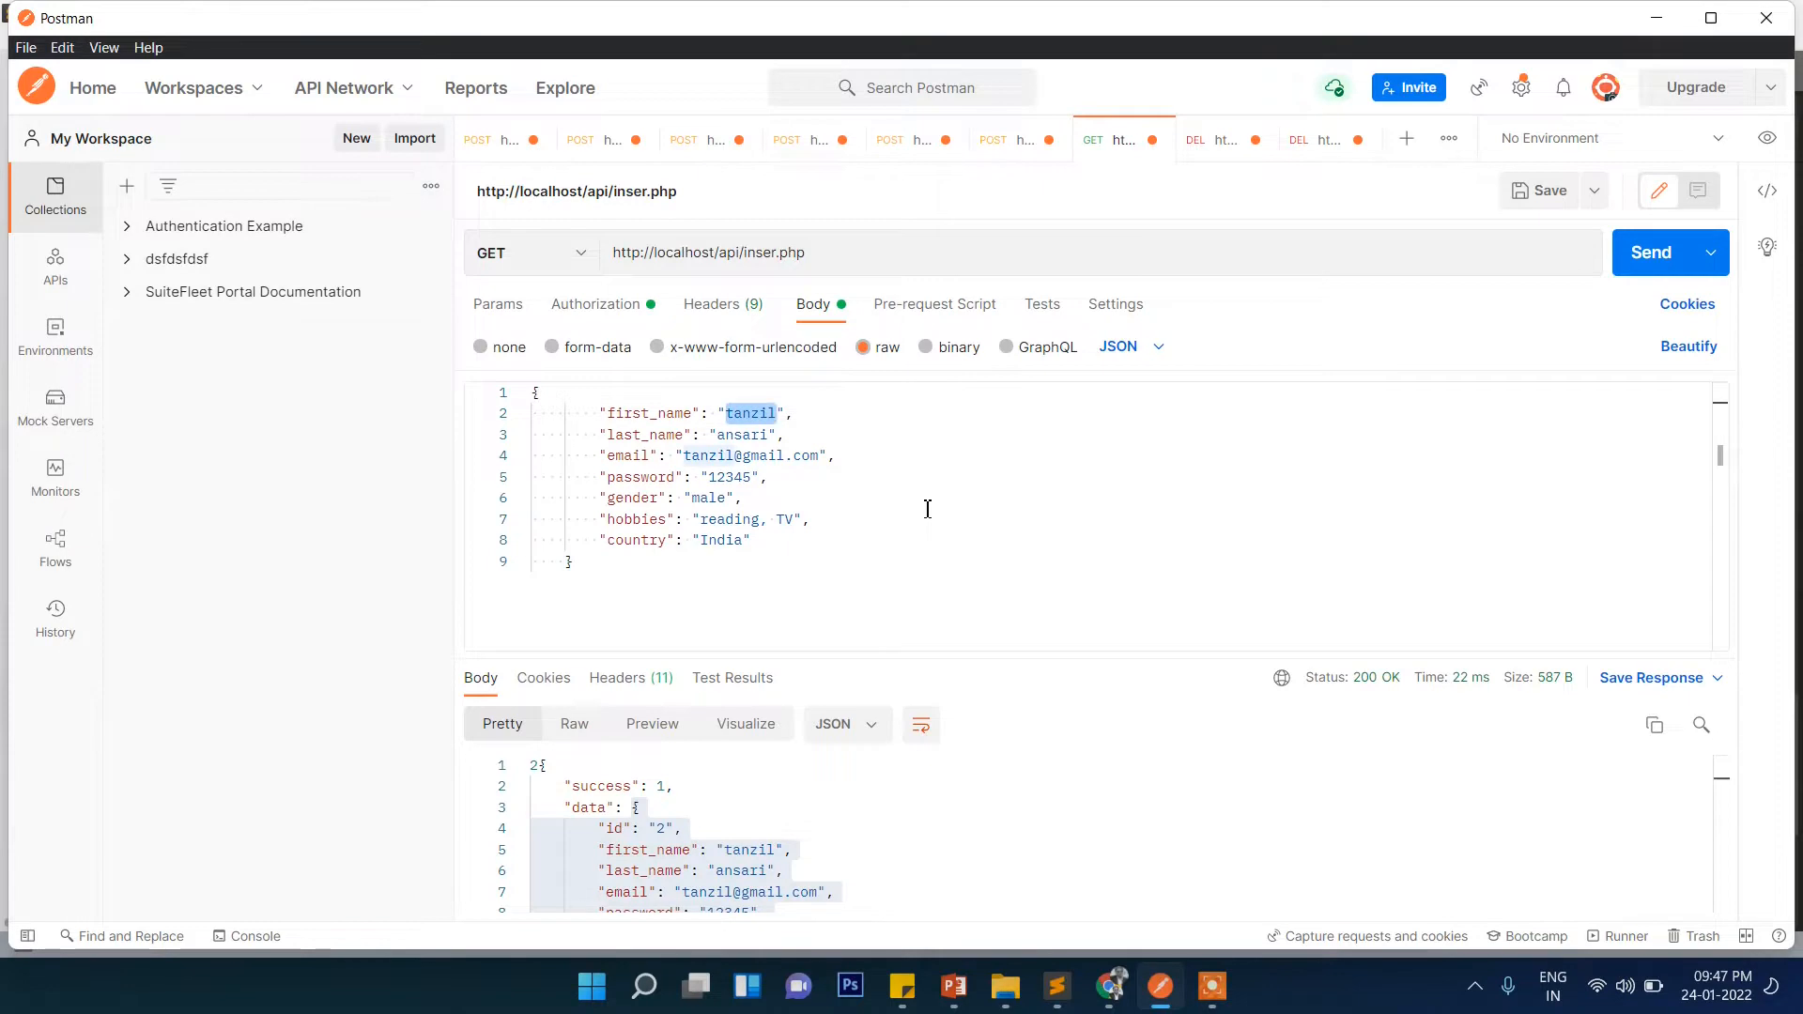
pyautogui.write('Karim')
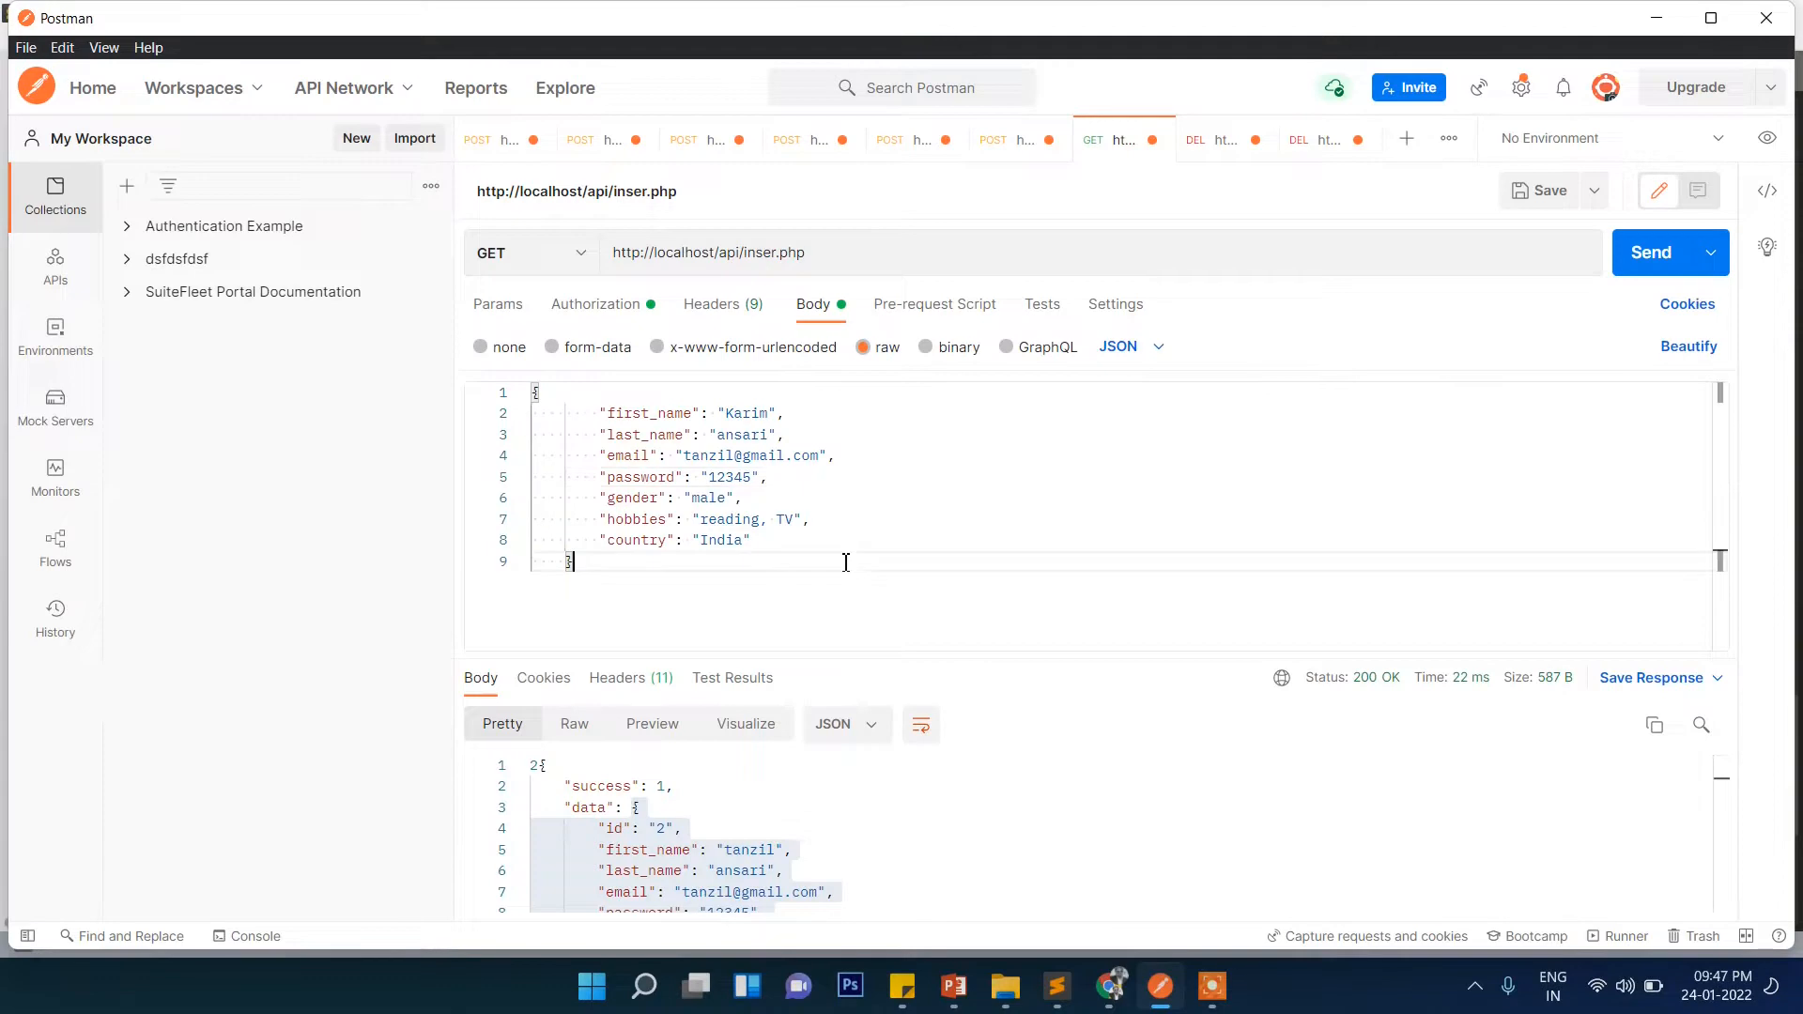
# Send (404 Not Found), fix the URL to insert.php, and resend for a line 25 parse error
pyautogui.click(1653, 252)
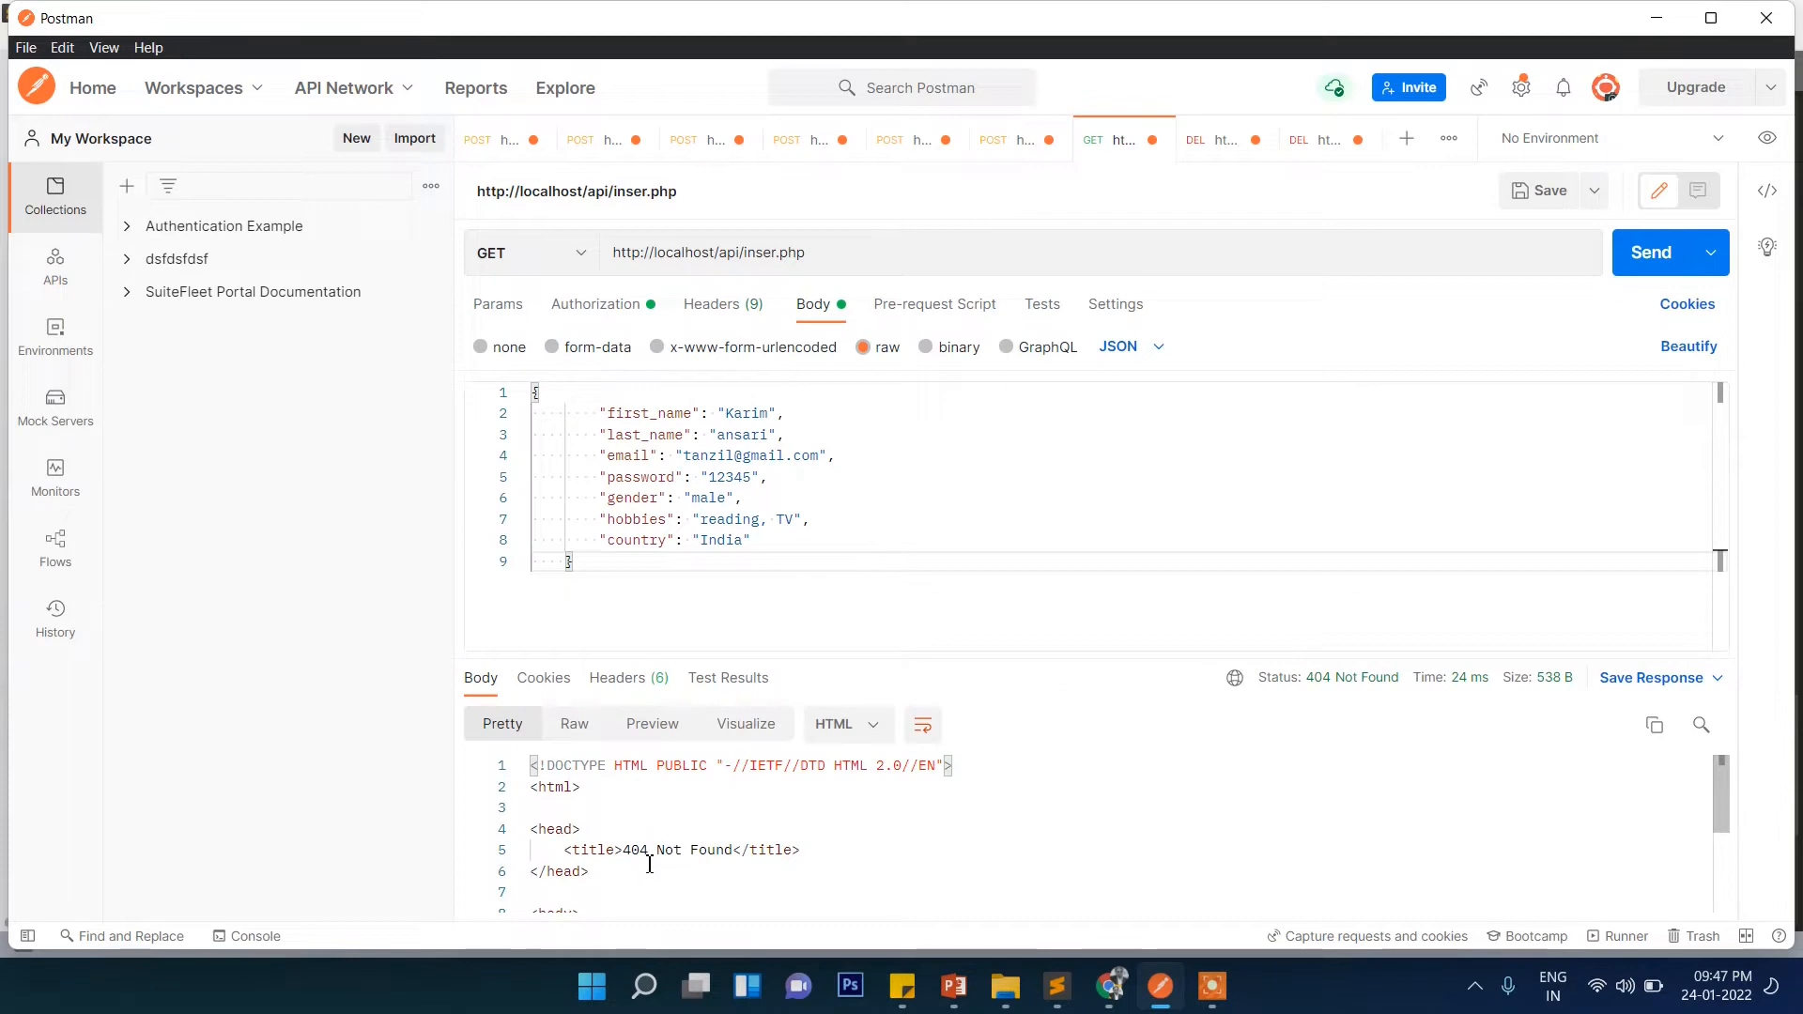
pyautogui.click(856, 252)
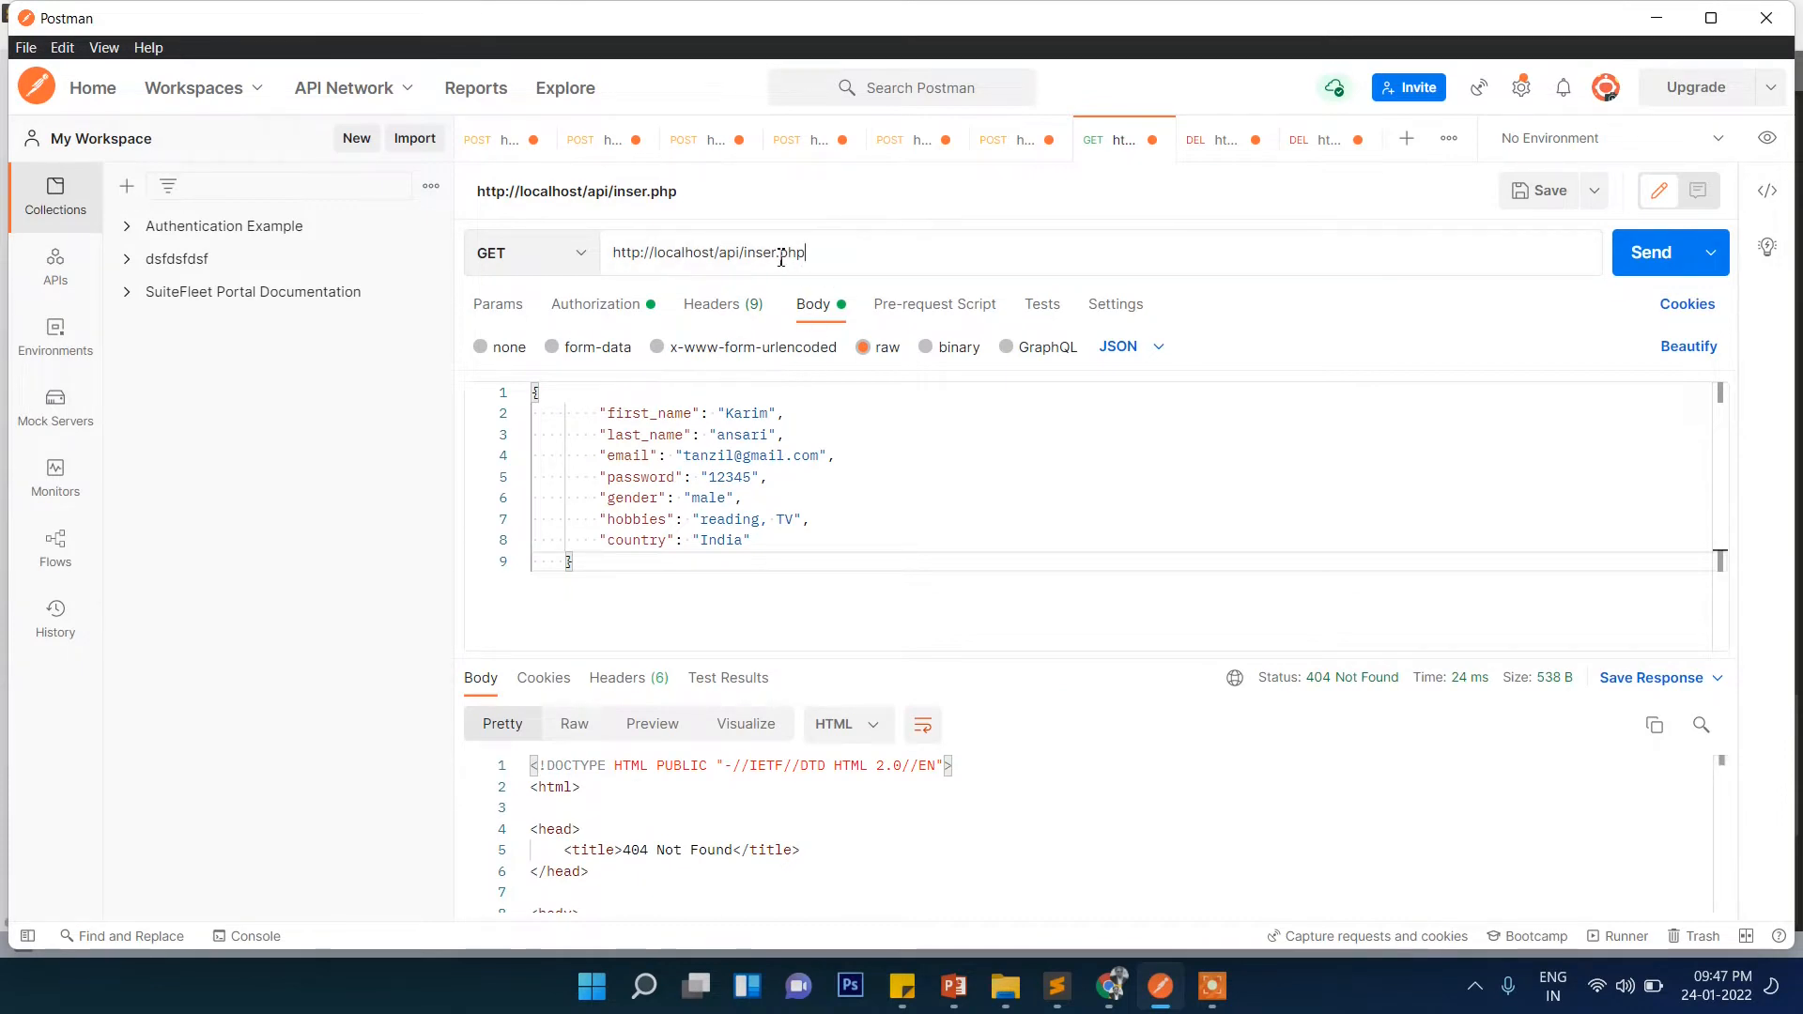
pyautogui.moveTo(772, 276)
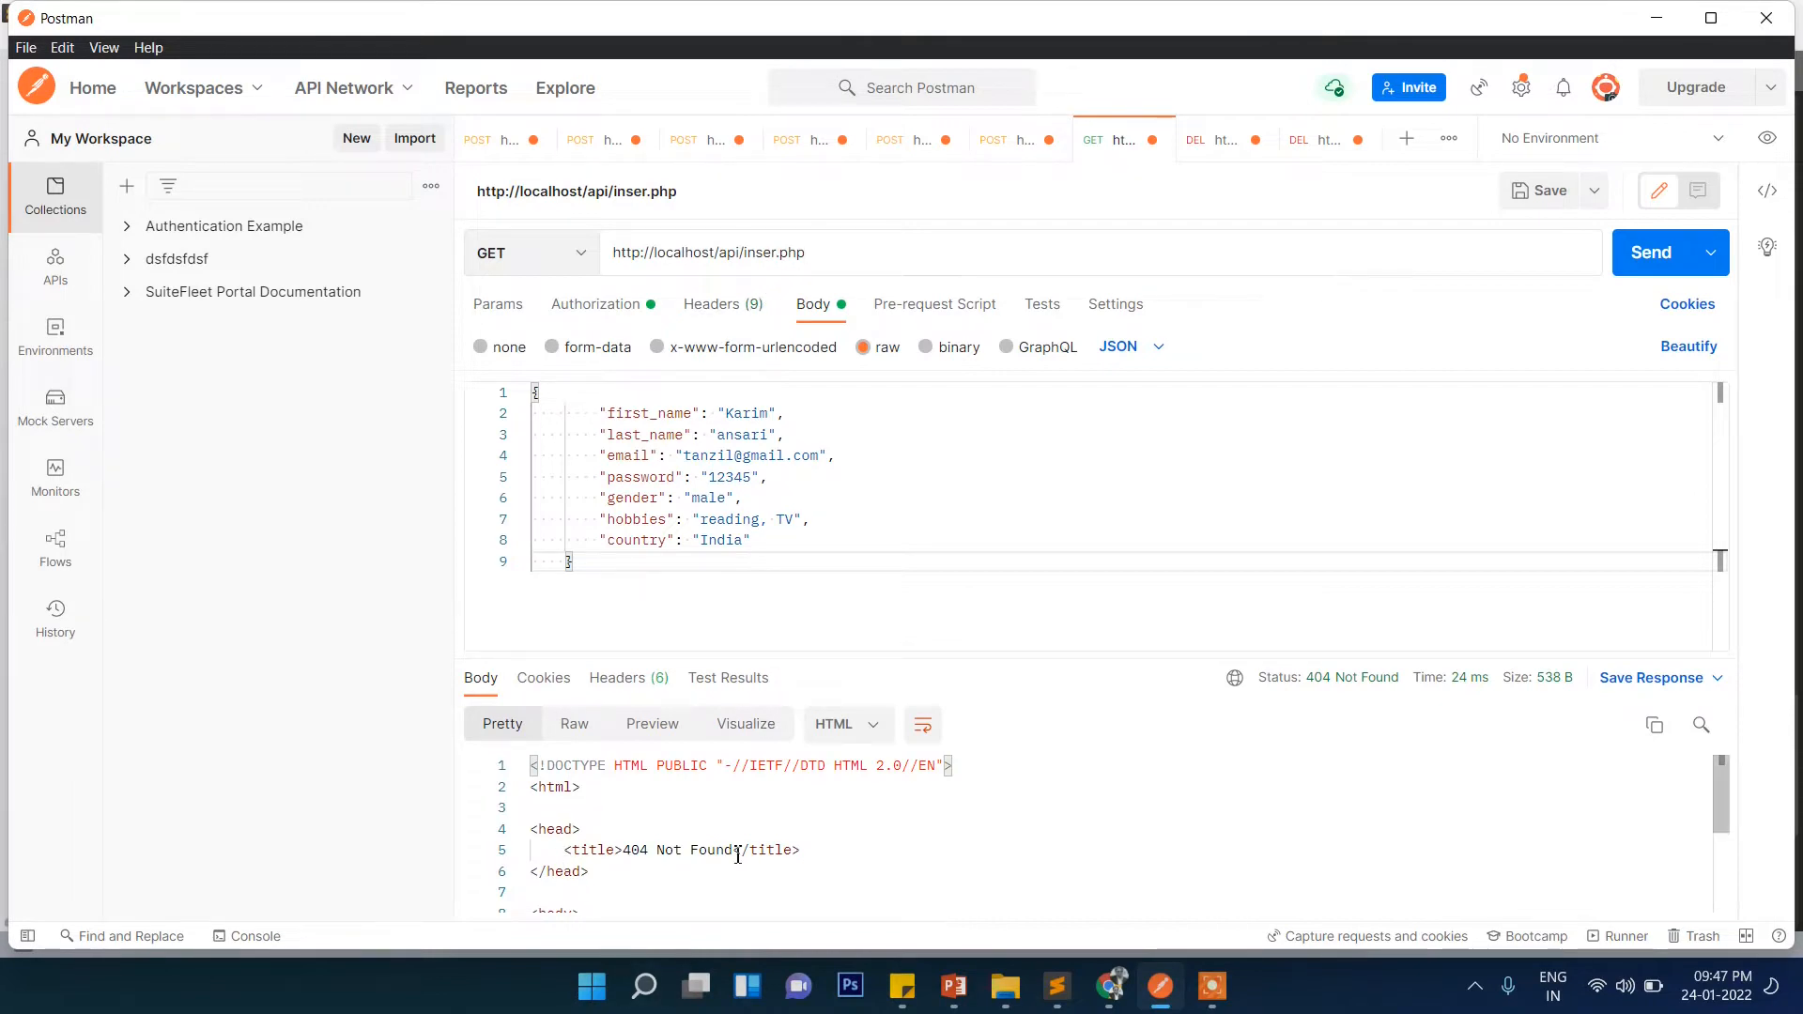
pyautogui.click(779, 252)
pyautogui.write('t')
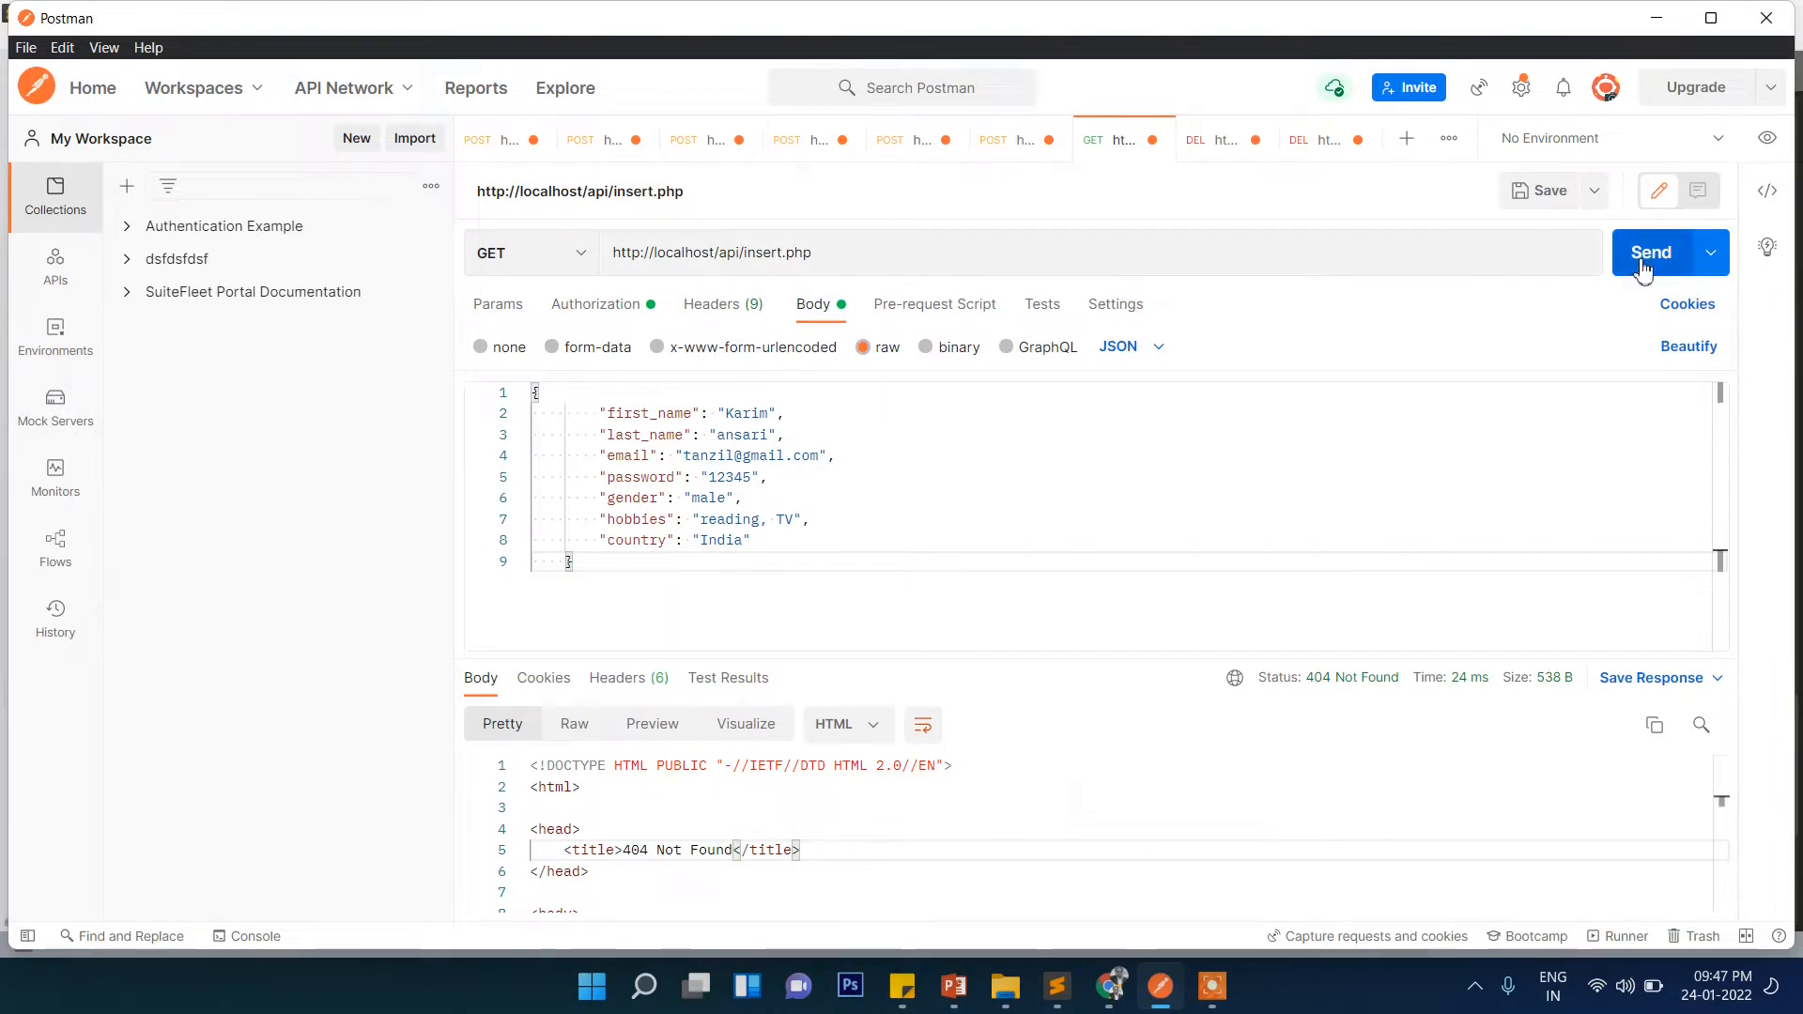
pyautogui.click(1650, 252)
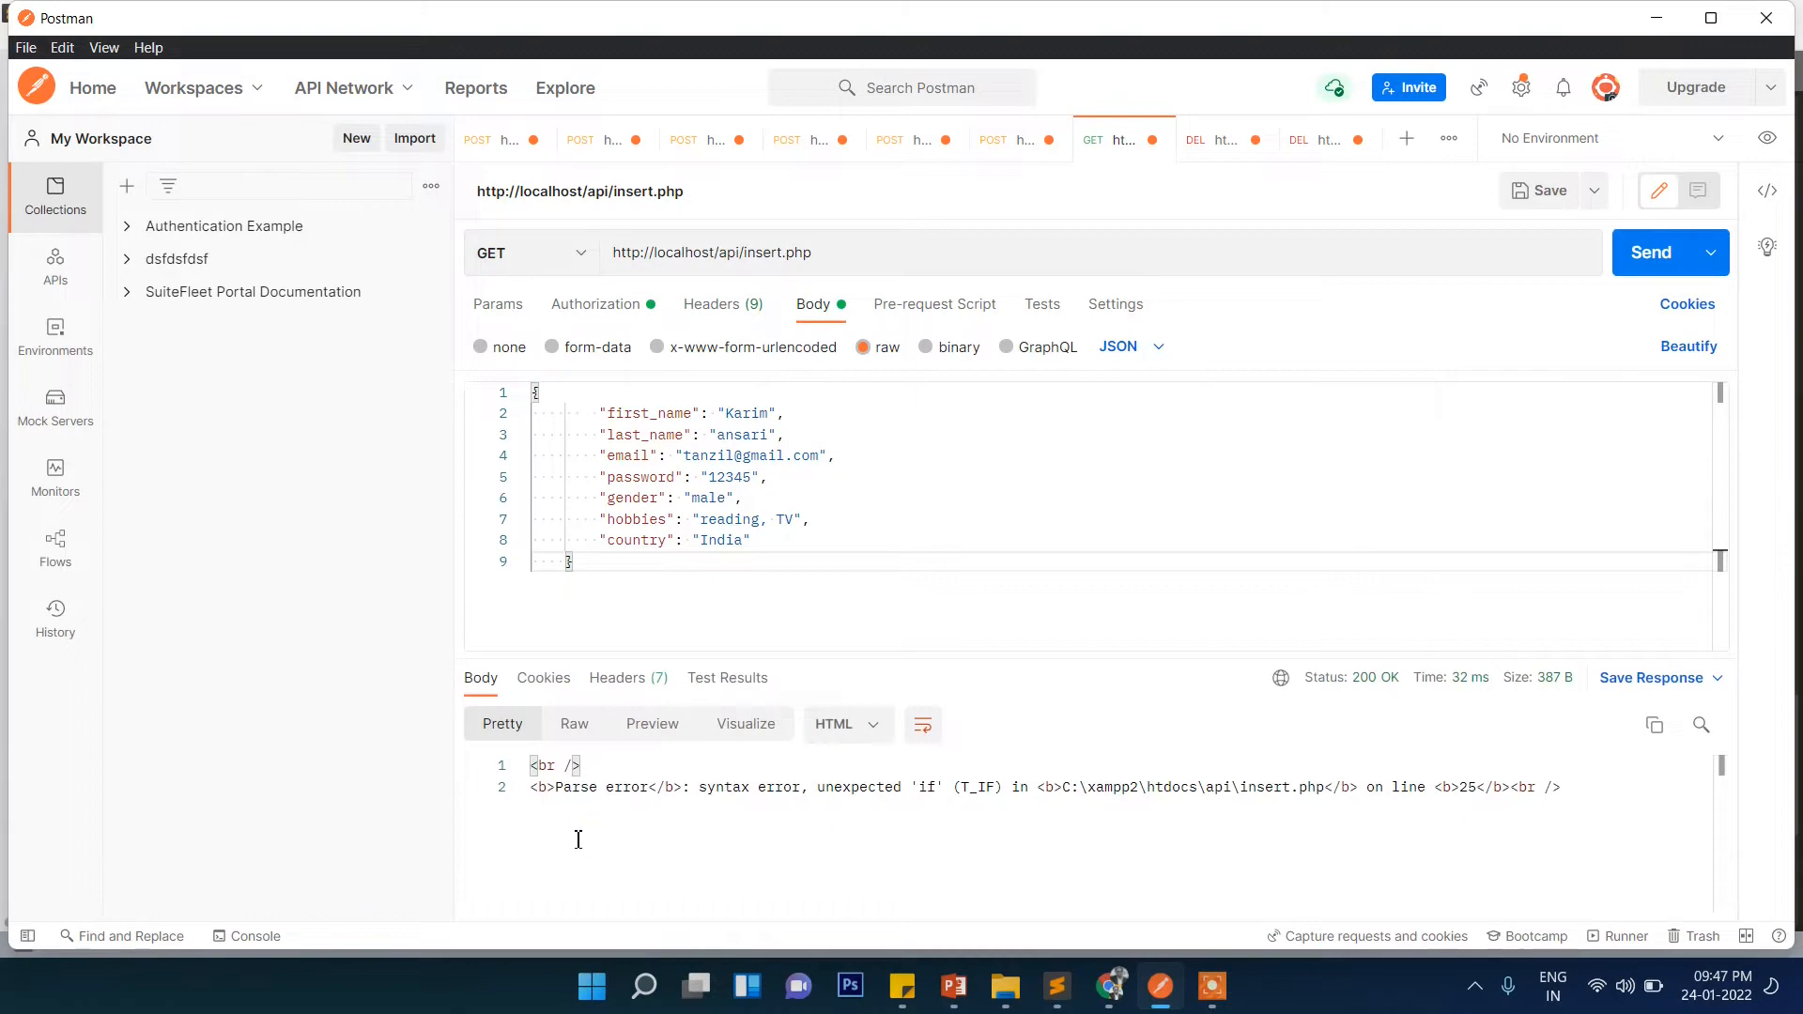
pyautogui.moveTo(941, 831)
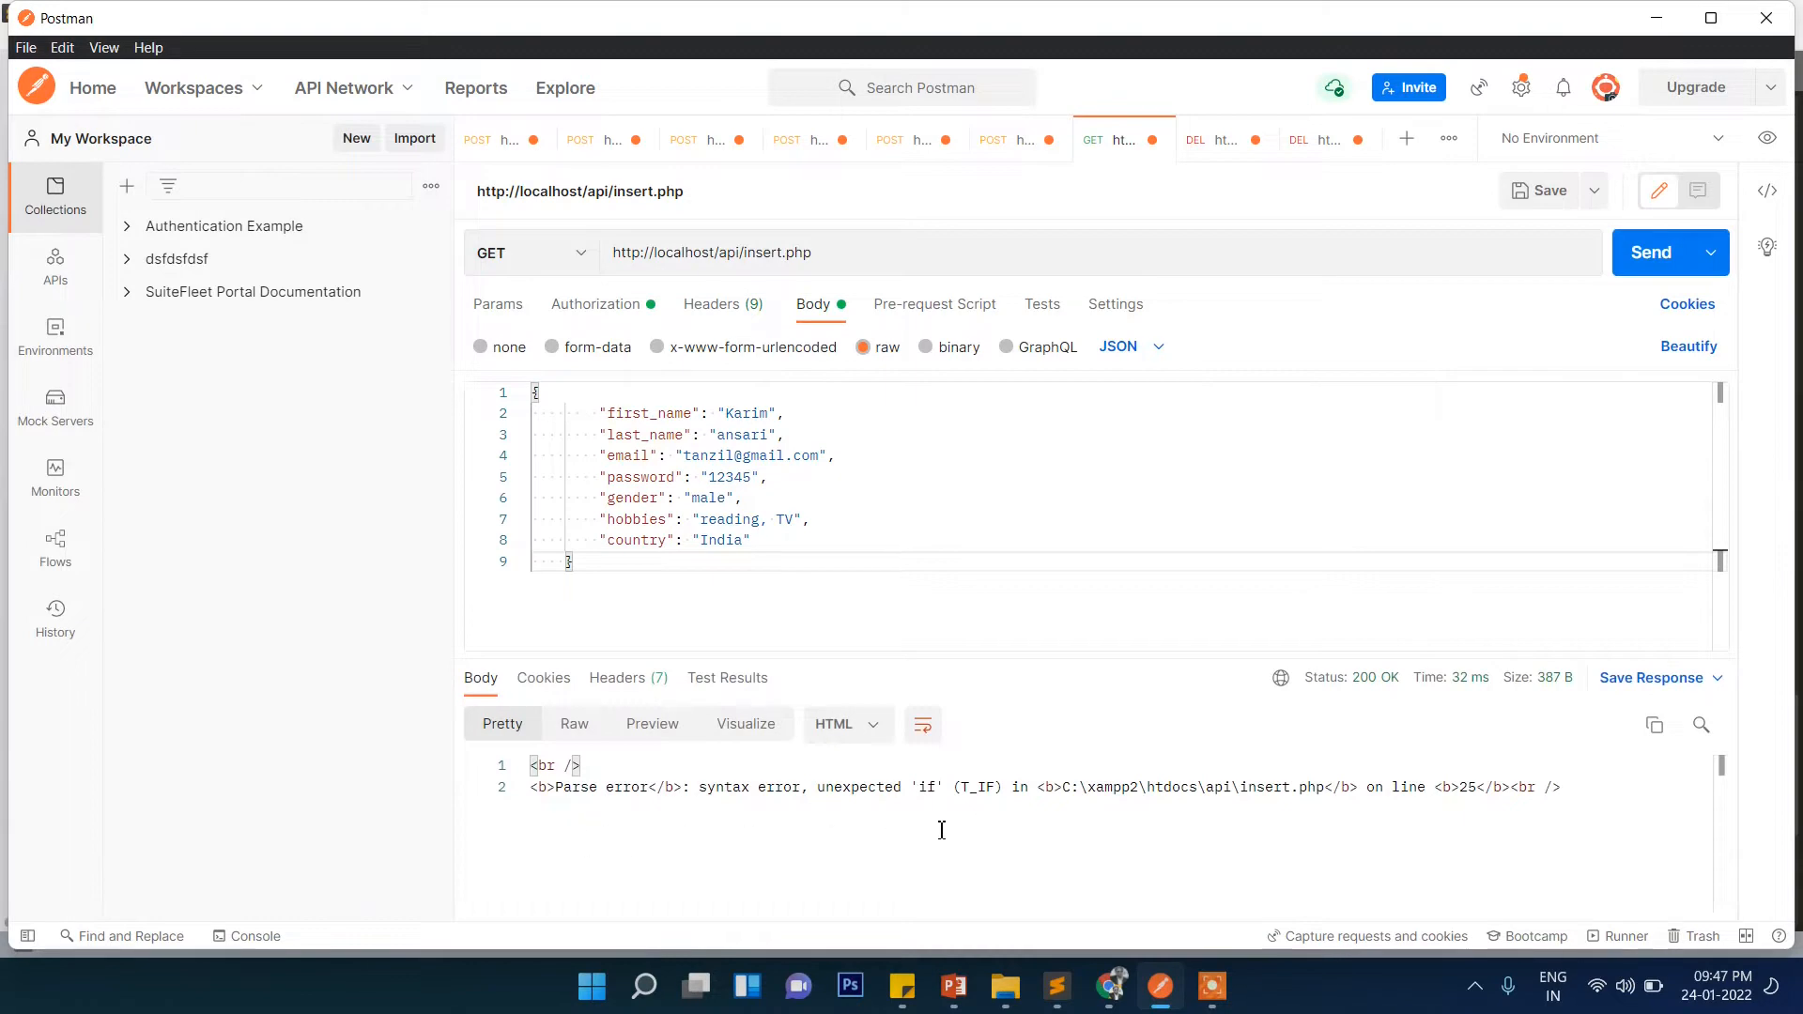
pyautogui.moveTo(1175, 865)
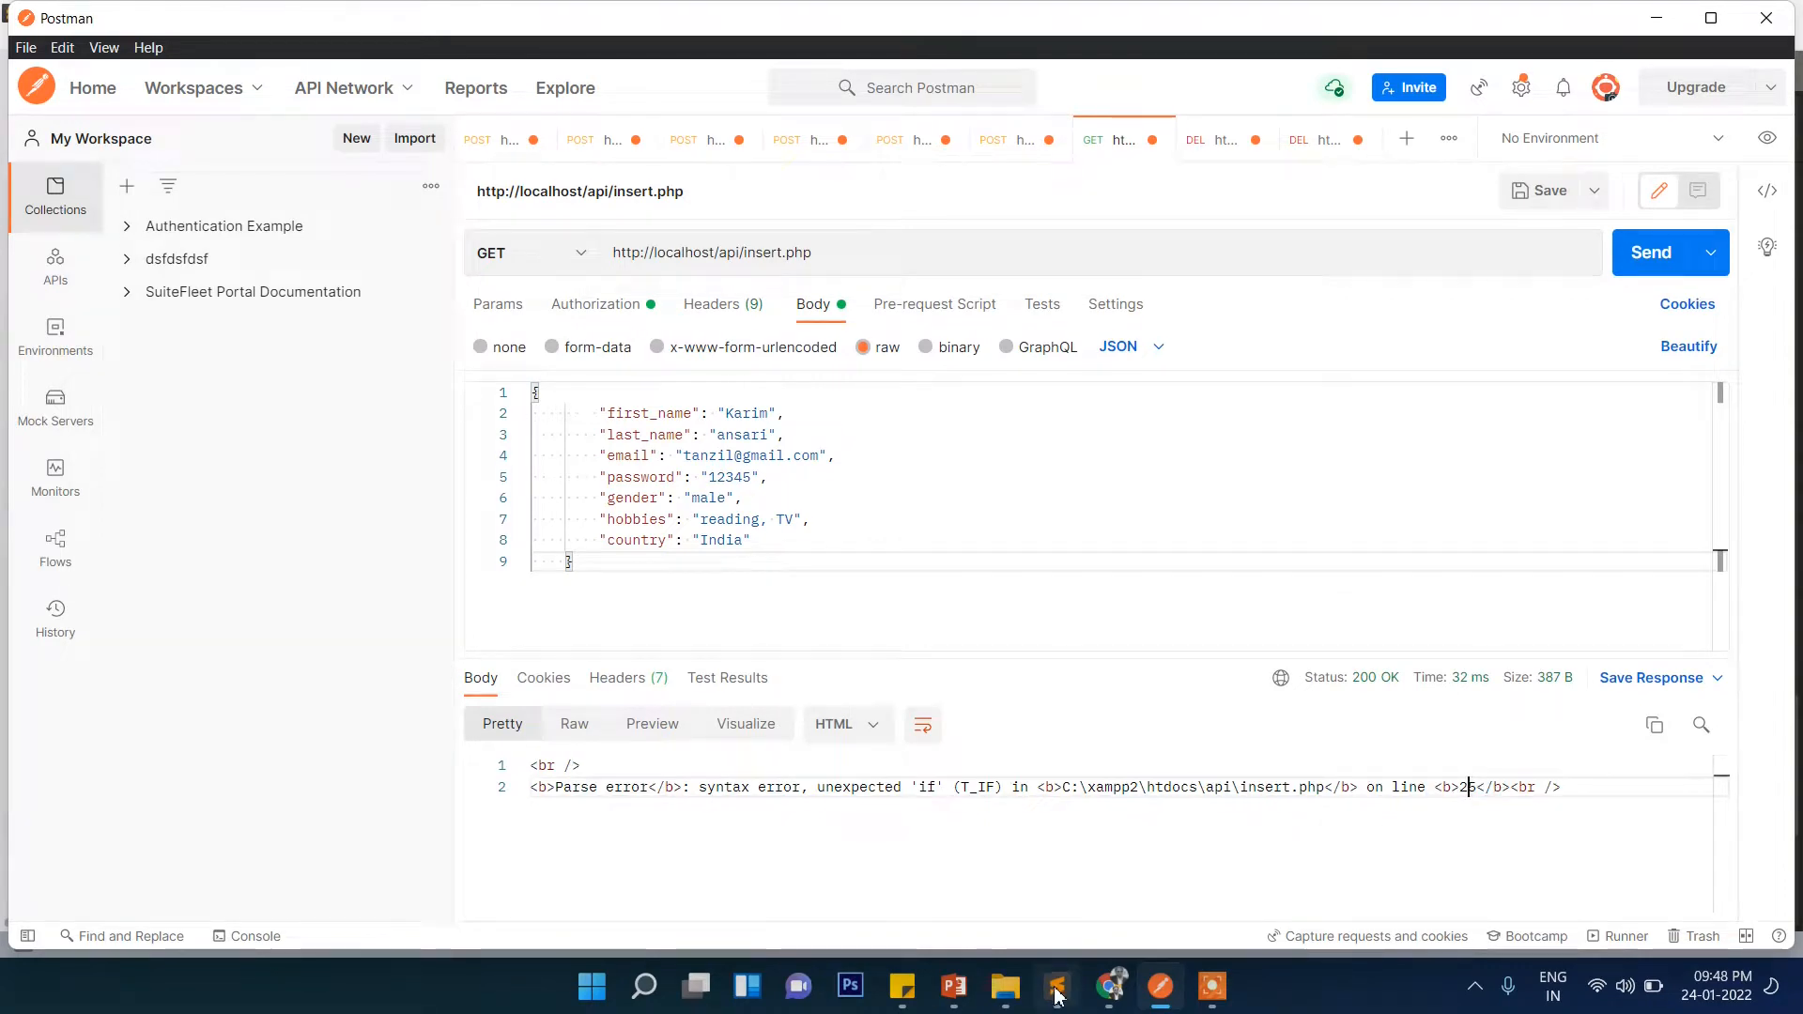
# Add the missing ';' at the end of the json_decode line 23 in insert.php
pyautogui.click(1054, 985)
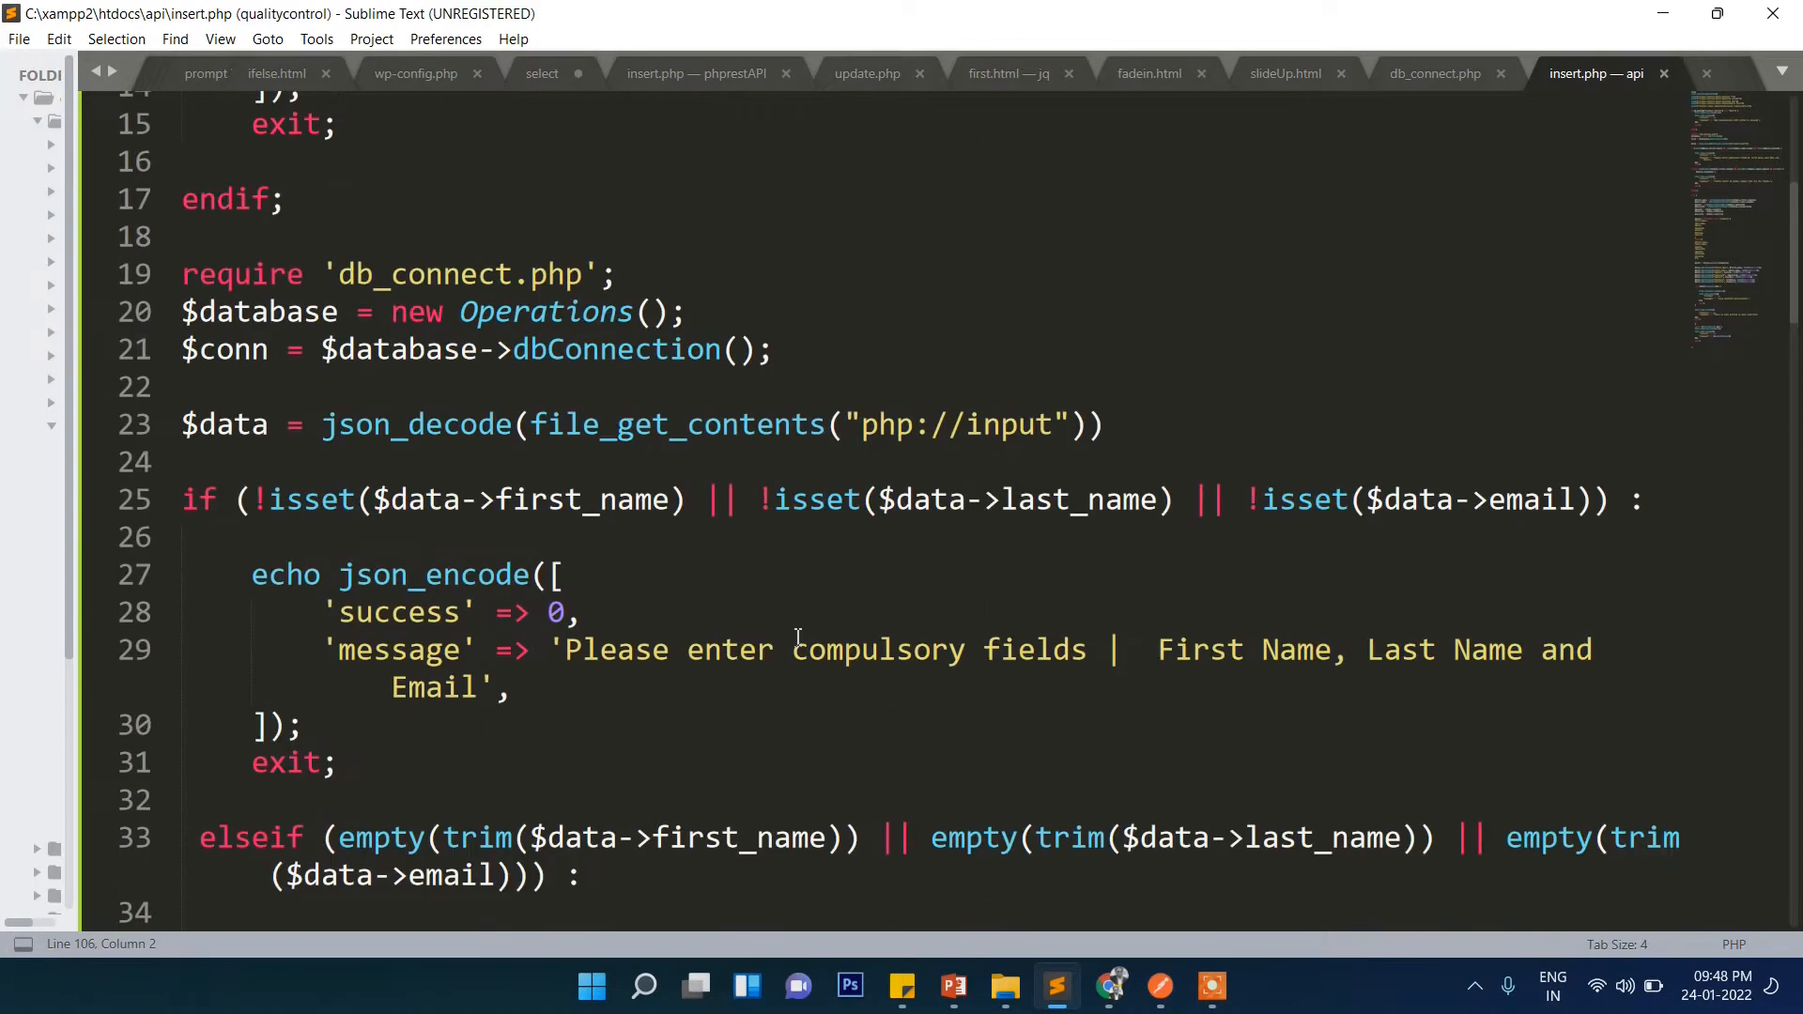
pyautogui.moveTo(656, 499)
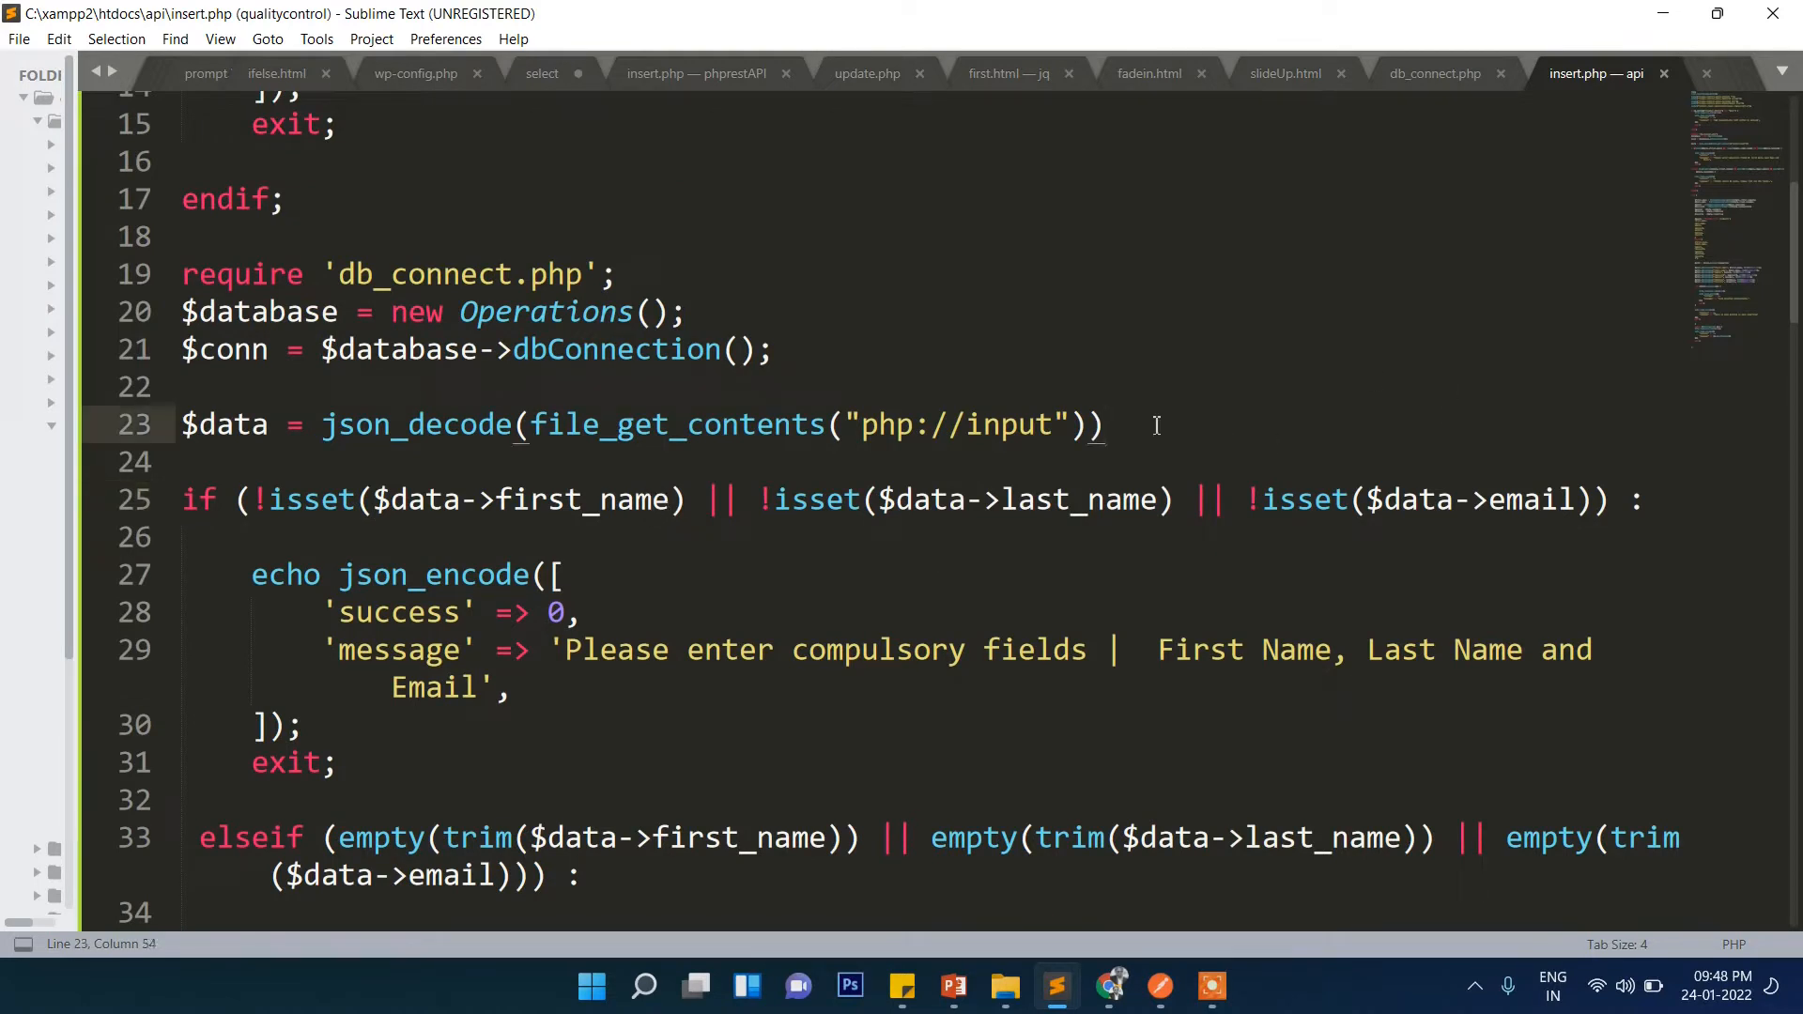
pyautogui.write(';')
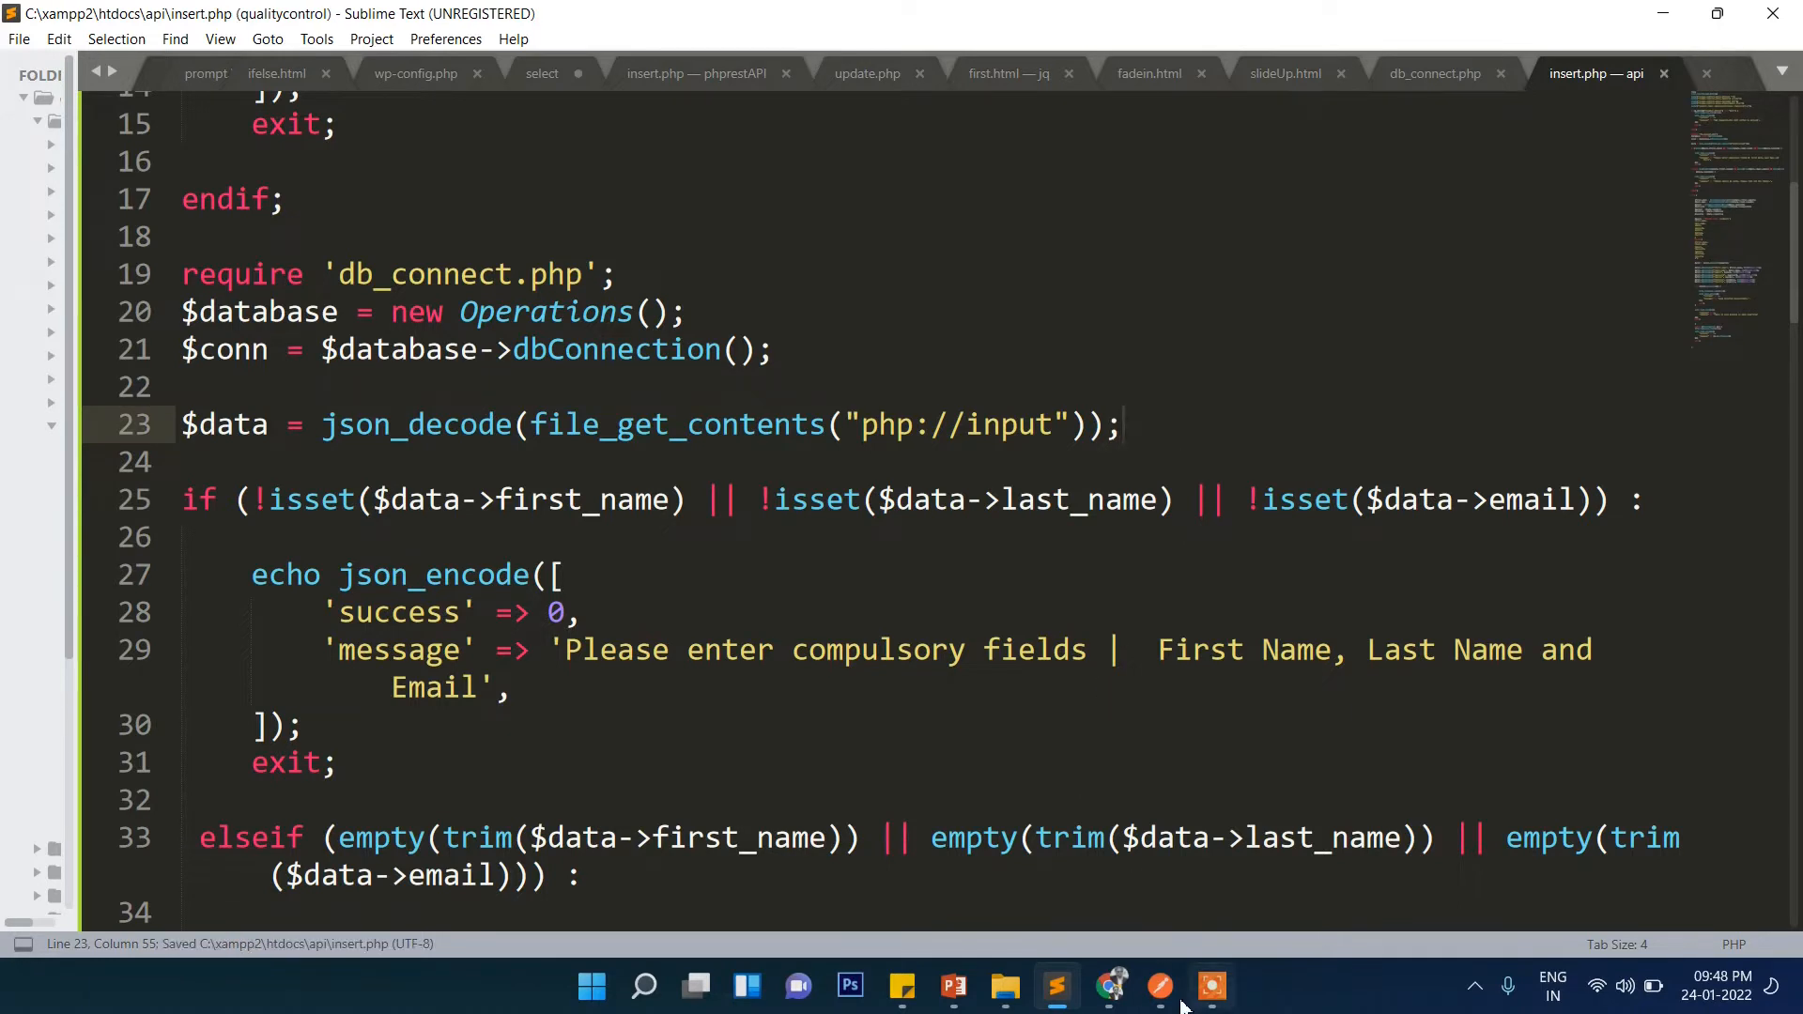
# Resend the GET request to insert.php, now returning the 405 POST-only error
pyautogui.click(1209, 985)
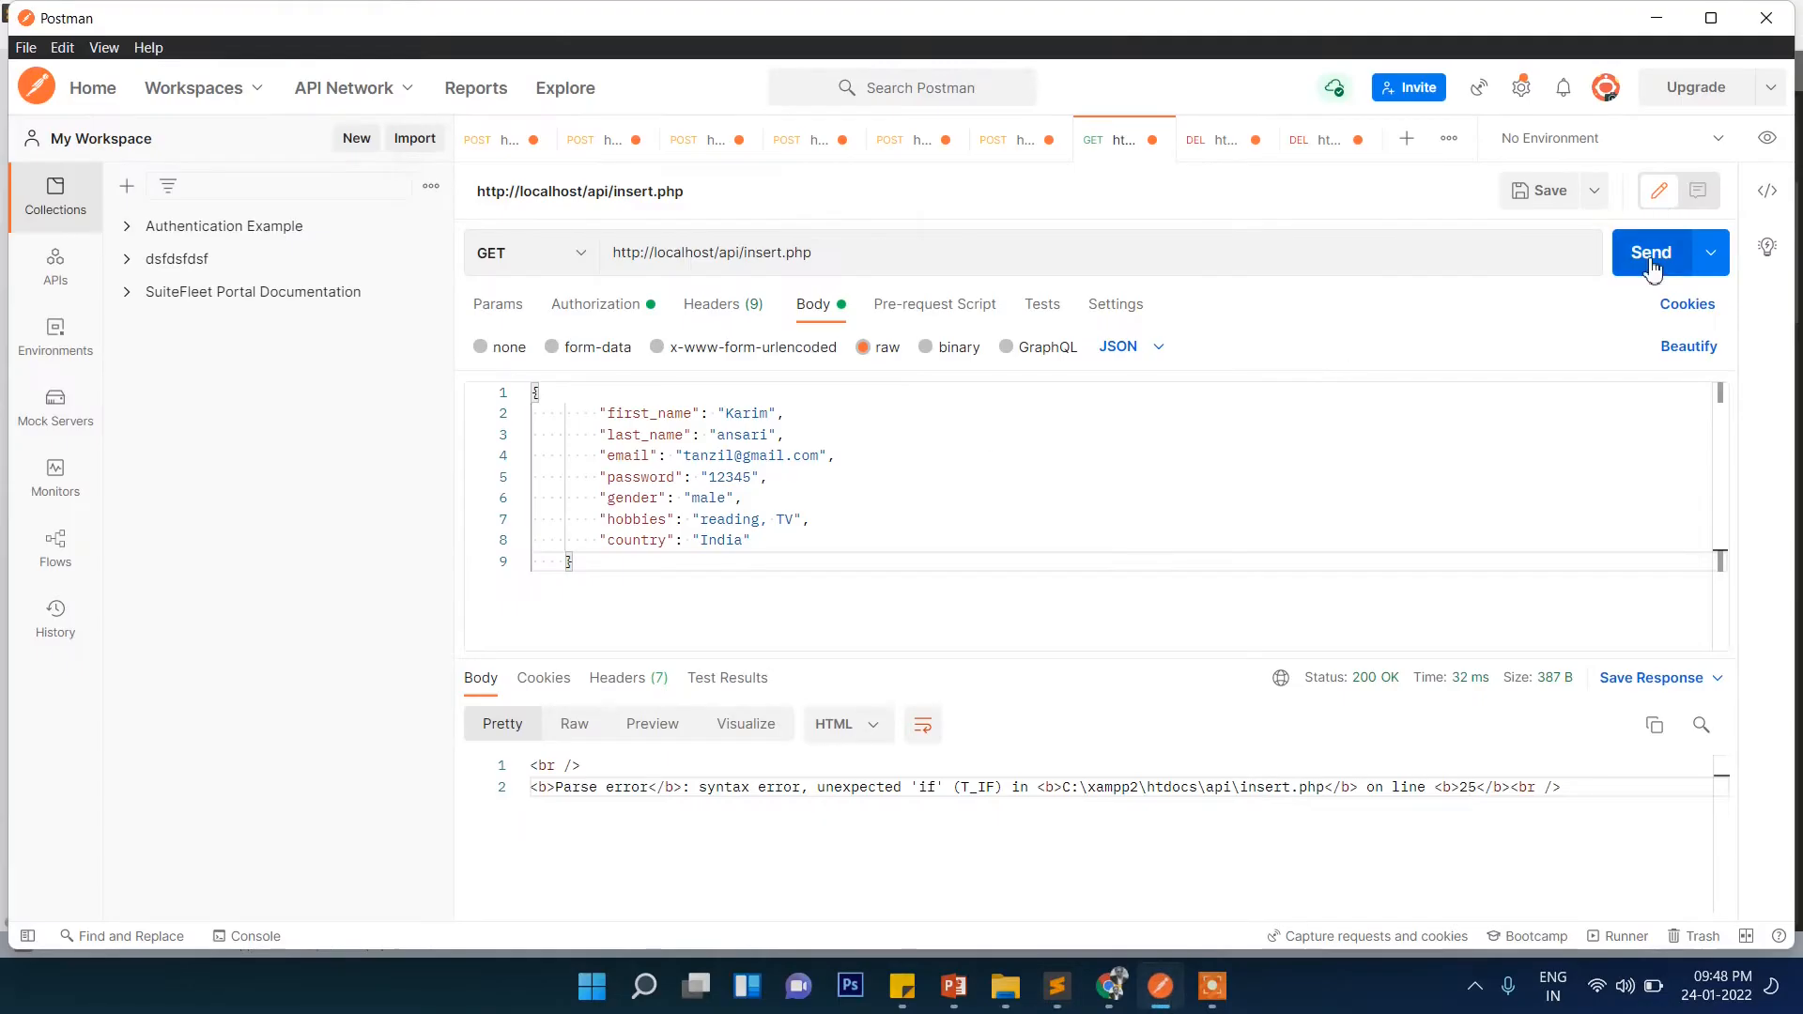
pyautogui.click(1653, 252)
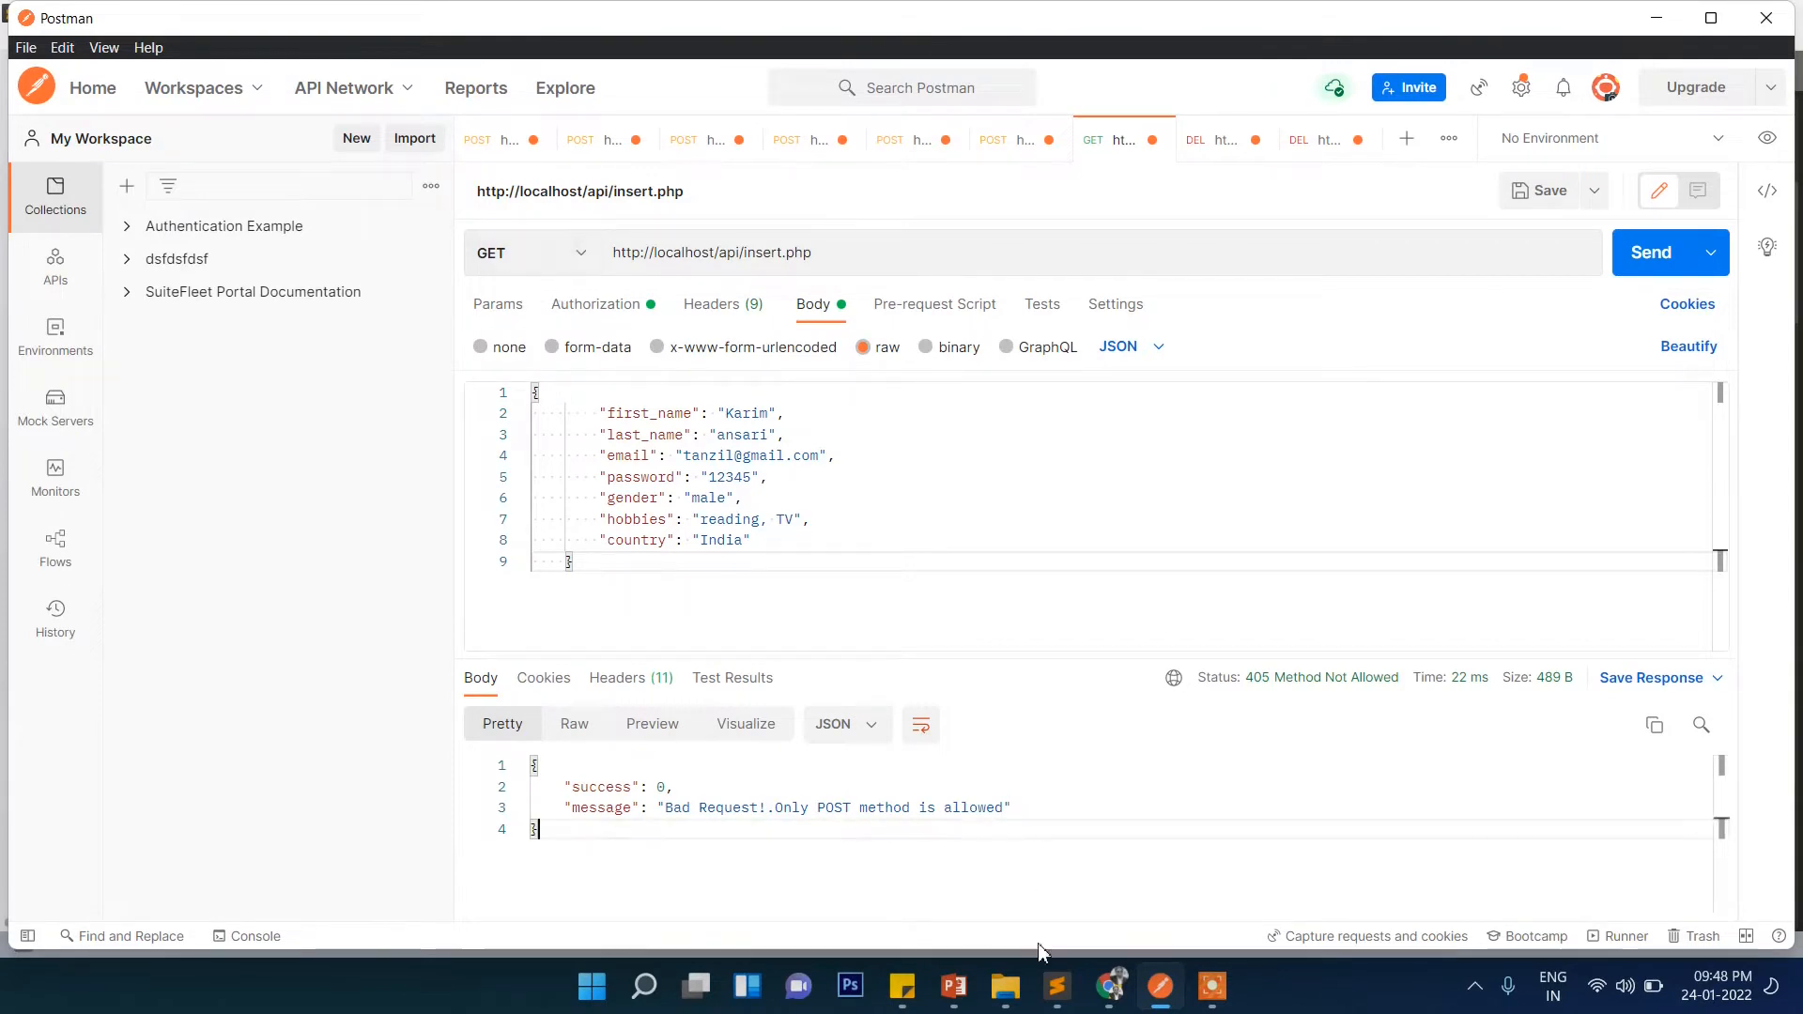
pyautogui.click(1055, 985)
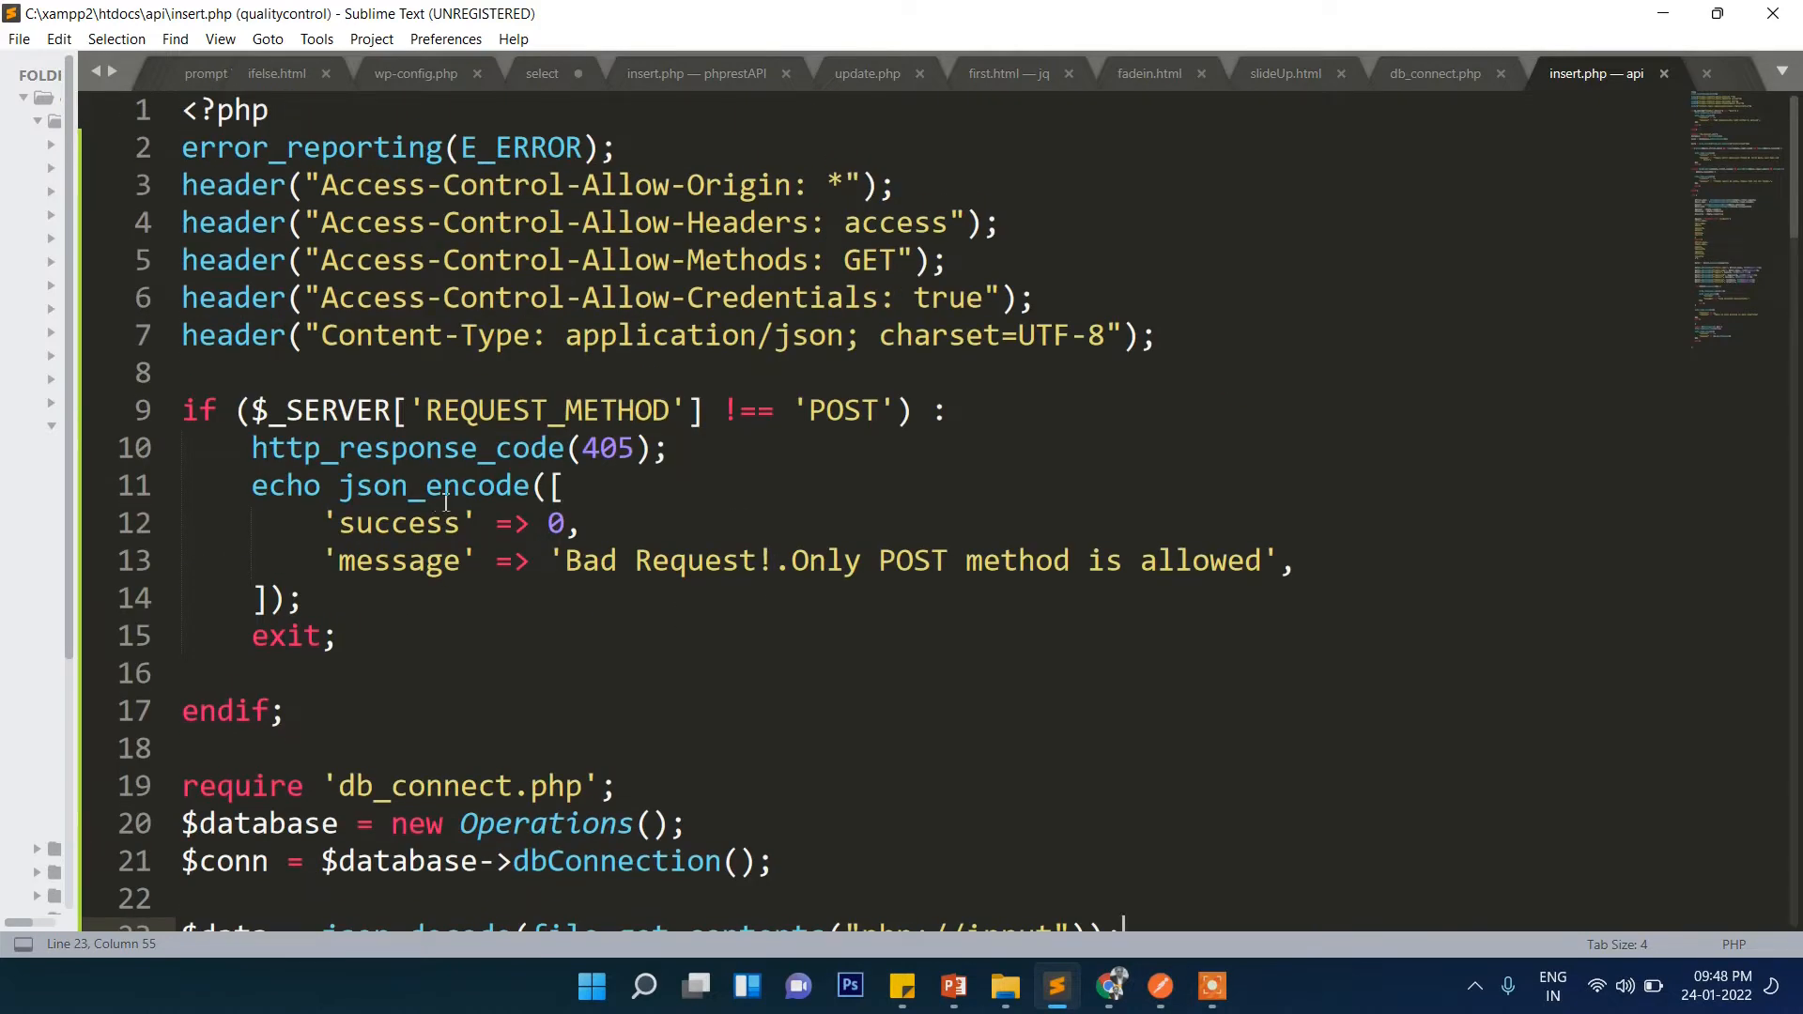
pyautogui.click(839, 409)
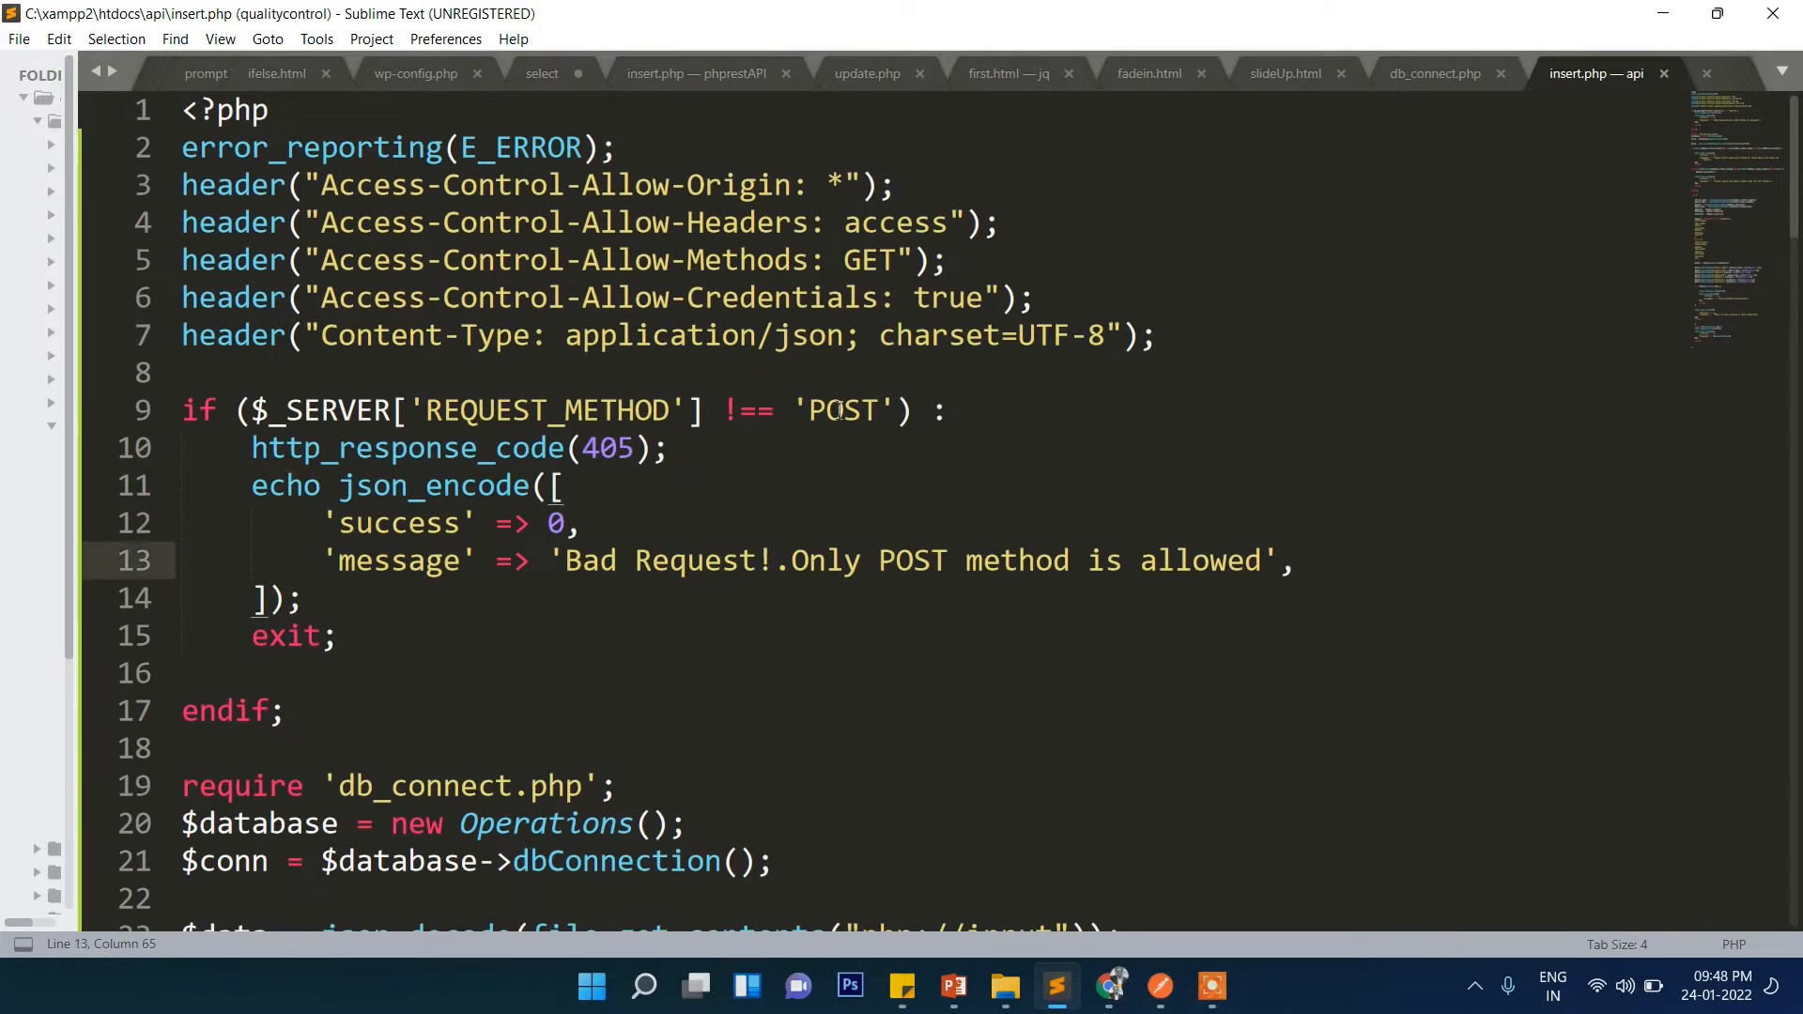
pyautogui.doubleClick(843, 411)
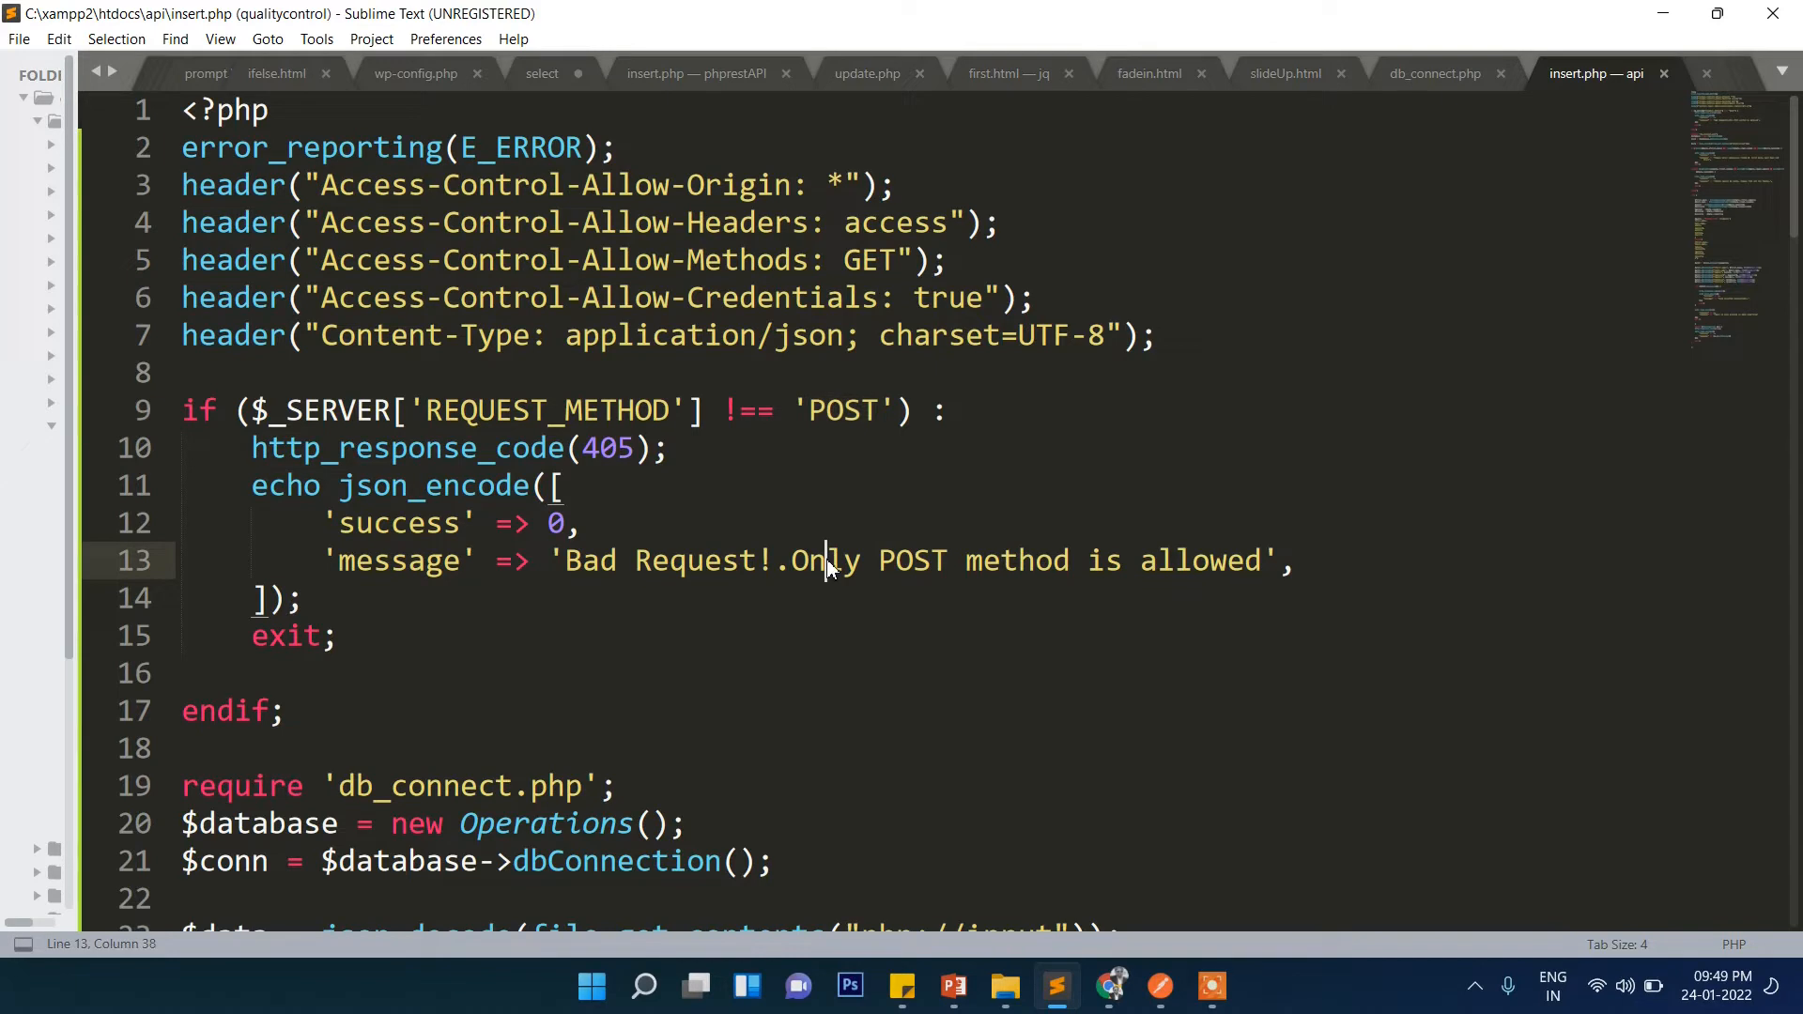
pyautogui.doubleClick(844, 411)
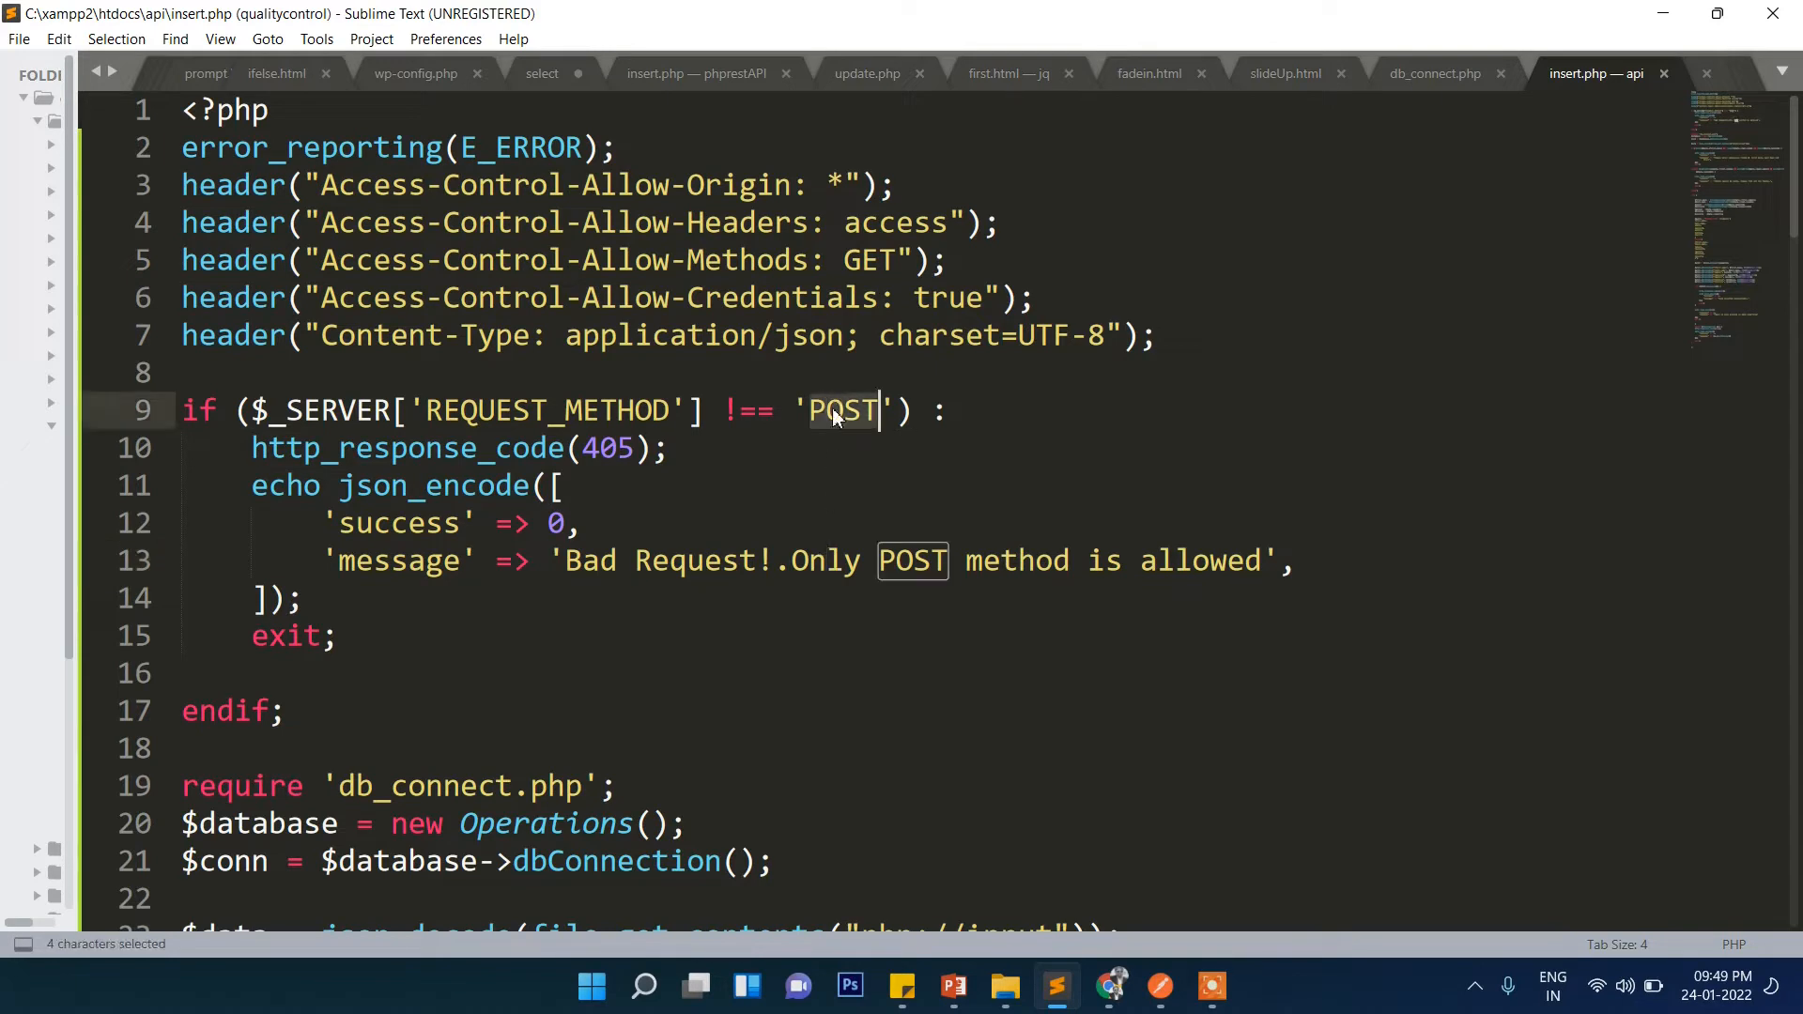
pyautogui.moveTo(1150, 977)
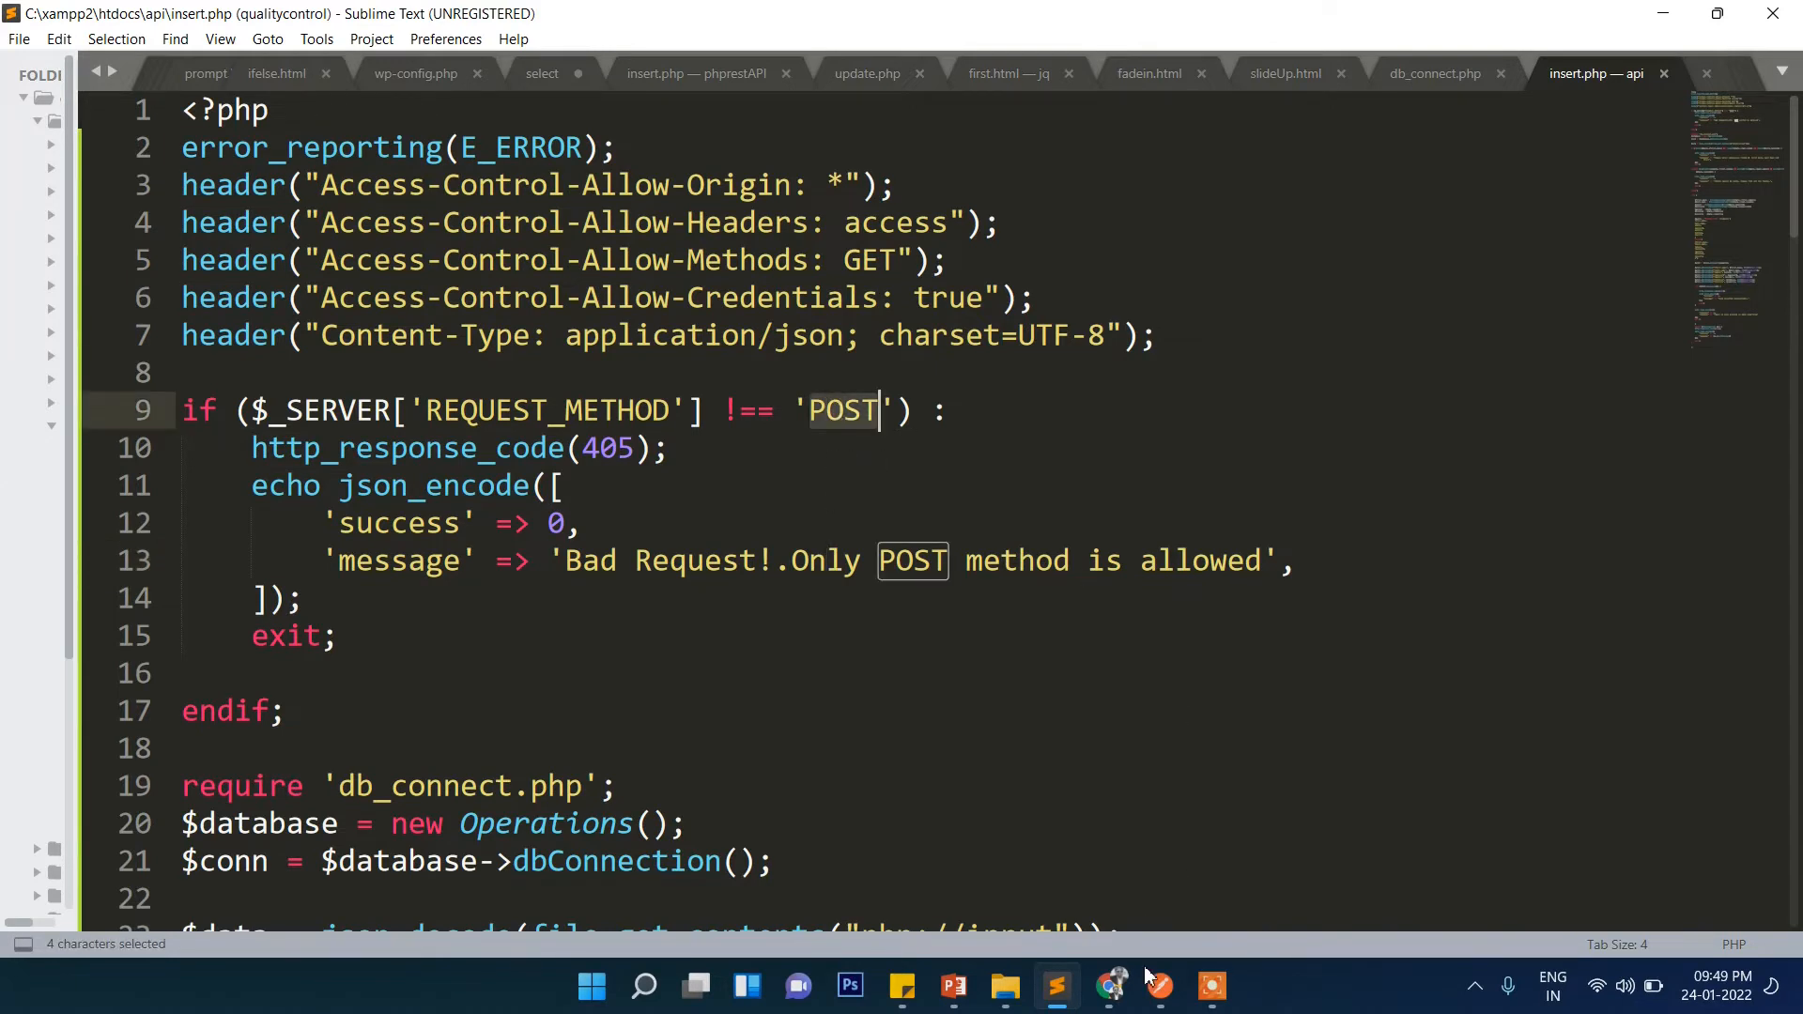
# Try the DELETE method (405 POST-only error), then switch to POST and send the student JSON
pyautogui.click(1109, 985)
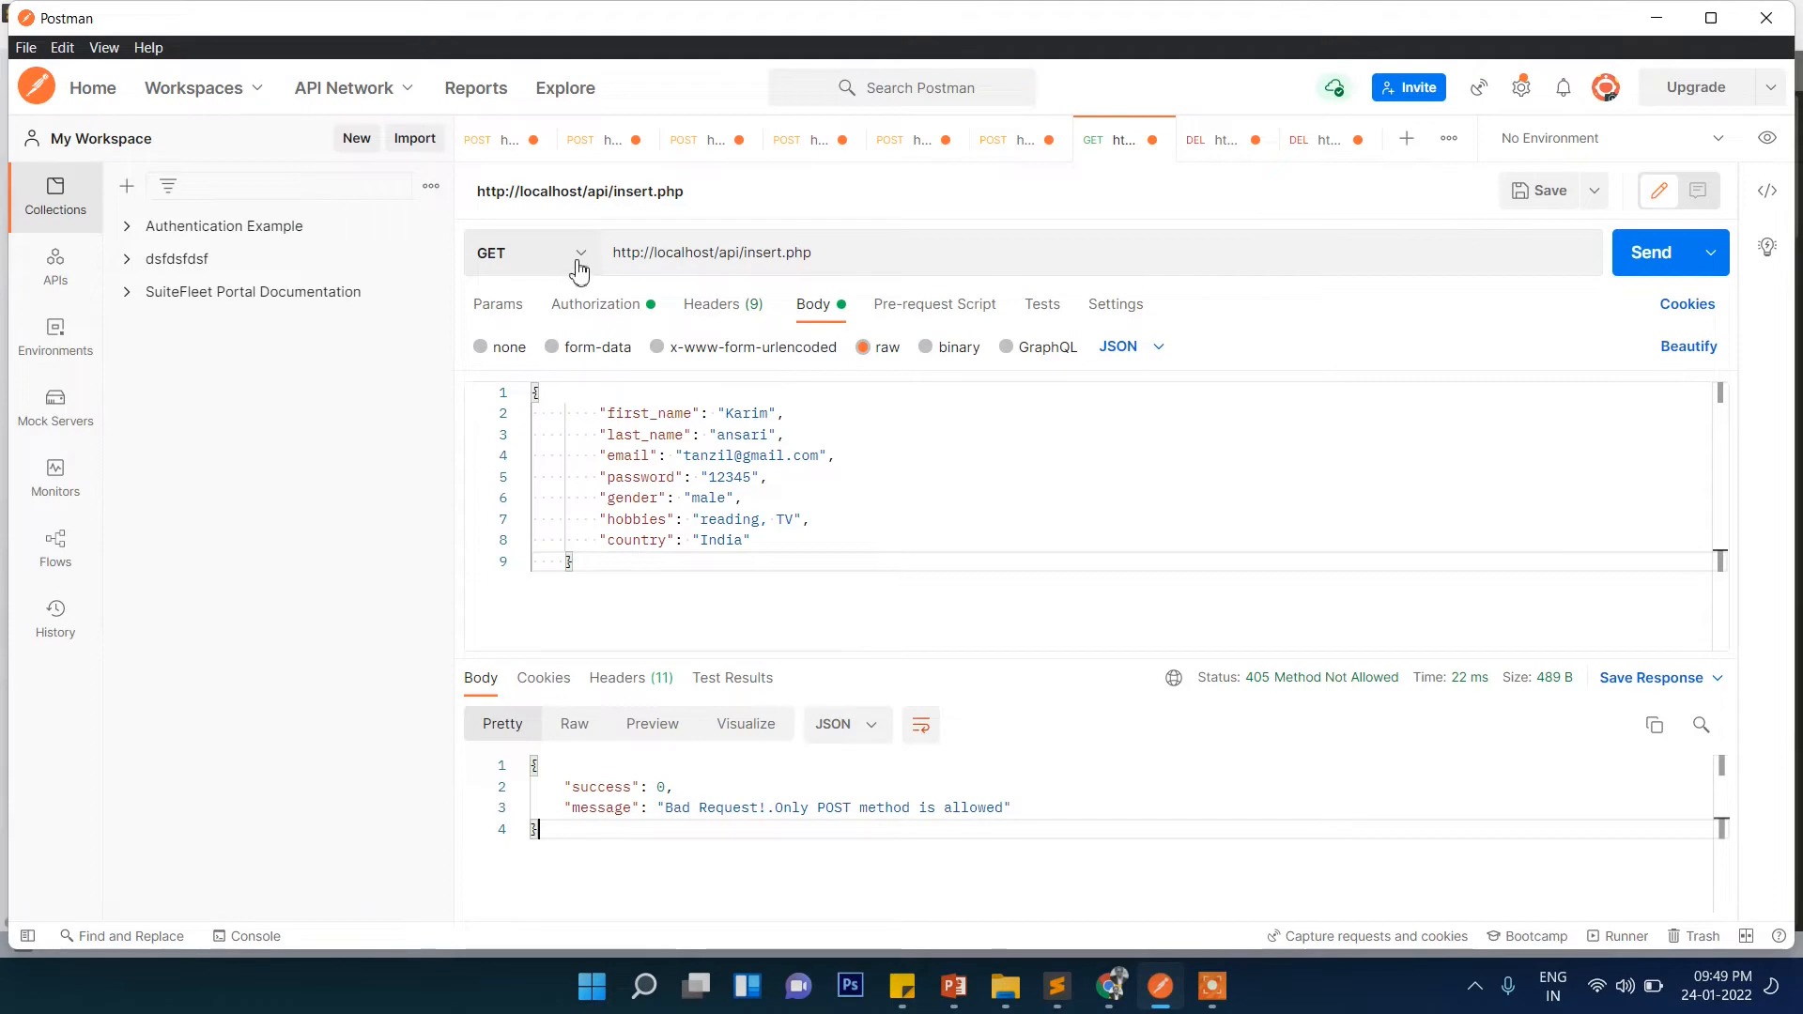
pyautogui.click(529, 251)
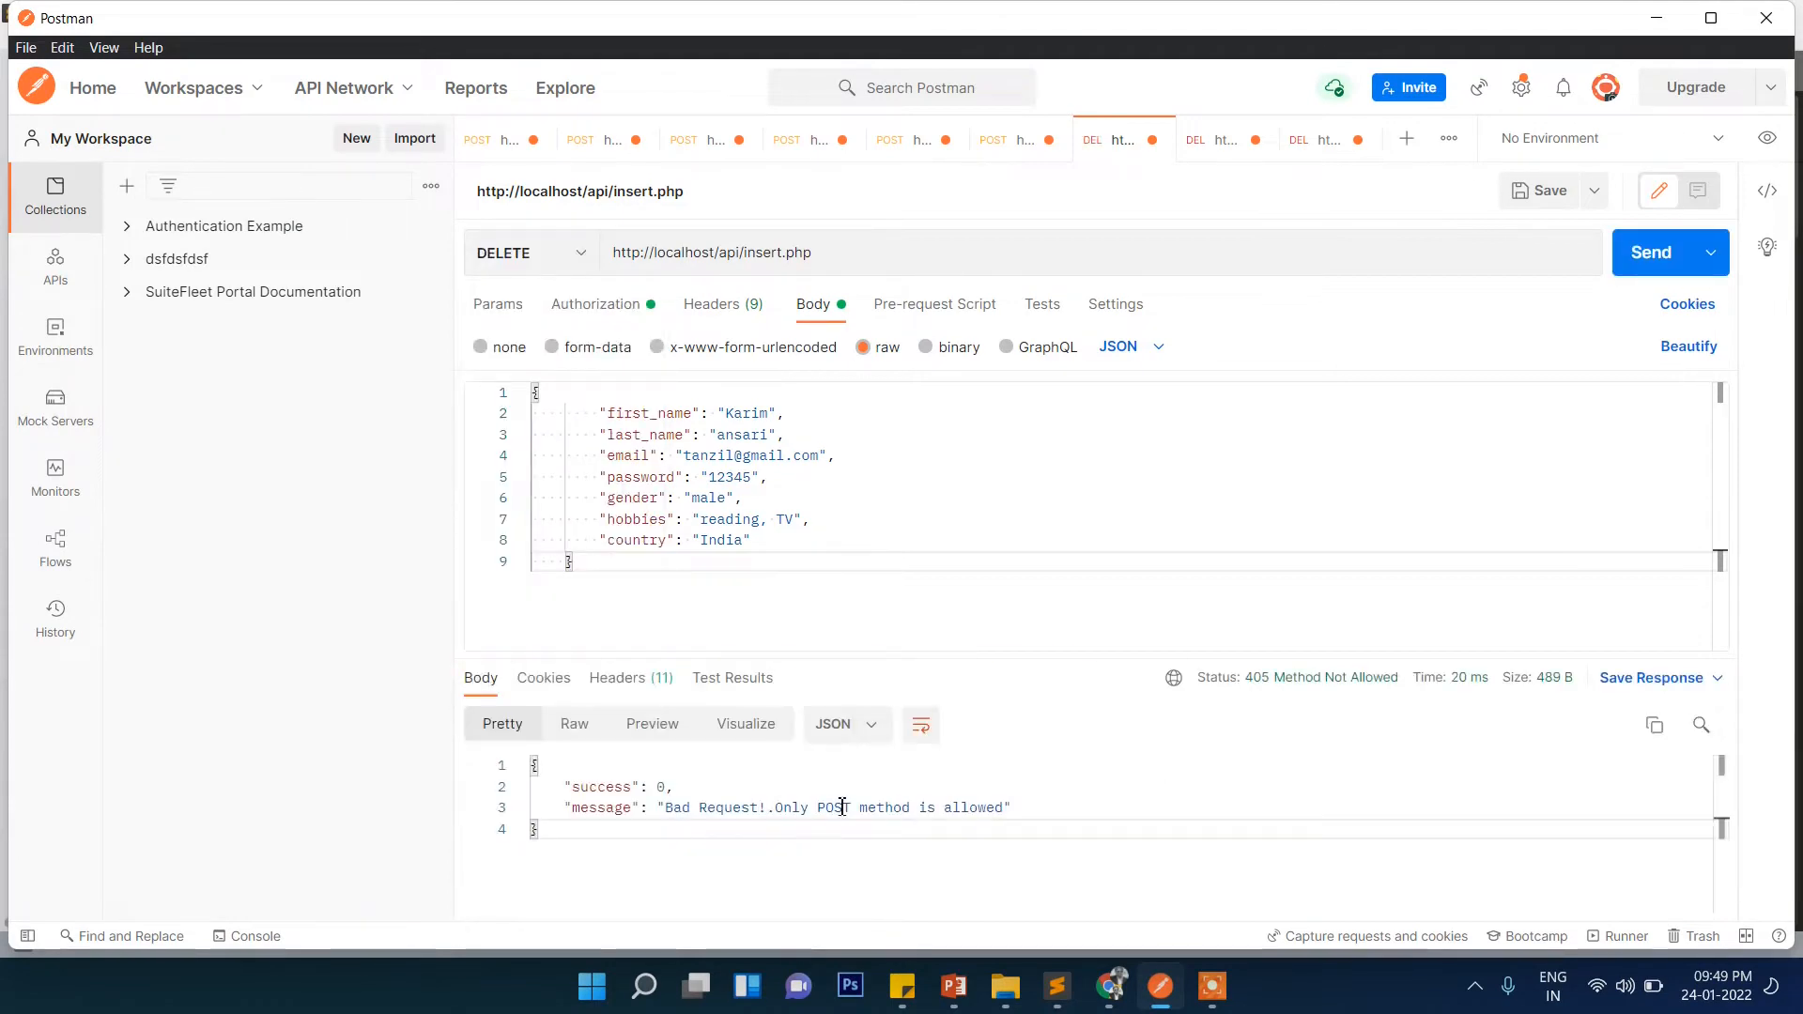
pyautogui.doubleClick(972, 808)
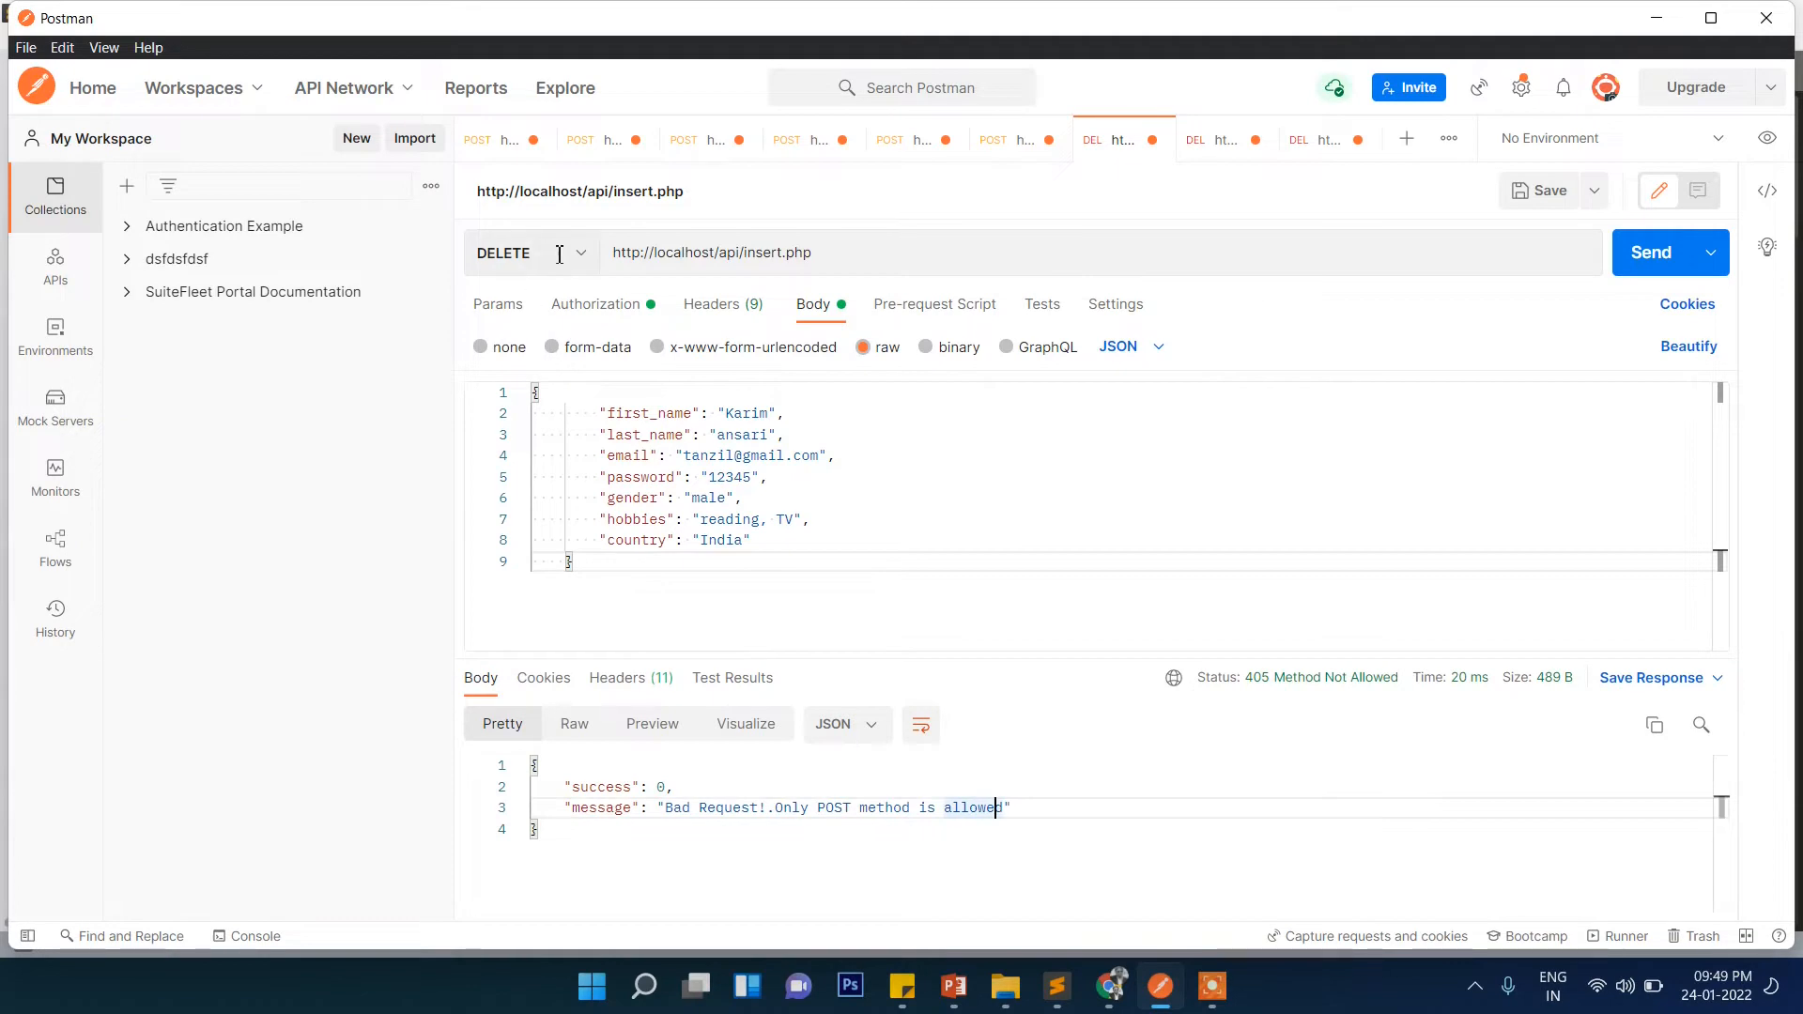
pyautogui.click(1121, 139)
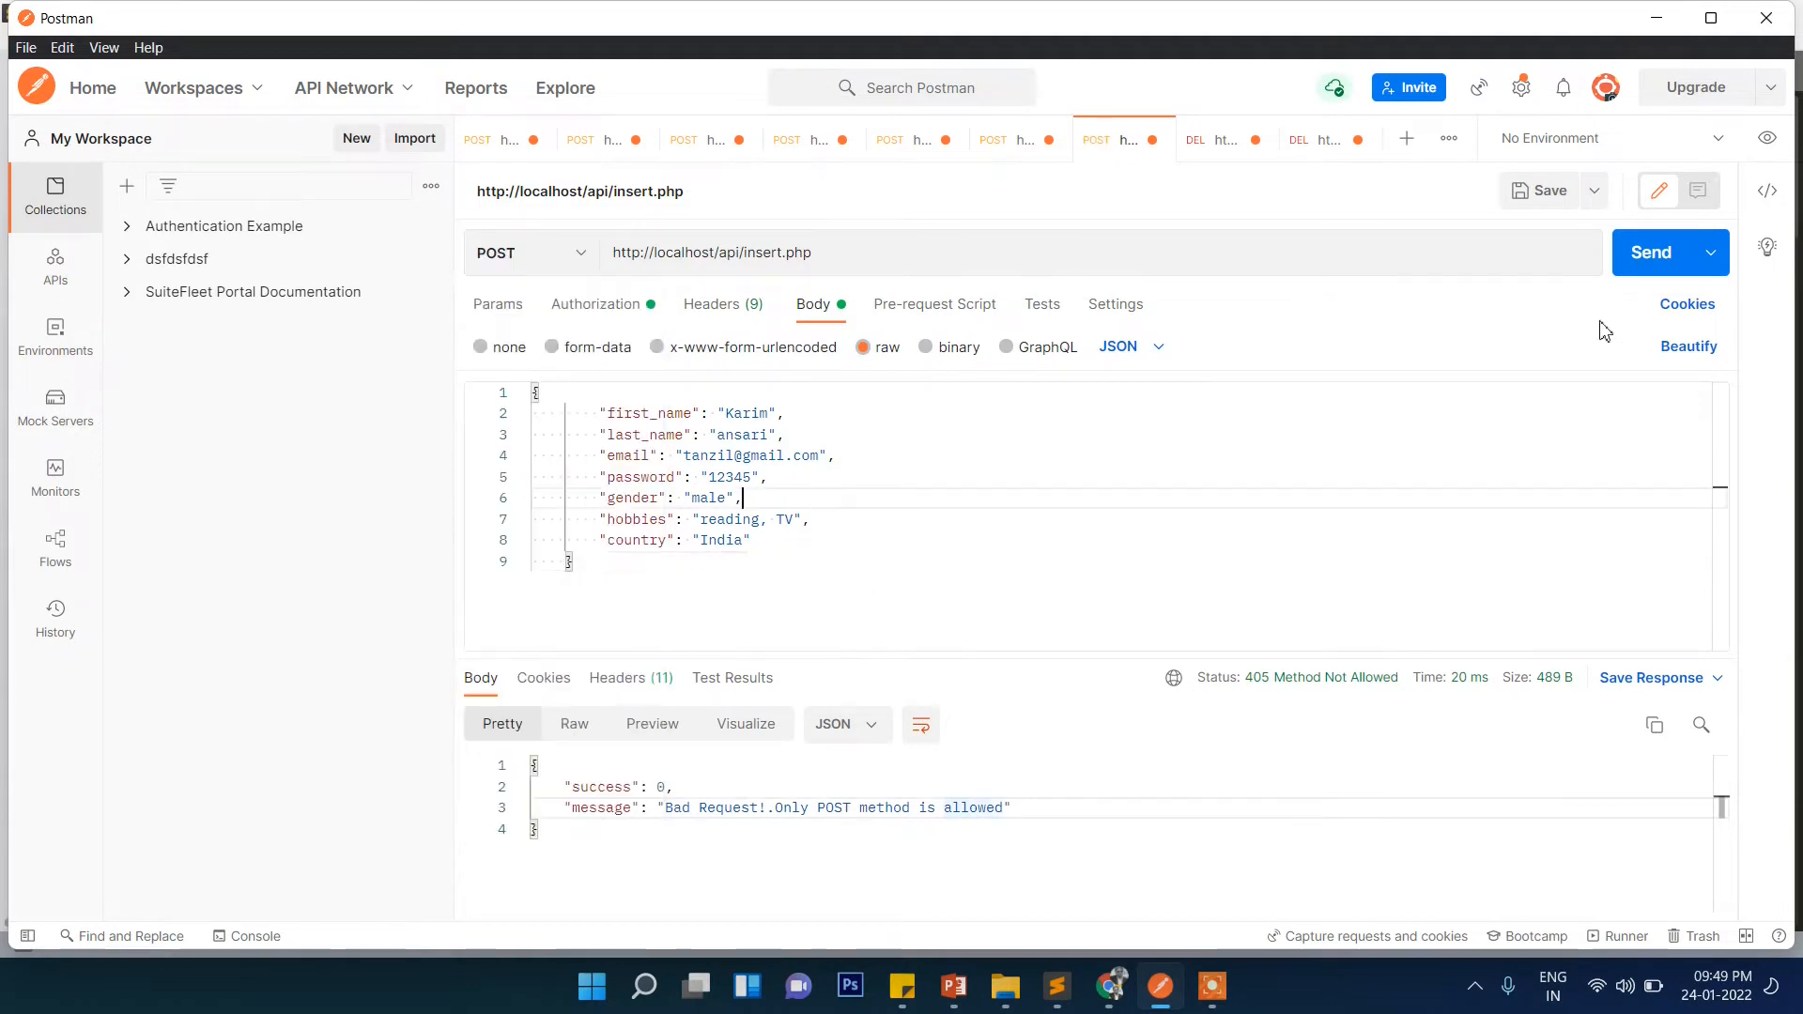
pyautogui.click(1654, 252)
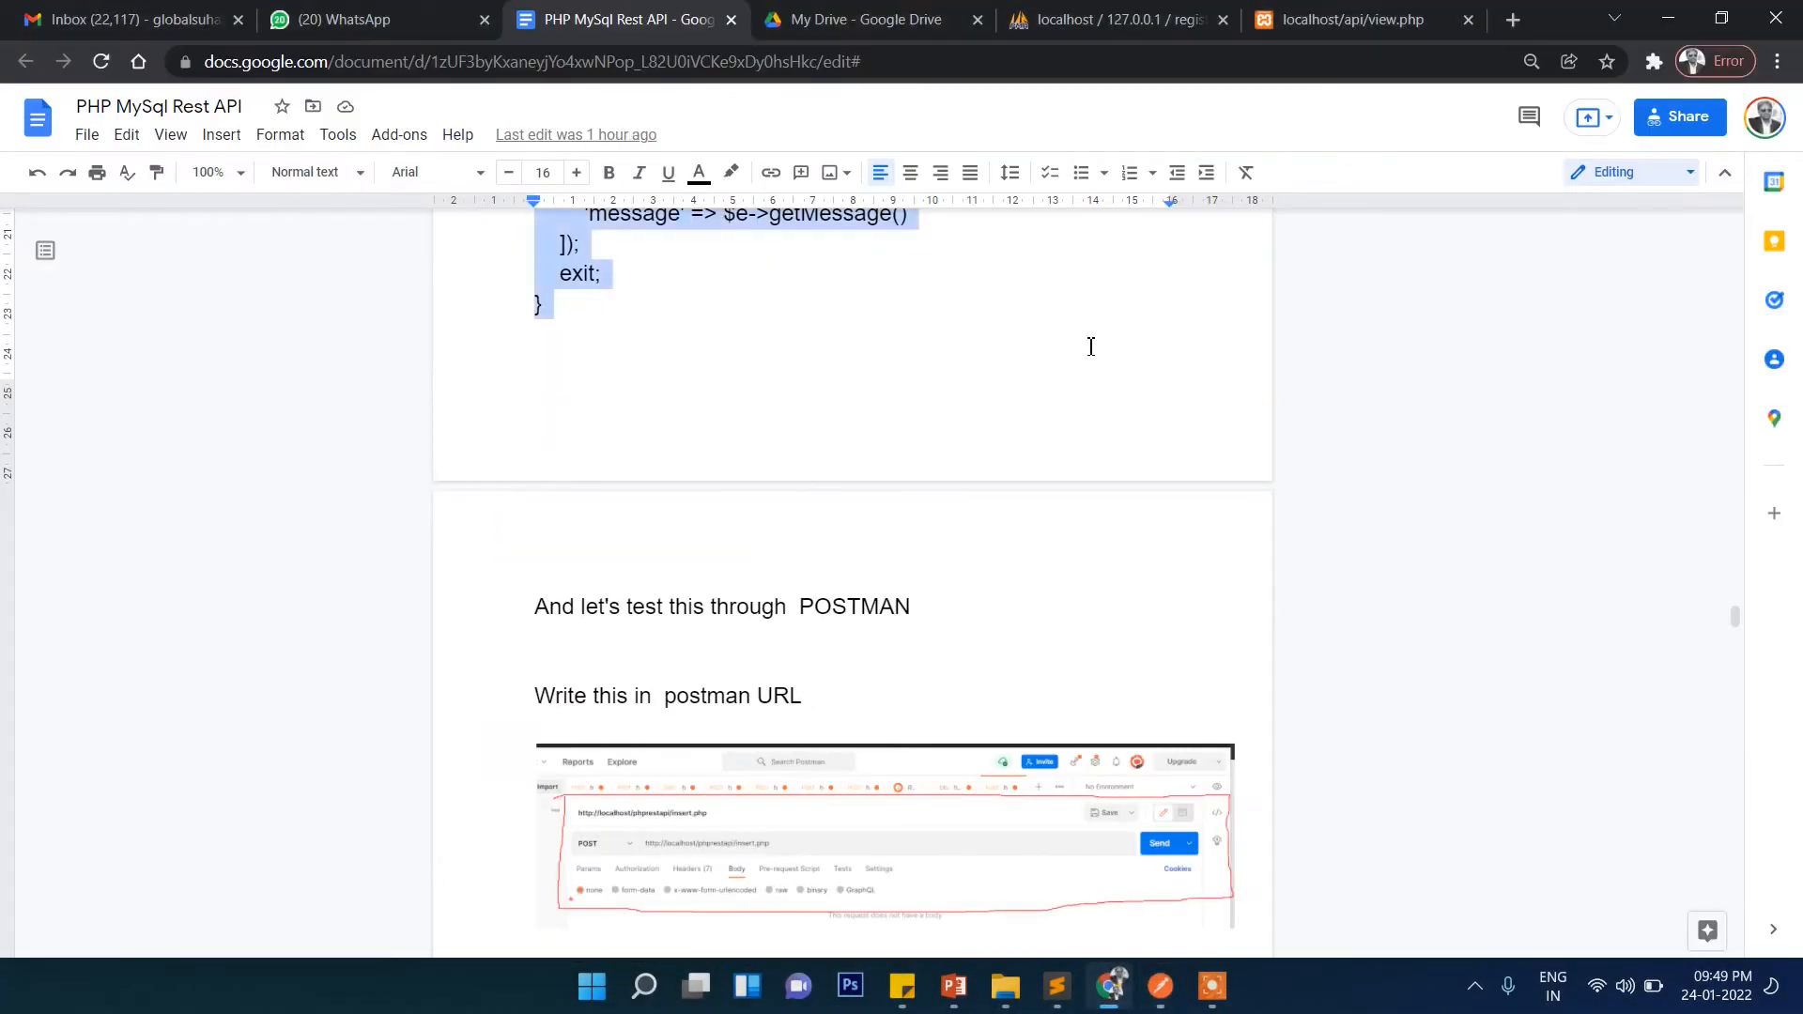
# Refresh the phpMyAdmin students table for the third row, then check the view.php output
pyautogui.click(1110, 20)
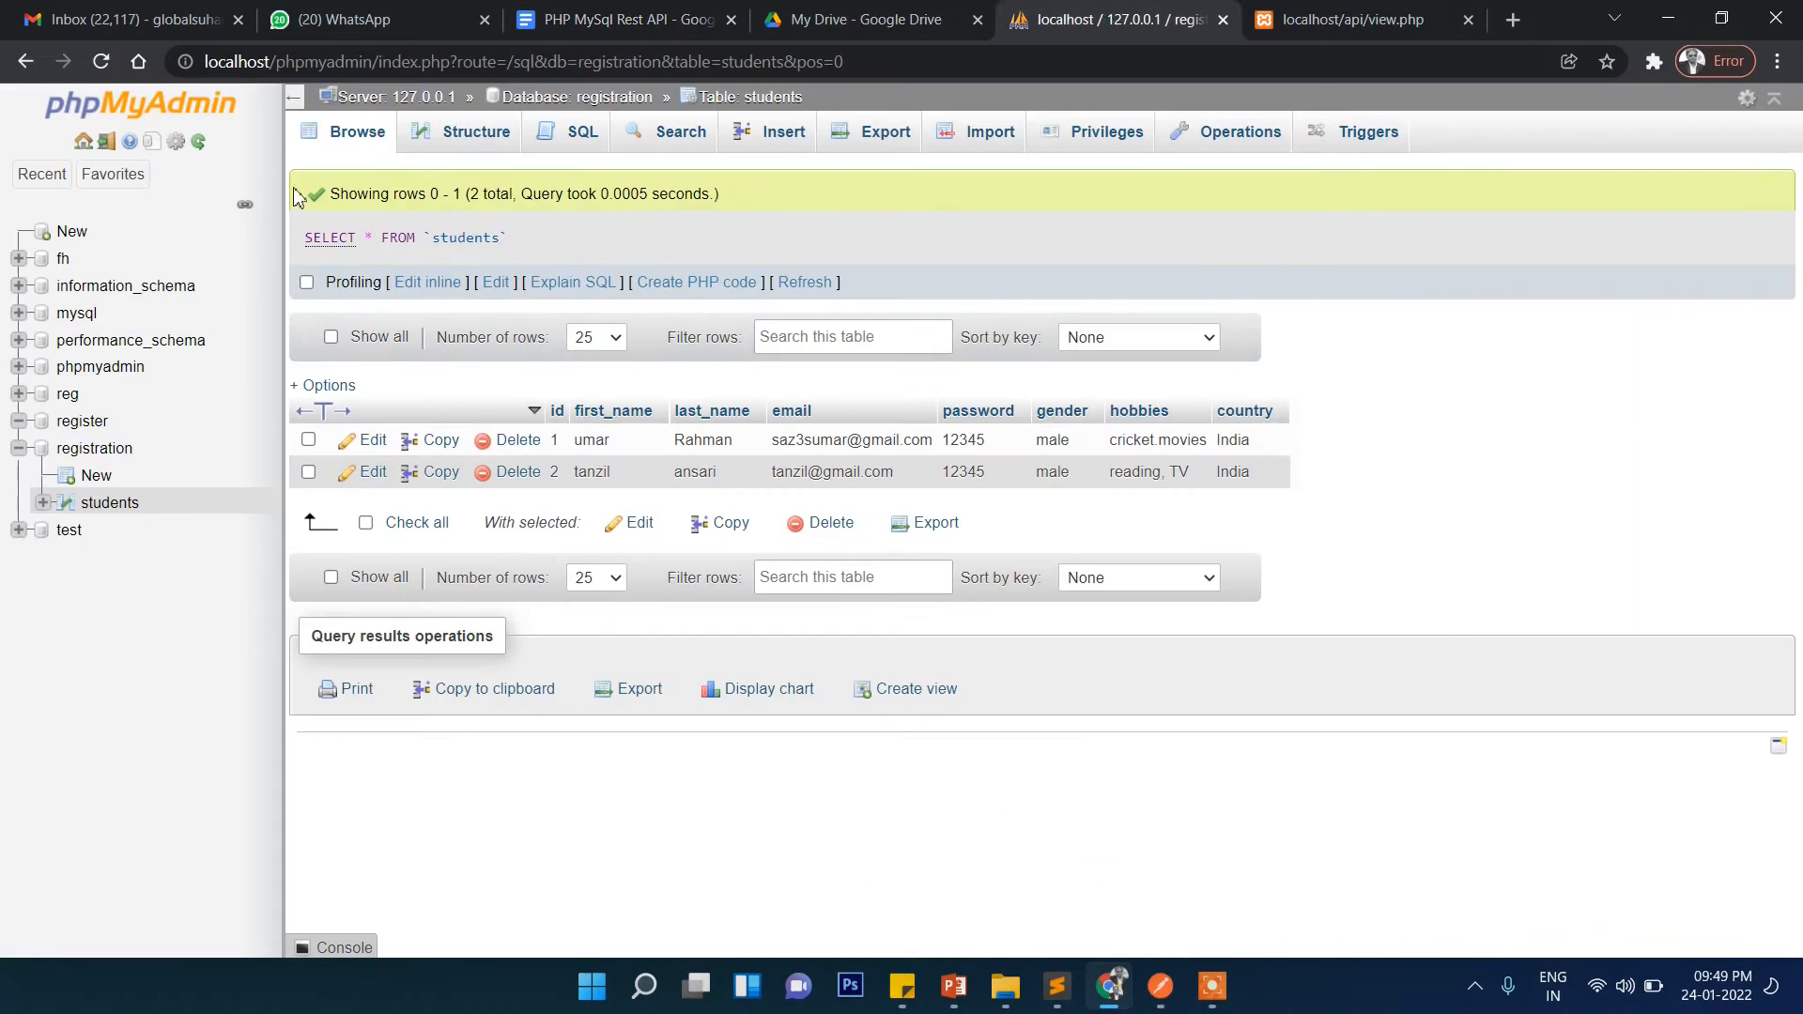
pyautogui.click(357, 131)
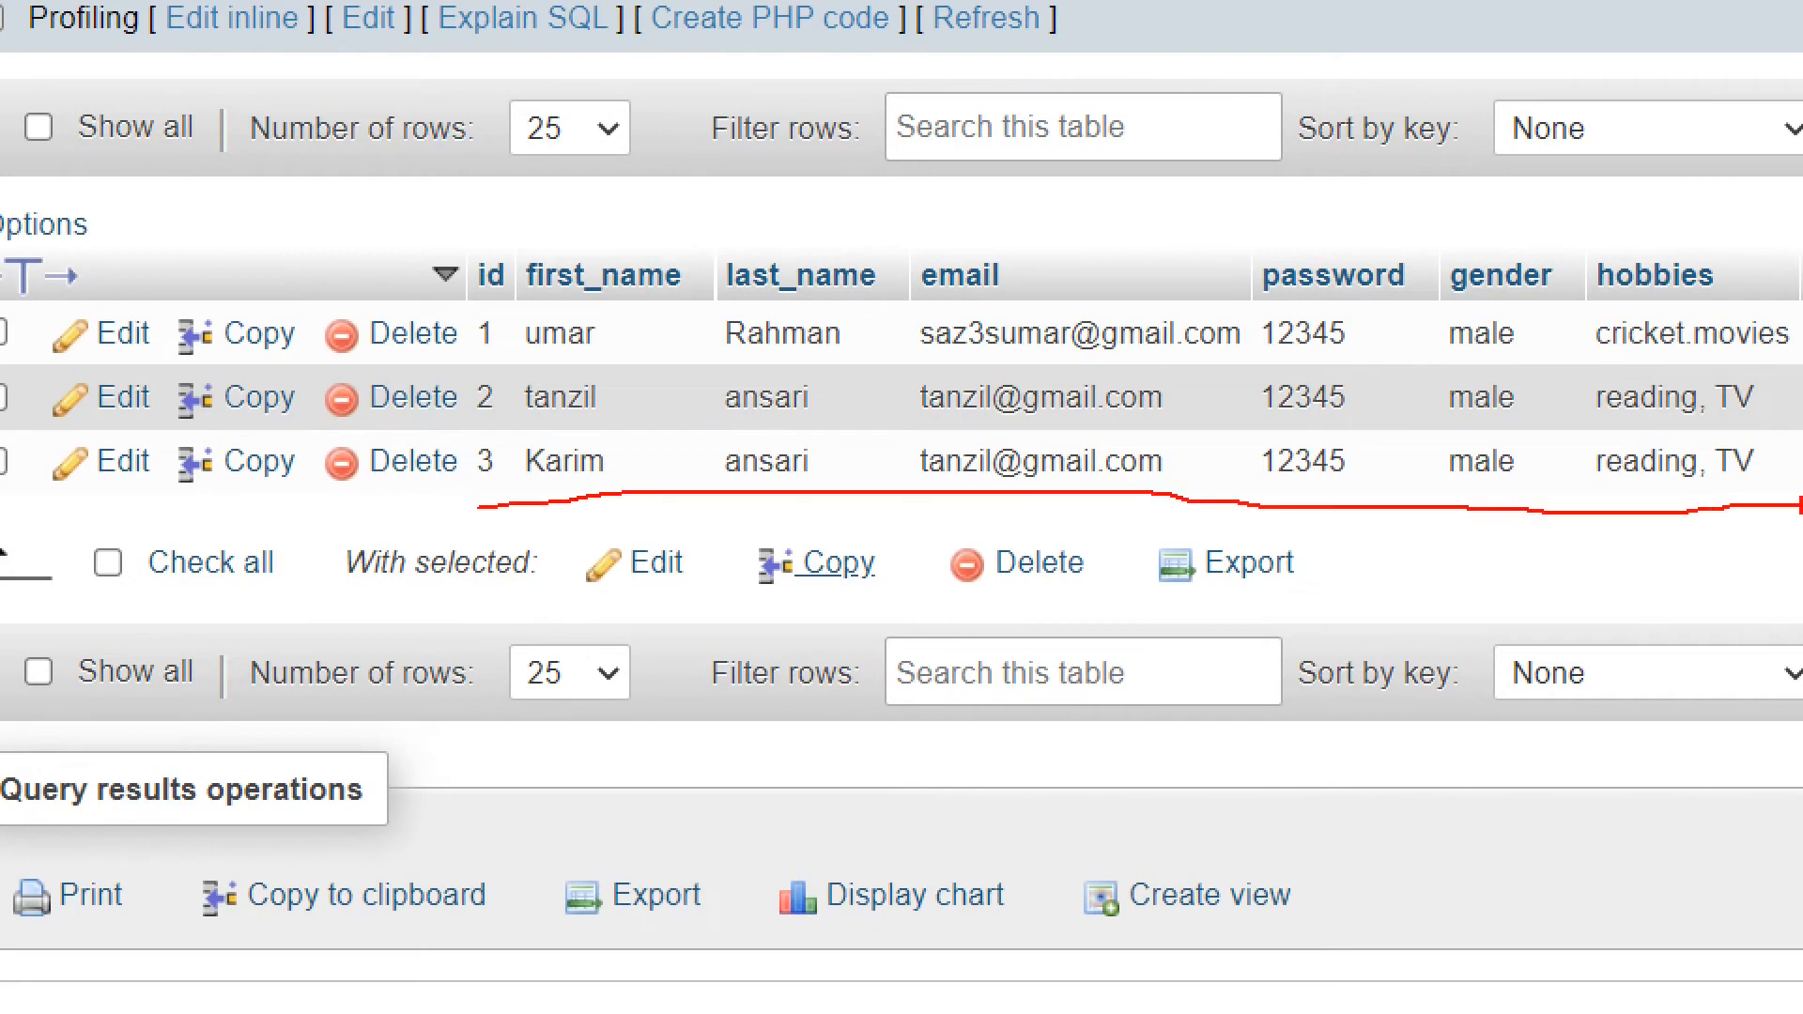
pyautogui.click(1343, 20)
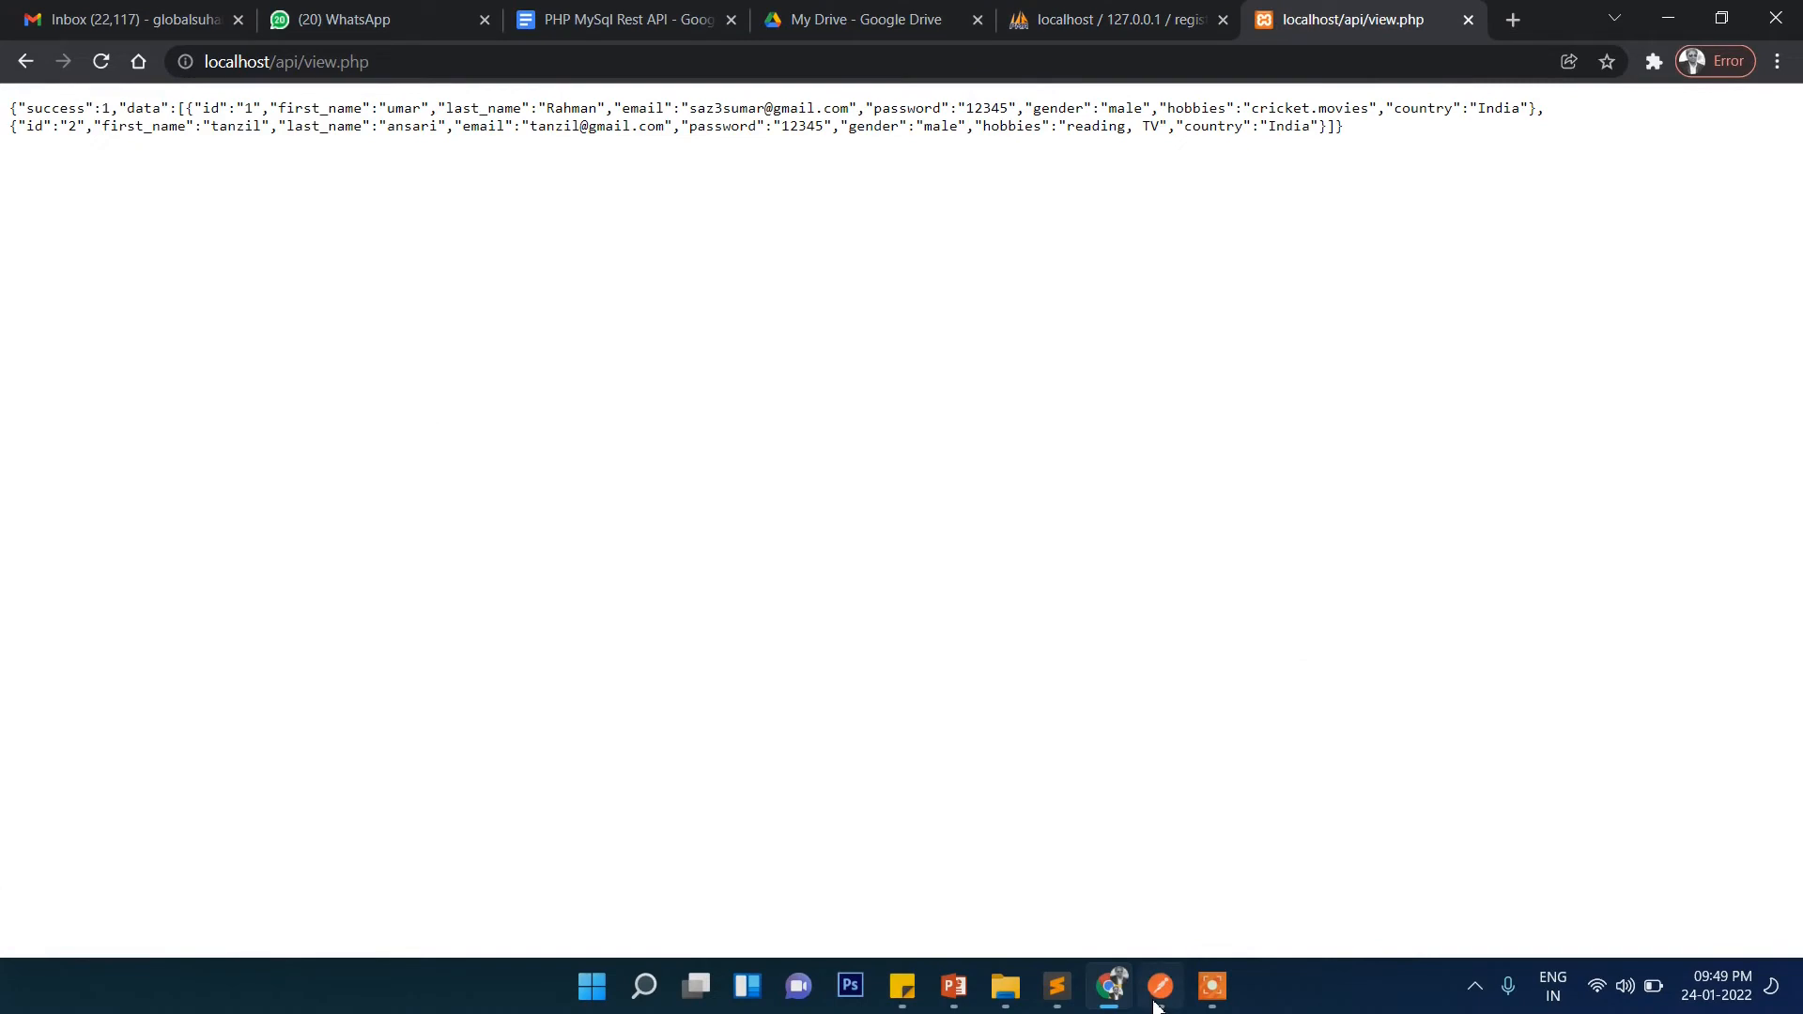
pyautogui.click(1158, 985)
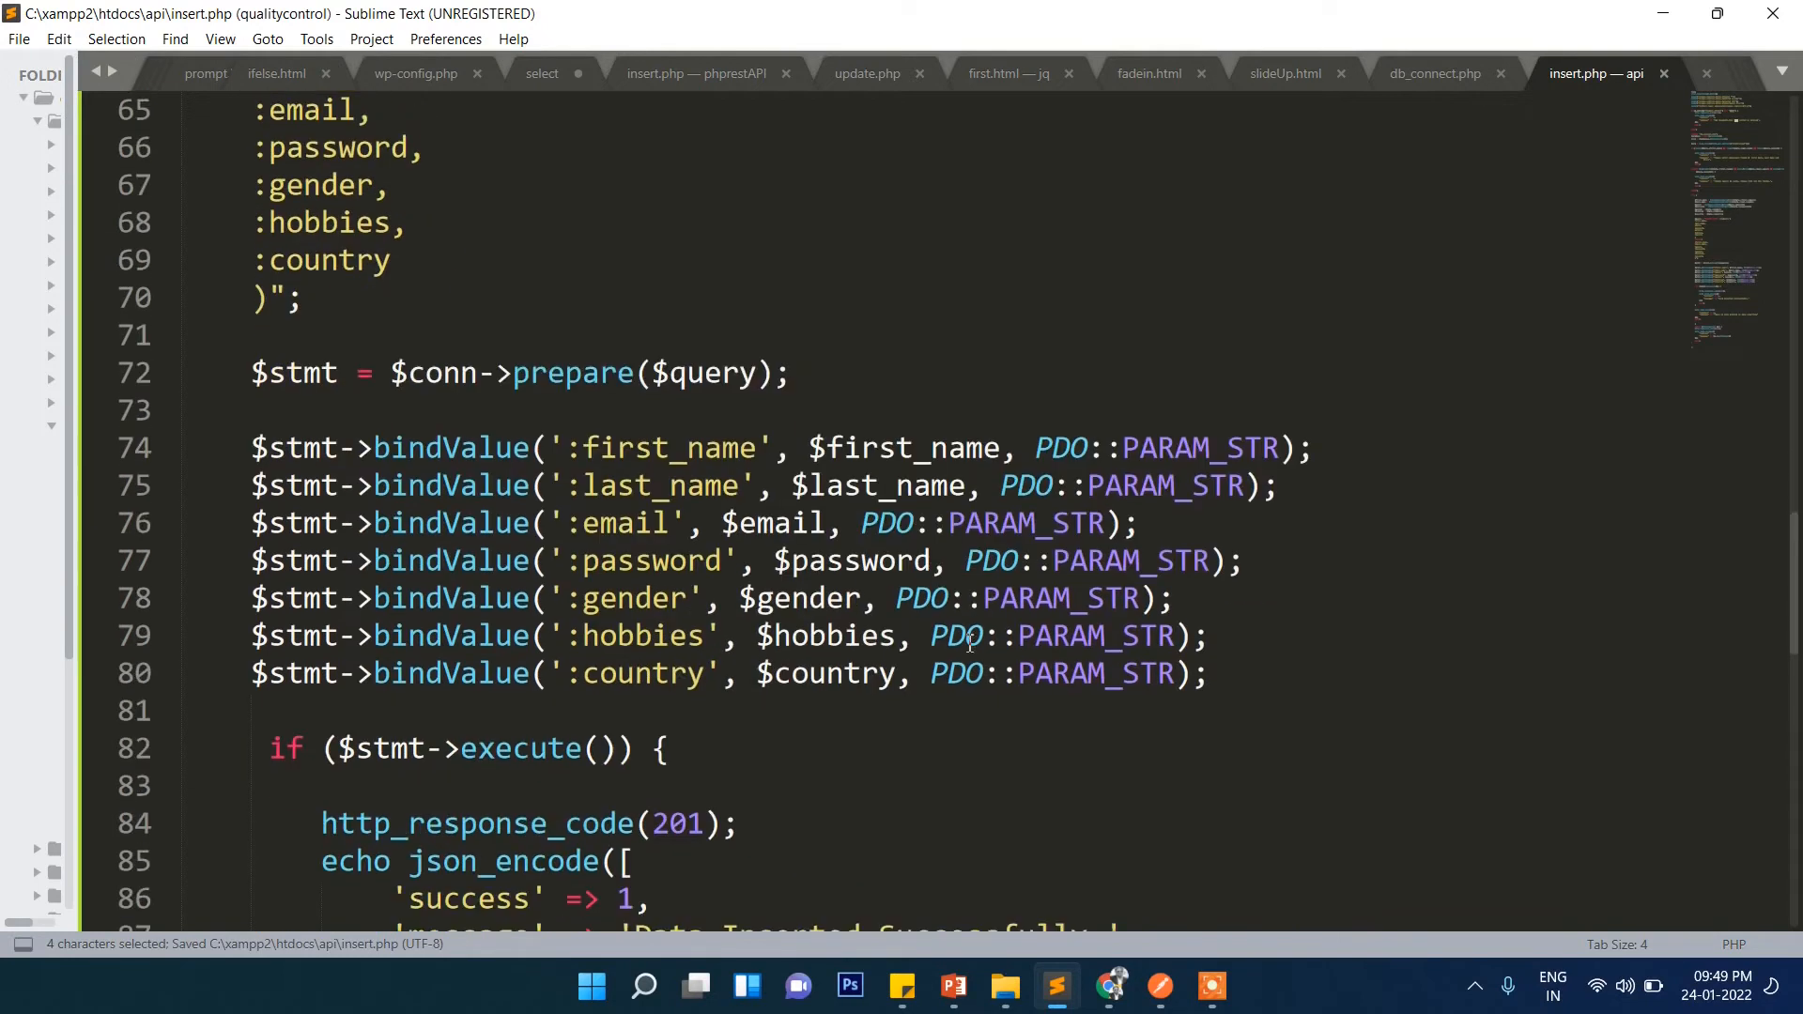
pyautogui.scroll(-3)
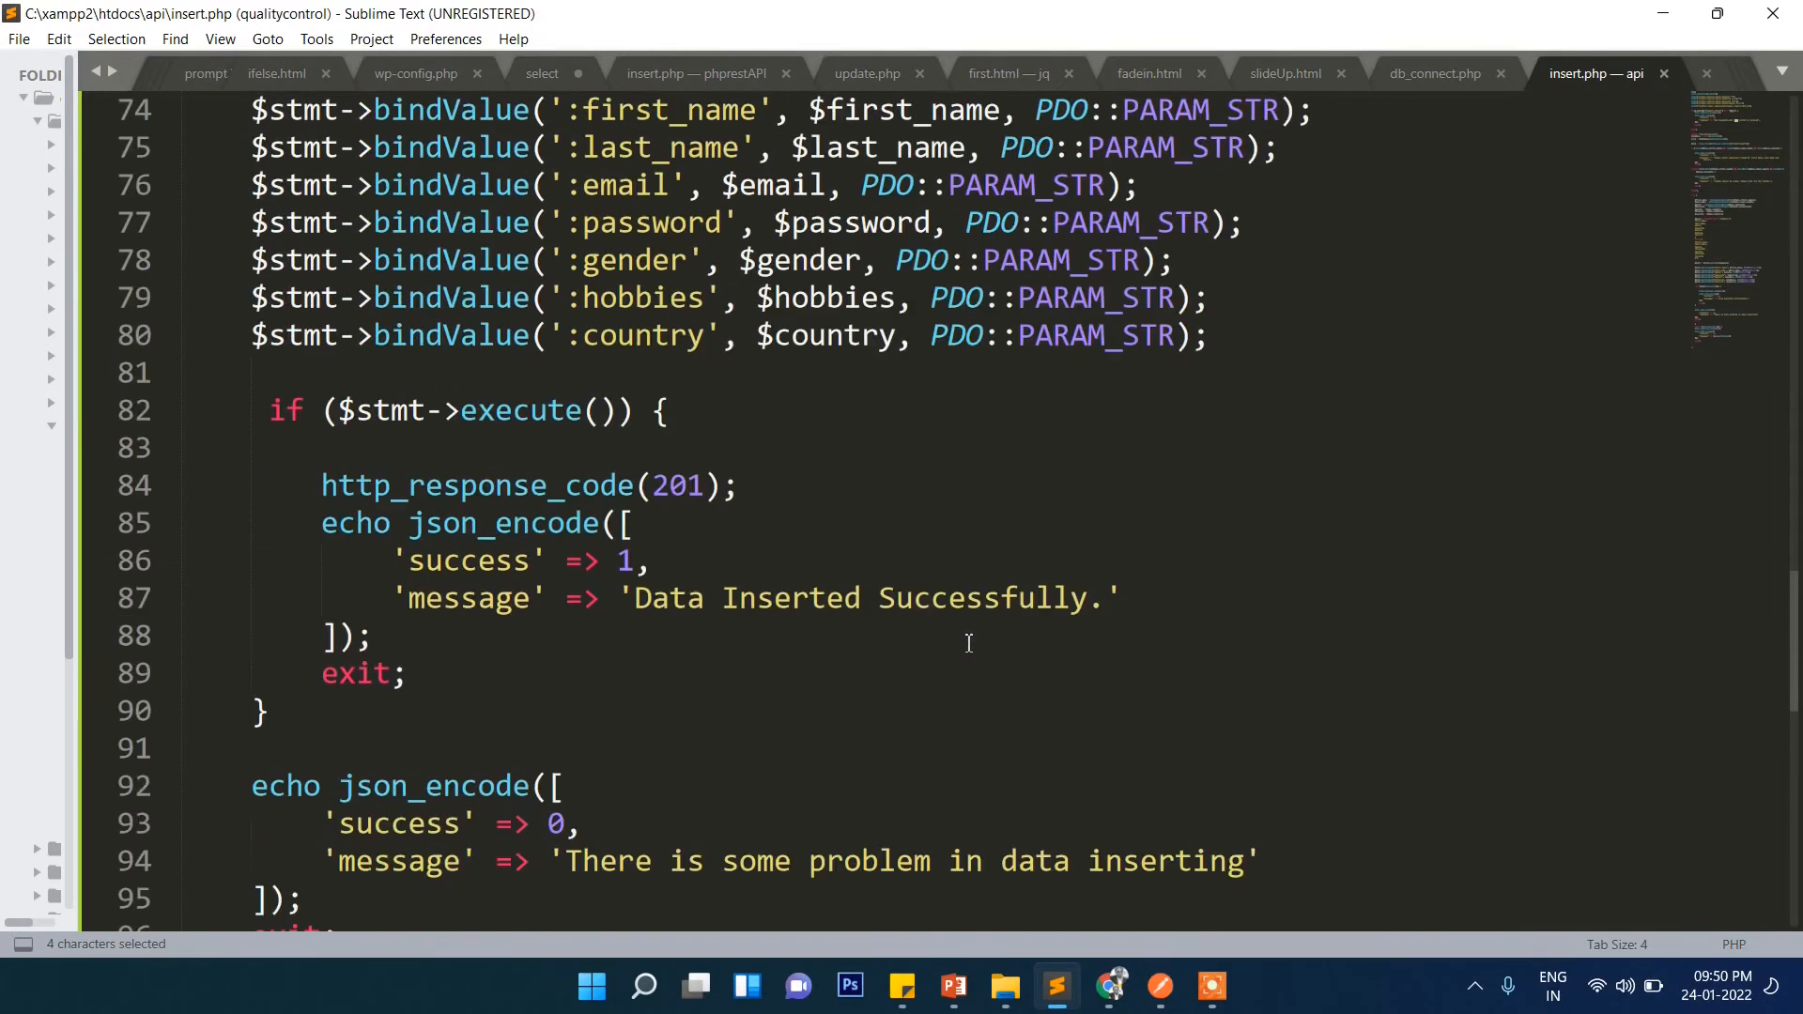
pyautogui.scroll(3)
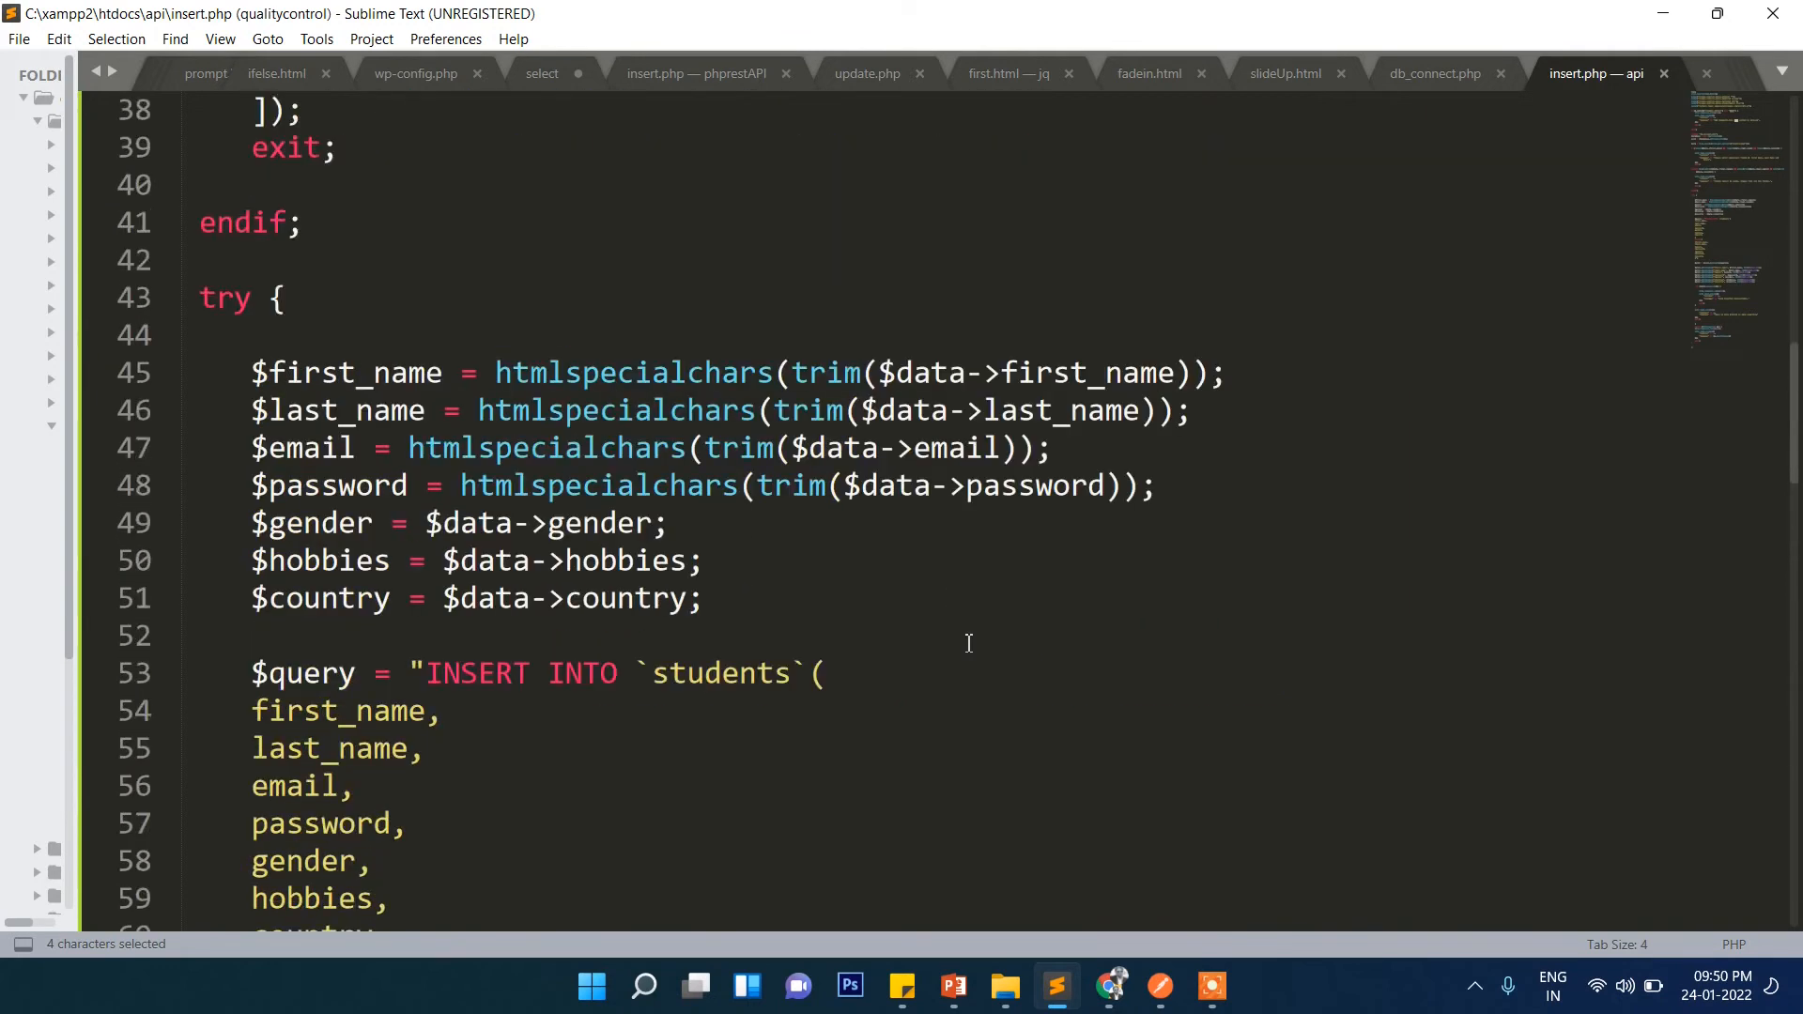
pyautogui.scroll(3)
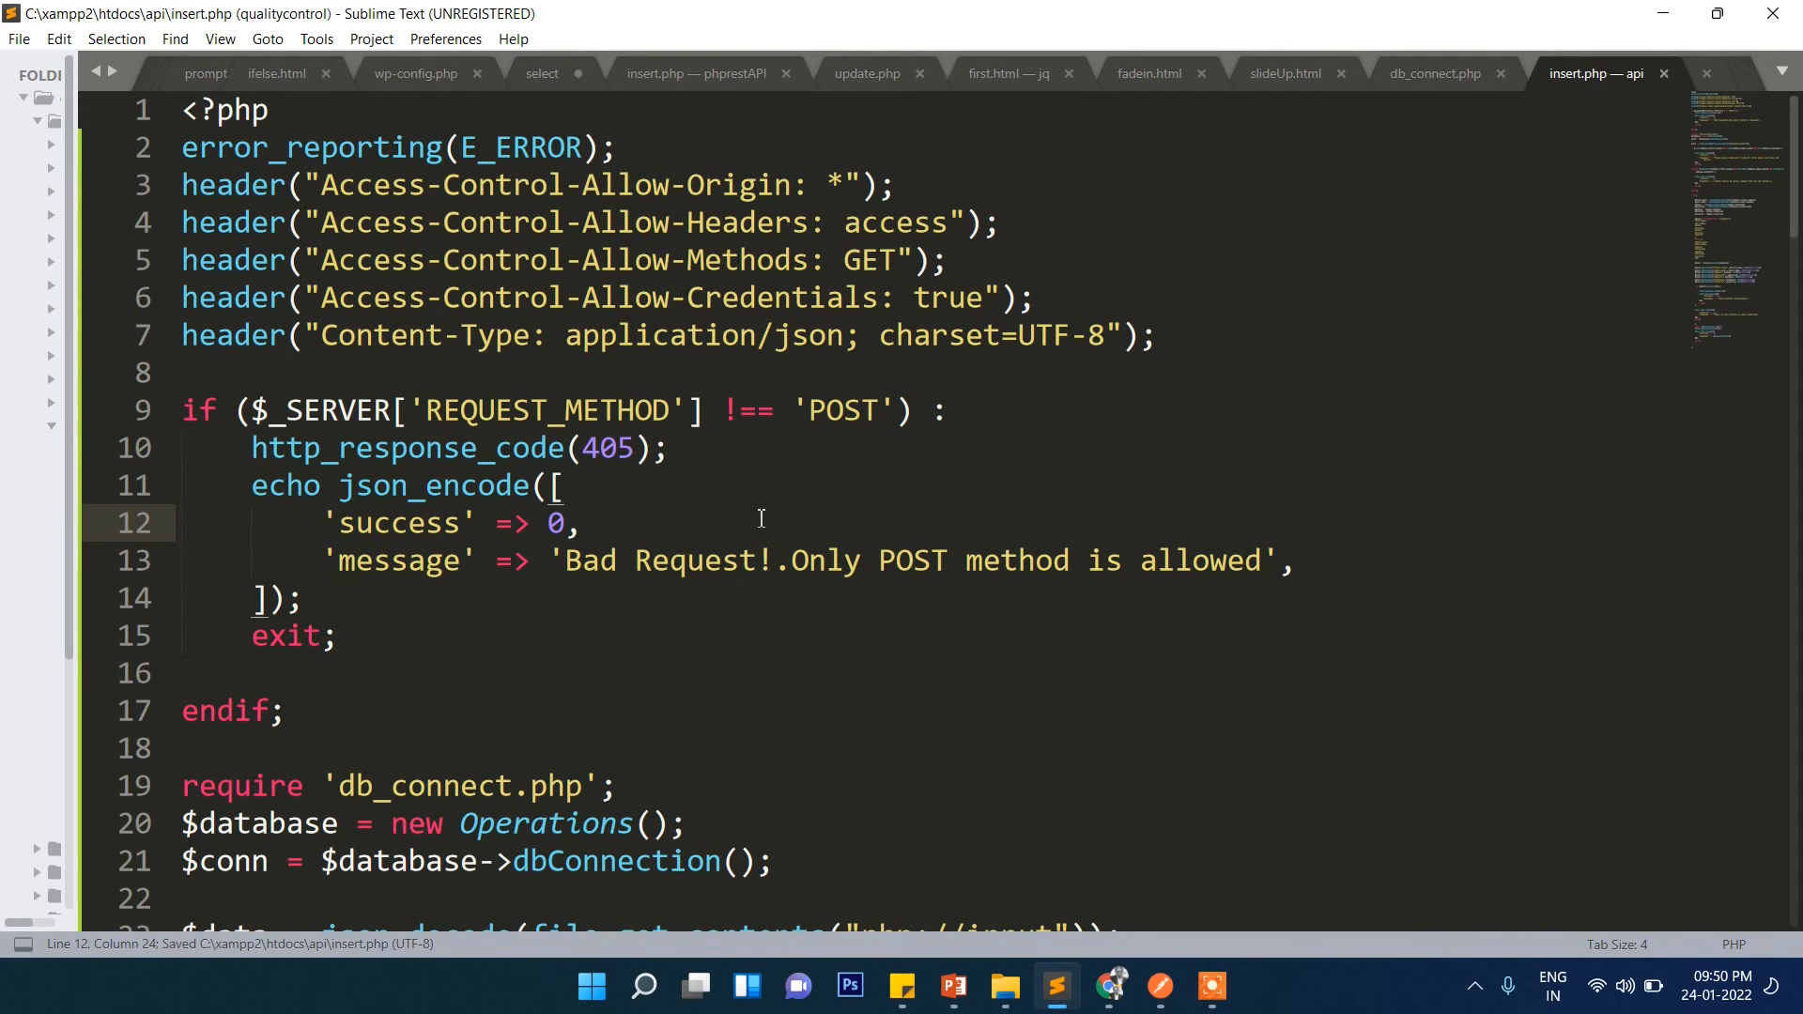
pyautogui.scroll(-3)
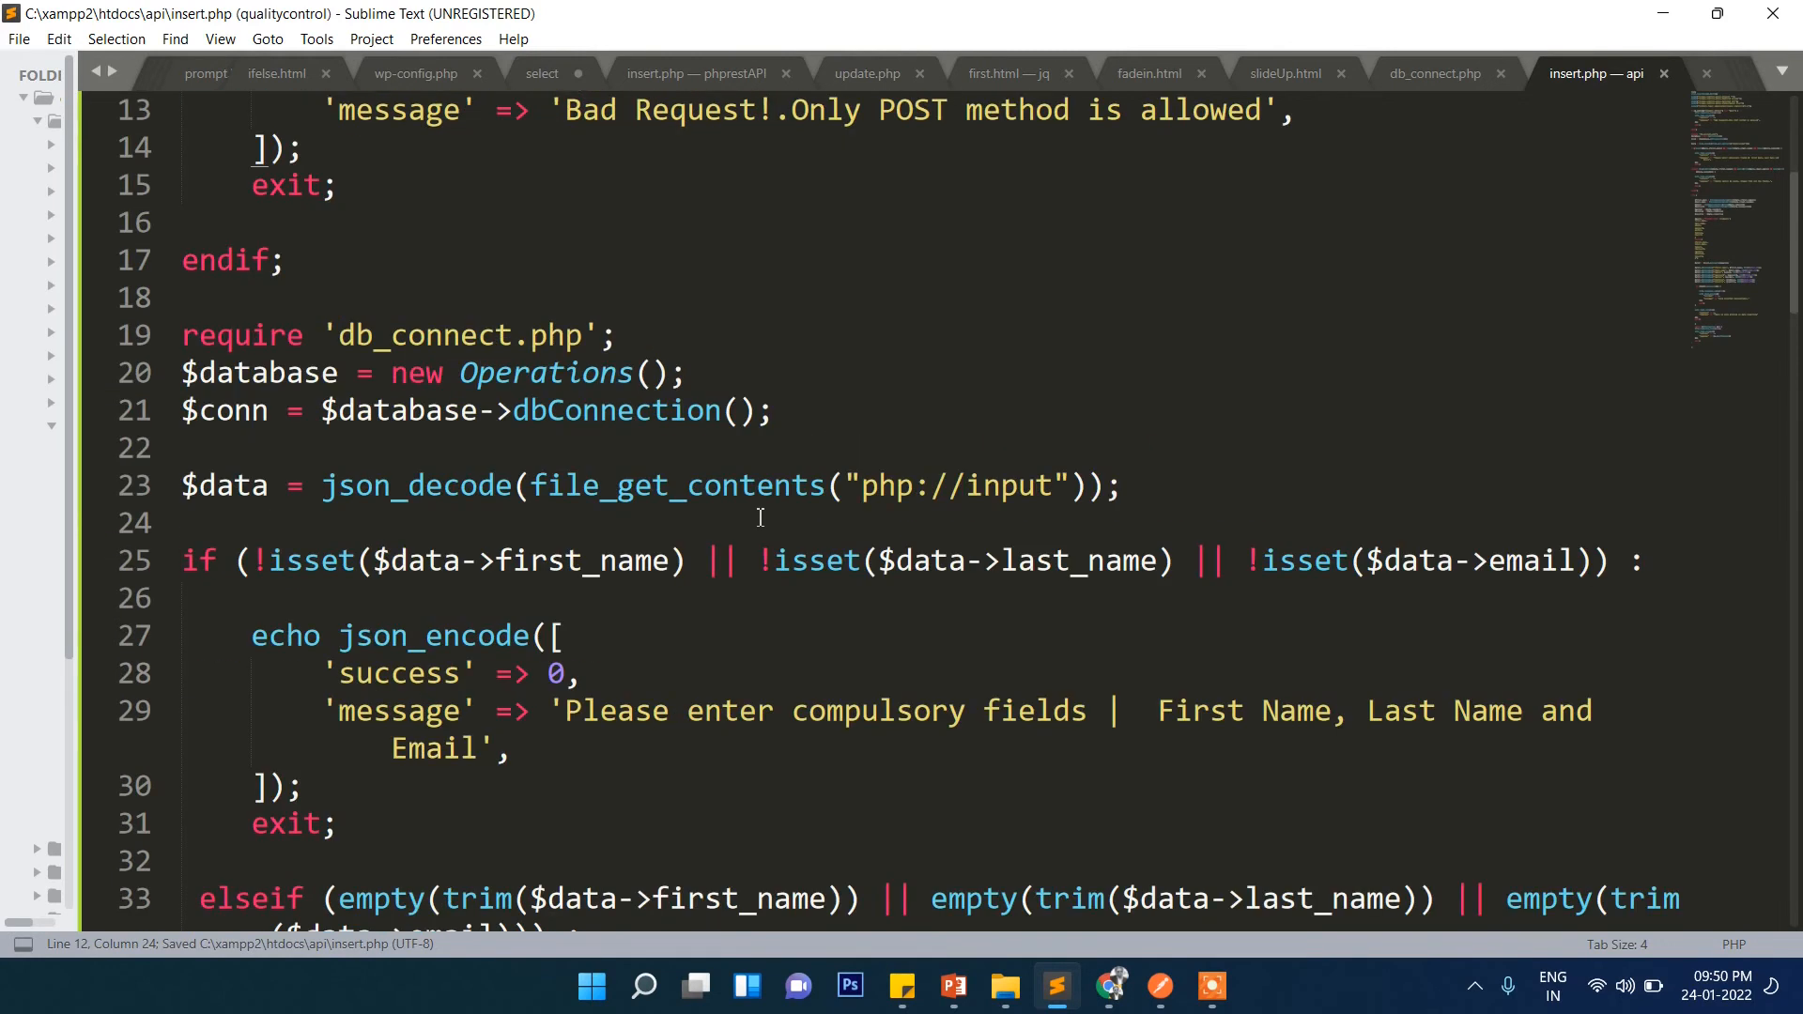
pyautogui.scroll(-3)
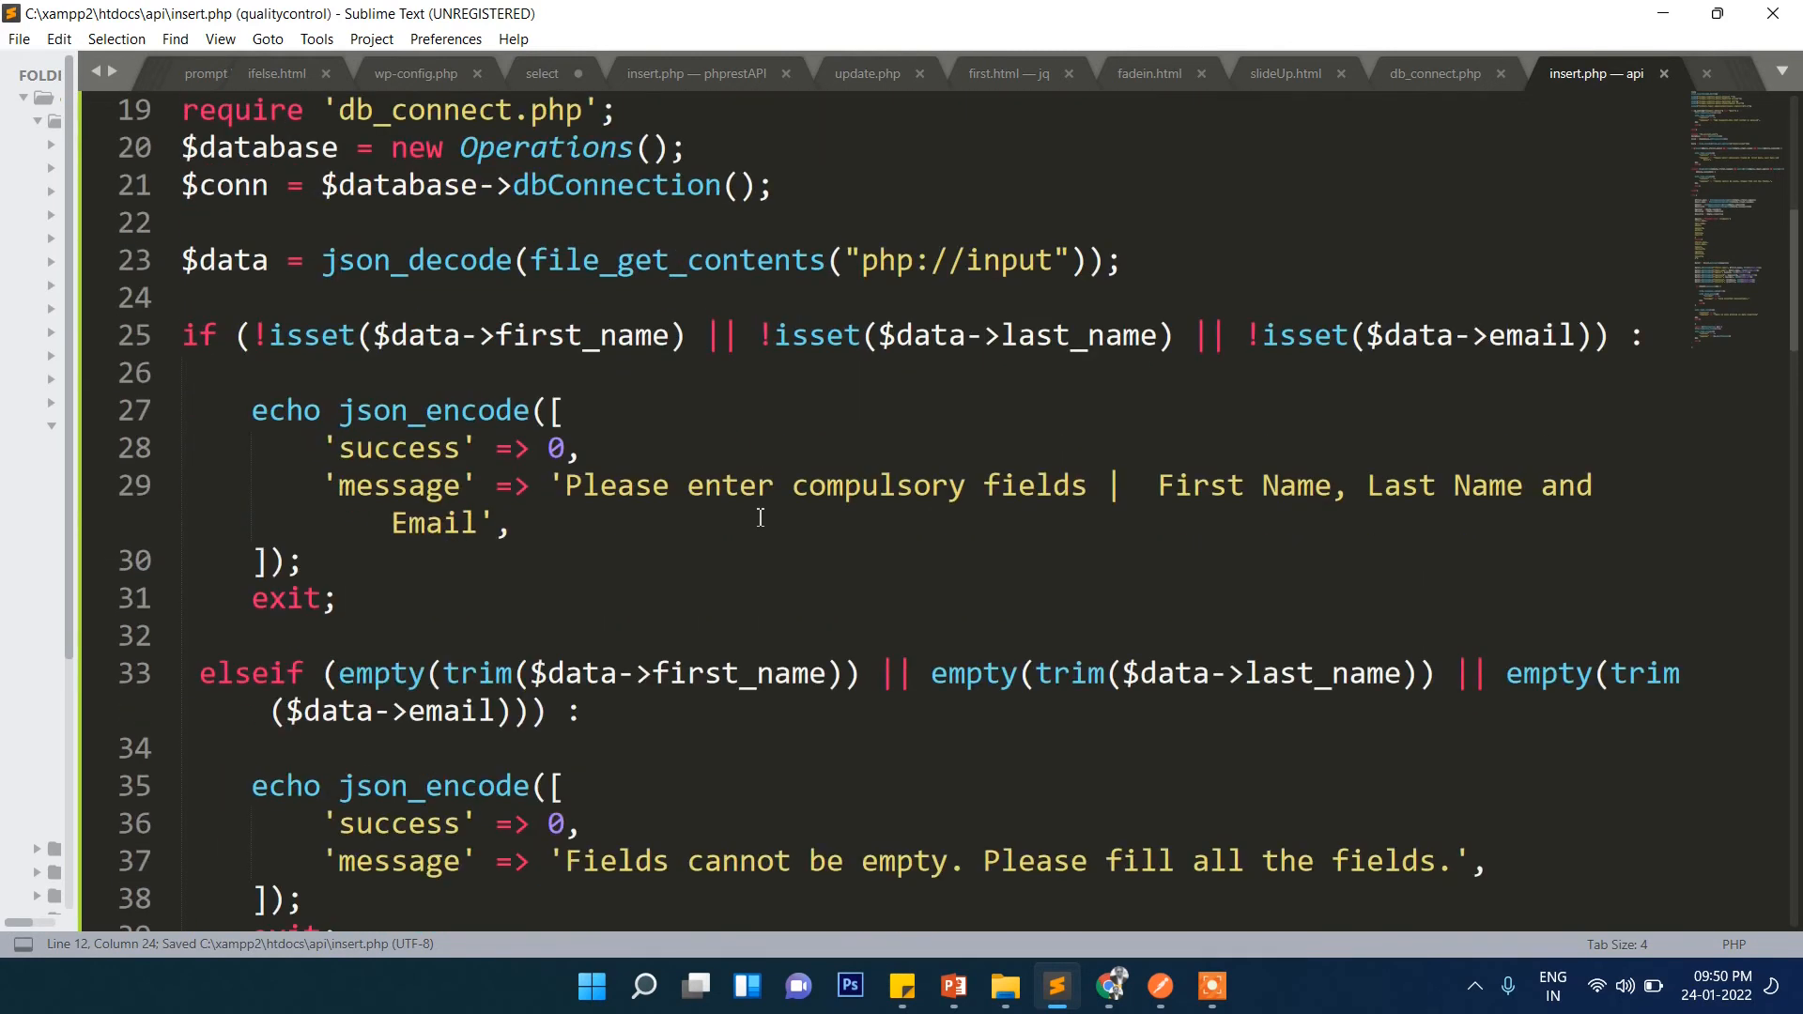